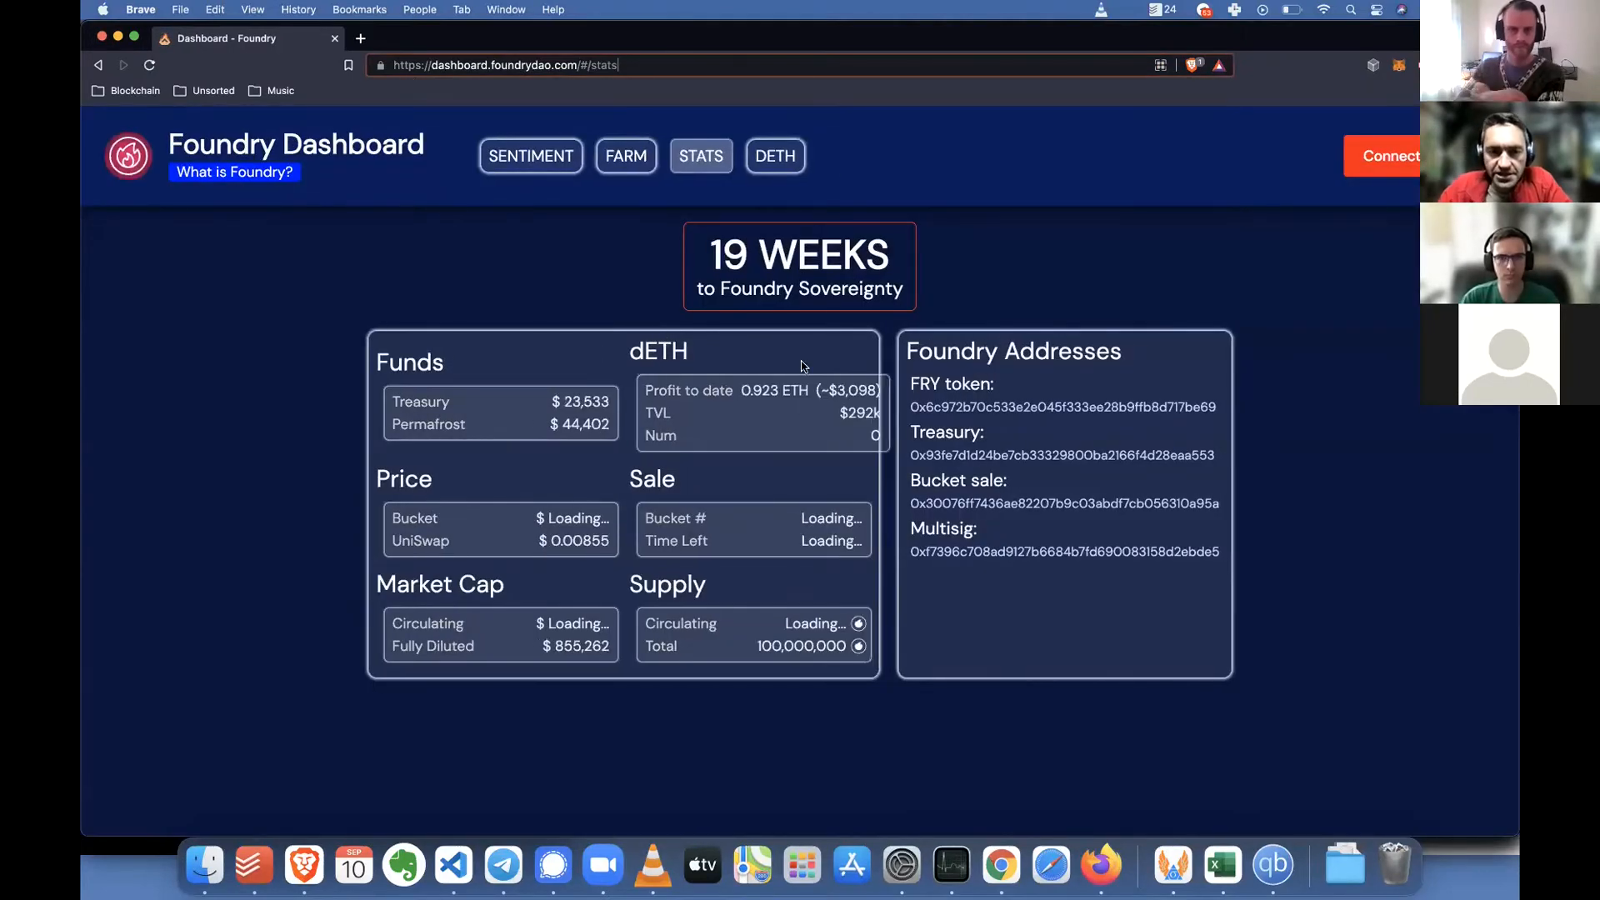
{"action": "mouse_move", "coordinate": [682, 413]}
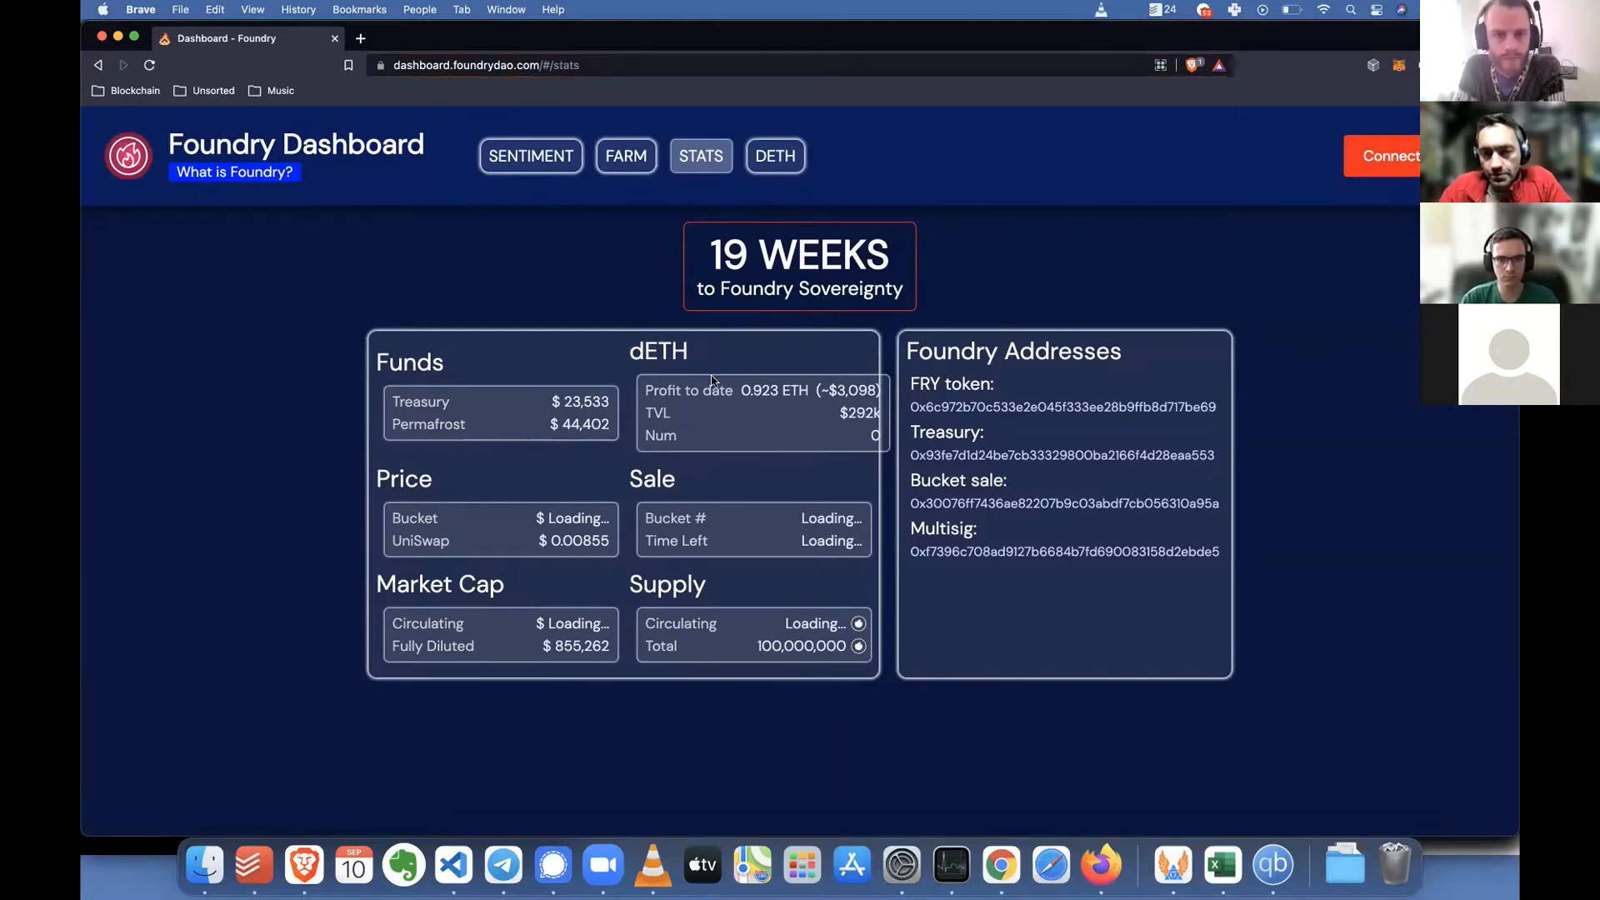
Load app.levr.ly in a fresh tab to reach the dETH gains calculator
{"action": "left_click_drag", "start_coordinate": [634, 350], "coordinate": [879, 438]}
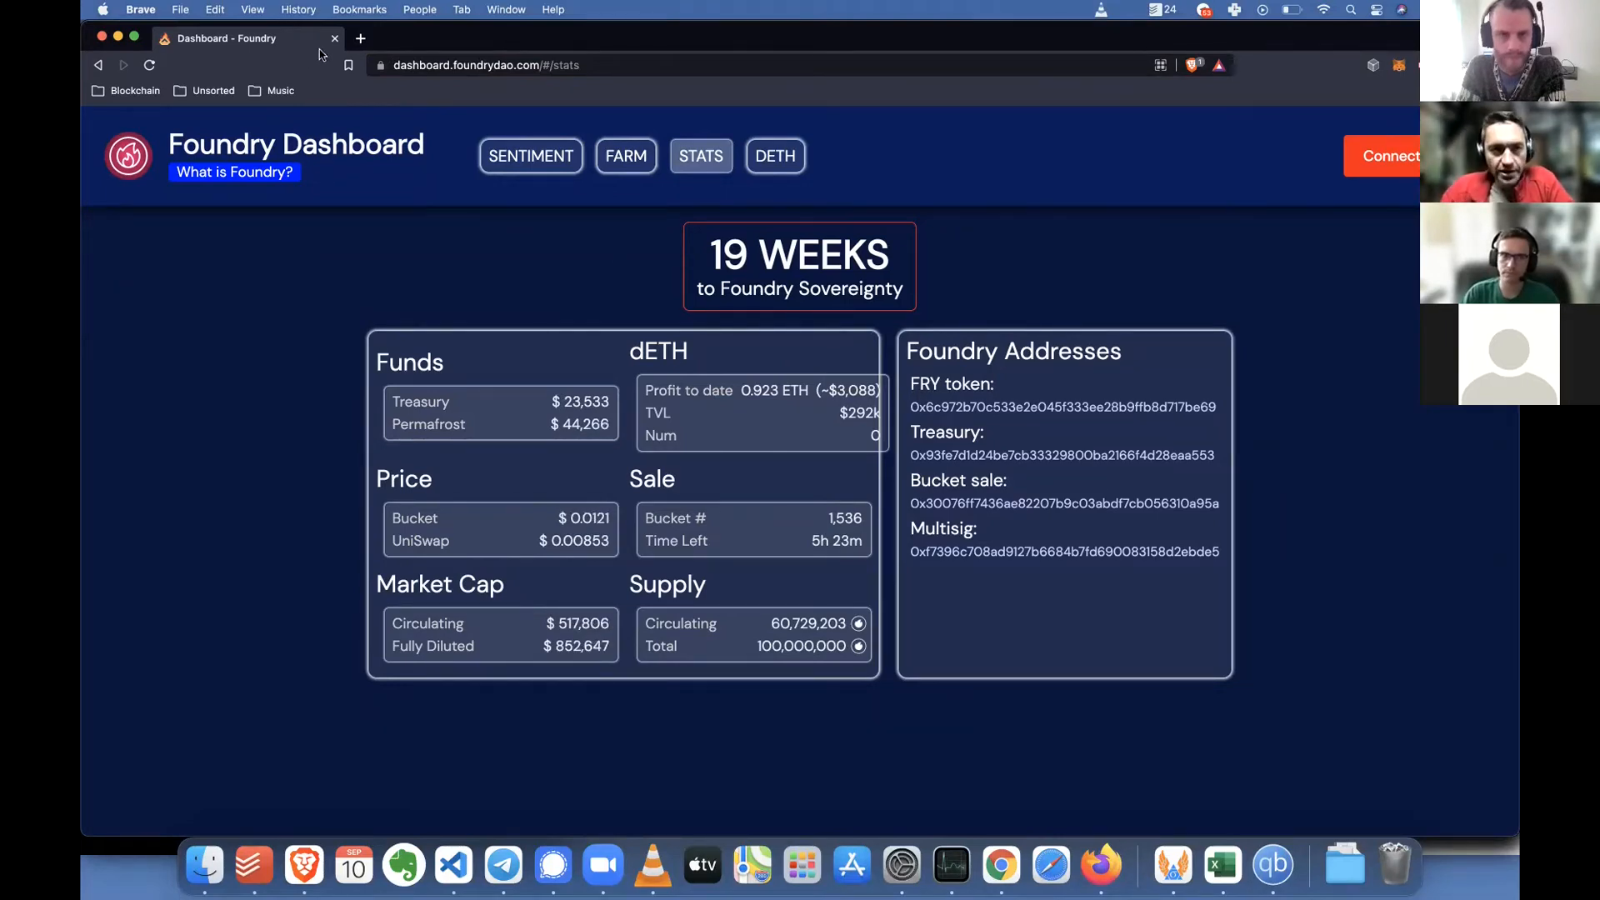
{"action": "left_click", "coordinate": [360, 38]}
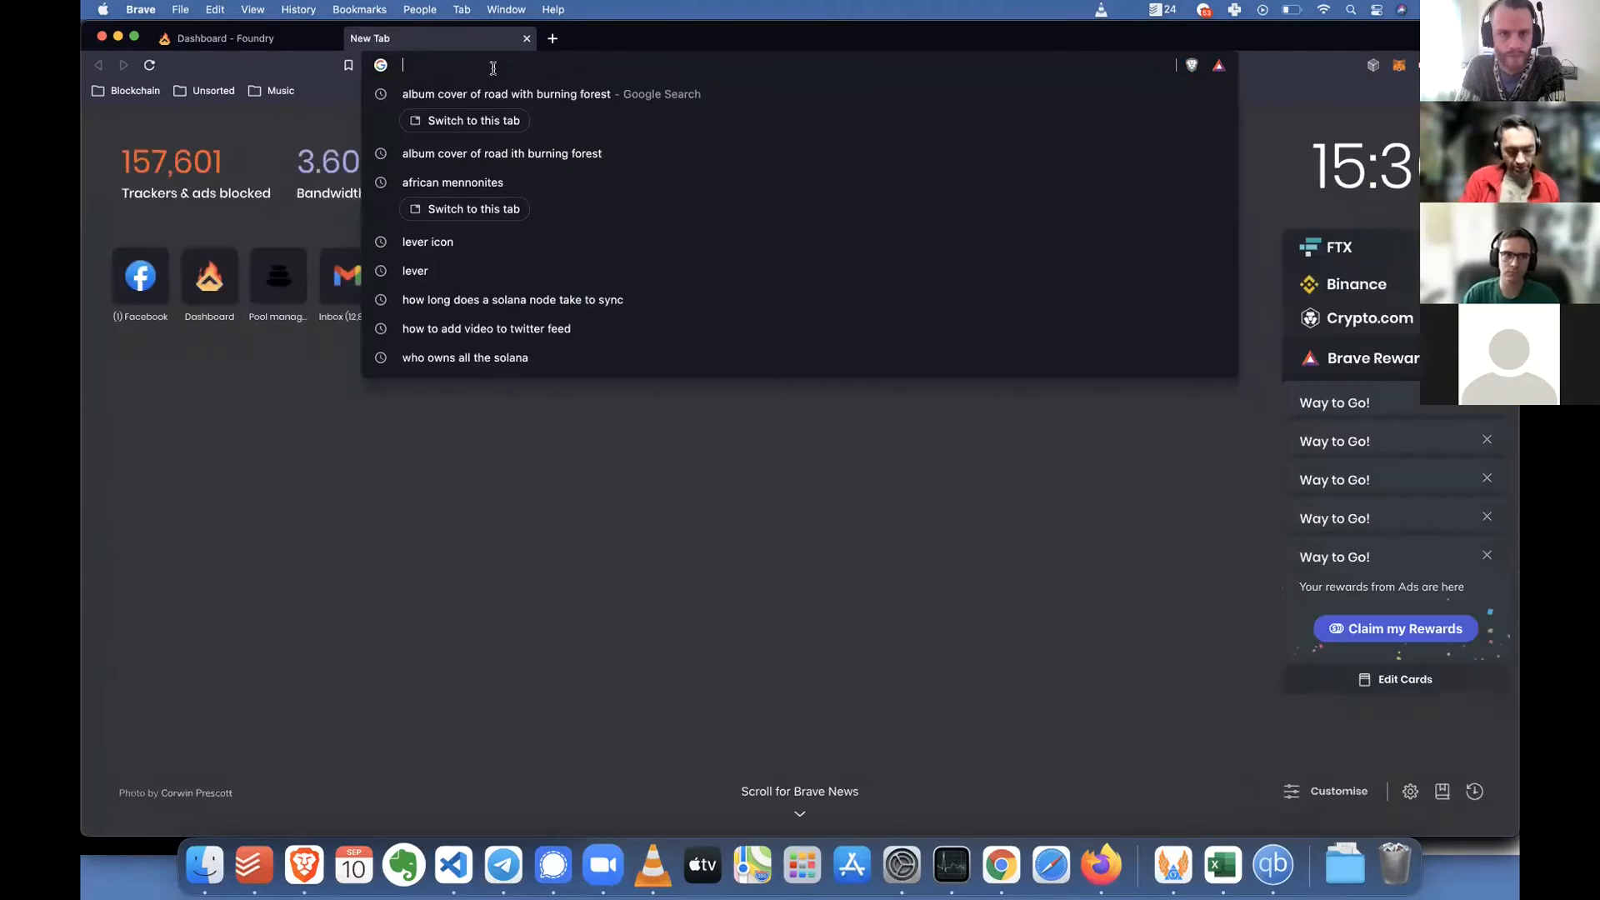
{"action": "type", "text": "app.levr.ly"}
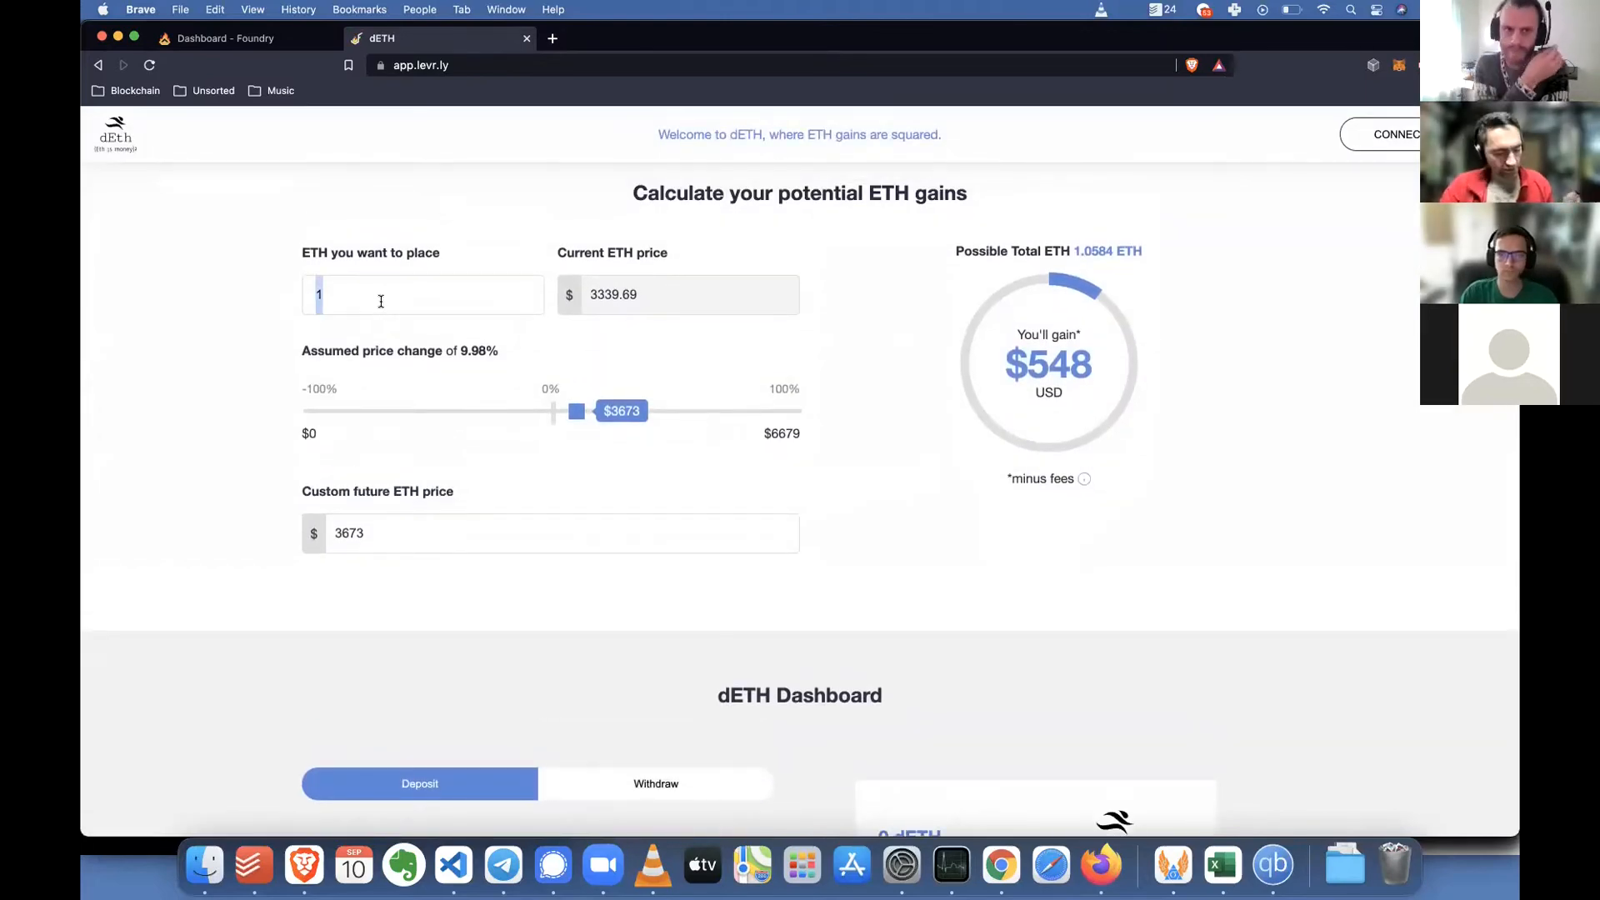
Enter 10 ETH to place and try assumed future prices around $5830, $6061 and $5161
{"action": "type", "text": "0"}
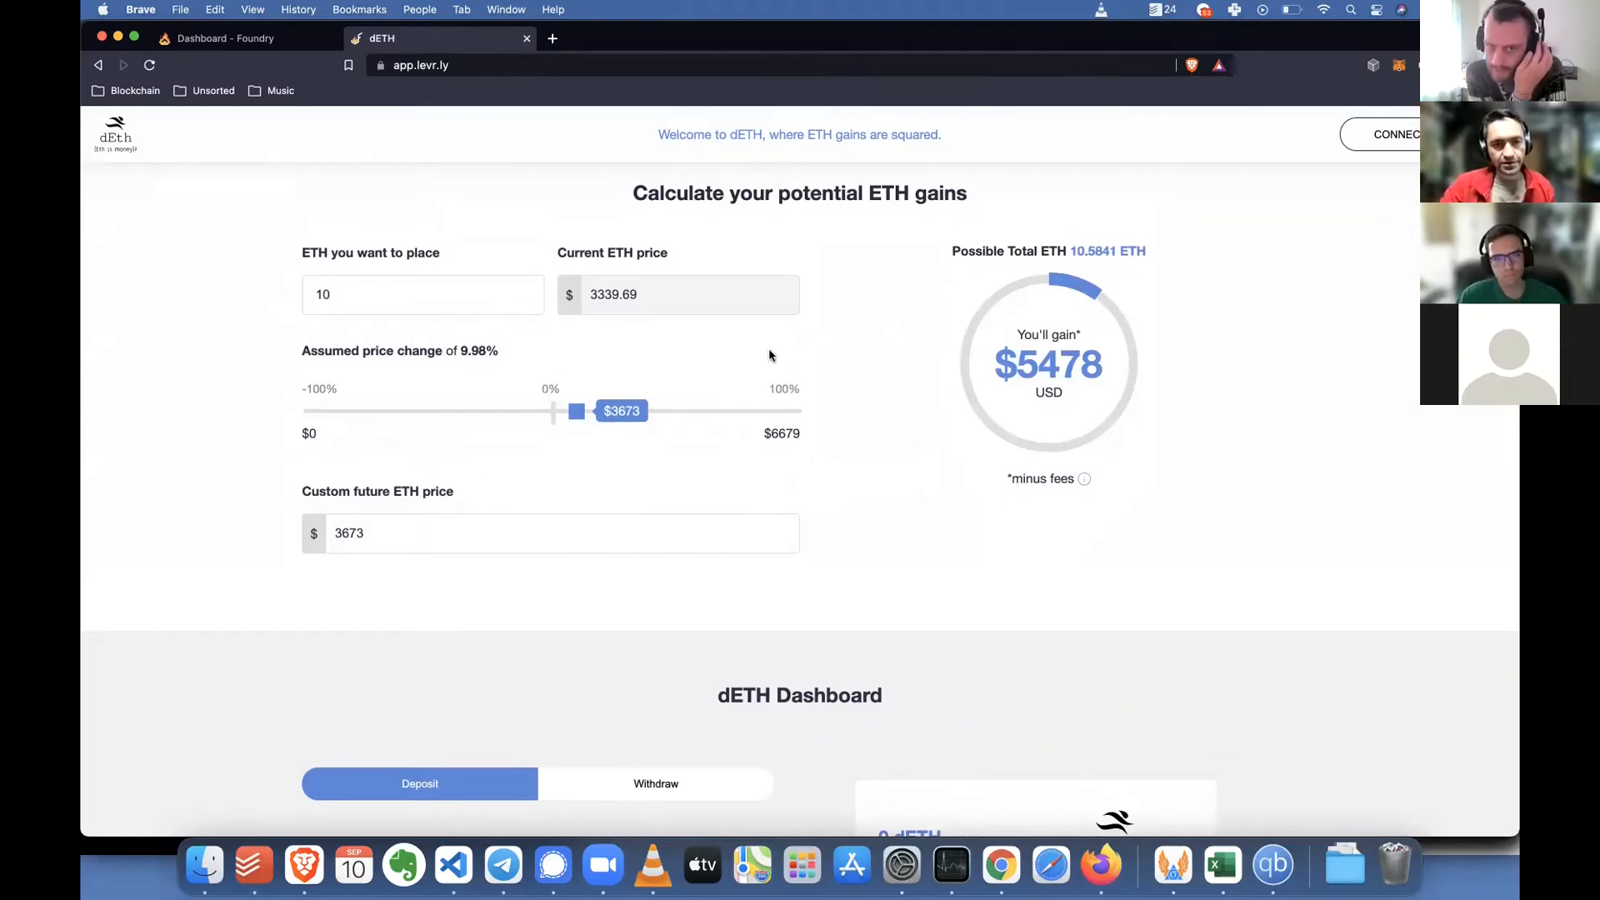
{"action": "scroll", "scroll_direction": "down", "scroll_amount": 3}
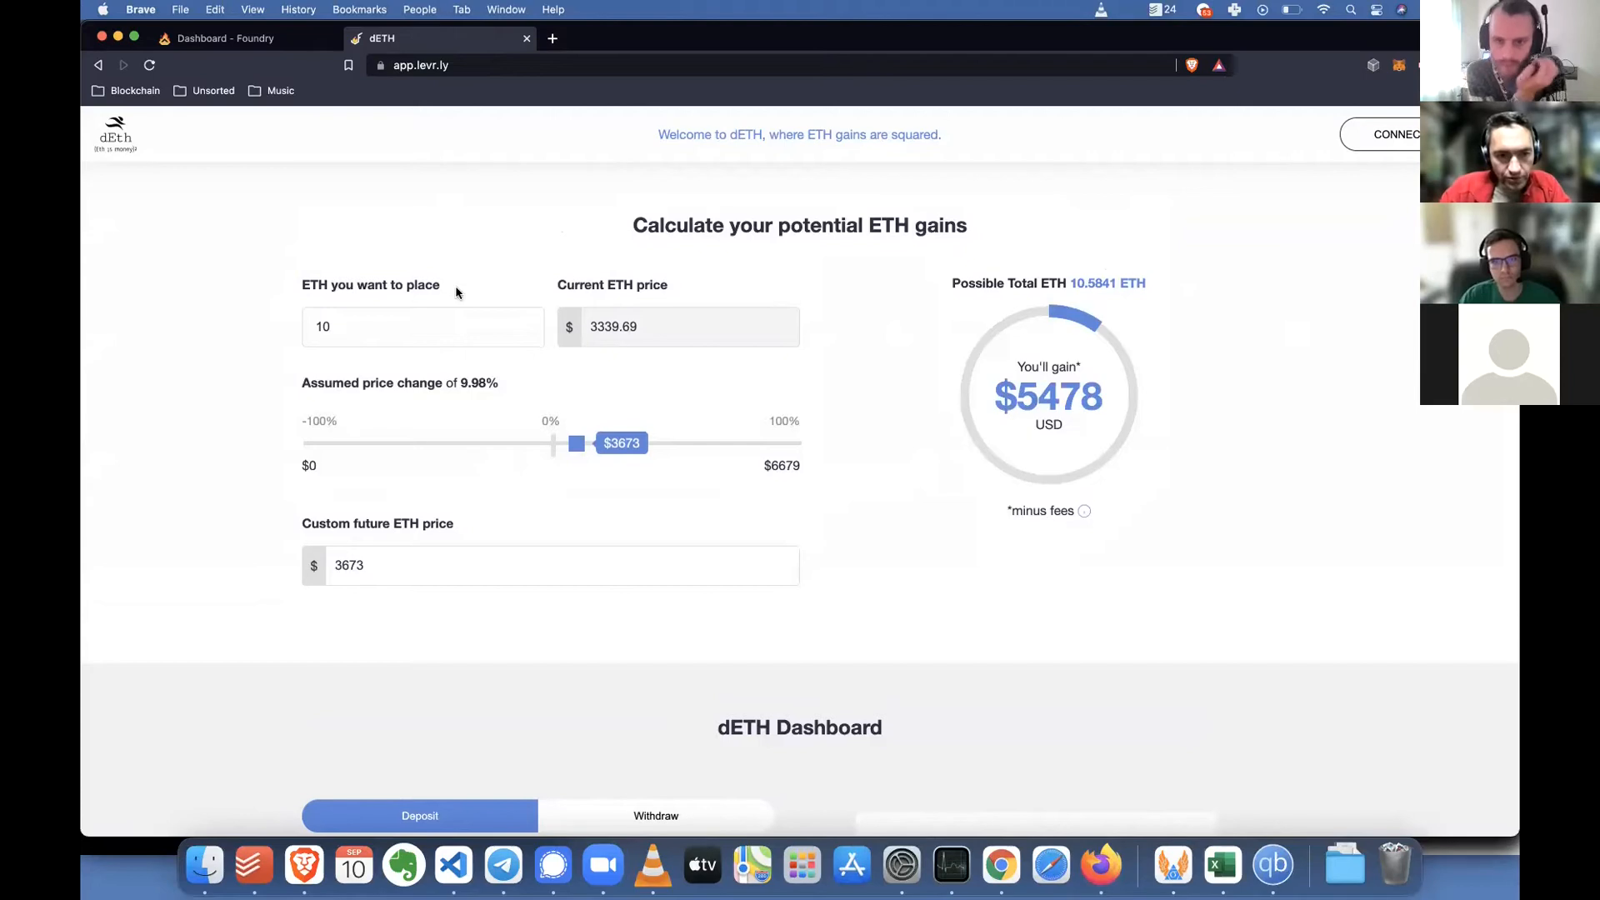
{"action": "left_click_drag", "start_coordinate": [577, 443], "coordinate": [733, 444]}
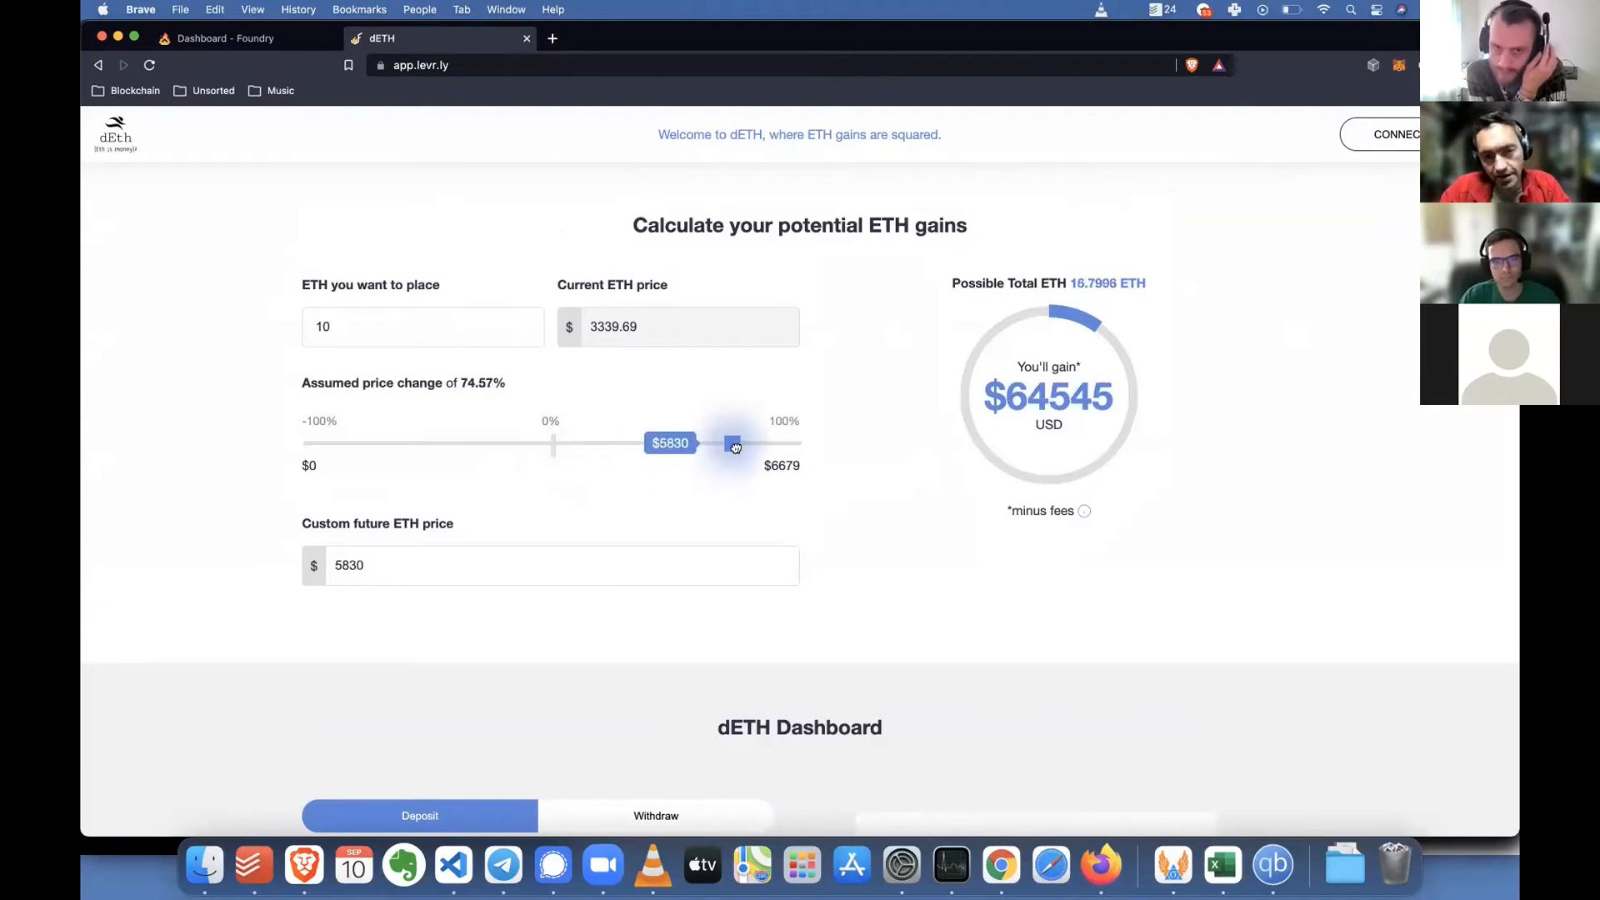
{"action": "left_click_drag", "start_coordinate": [735, 445], "coordinate": [749, 445]}
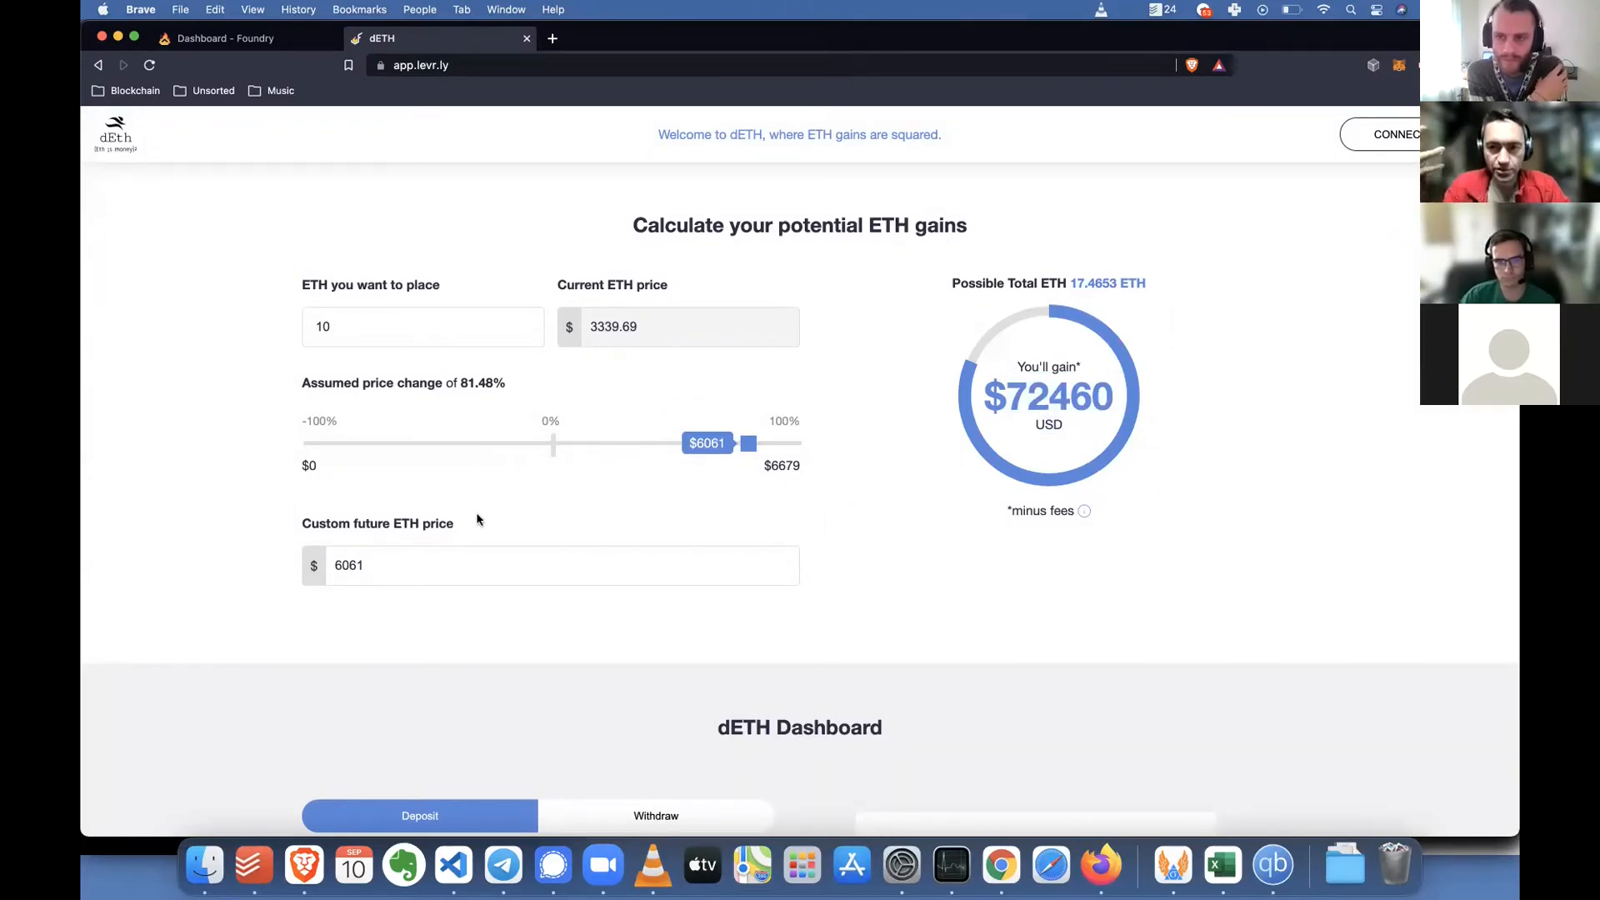
{"action": "left_click_drag", "start_coordinate": [749, 443], "coordinate": [726, 443]}
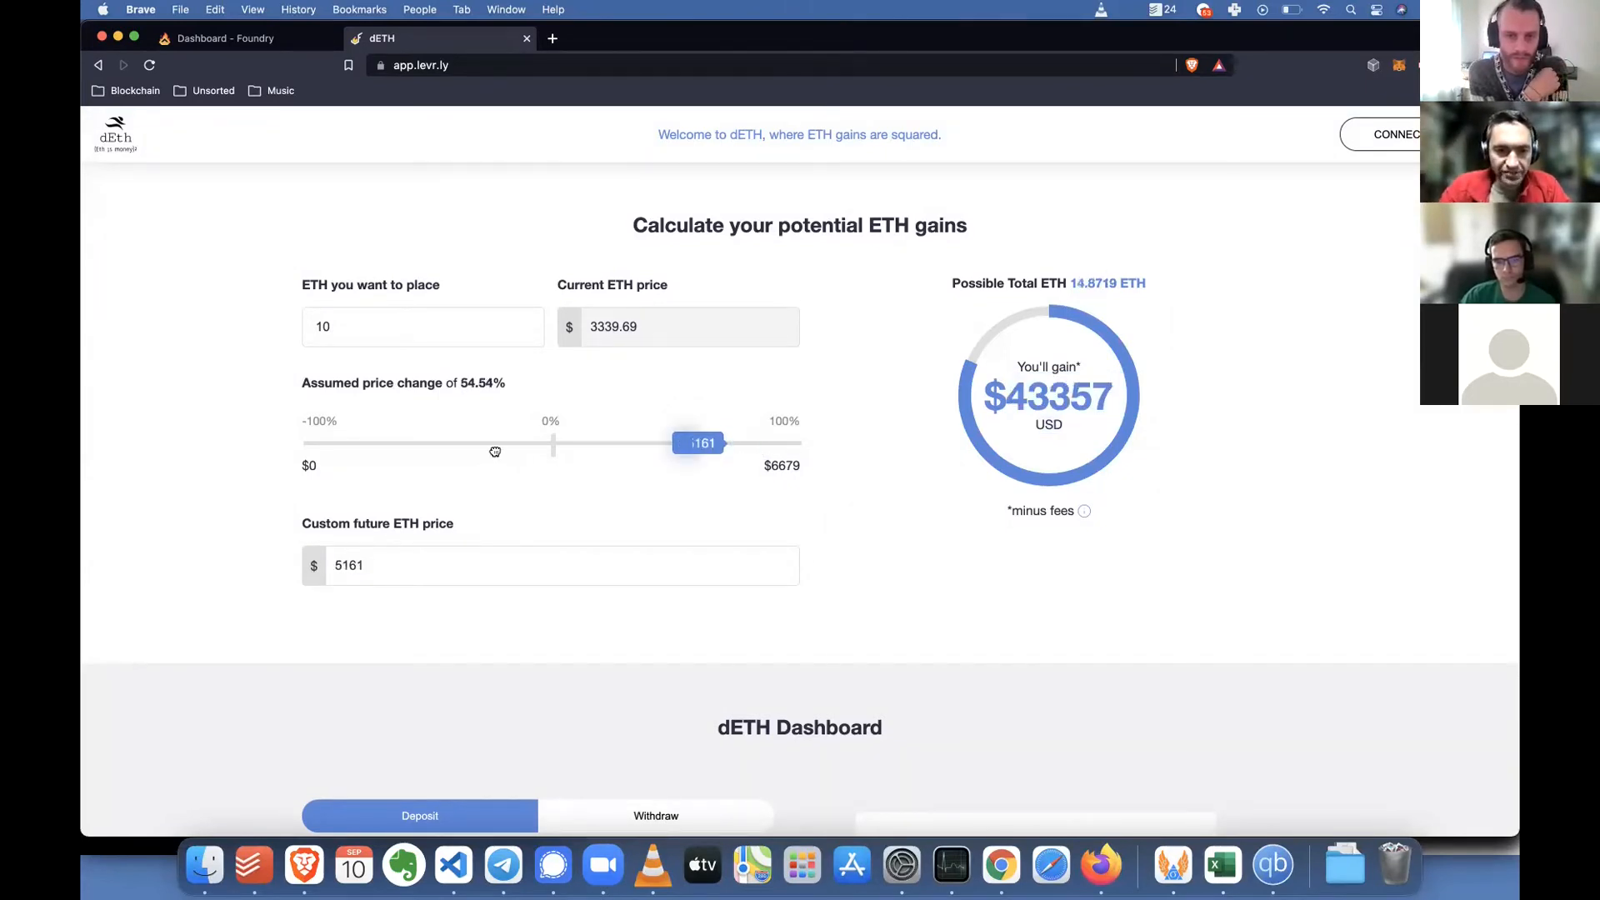
Lower the assumed future ETH price below today's, to $2655 and finally $1795
{"action": "left_click_drag", "start_coordinate": [698, 443], "coordinate": [497, 446]}
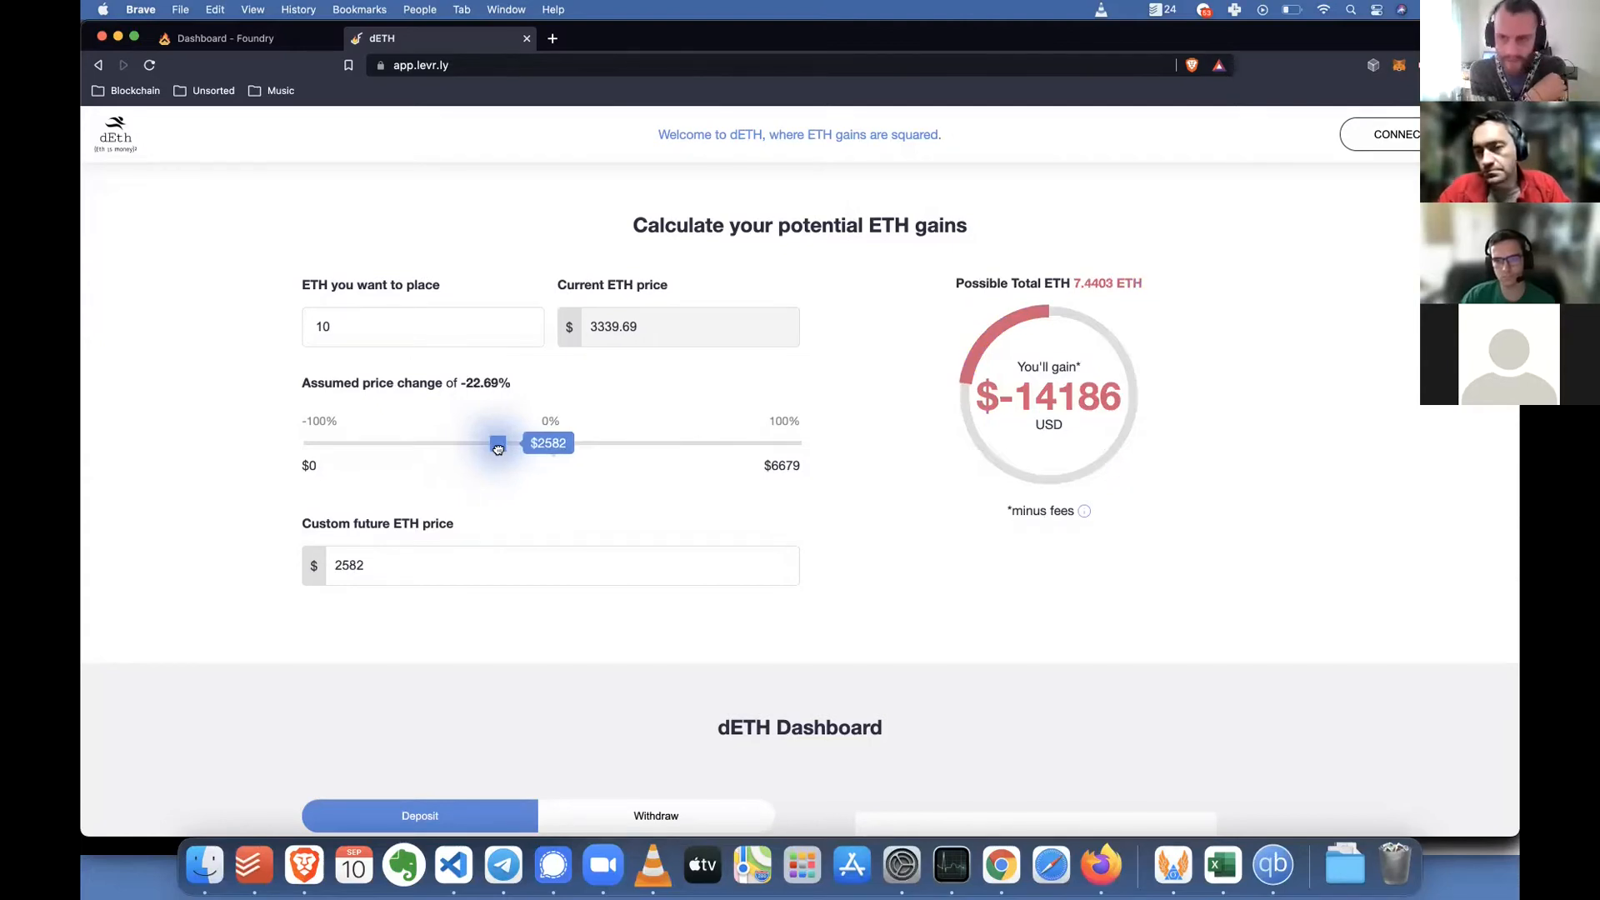
{"action": "left_click_drag", "start_coordinate": [496, 443], "coordinate": [502, 443]}
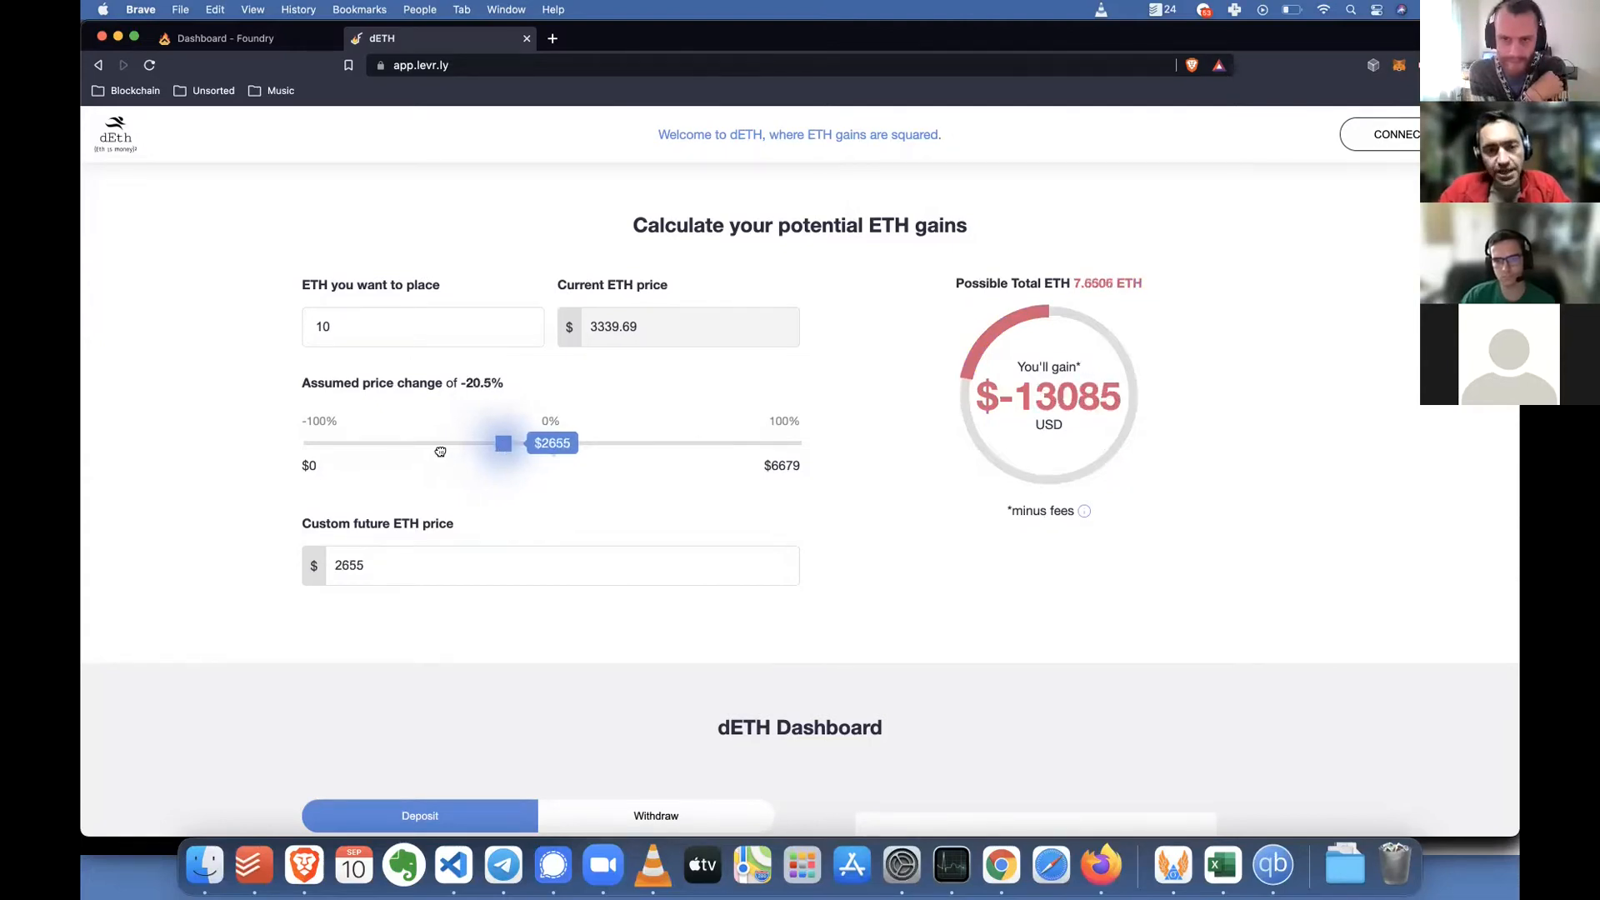
{"action": "left_click_drag", "start_coordinate": [500, 443], "coordinate": [439, 443]}
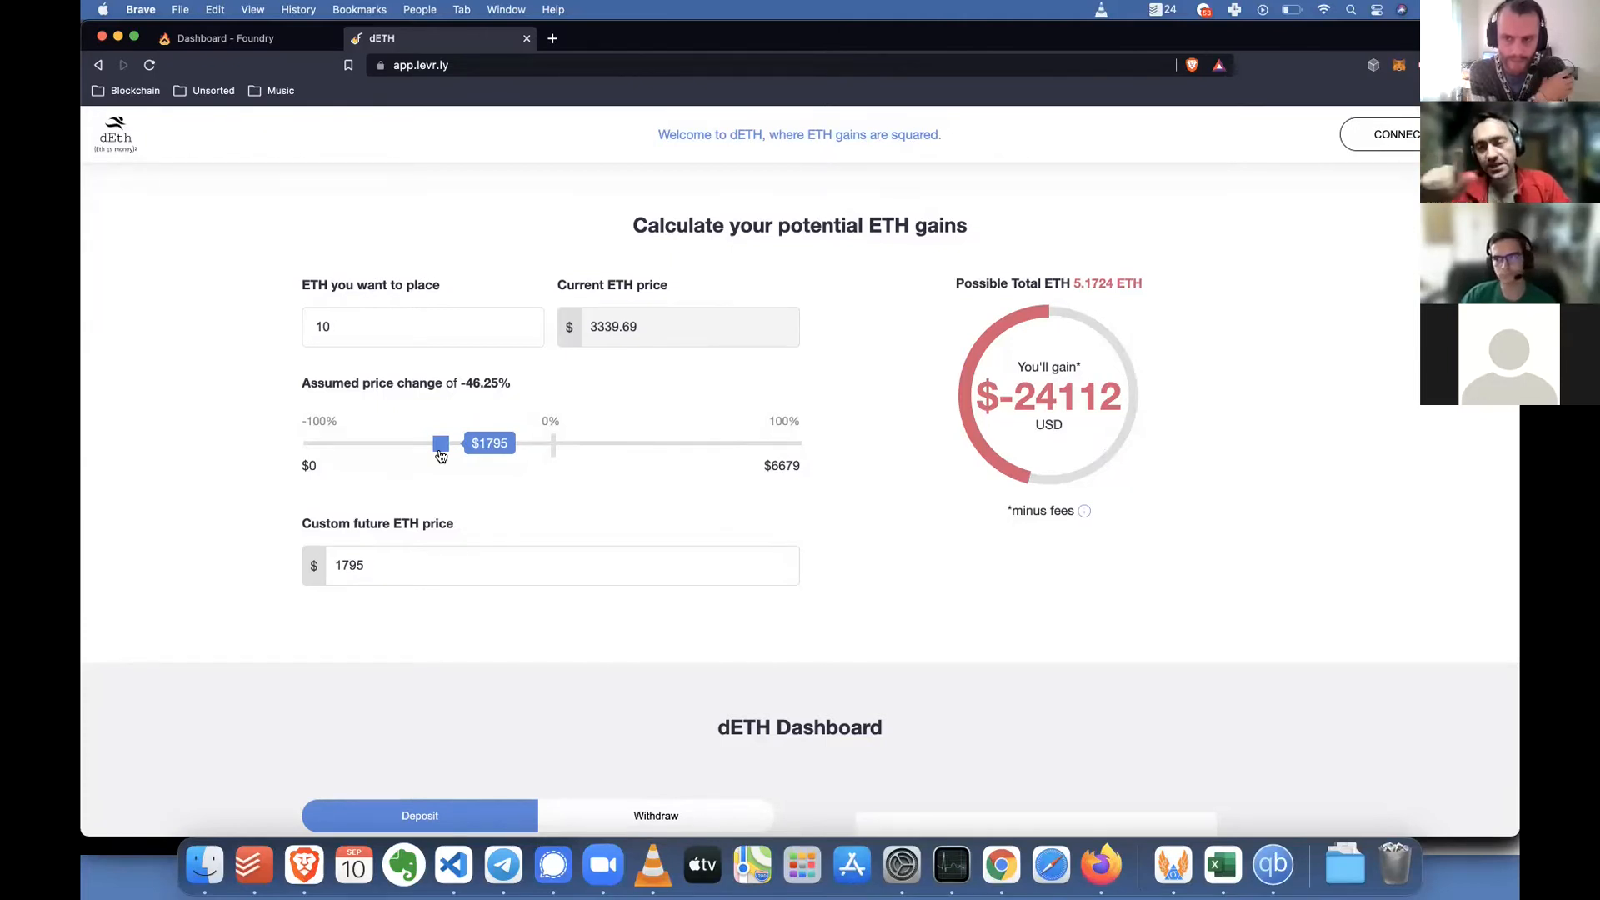
{"action": "scroll", "scroll_direction": "down", "scroll_amount": 3}
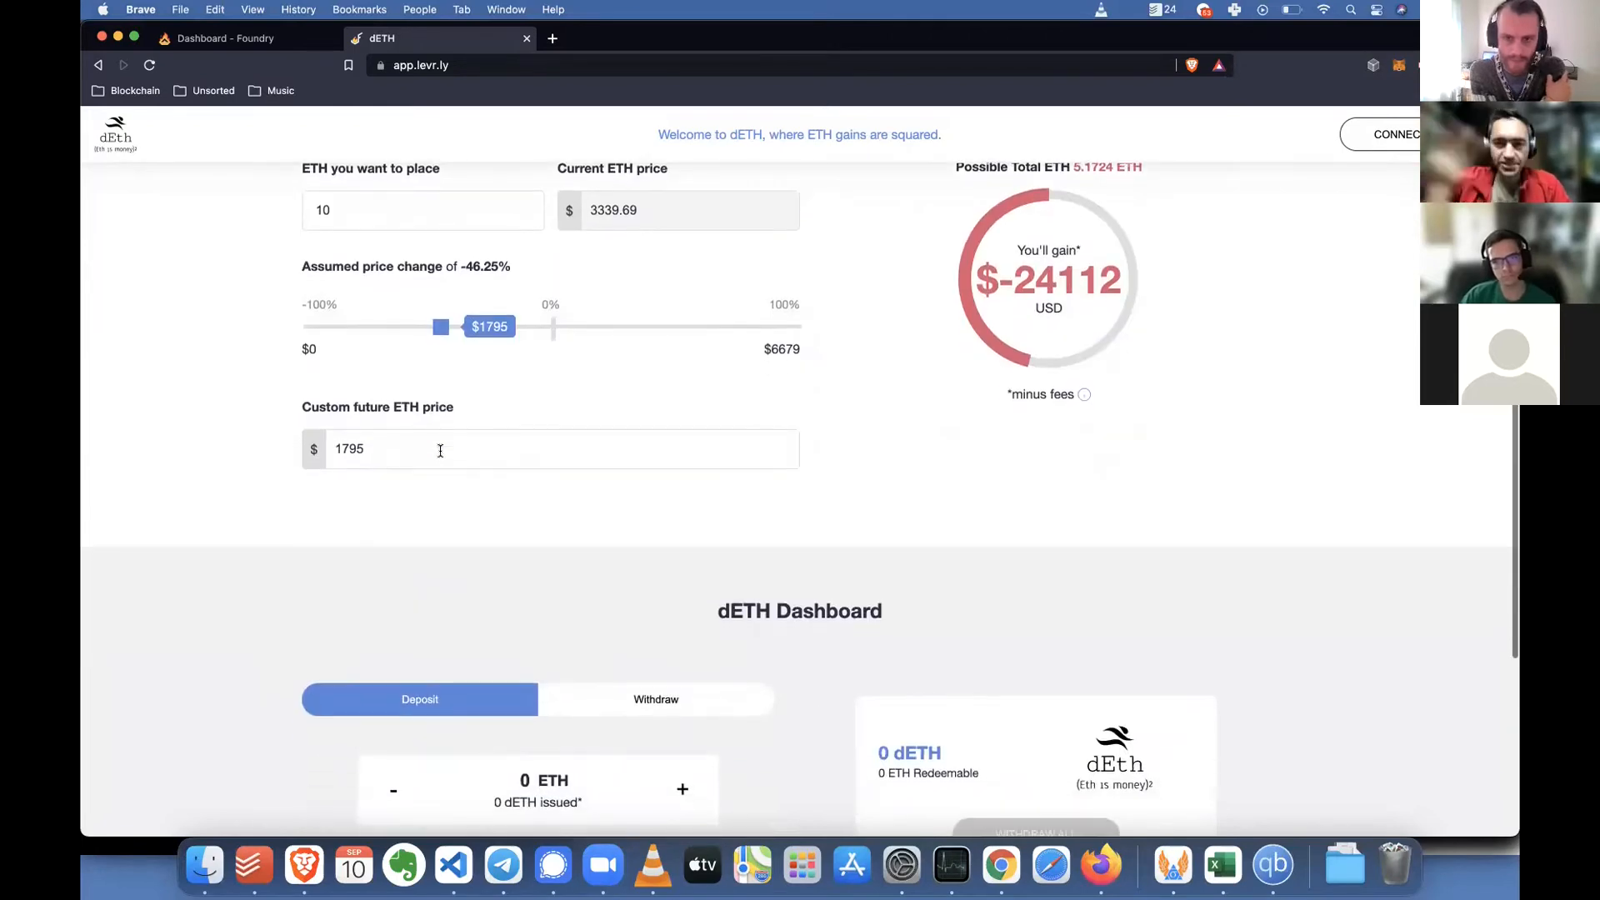
{"action": "mouse_move", "coordinate": [415, 510]}
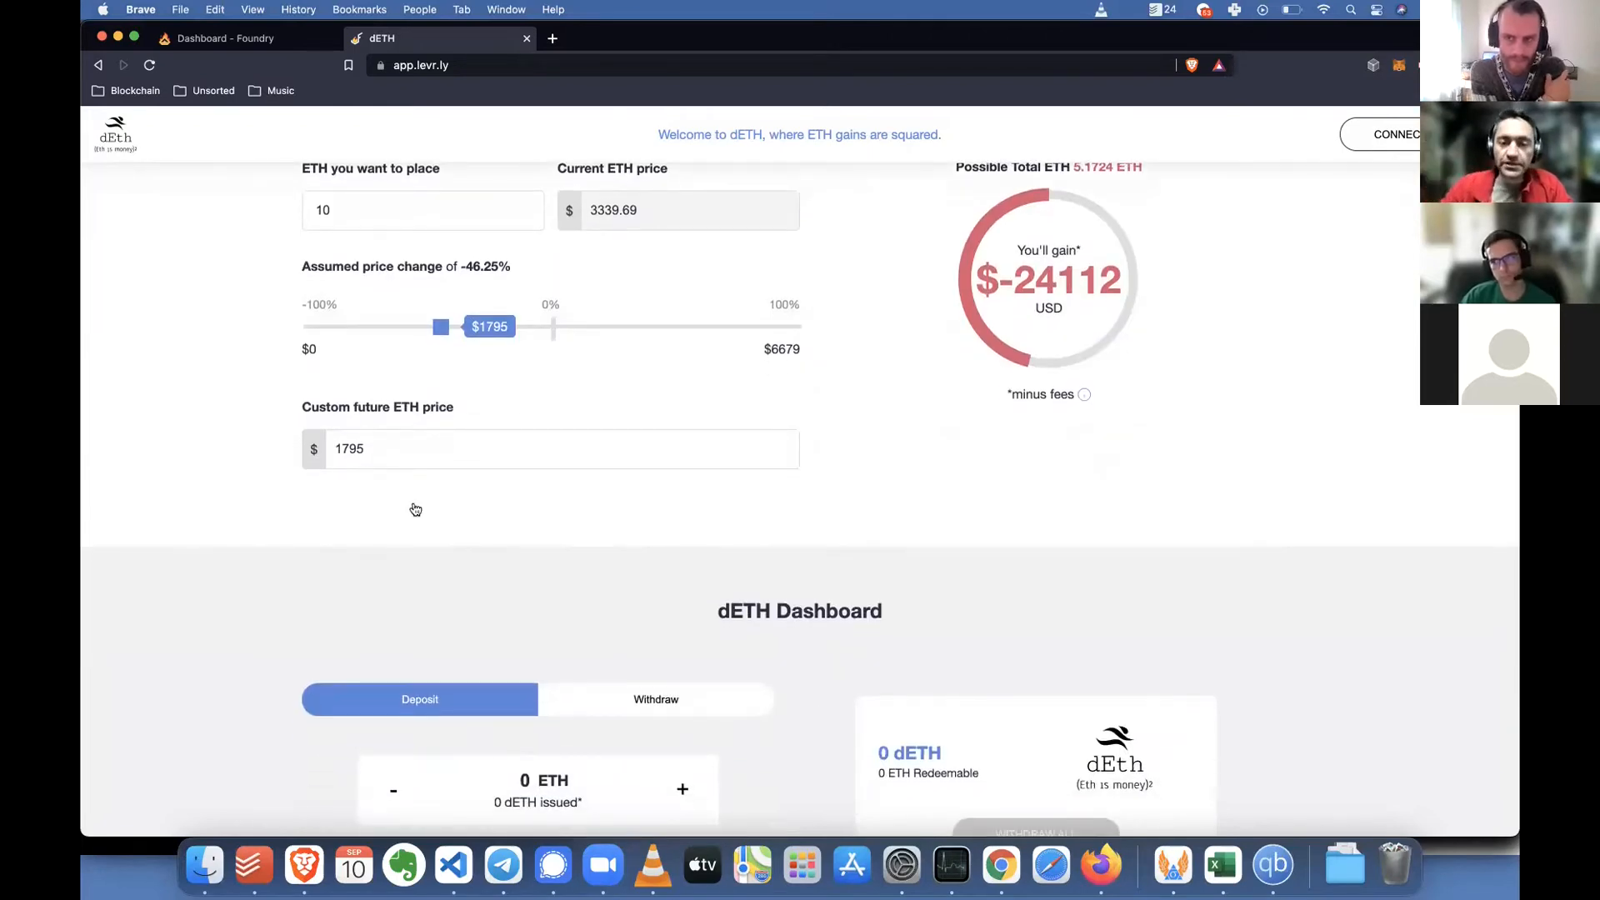
{"action": "scroll", "scroll_direction": "down", "scroll_amount": 3}
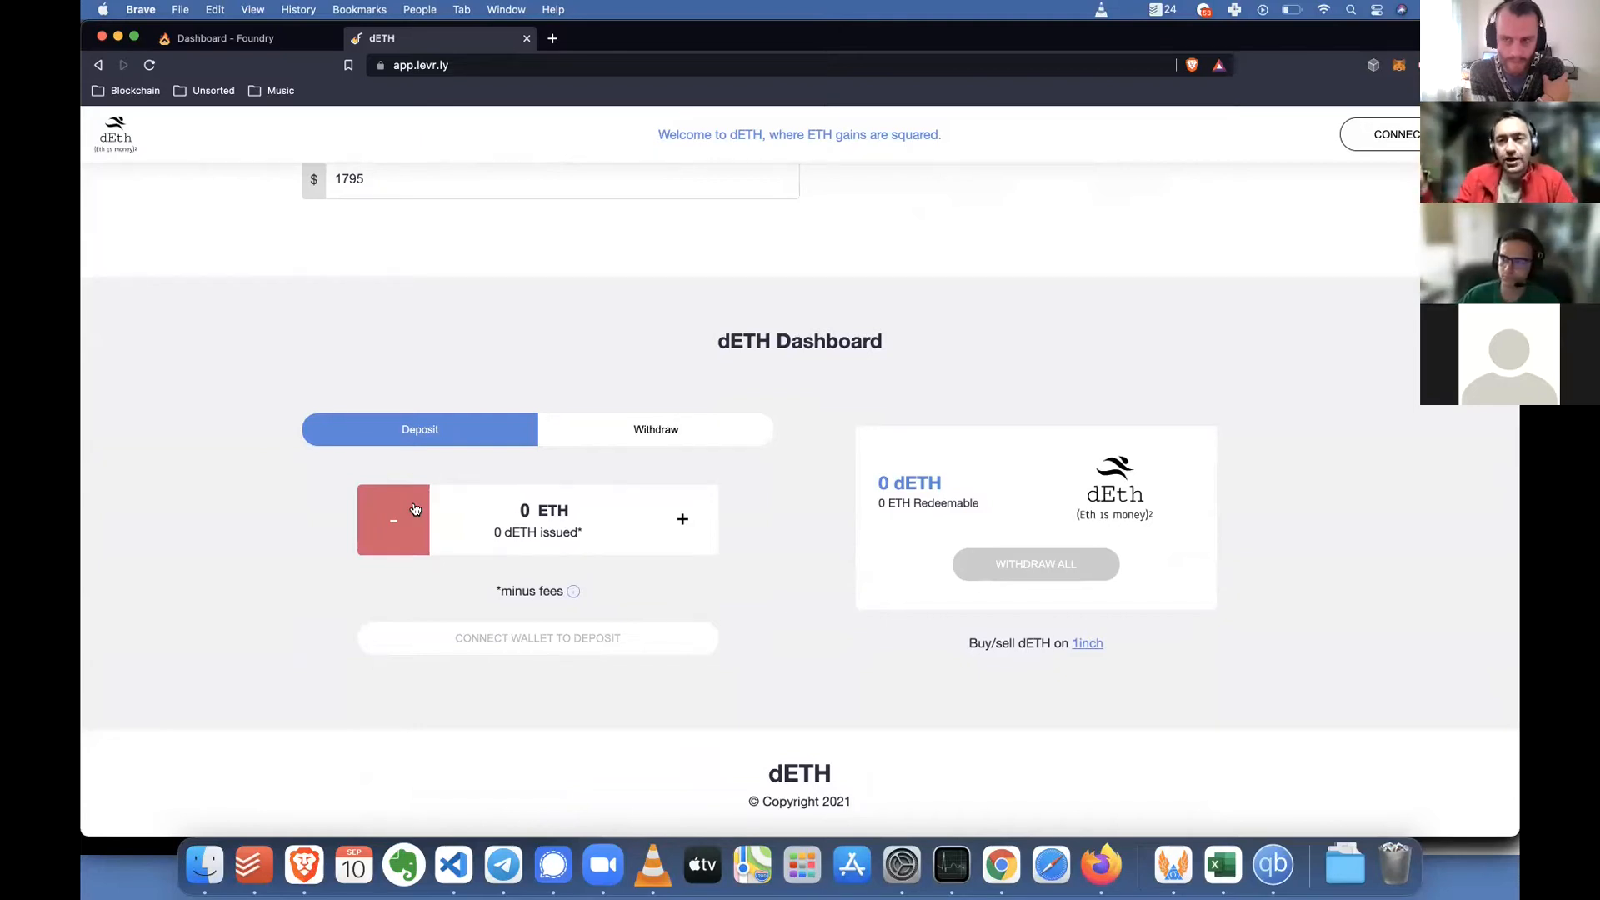
{"action": "scroll", "scroll_direction": "up", "scroll_amount": 3}
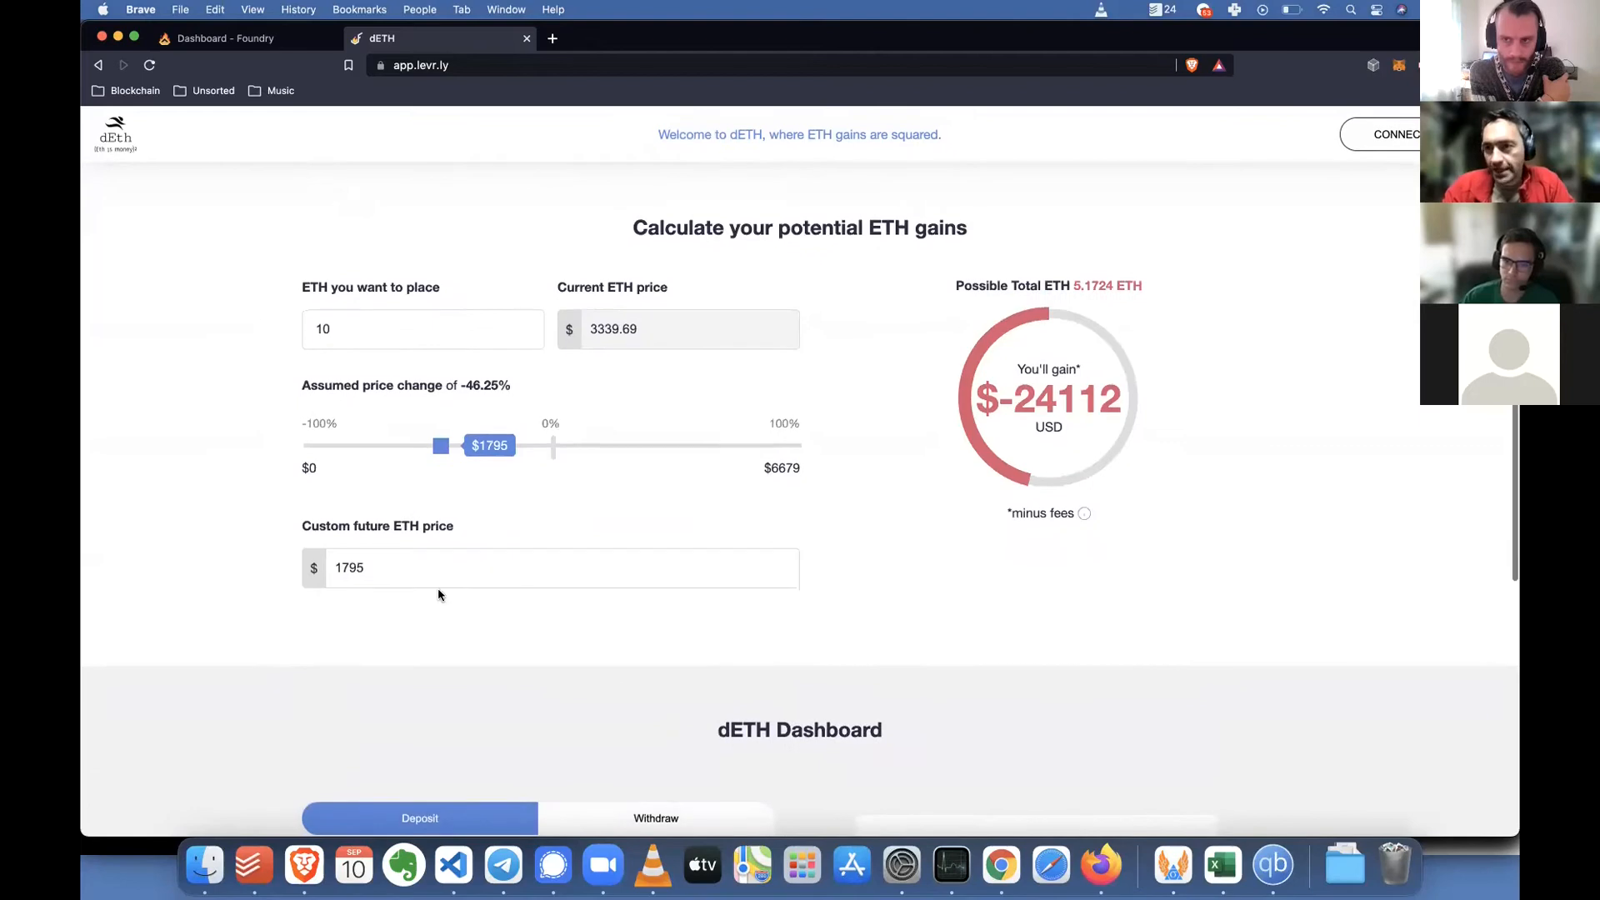
{"action": "scroll", "scroll_direction": "down", "scroll_amount": 3}
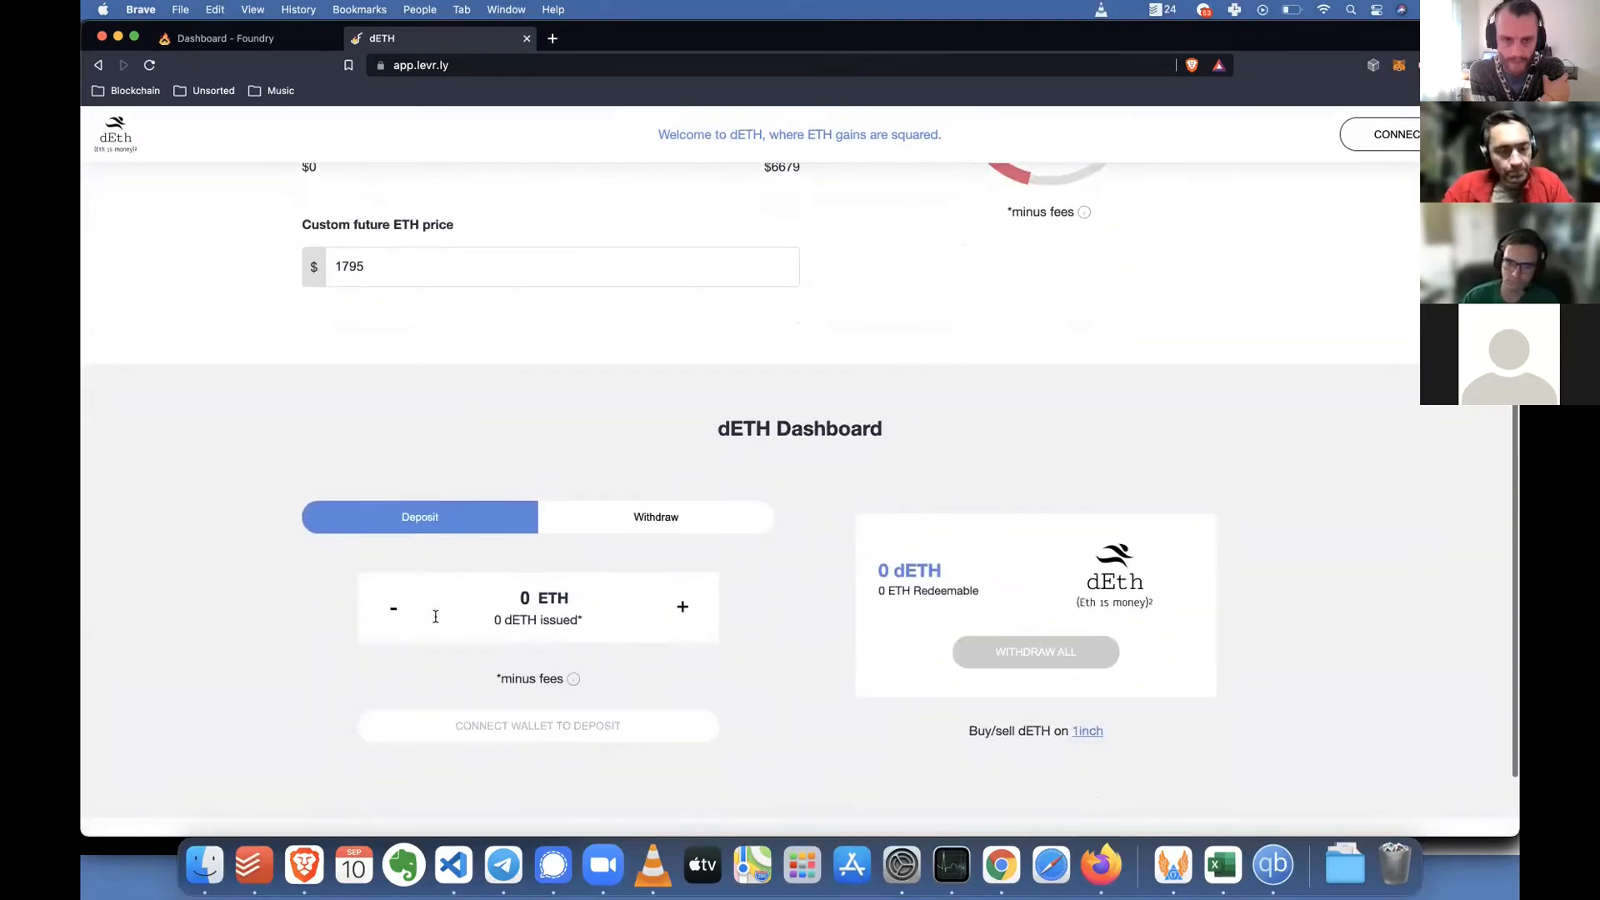
{"action": "scroll", "scroll_direction": "up", "scroll_amount": 3}
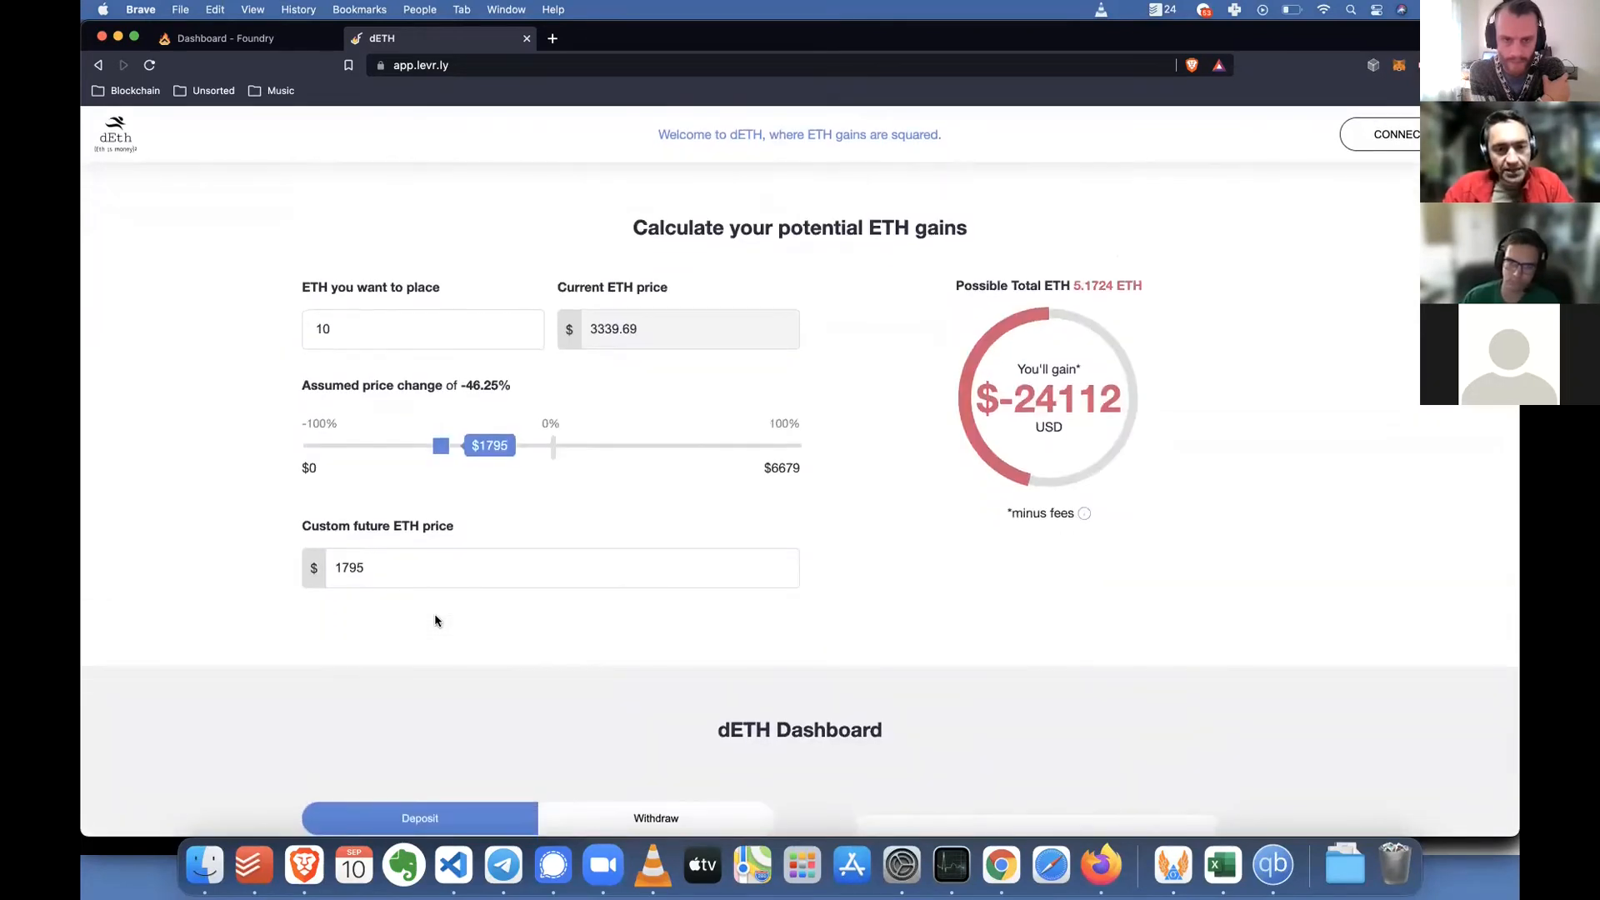
{"action": "scroll", "scroll_direction": "down", "scroll_amount": 3}
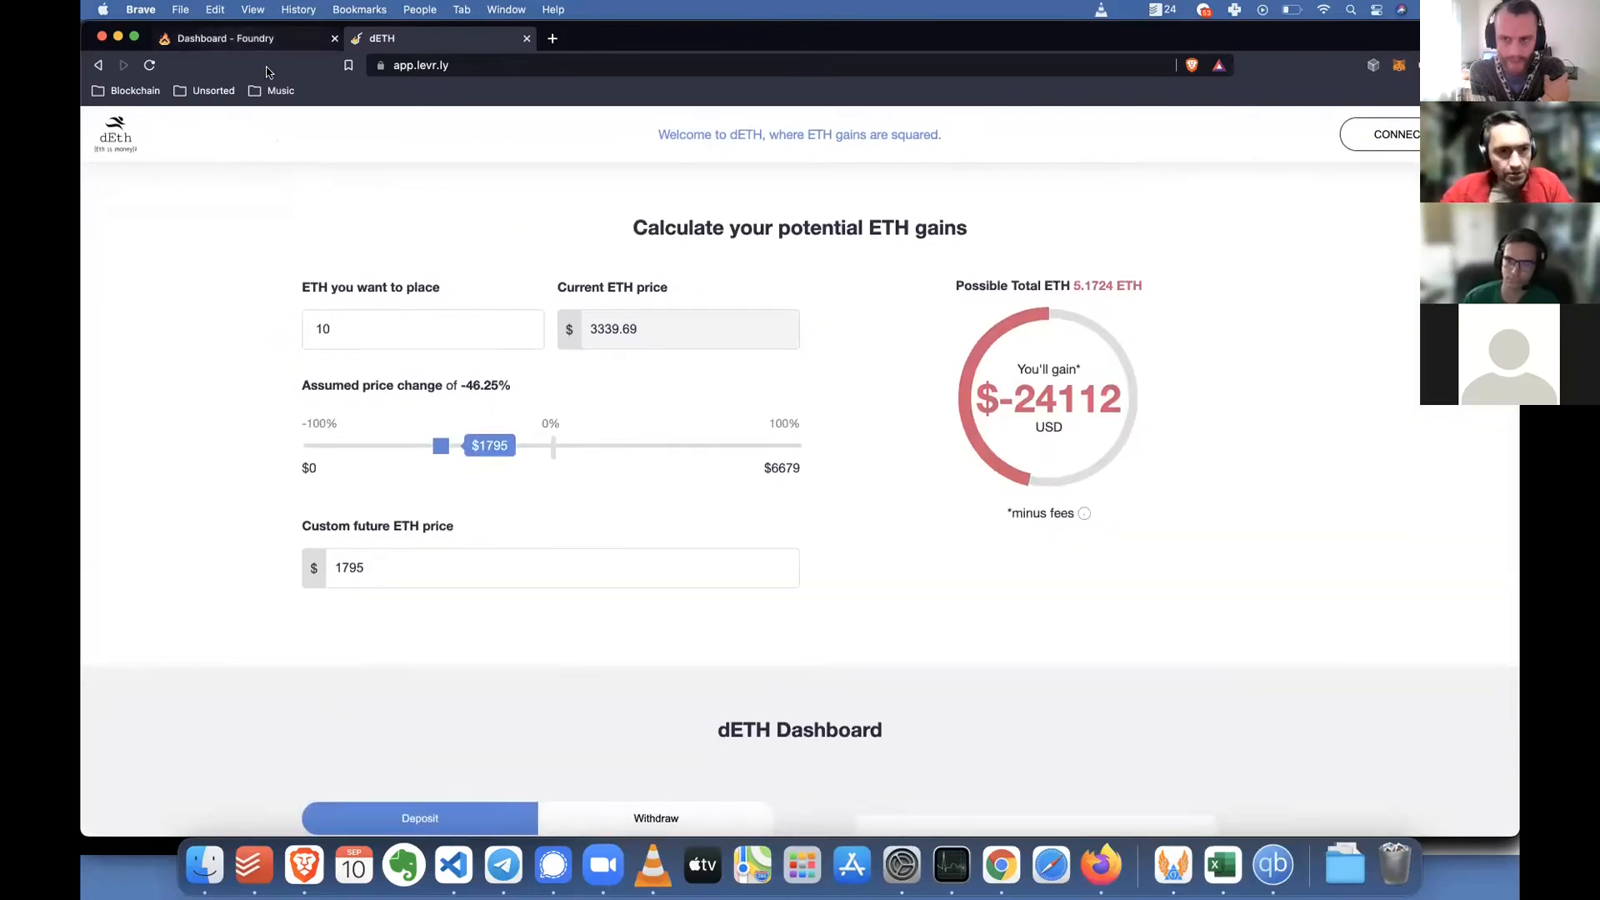
{"action": "left_click", "coordinate": [245, 39]}
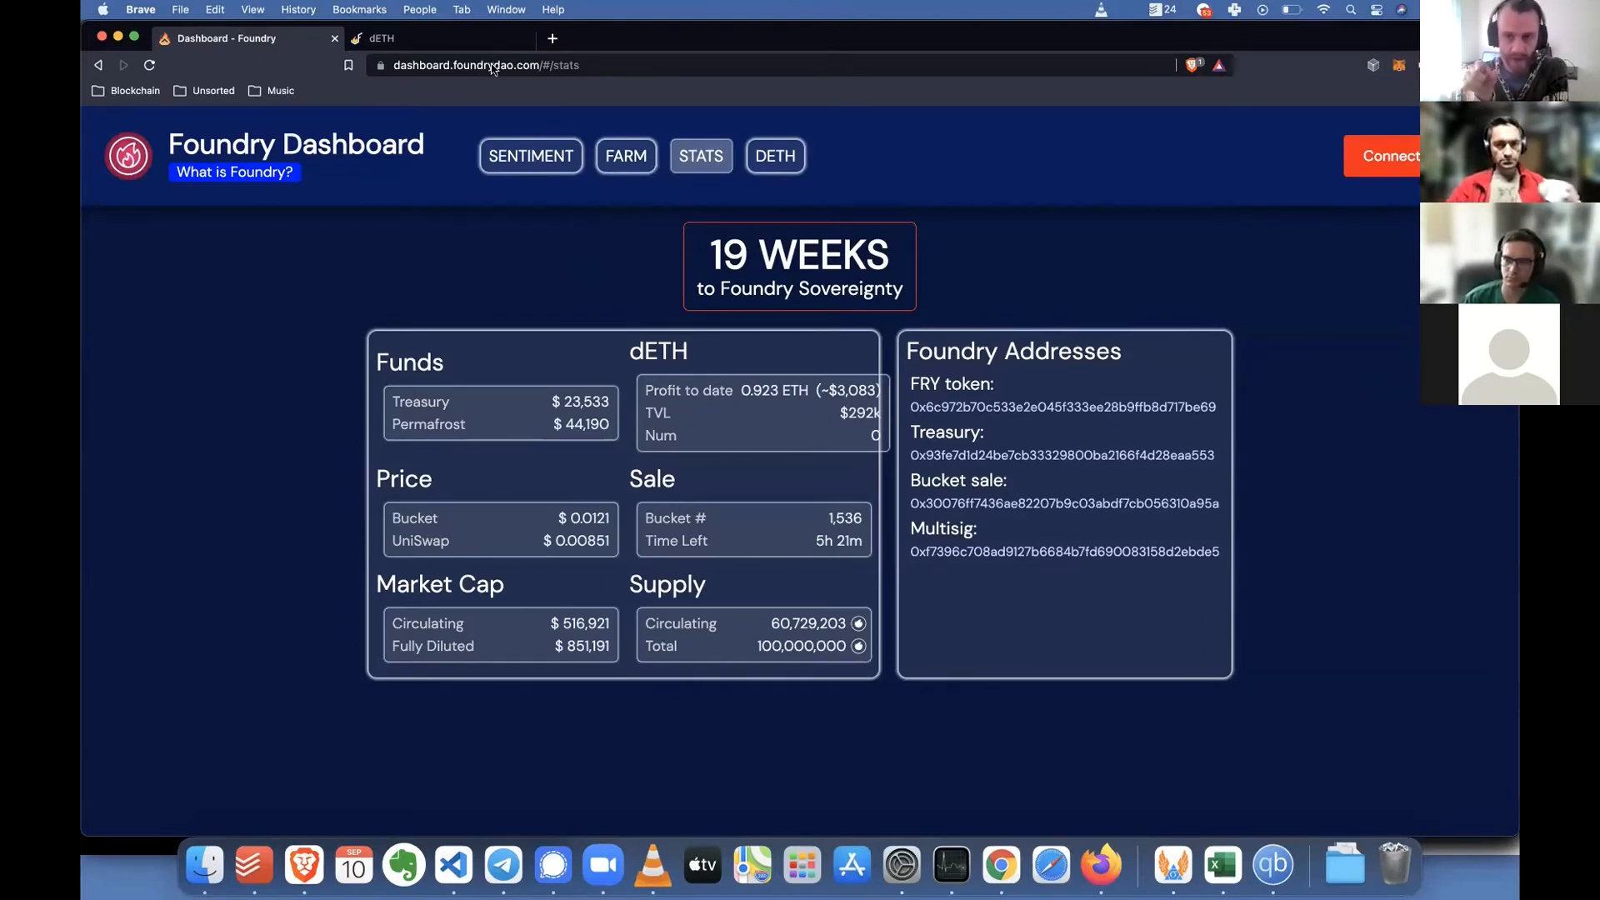
{"action": "left_click", "coordinate": [438, 38]}
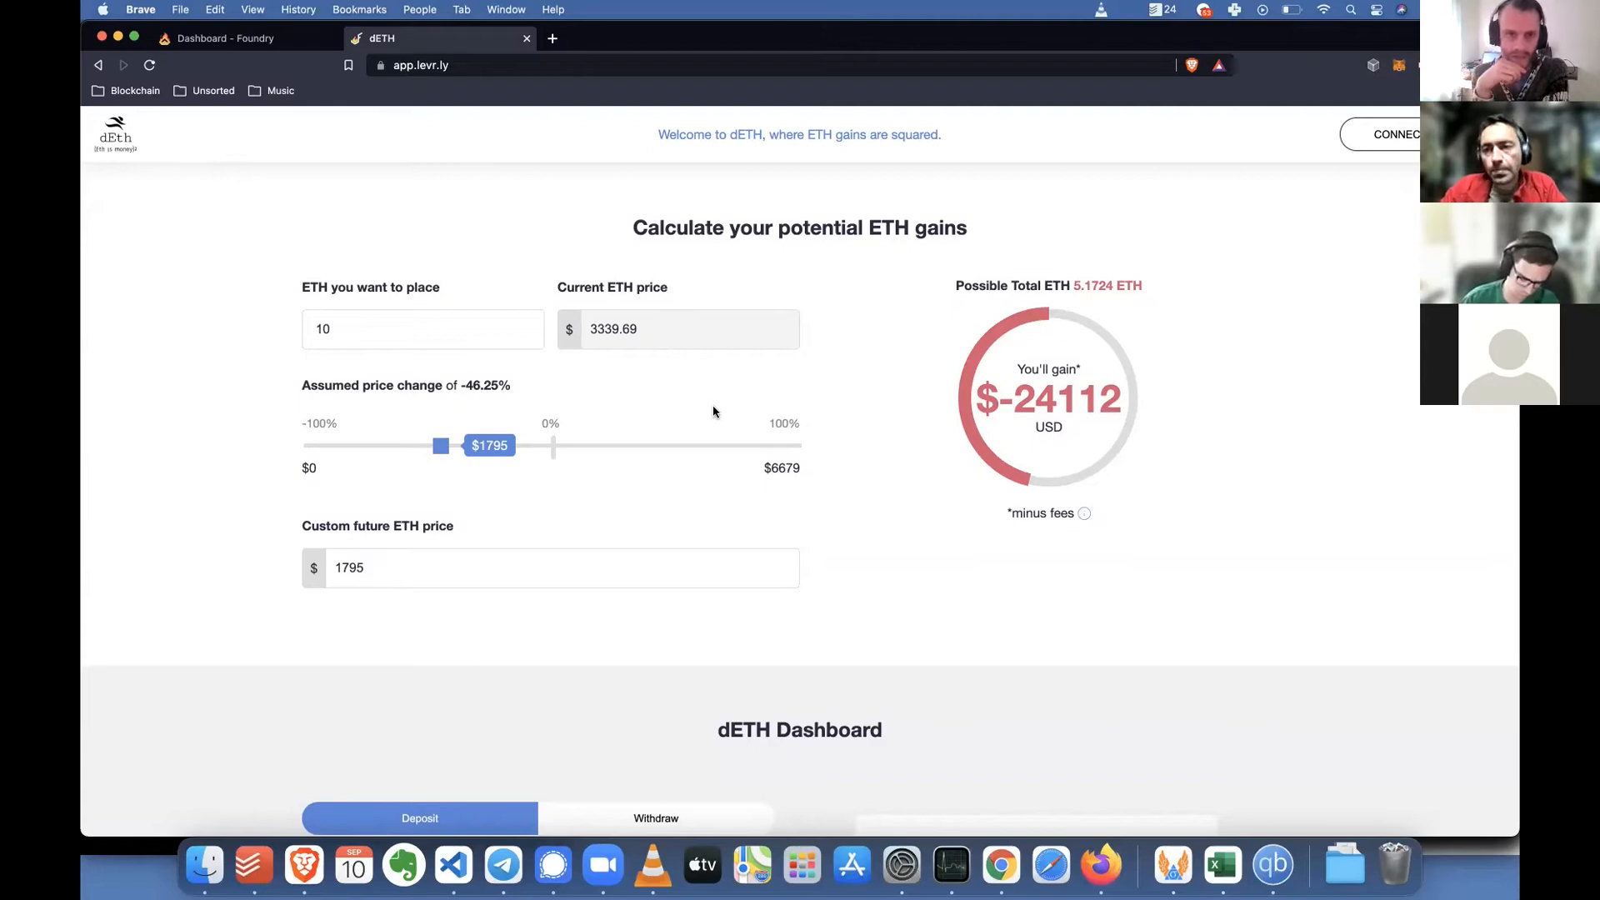
{"action": "mouse_move", "coordinate": [1310, 498]}
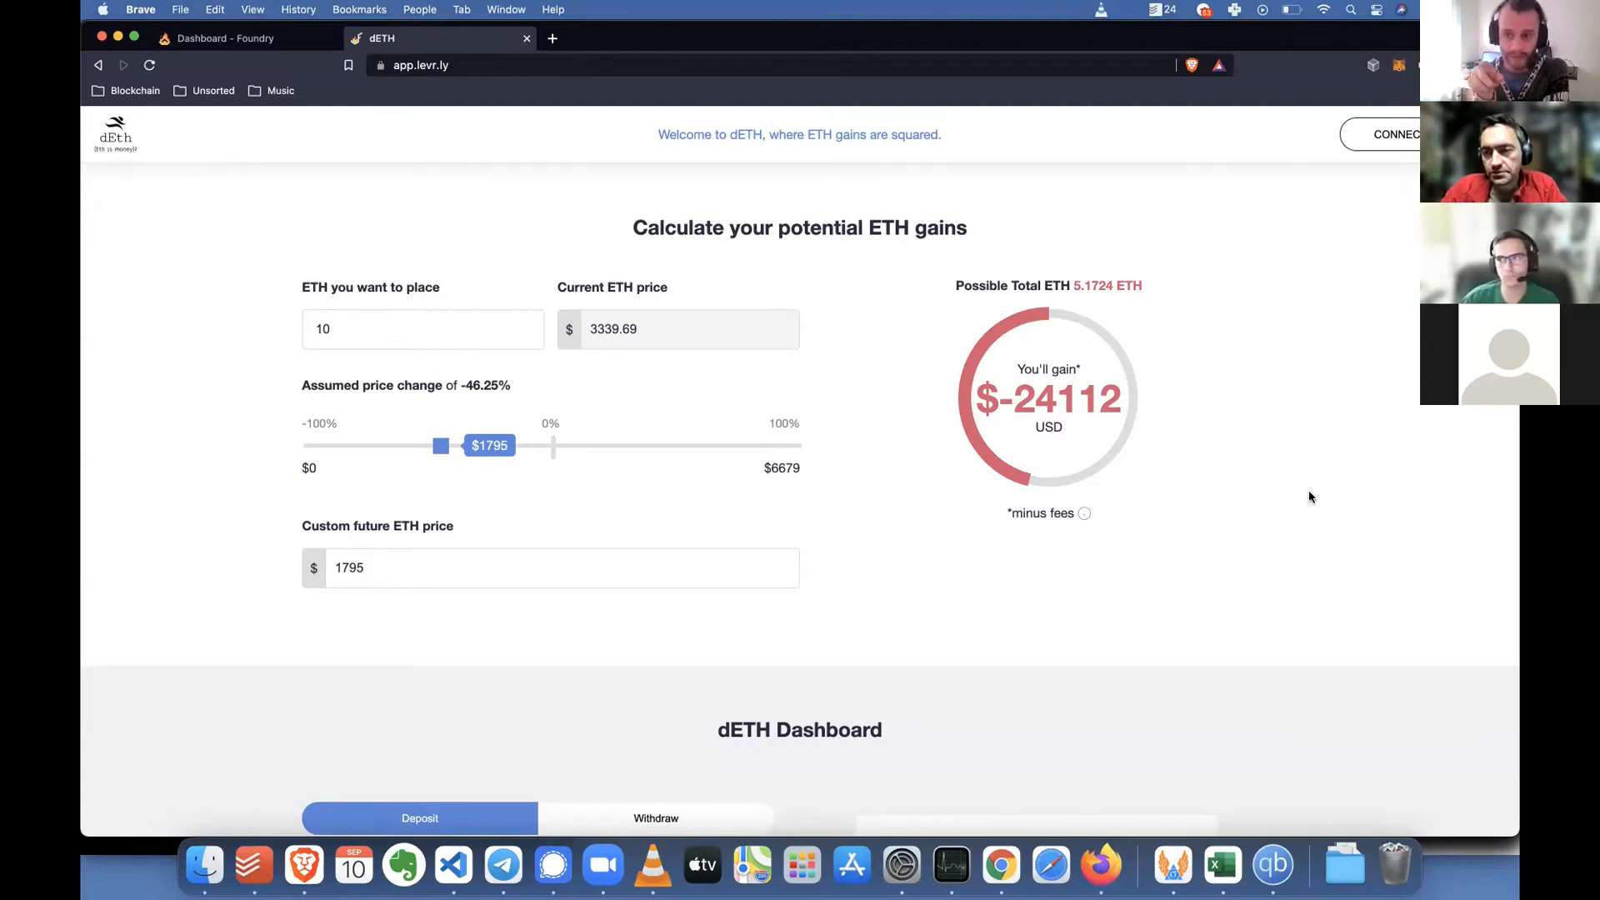
{"action": "mouse_move", "coordinate": [1372, 385]}
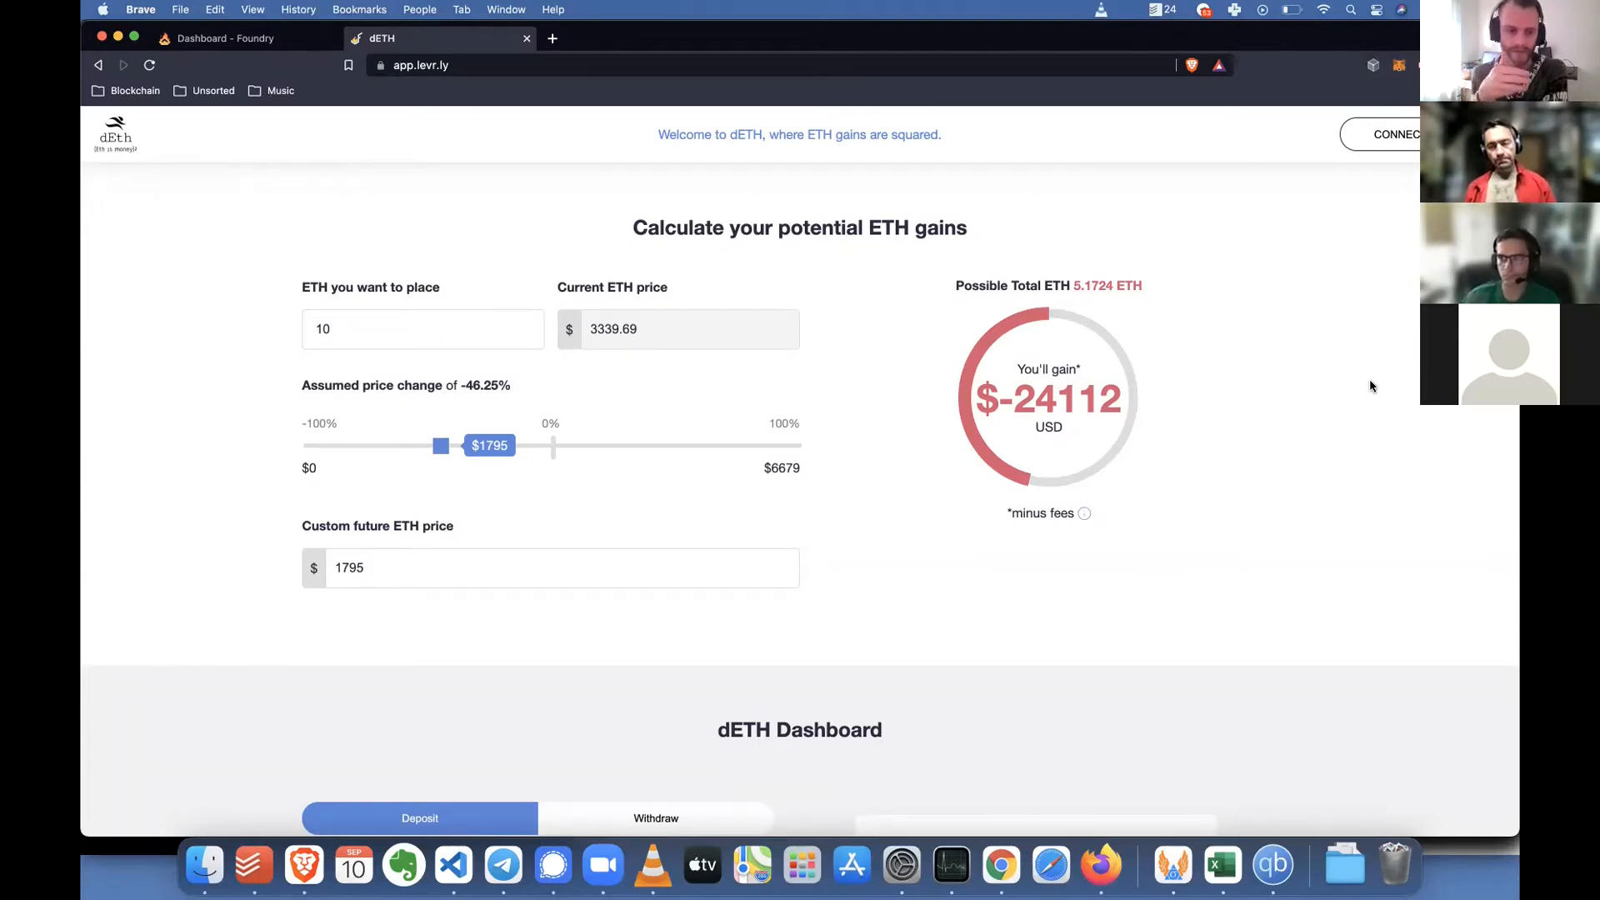
{"action": "mouse_move", "coordinate": [1293, 401]}
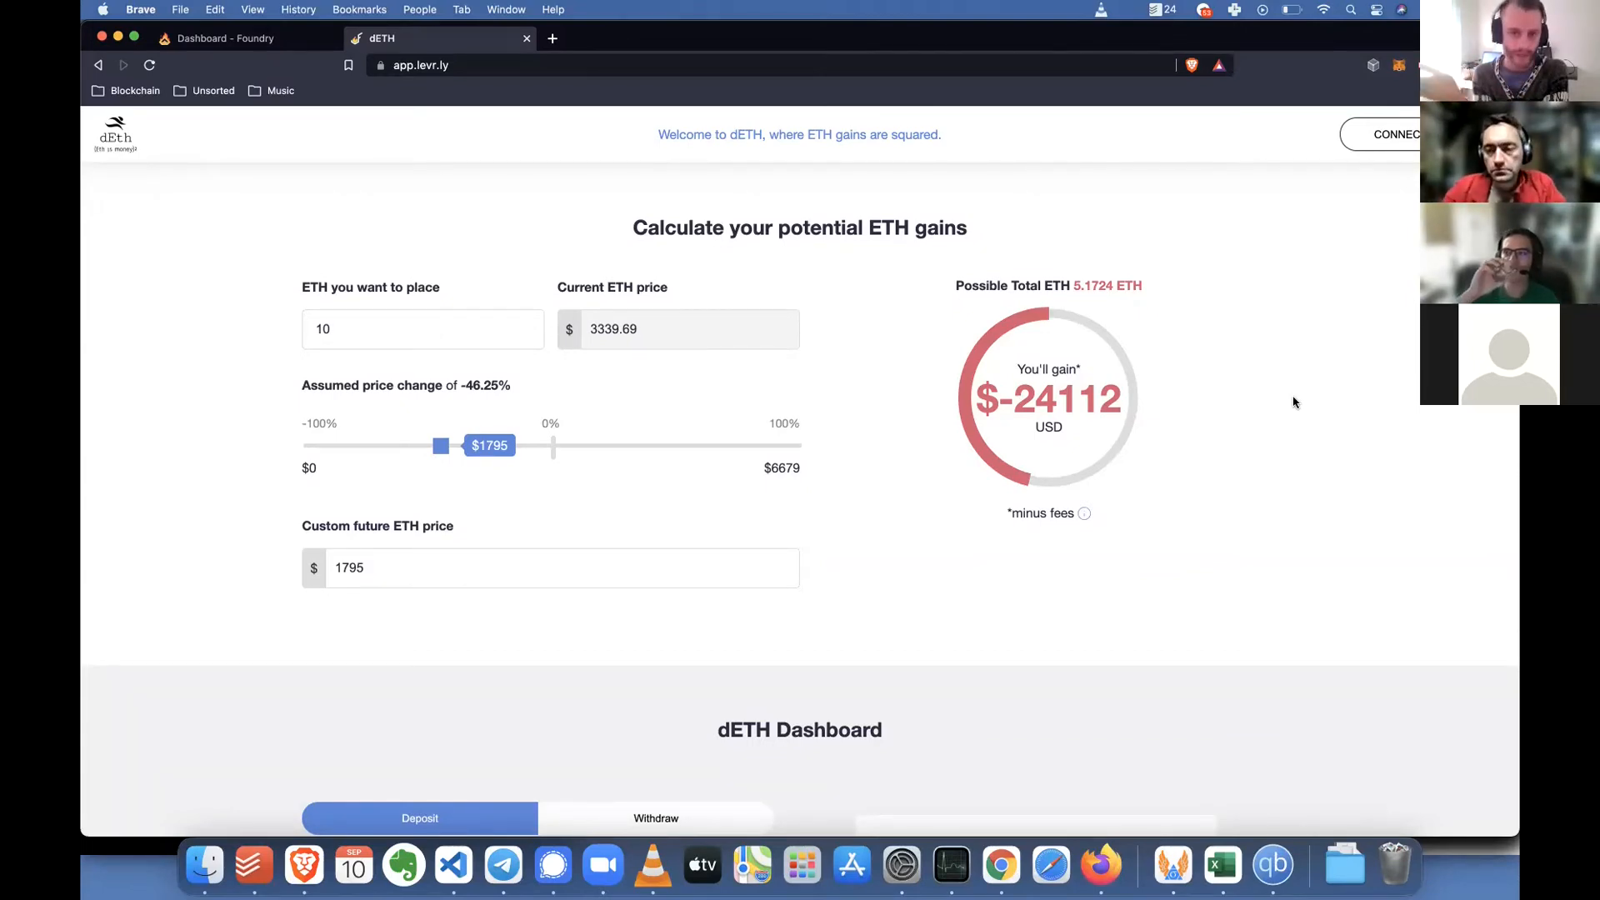
{"action": "mouse_move", "coordinate": [1296, 430]}
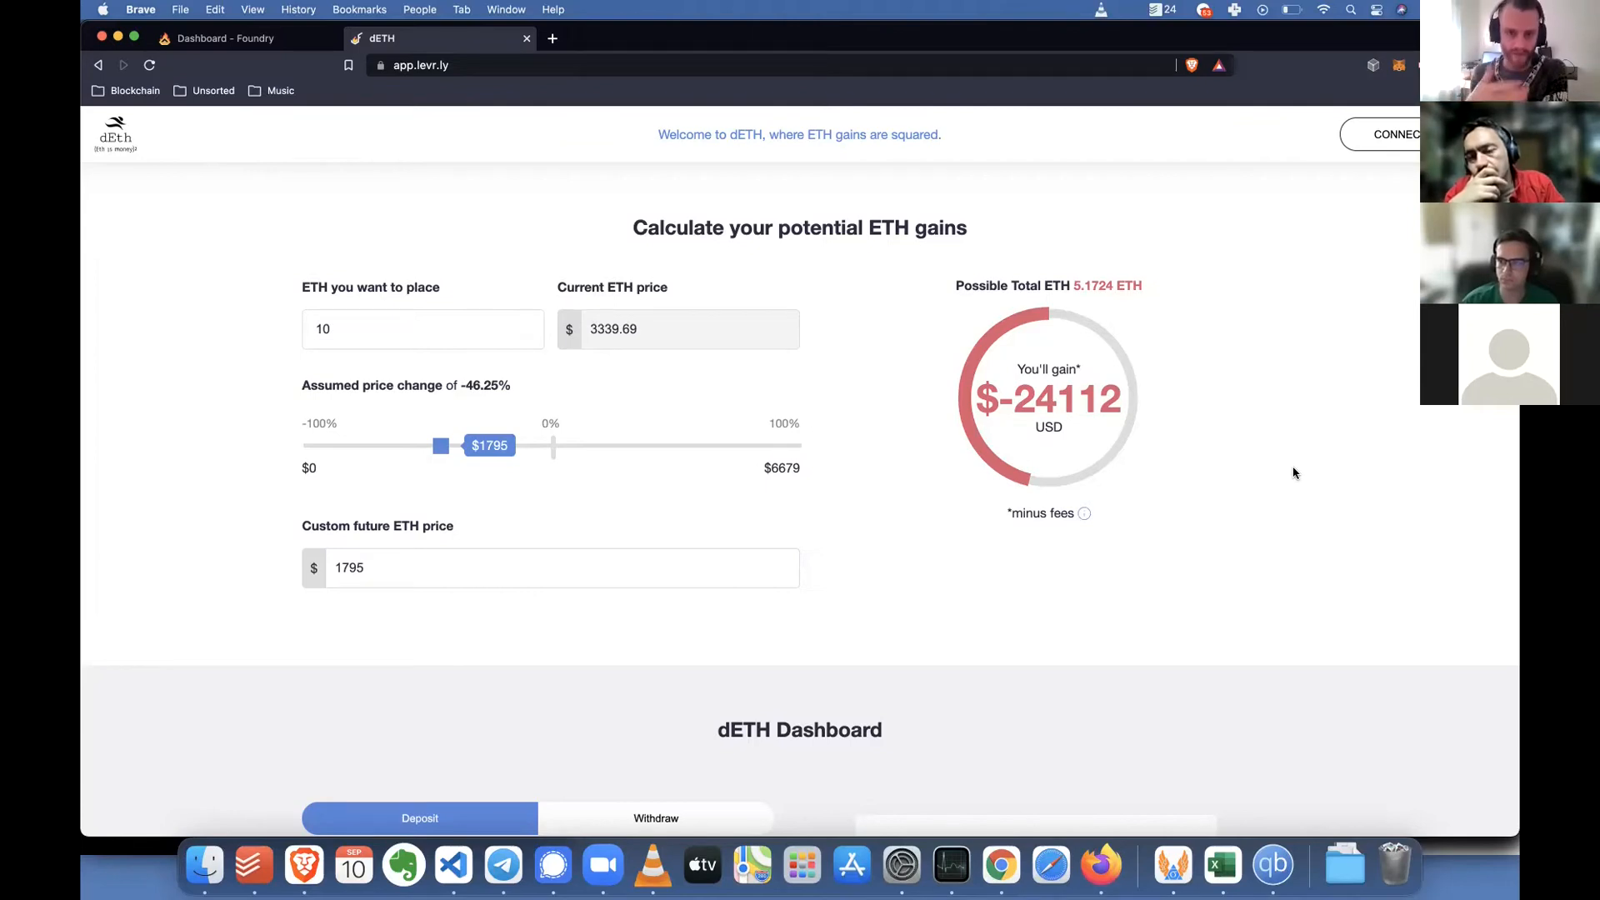
{"action": "mouse_move", "coordinate": [1480, 486]}
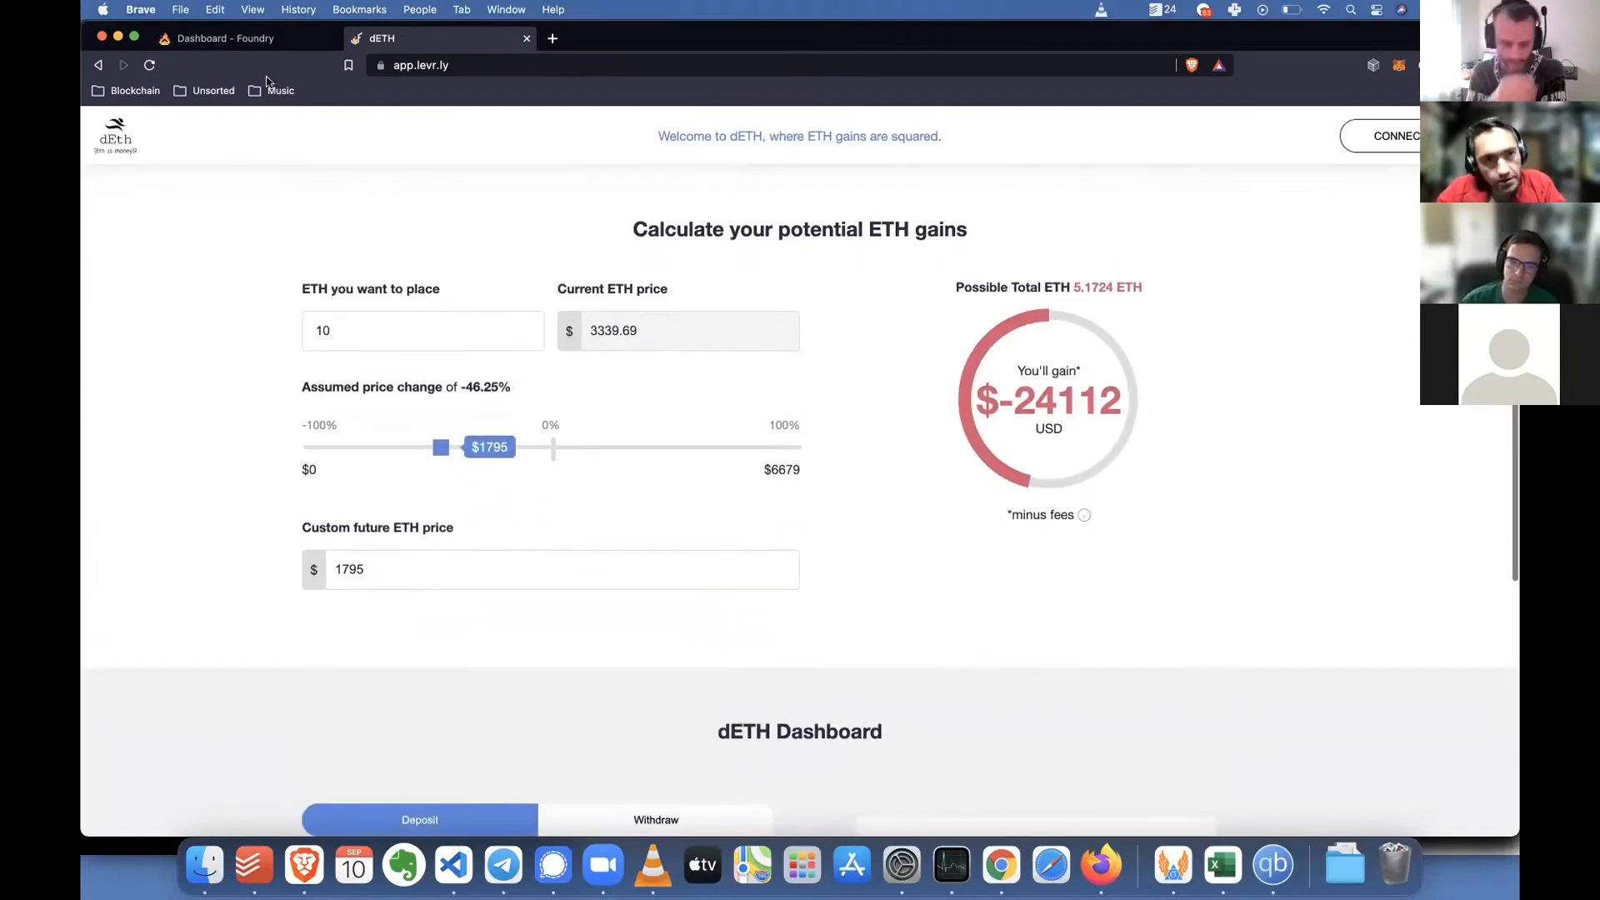
Raise the assumed ETH price to $4753 for a $31,701 gain, then return to the Foundry Dashboard
{"action": "left_click", "coordinate": [235, 39]}
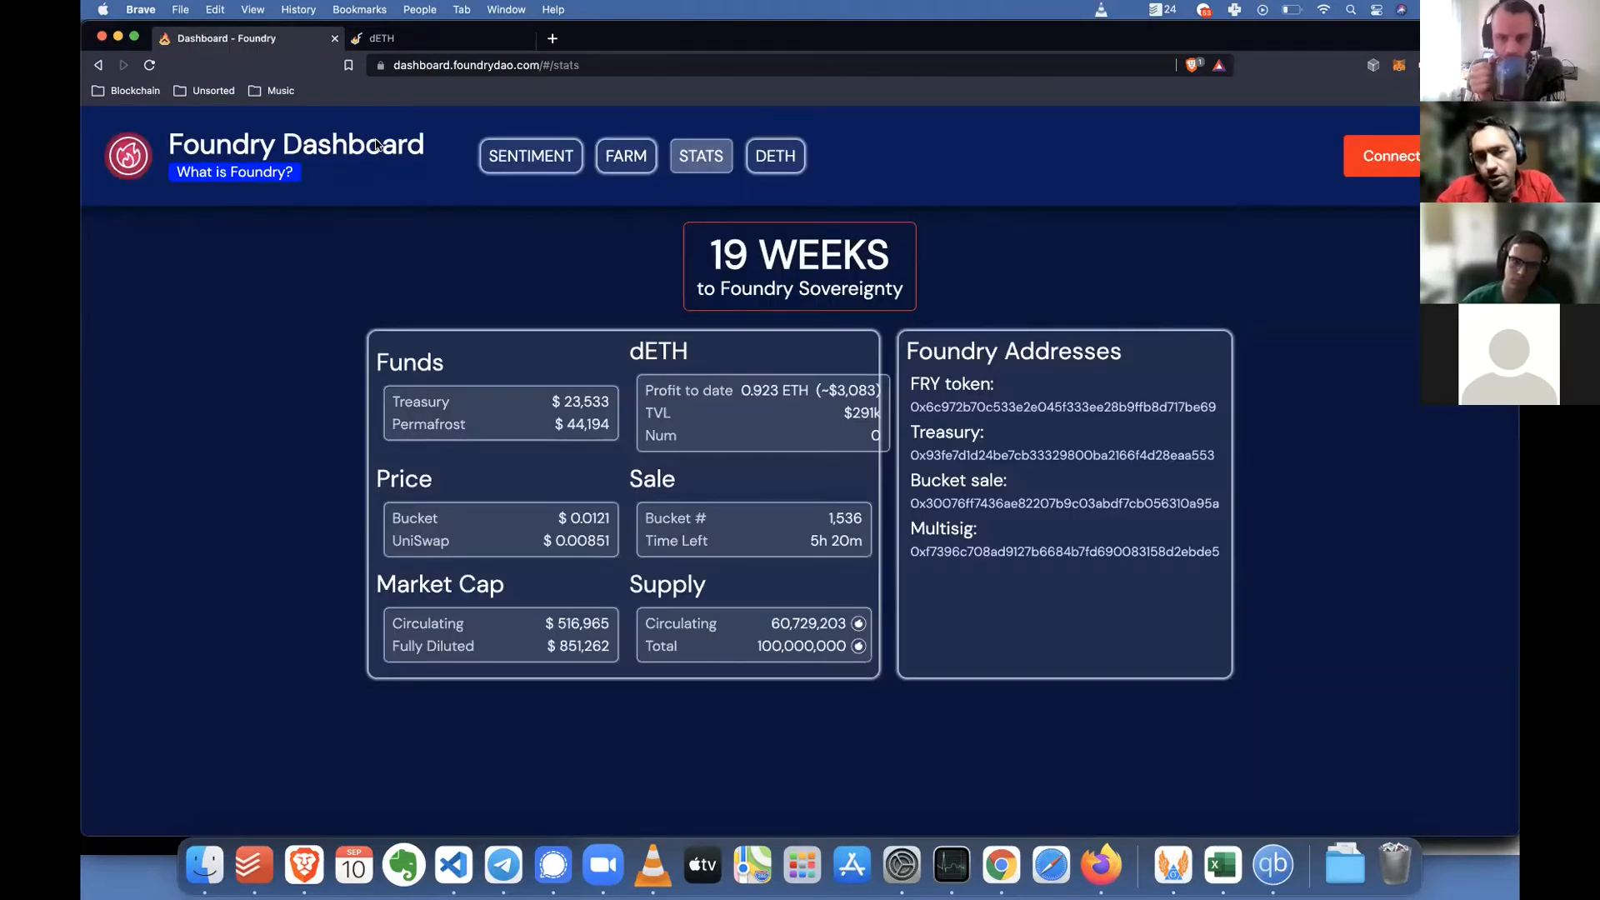
{"action": "key", "text": "cmd+a"}
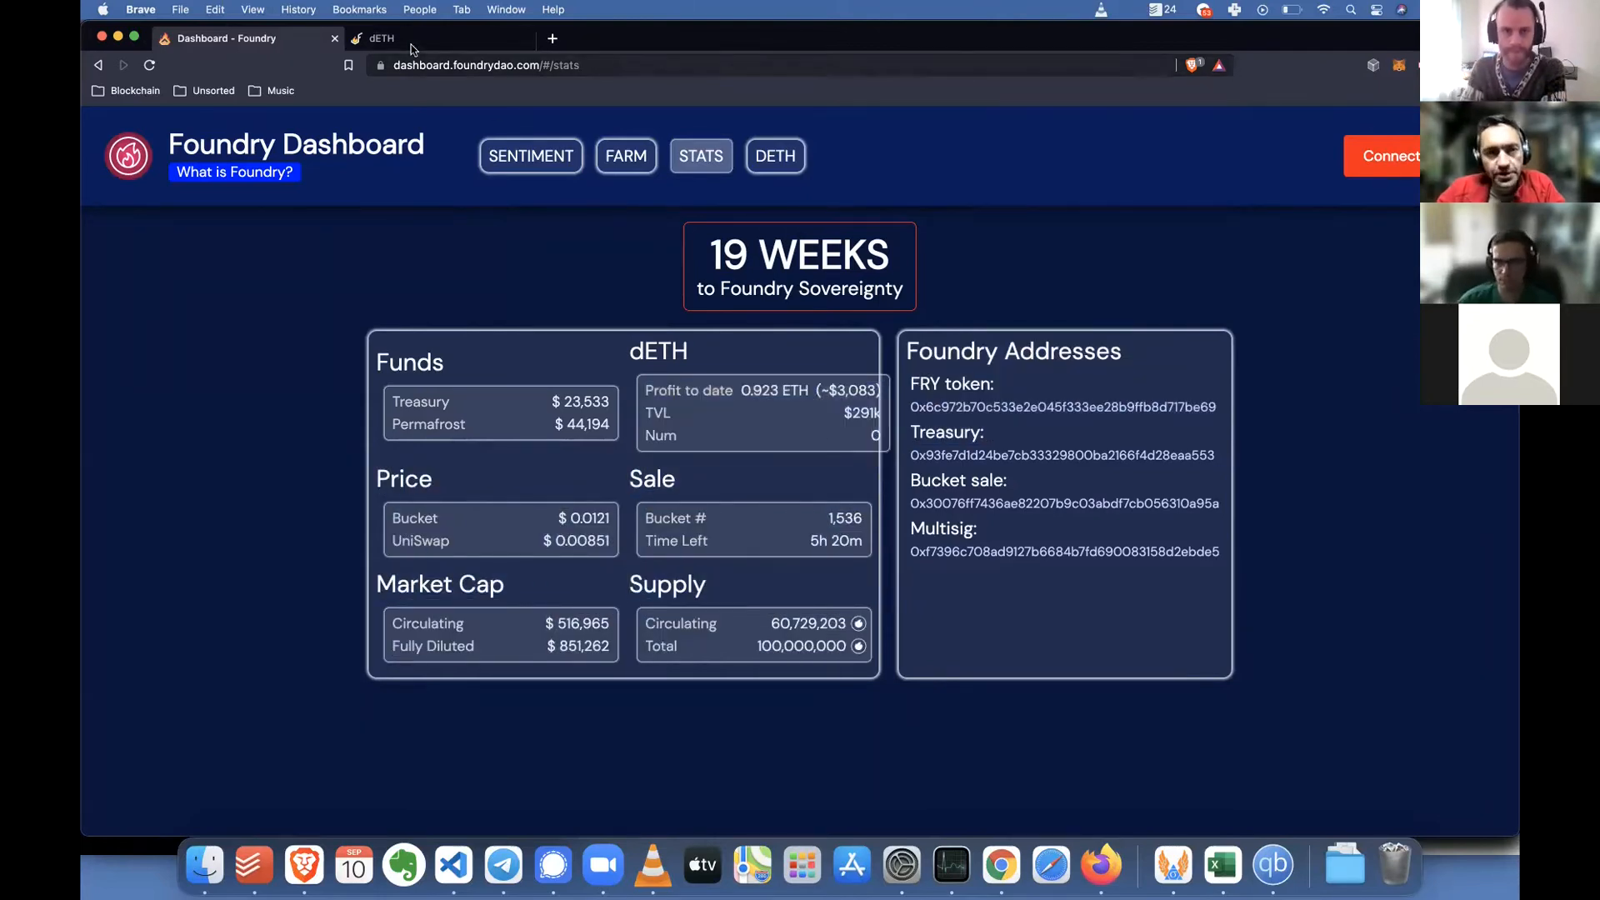
{"action": "left_click", "coordinate": [438, 39]}
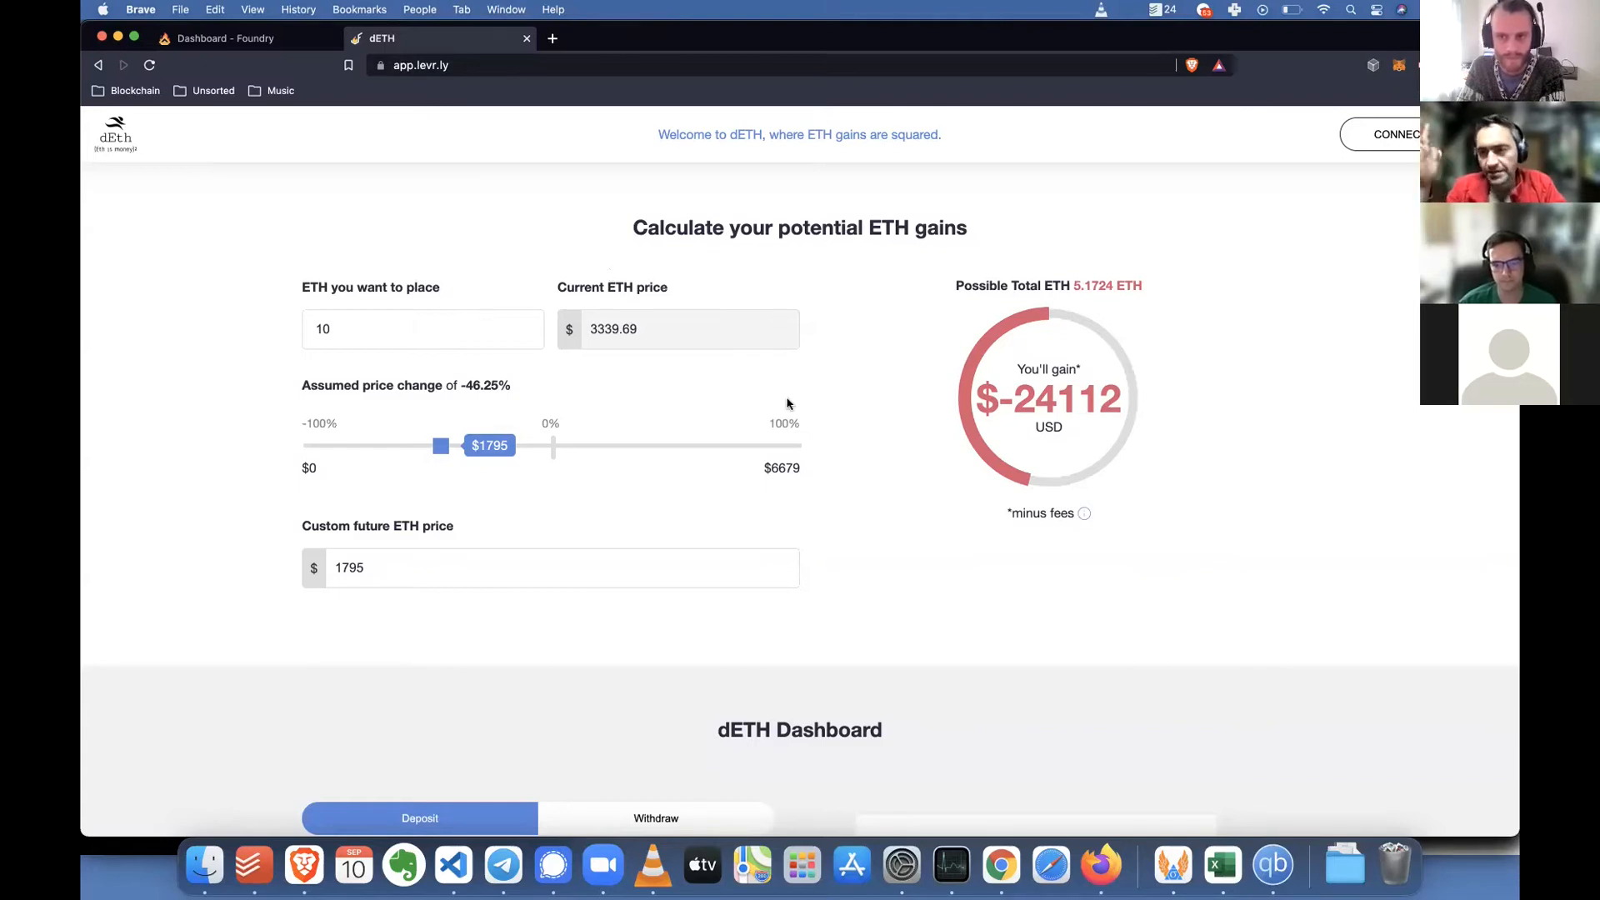
{"action": "mouse_move", "coordinate": [836, 595]}
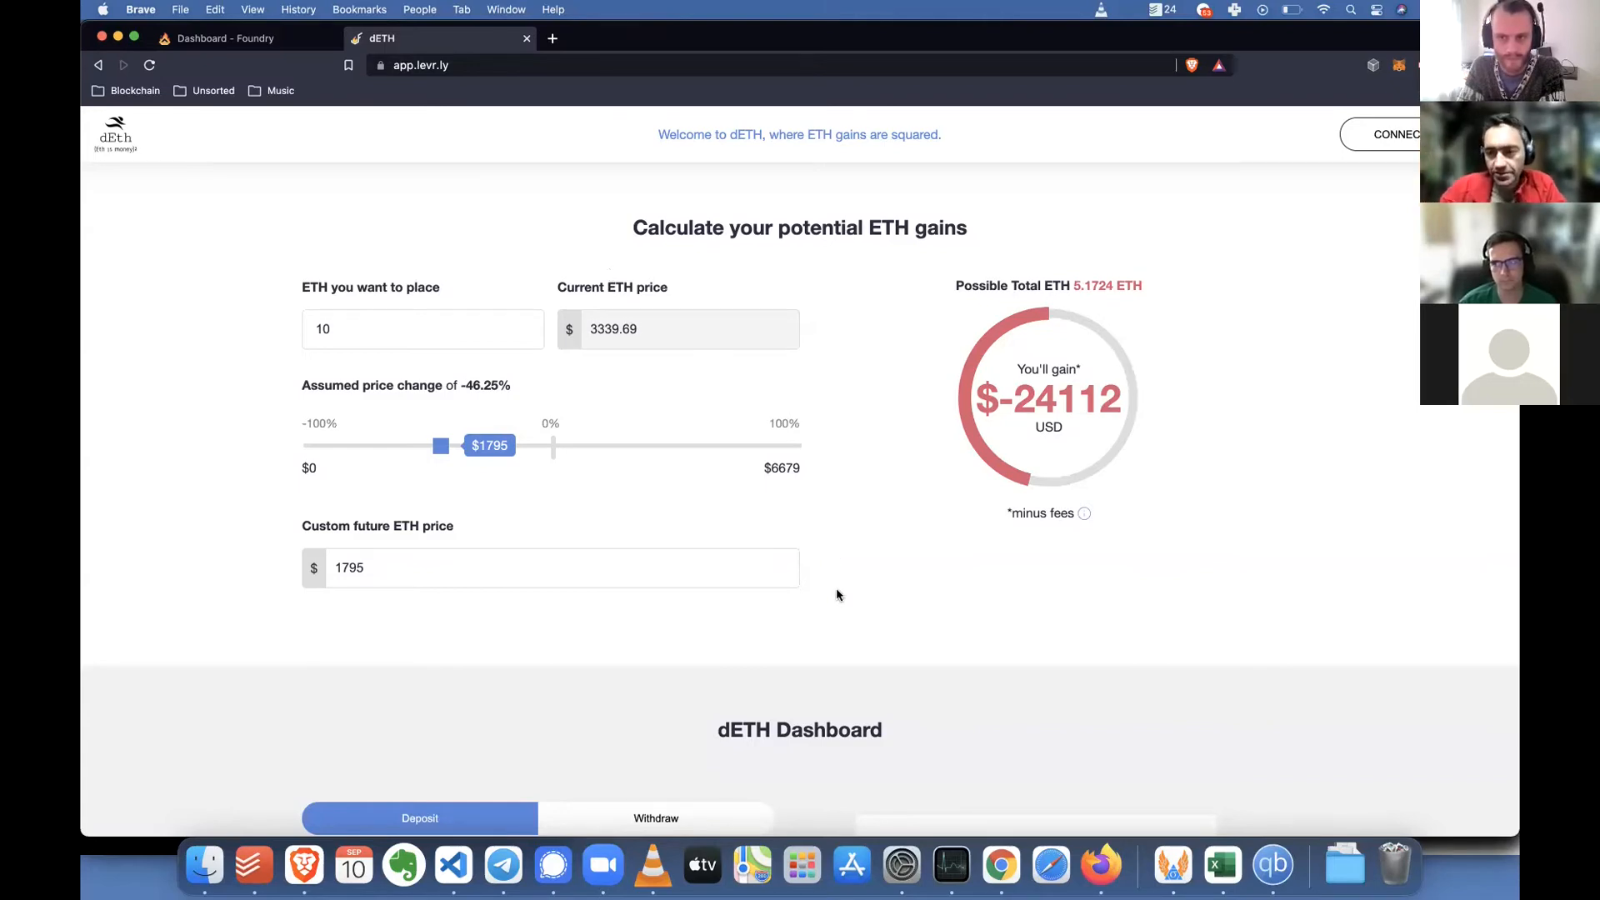
{"action": "mouse_move", "coordinate": [1255, 496]}
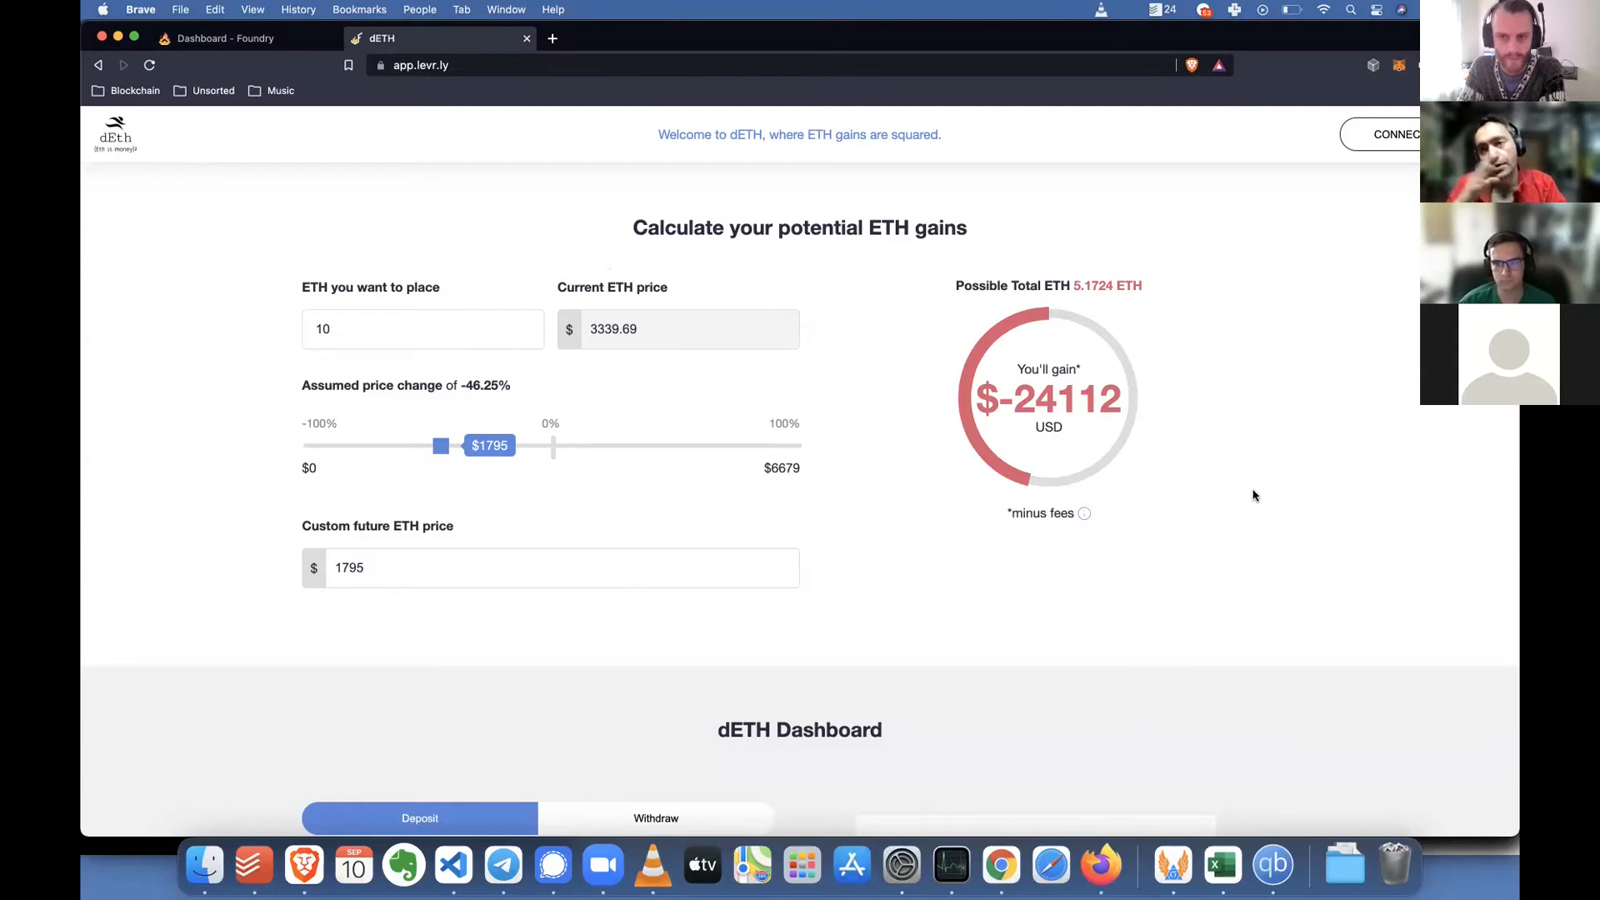
{"action": "mouse_move", "coordinate": [470, 438]}
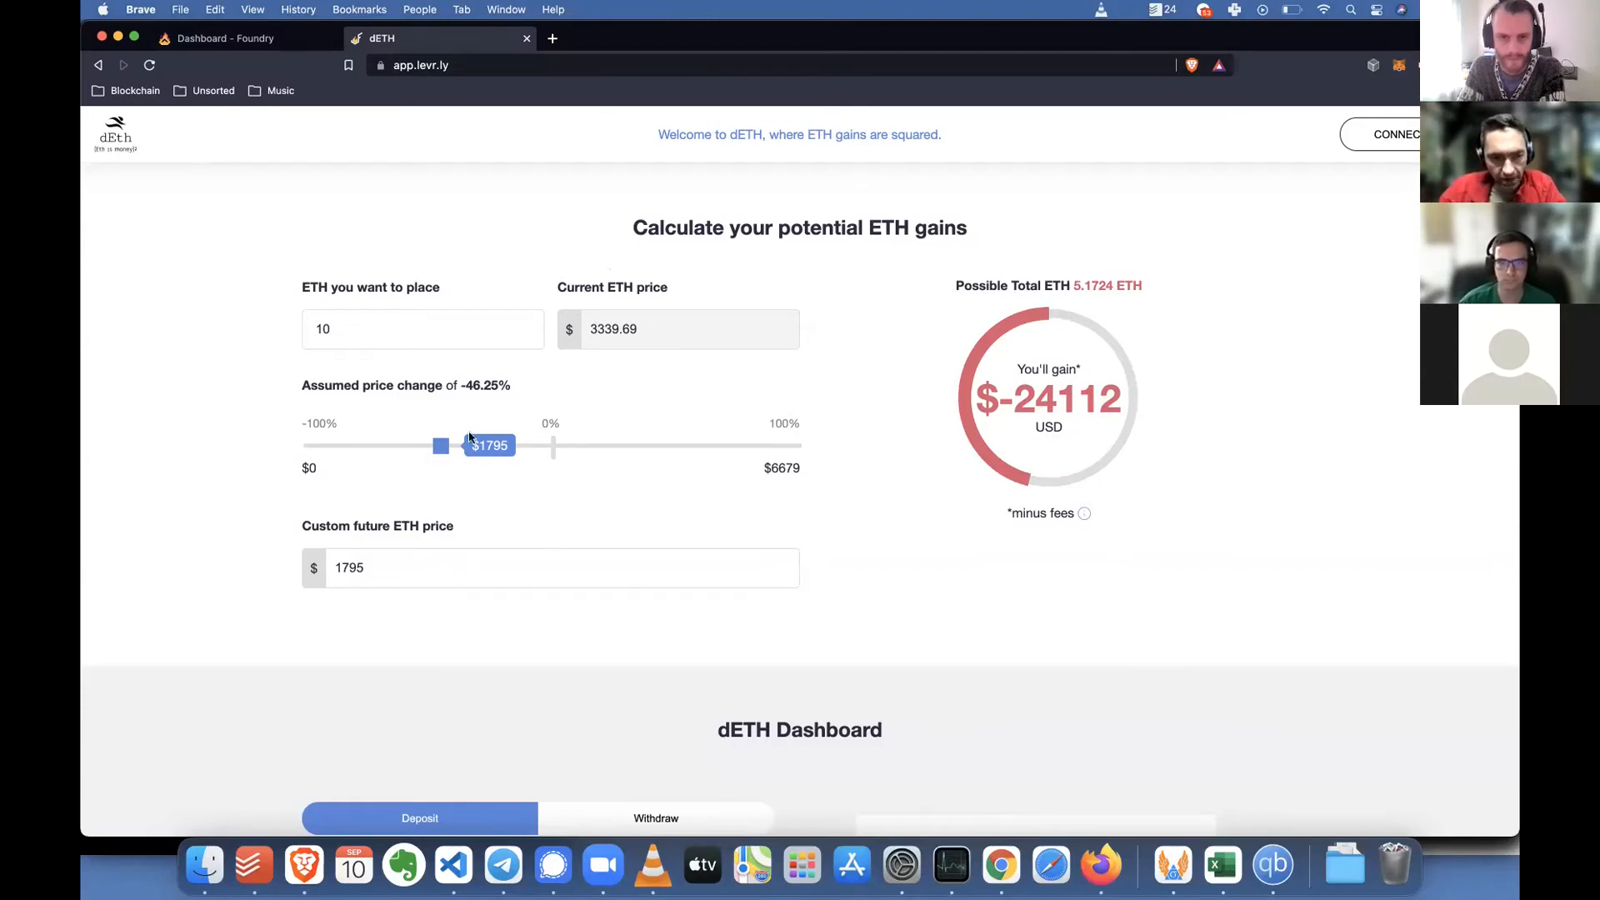
{"action": "left_click_drag", "start_coordinate": [440, 445], "coordinate": [653, 445]}
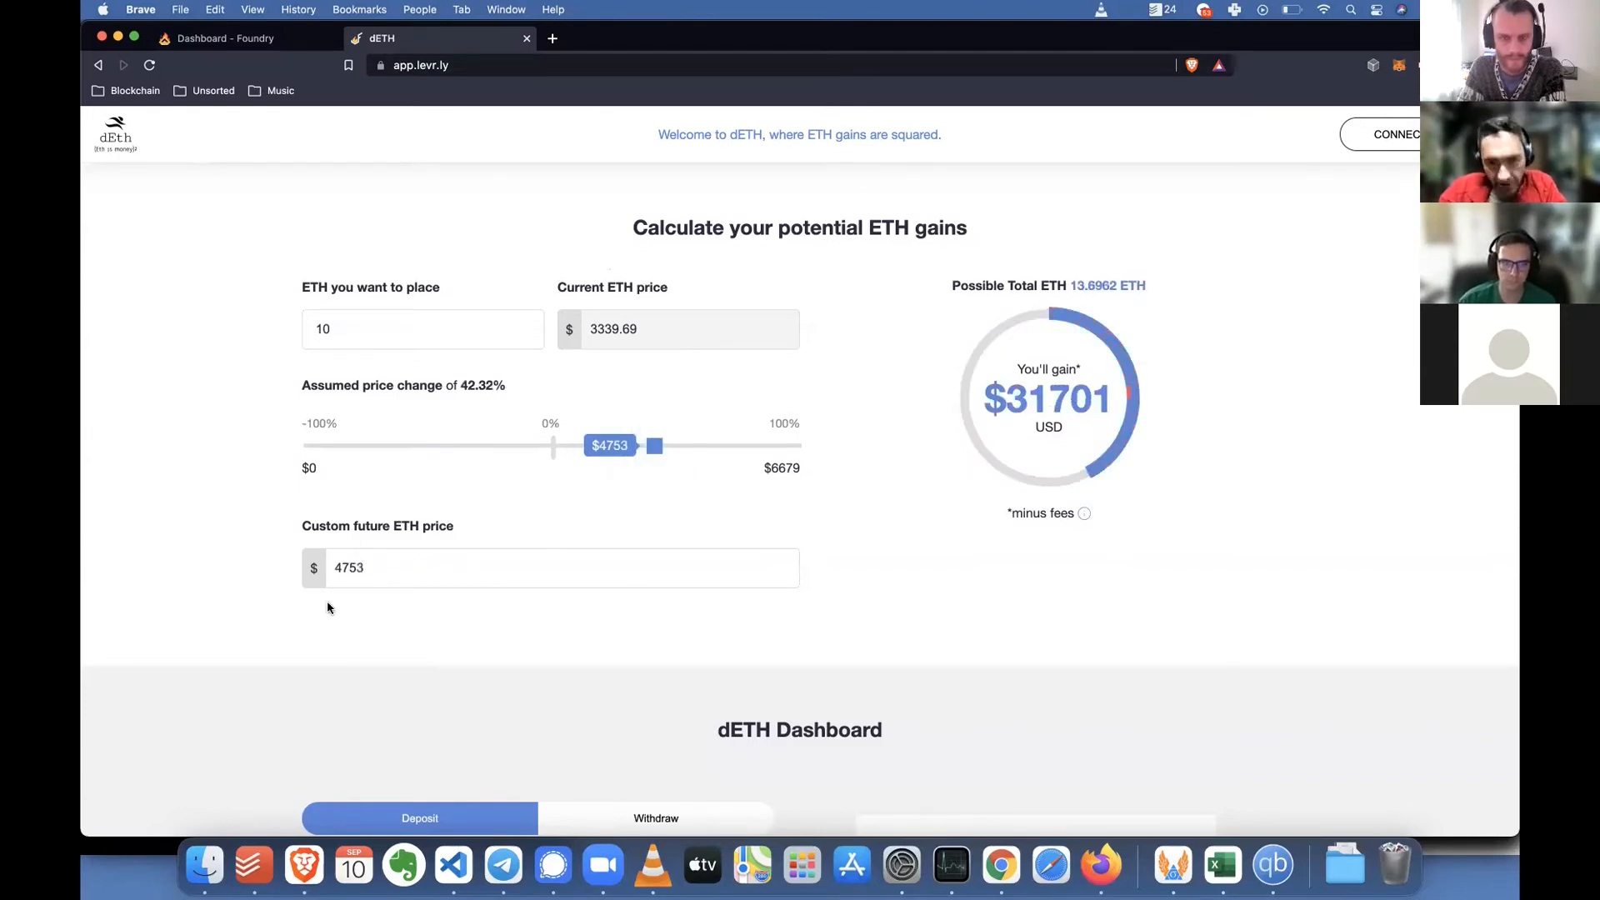
{"action": "left_click", "coordinate": [235, 38]}
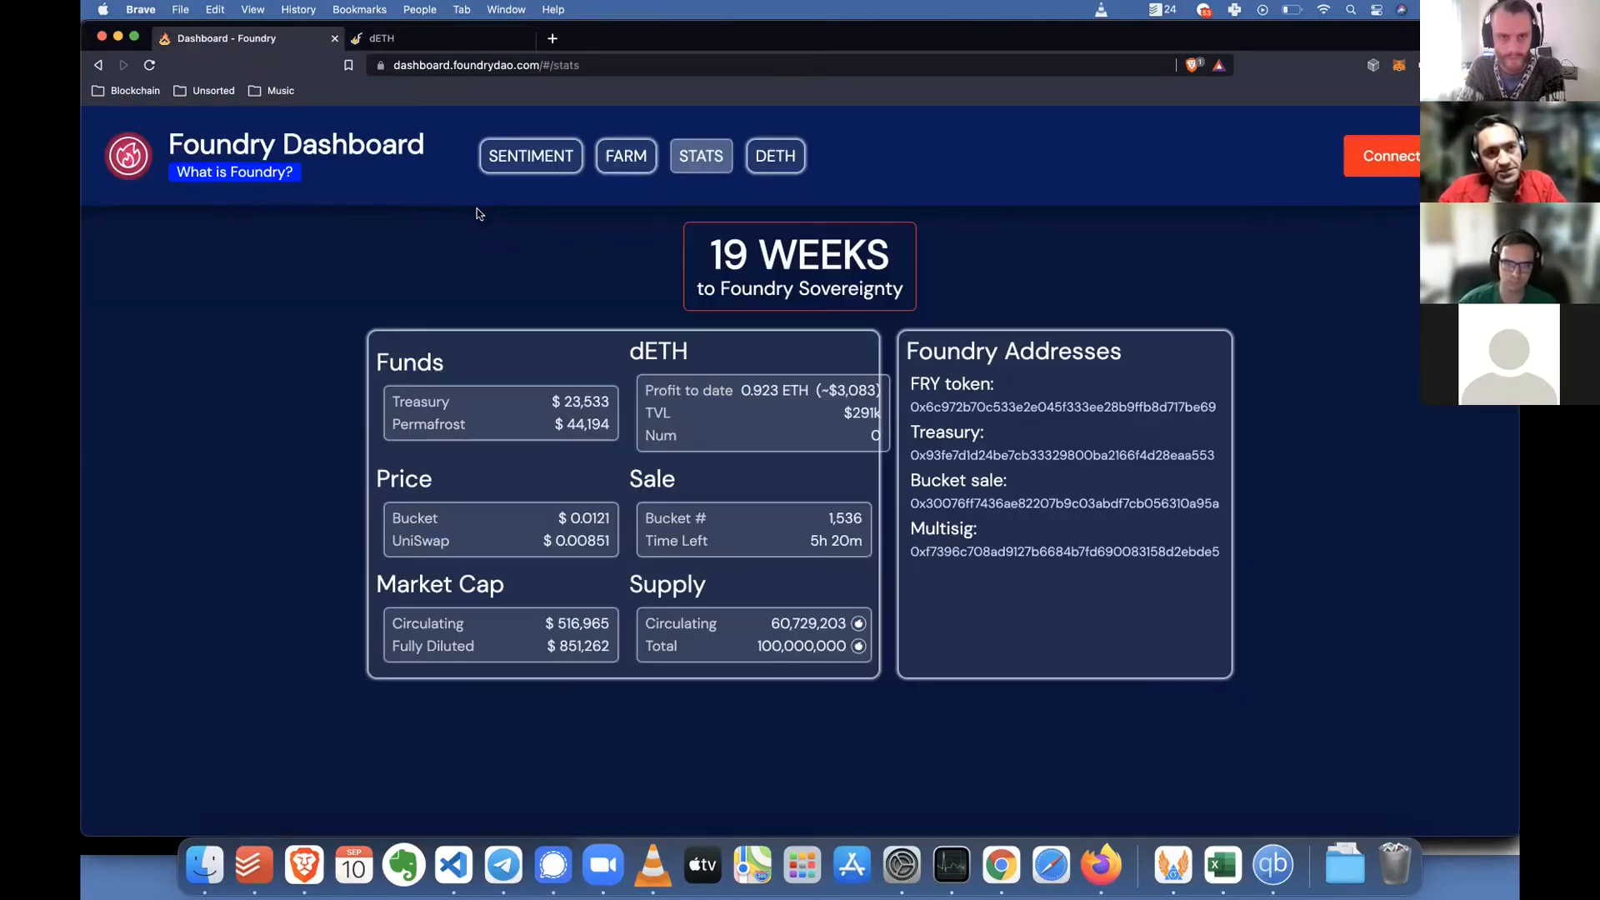
{"action": "left_click", "coordinate": [775, 155]}
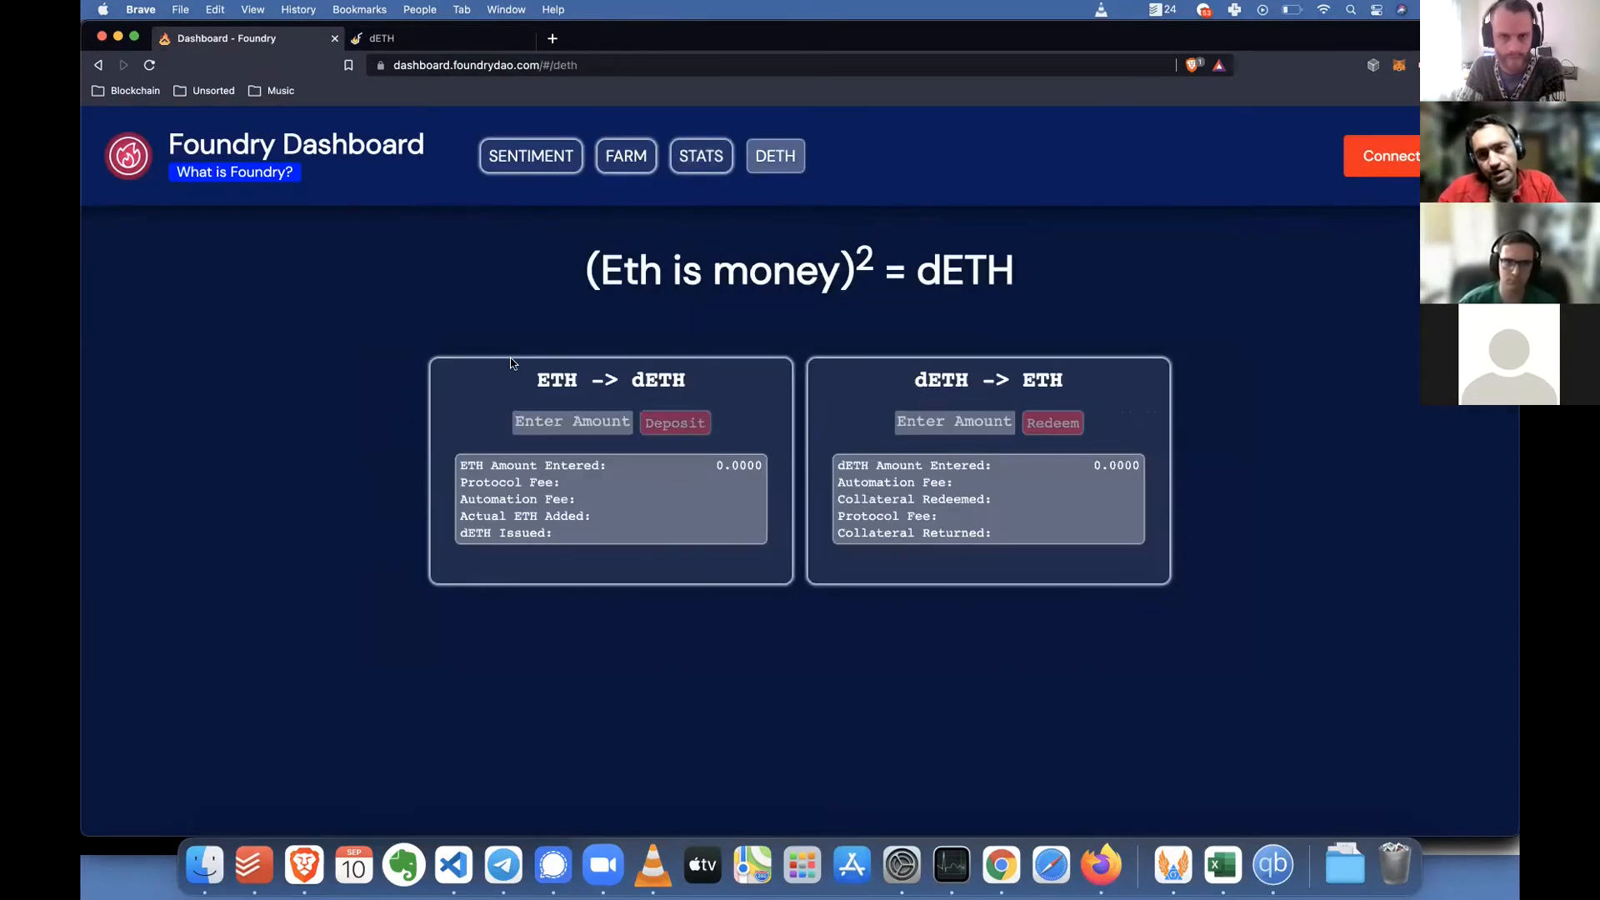
{"action": "mouse_move", "coordinate": [664, 688]}
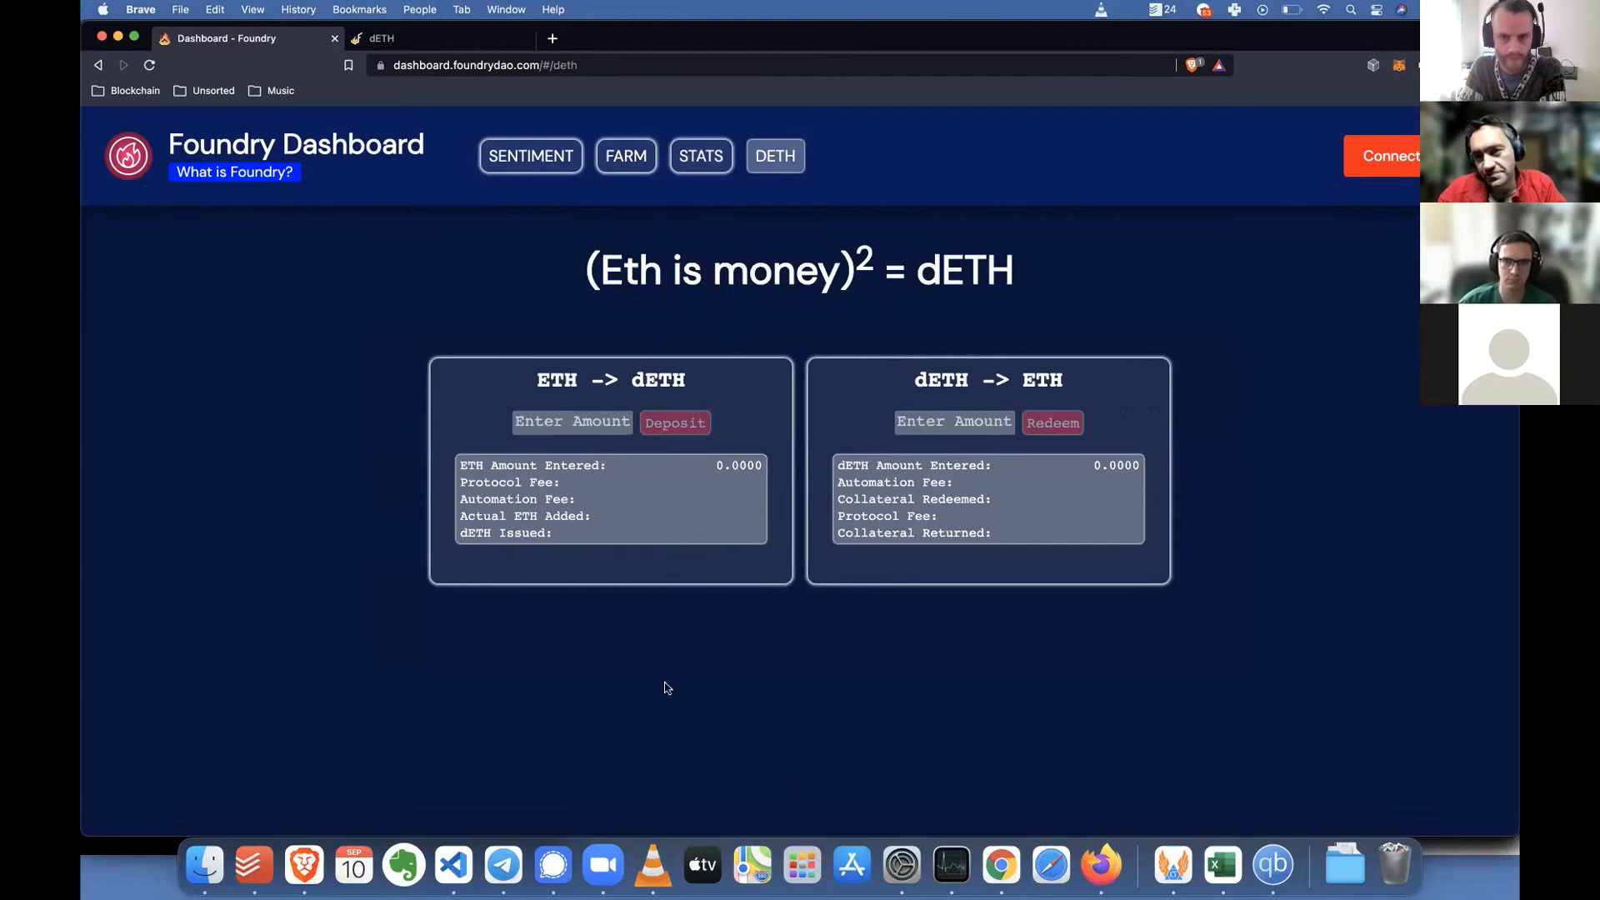
{"action": "mouse_move", "coordinate": [452, 547]}
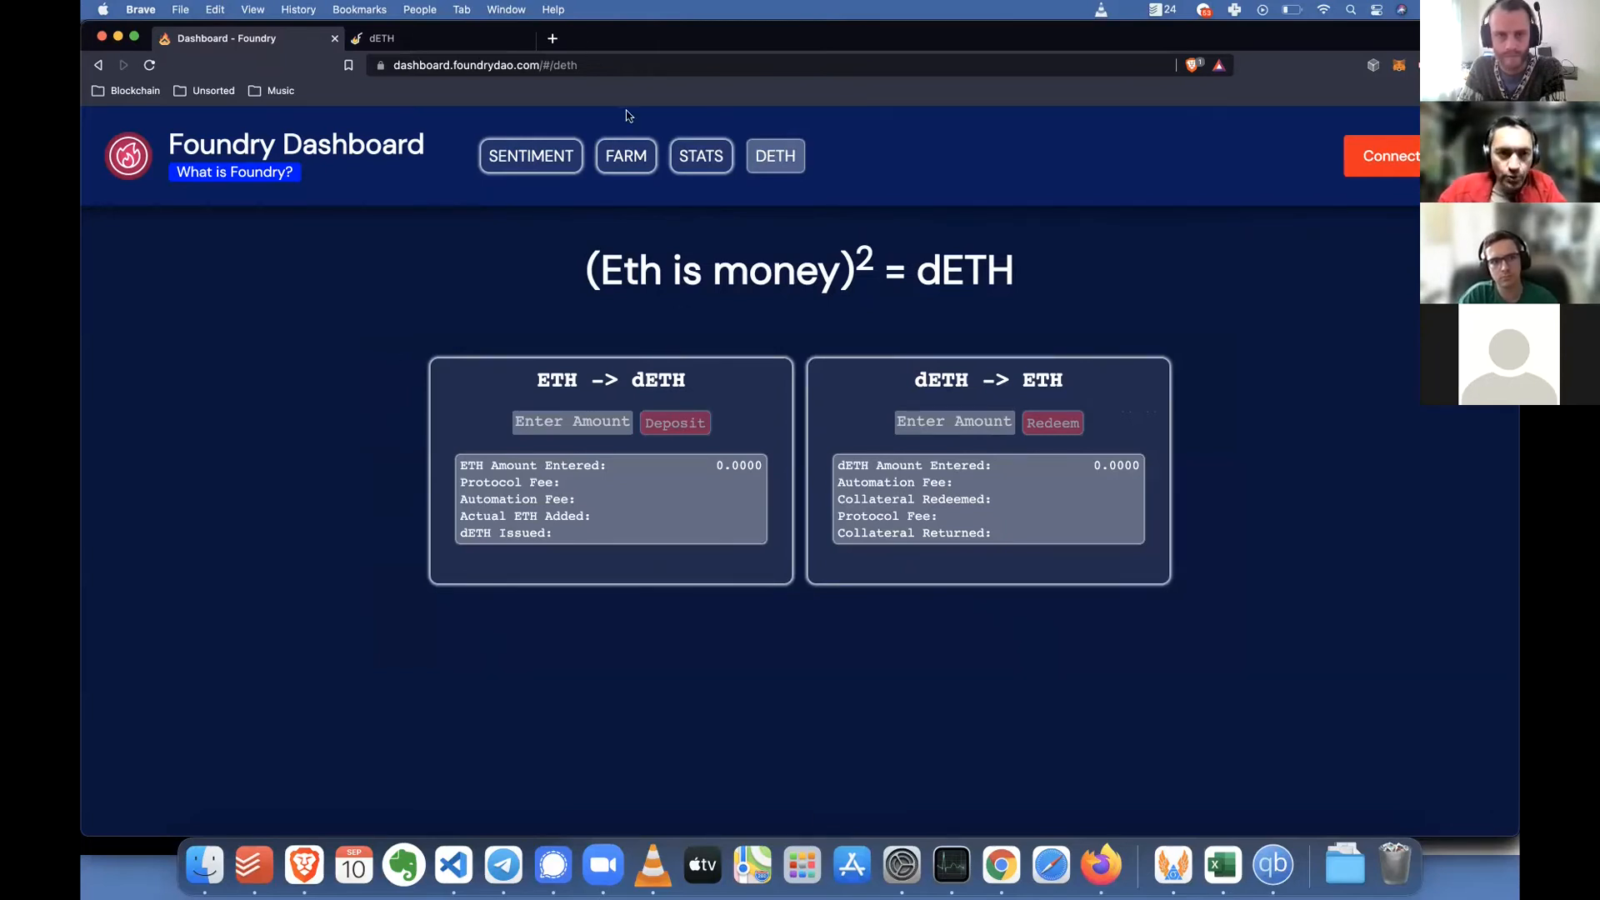
{"action": "left_click", "coordinate": [625, 155]}
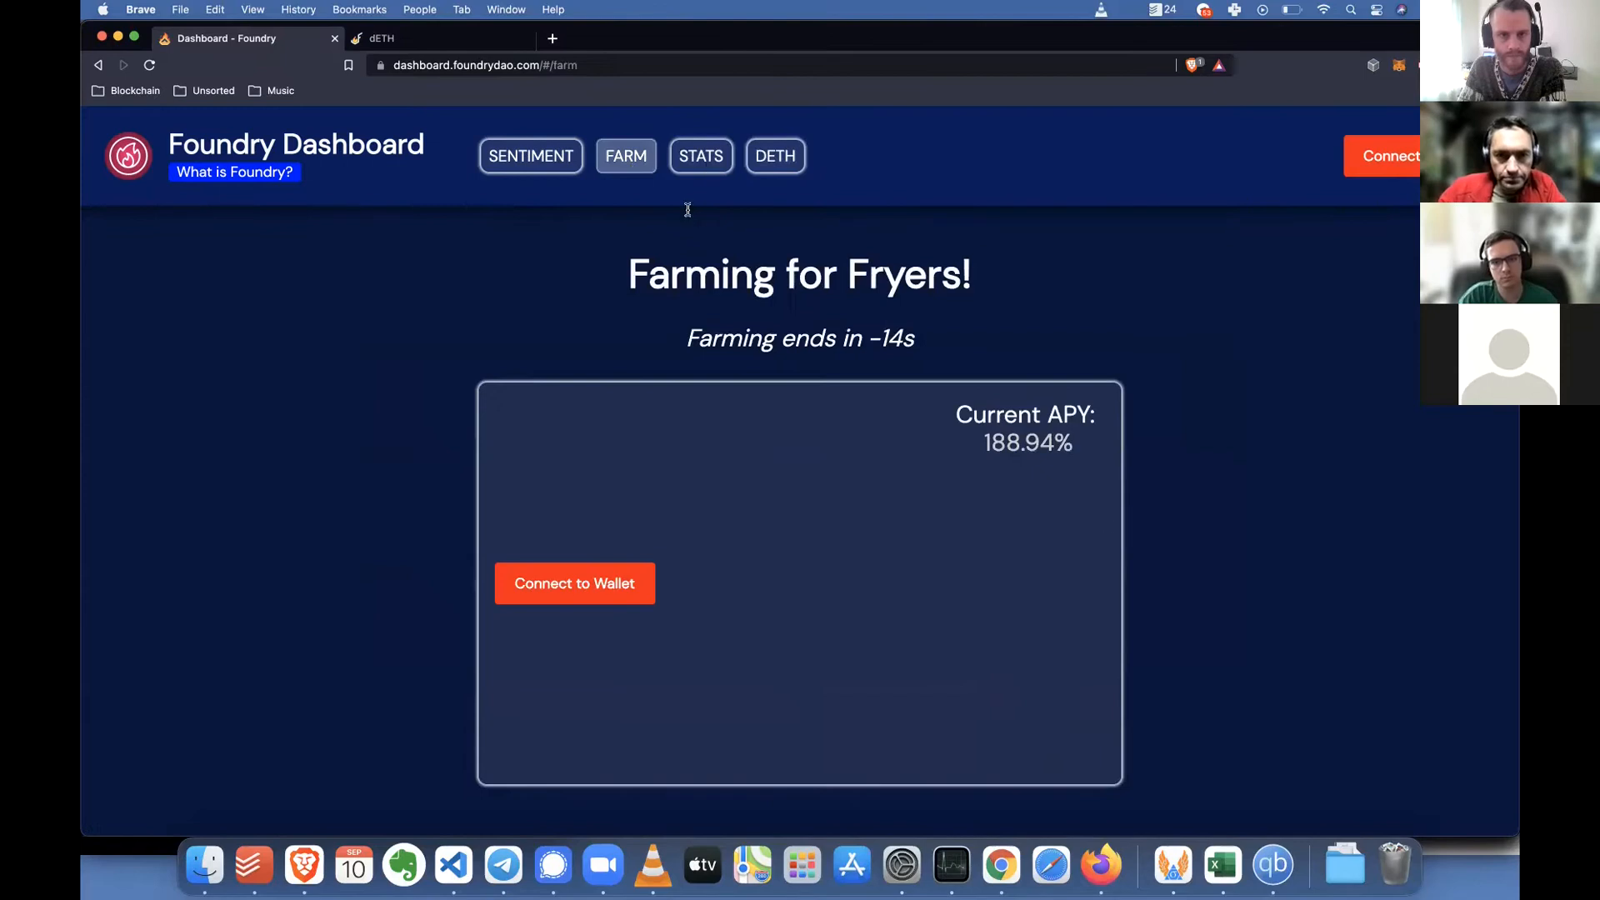
{"action": "left_click", "coordinate": [700, 156]}
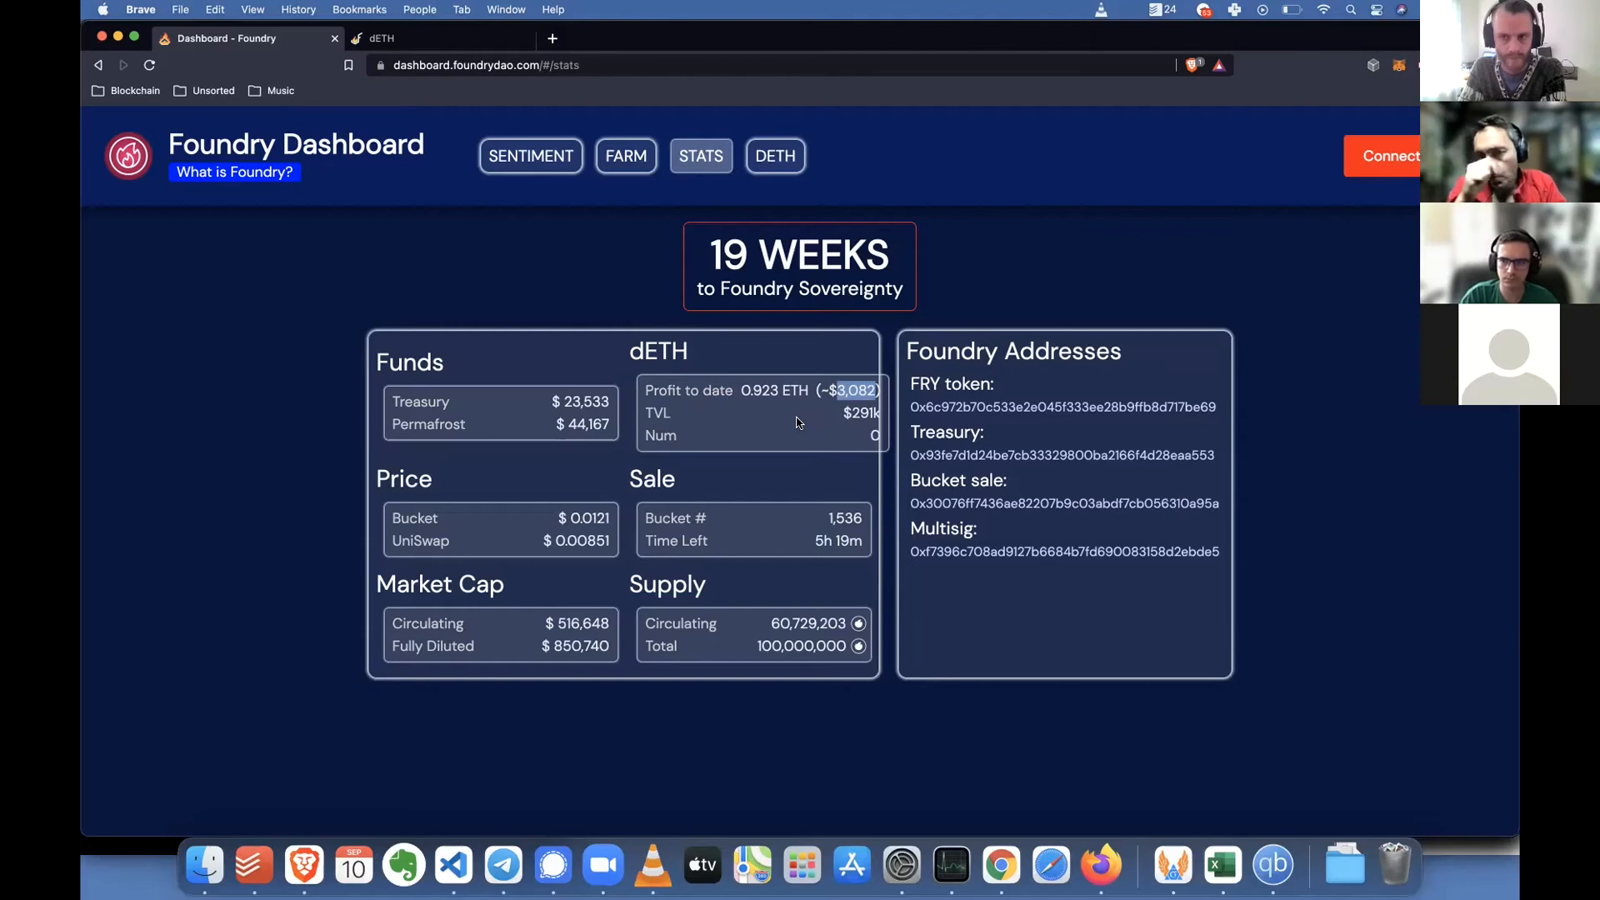
{"action": "mouse_move", "coordinate": [497, 510]}
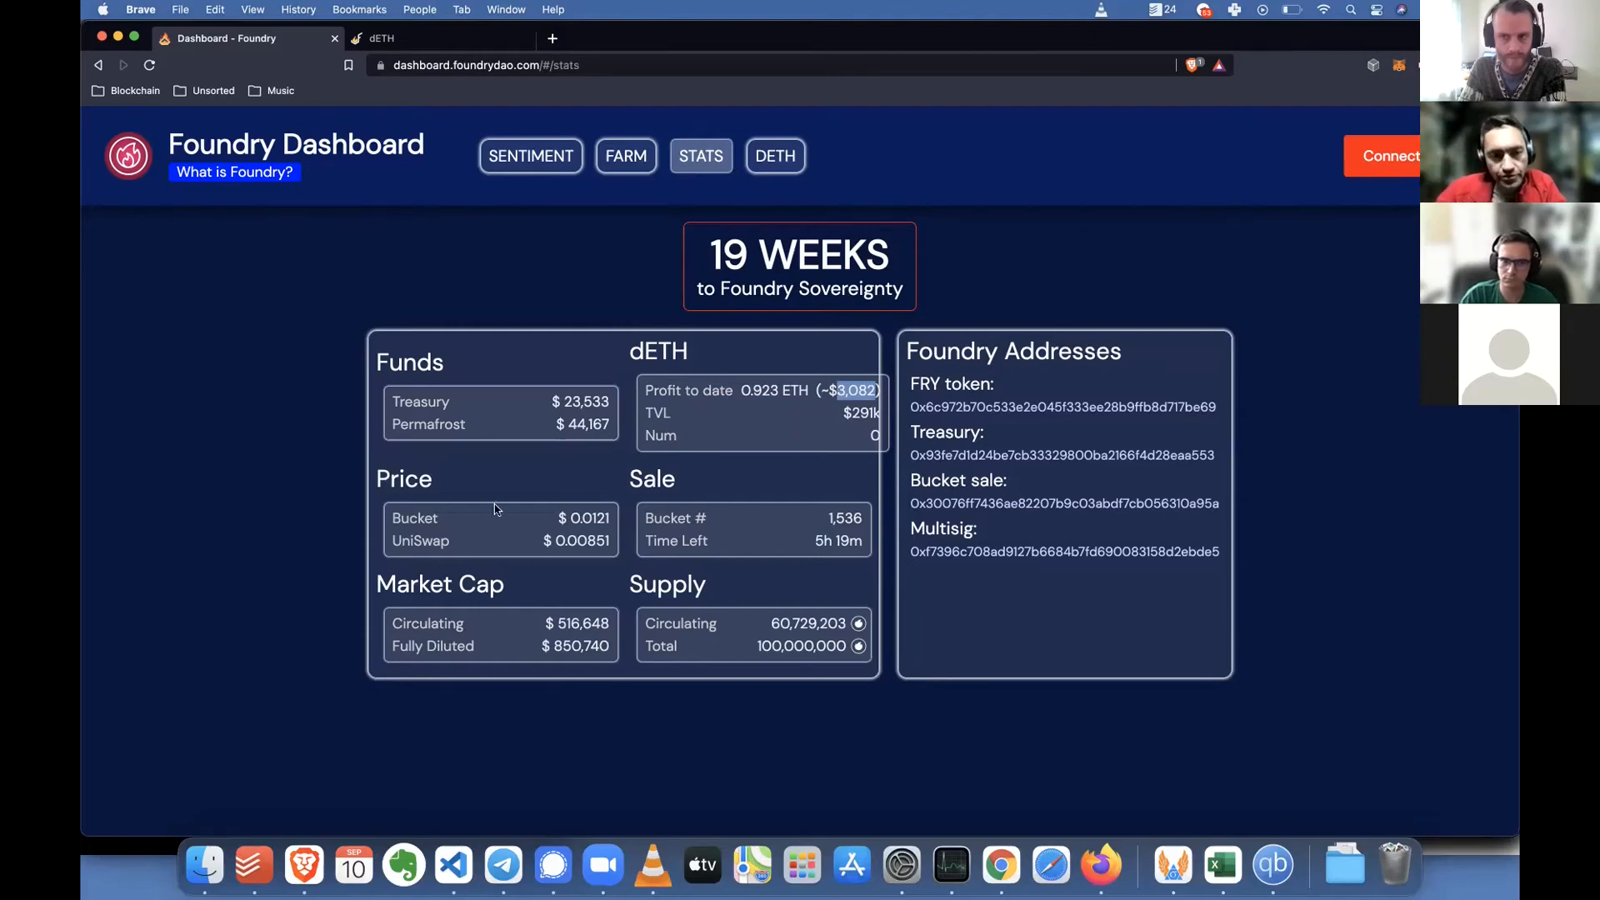
Highlight the Permafrost fund label and start a new browser tab
{"action": "double_click", "coordinate": [428, 425]}
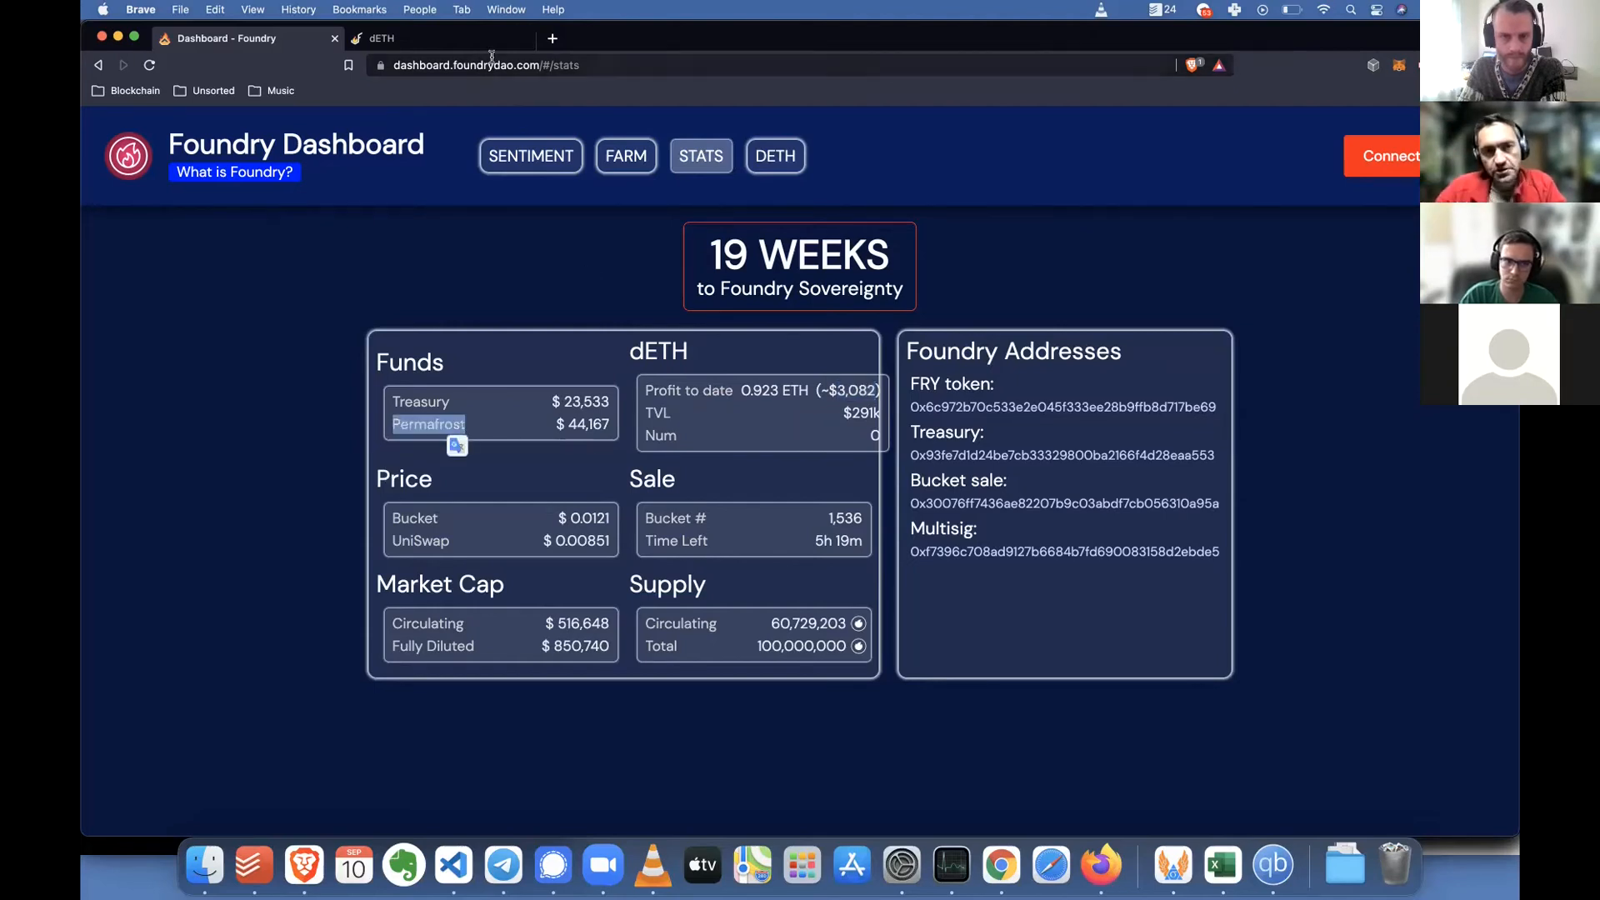
{"action": "left_click", "coordinate": [743, 39]}
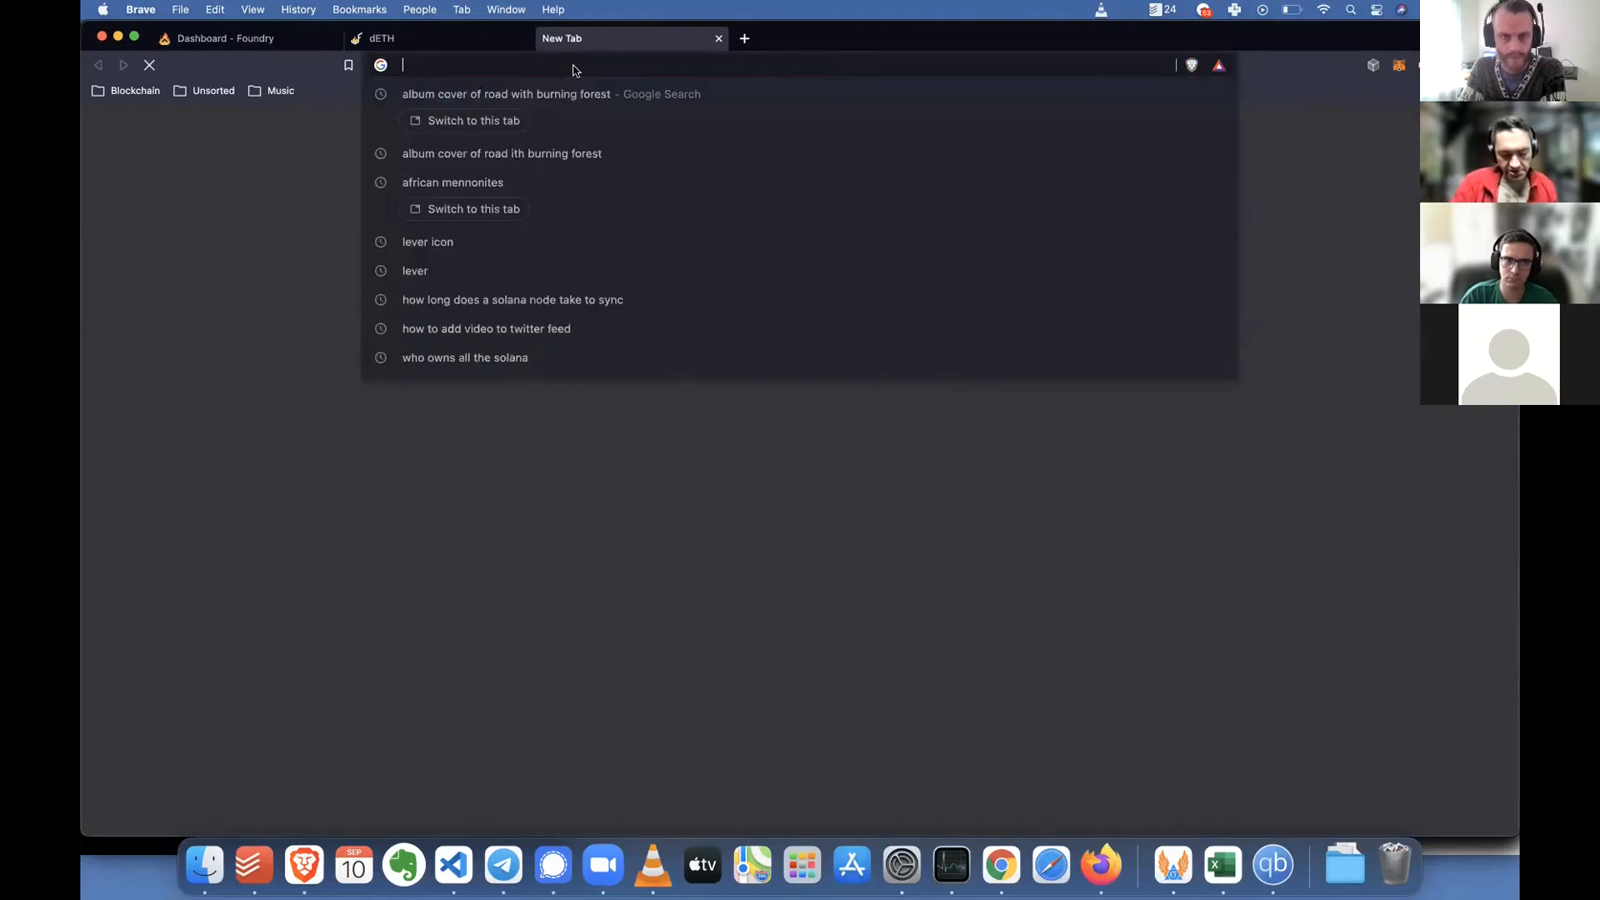
Load the Balancer pool management page showing $42.9K liquidity and 10% swap fee
{"action": "type", "text": "pools.balancer.exchange/#/pool/0x5277a42ef95eca7637ffa9e69b65a12a089fe12b/shares"}
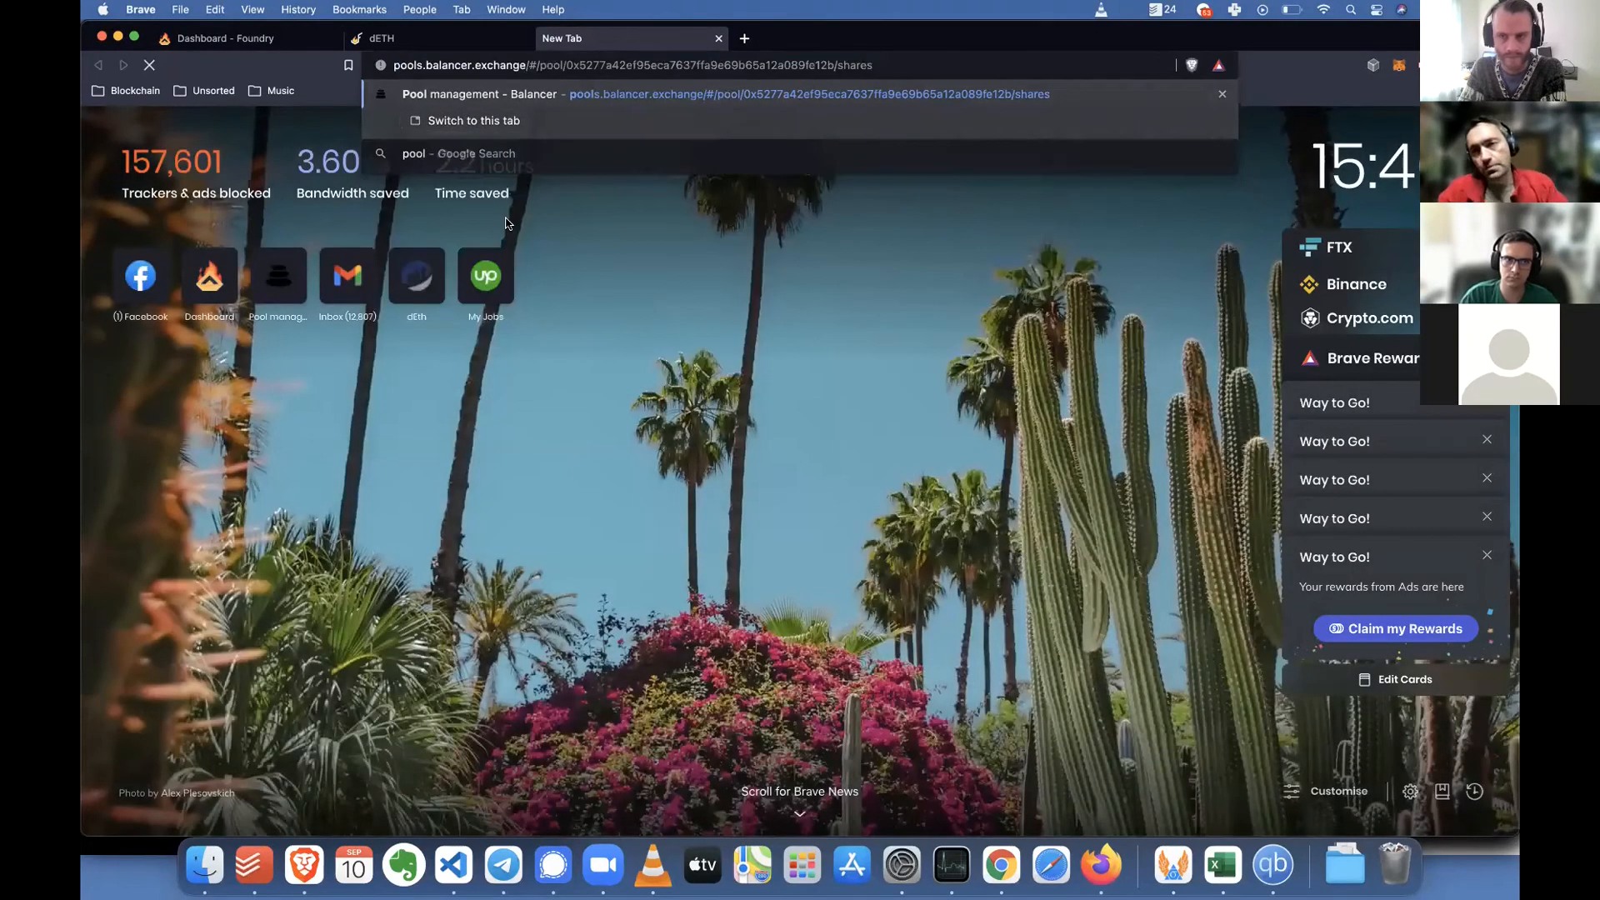
{"action": "left_click", "coordinate": [470, 120]}
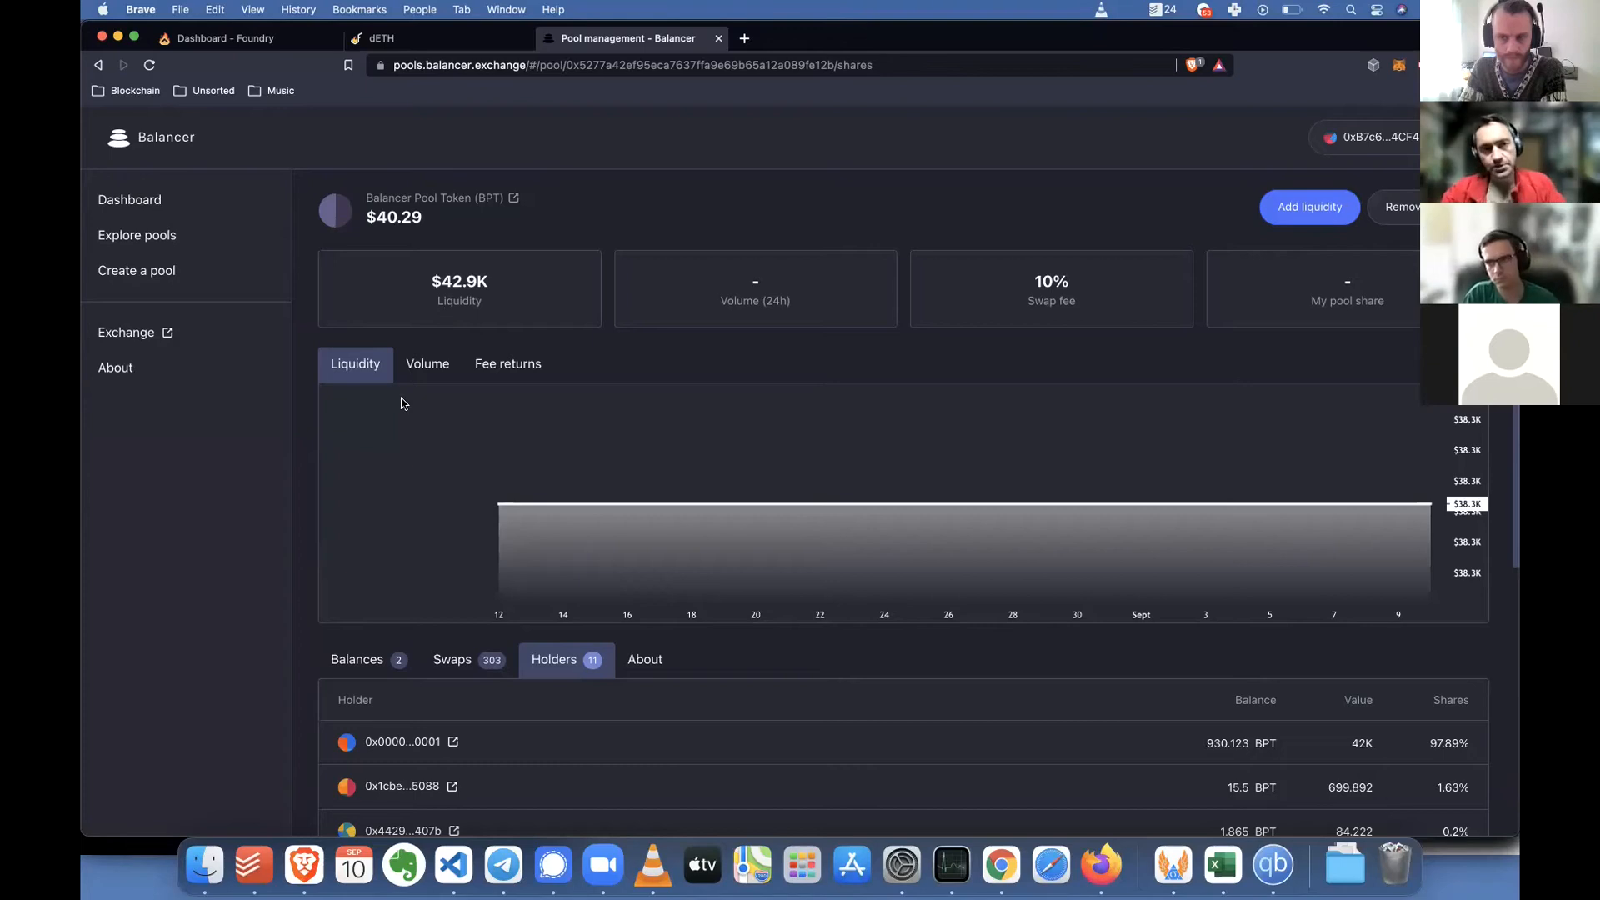
{"action": "scroll", "scroll_direction": "down", "scroll_amount": 3}
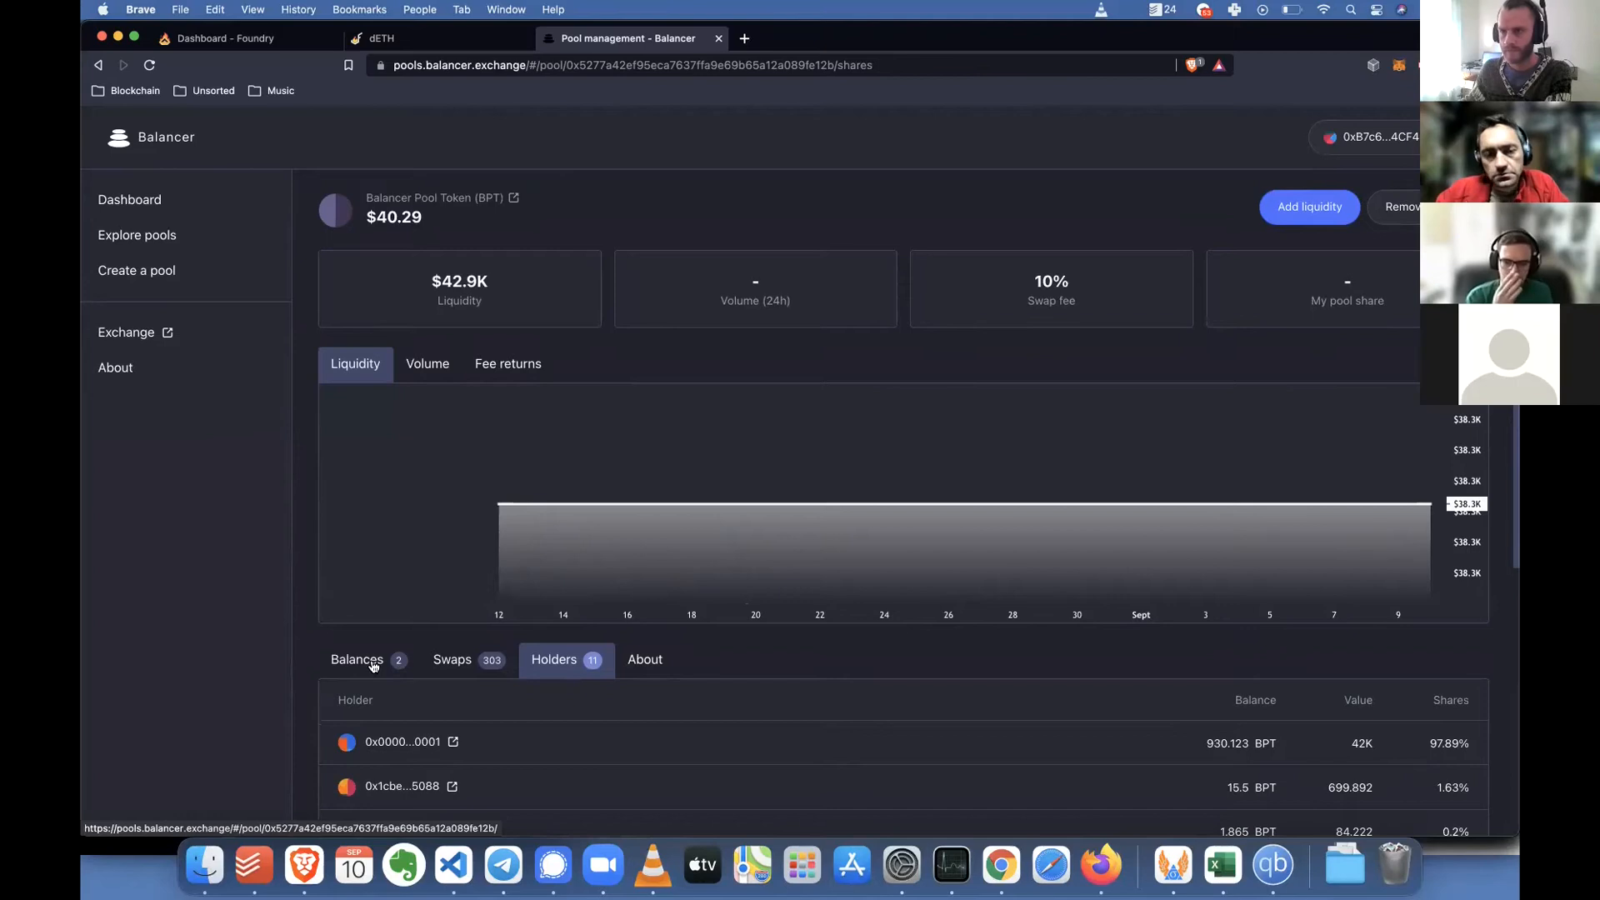
{"action": "mouse_move", "coordinate": [806, 30]}
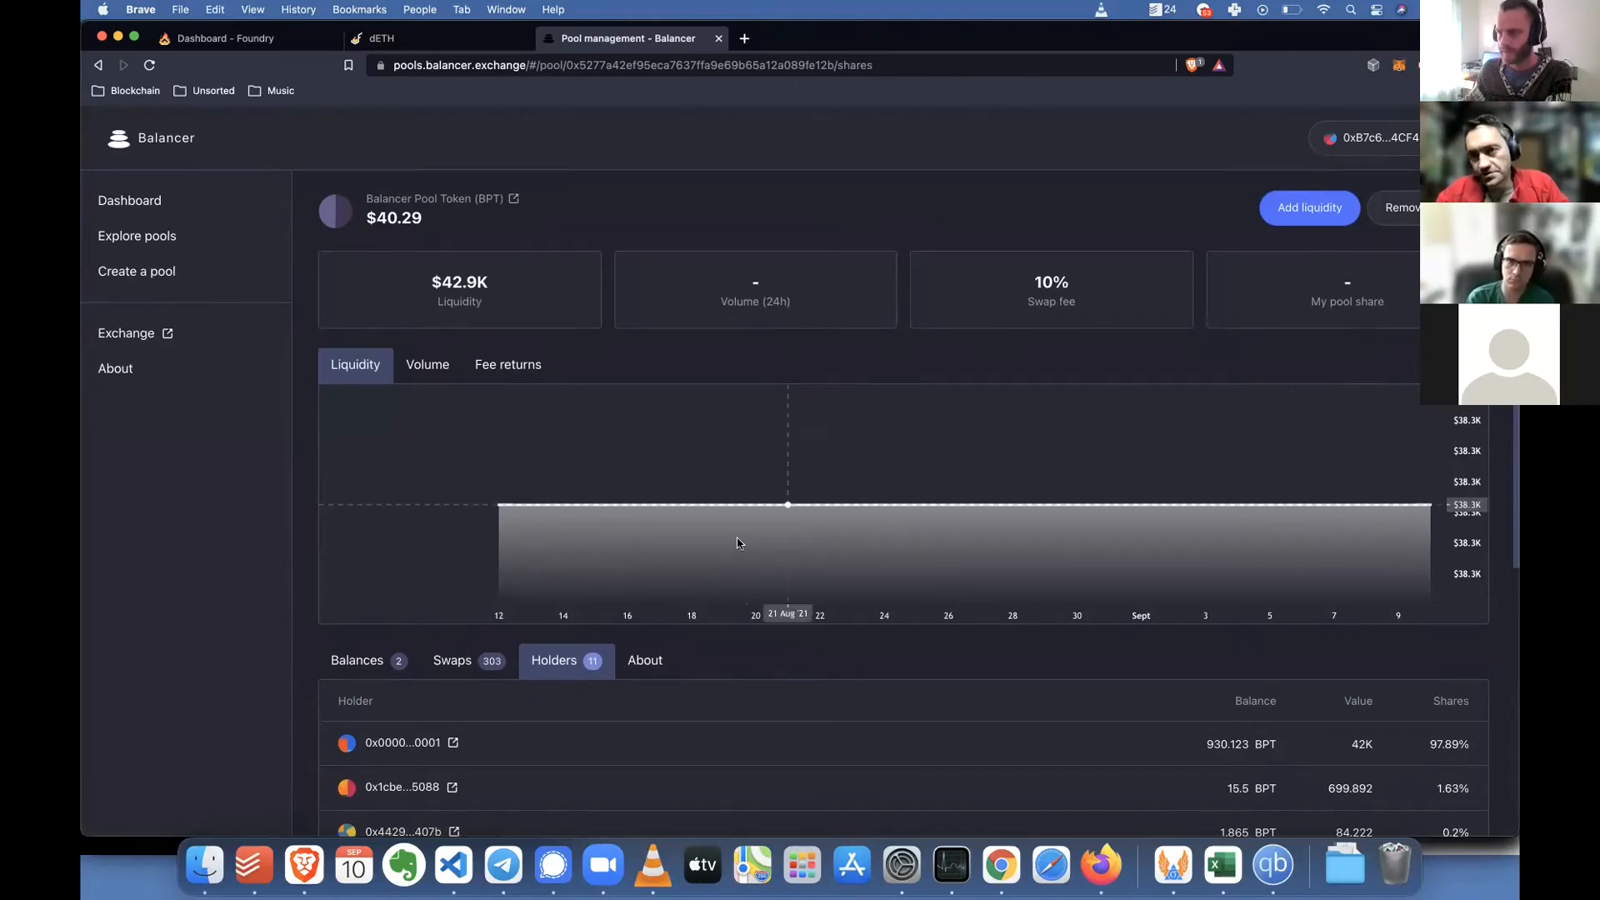
{"action": "mouse_move", "coordinate": [804, 80]}
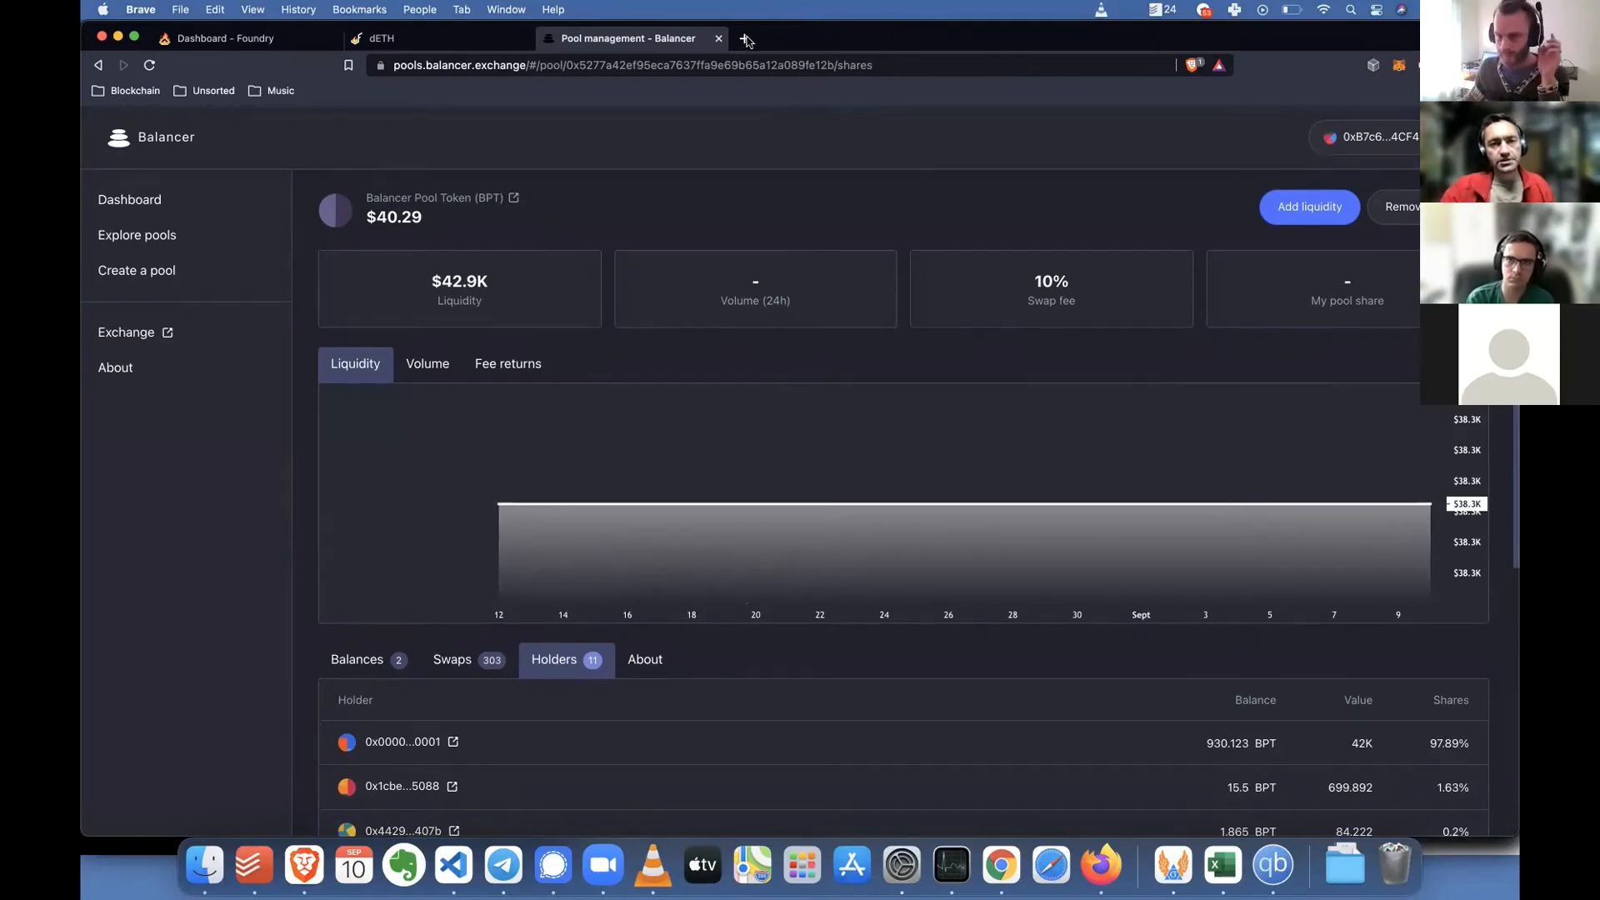
Return to the Balancer pool and scroll down to its list of 11 holders
{"action": "left_click", "coordinate": [747, 38]}
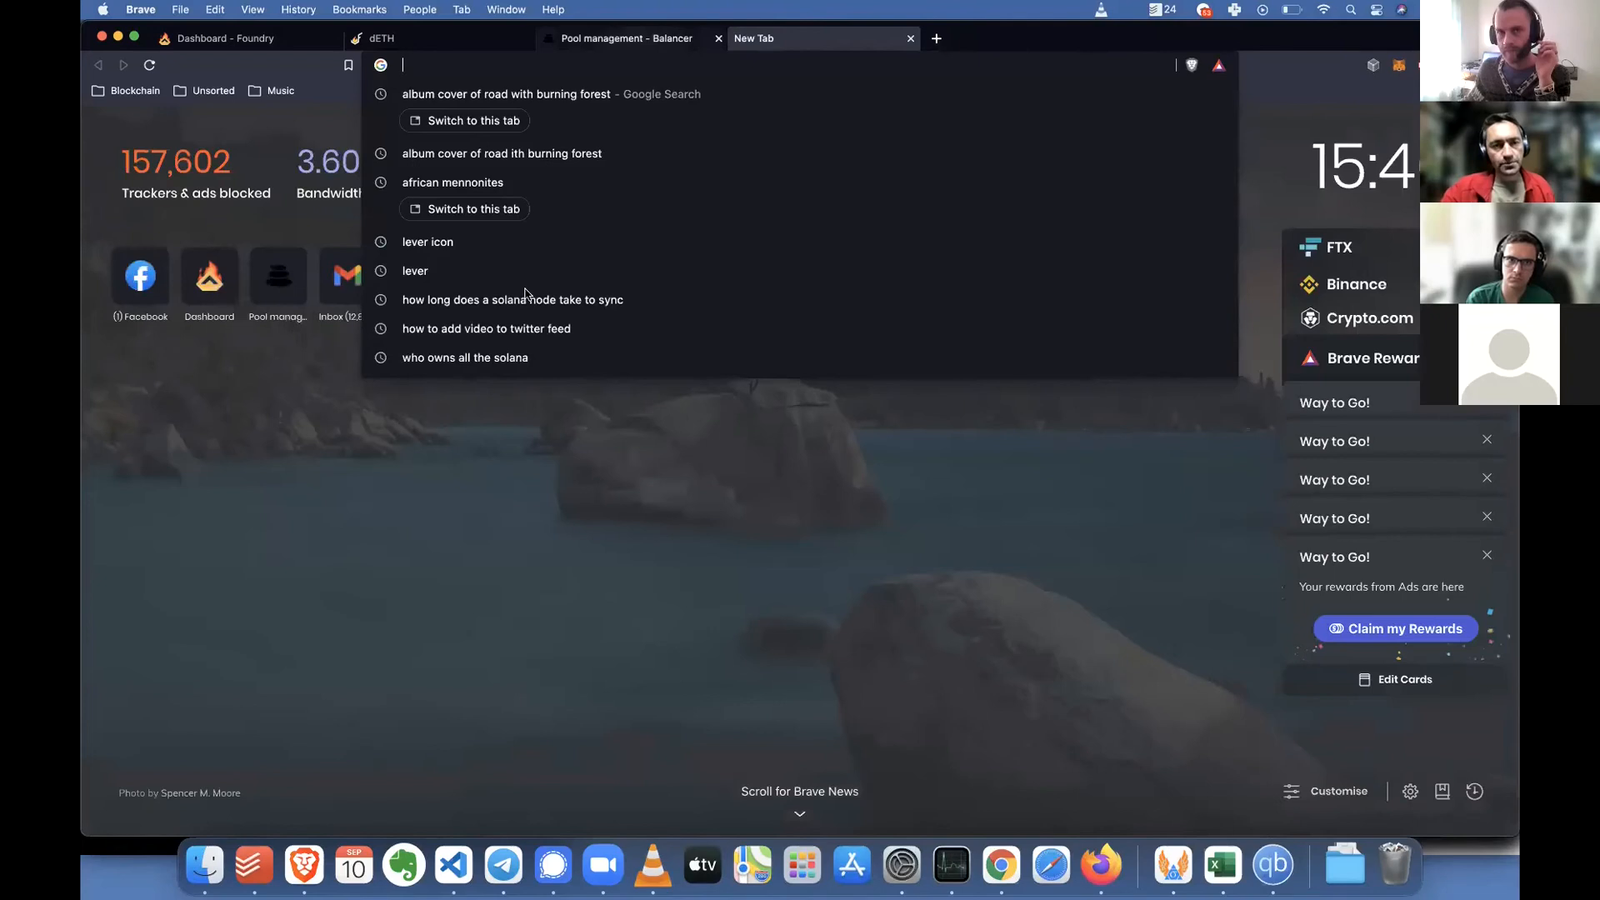
{"action": "left_click", "coordinate": [625, 38]}
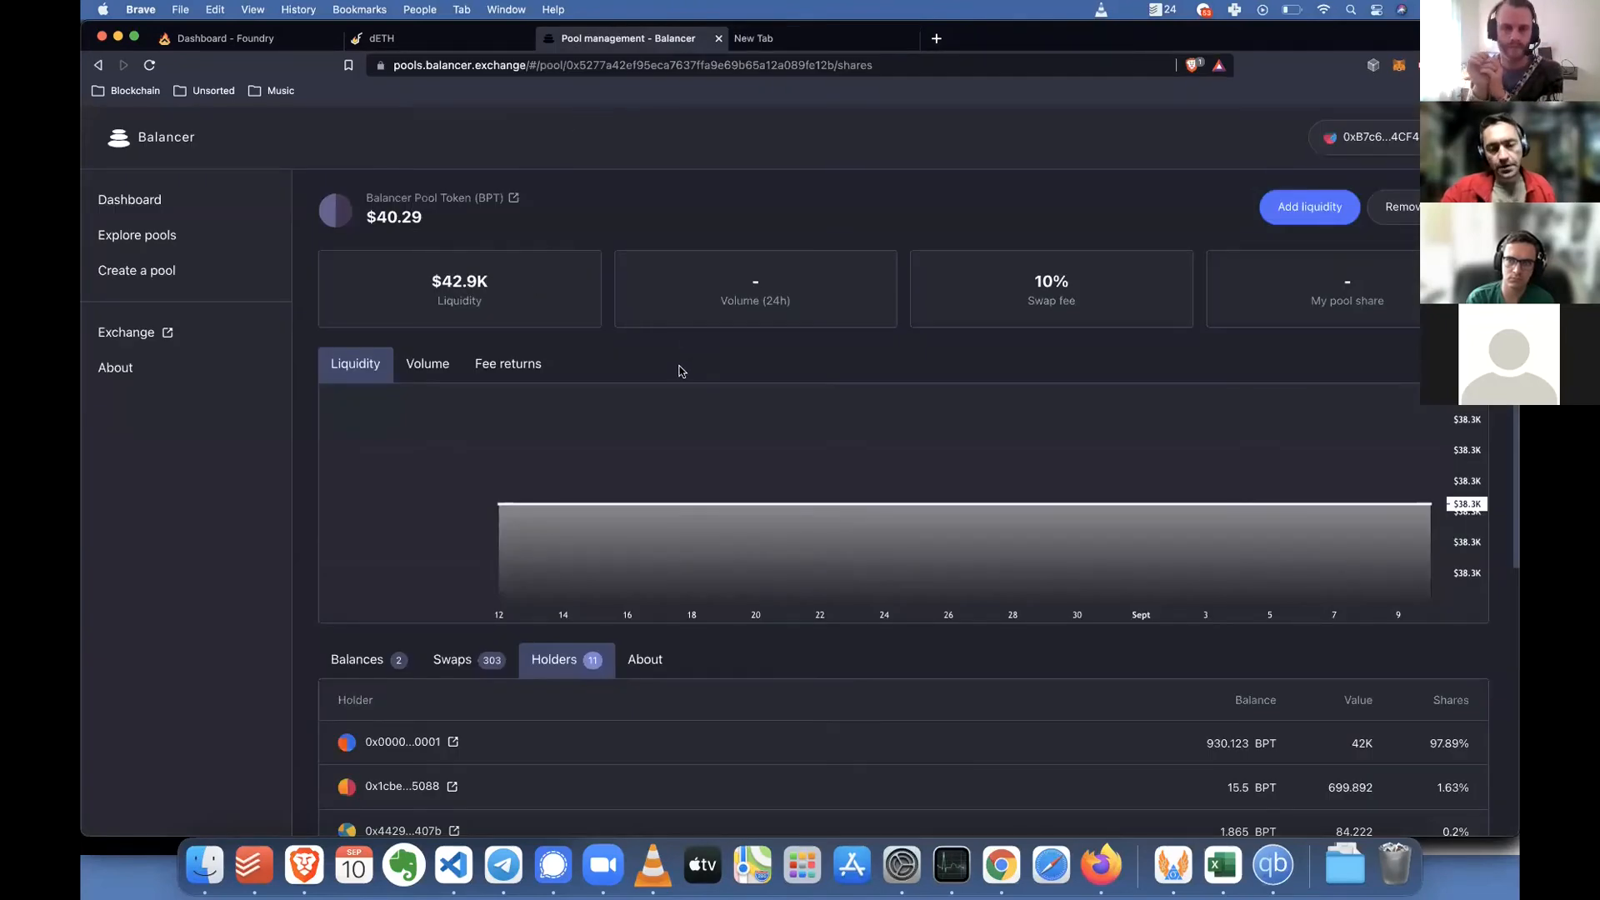
{"action": "scroll", "scroll_direction": "down", "scroll_amount": 3}
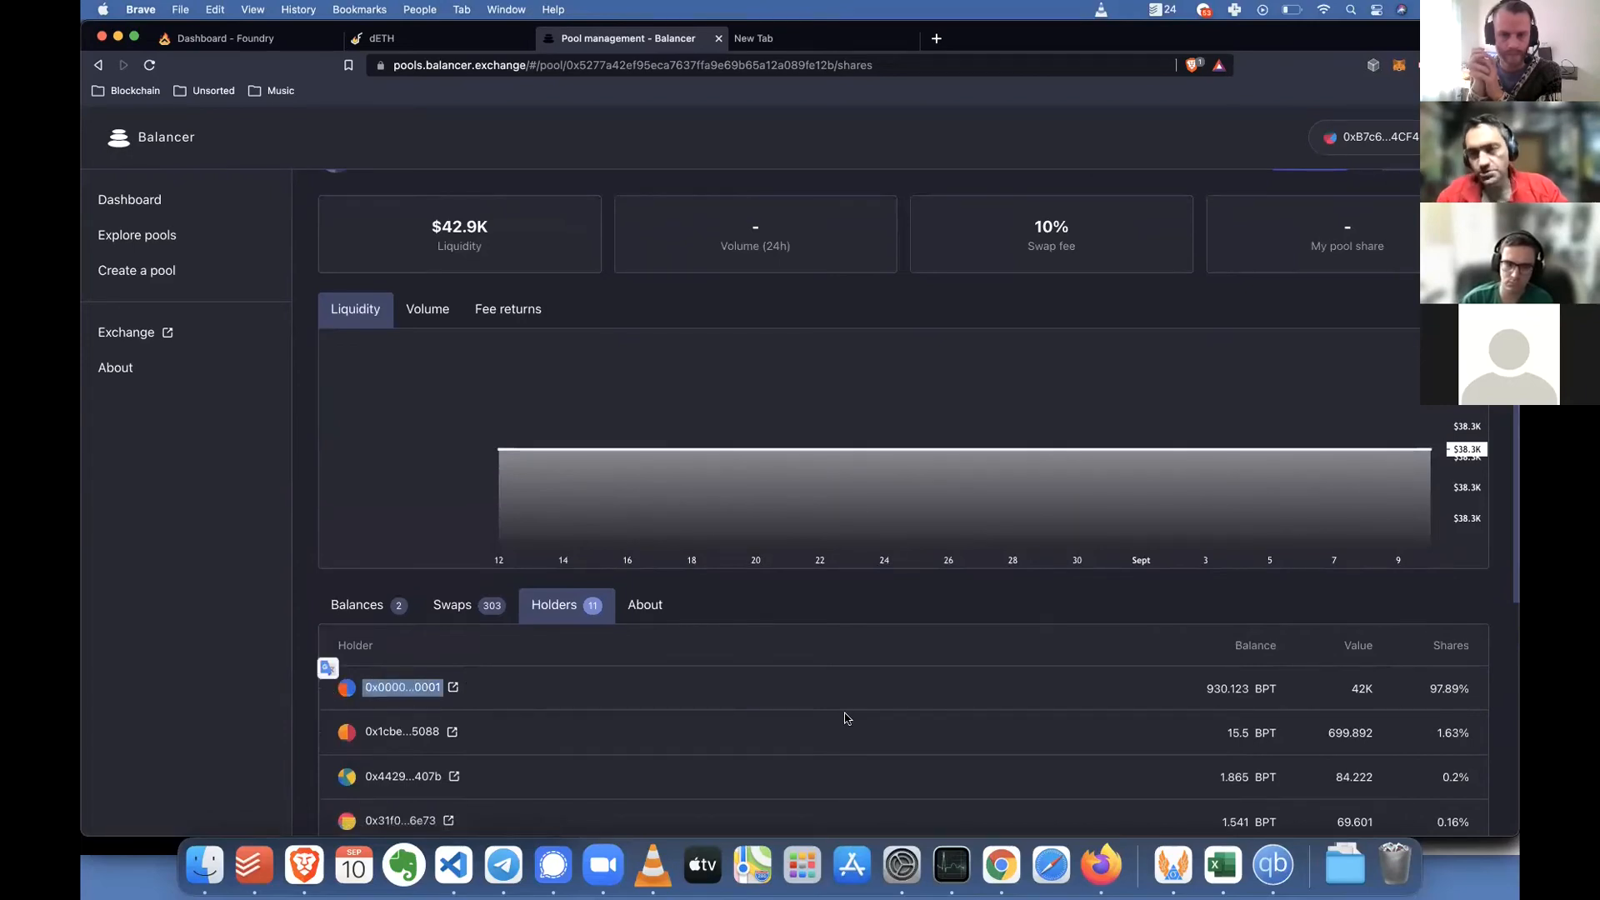
{"action": "mouse_move", "coordinate": [585, 740]}
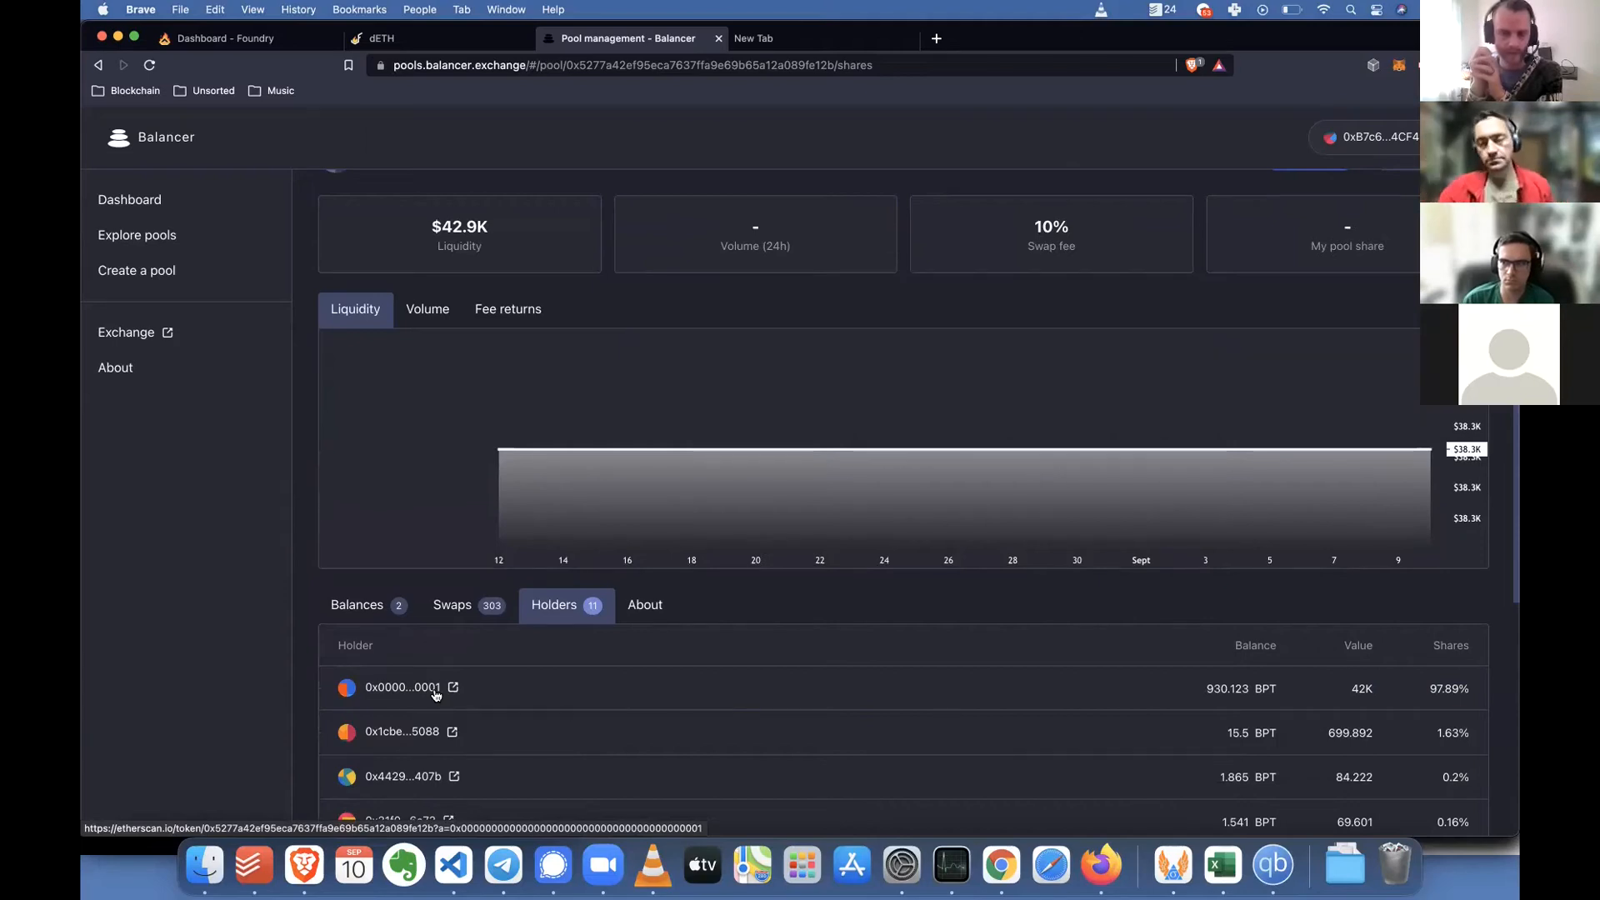
{"action": "mouse_move", "coordinate": [560, 583]}
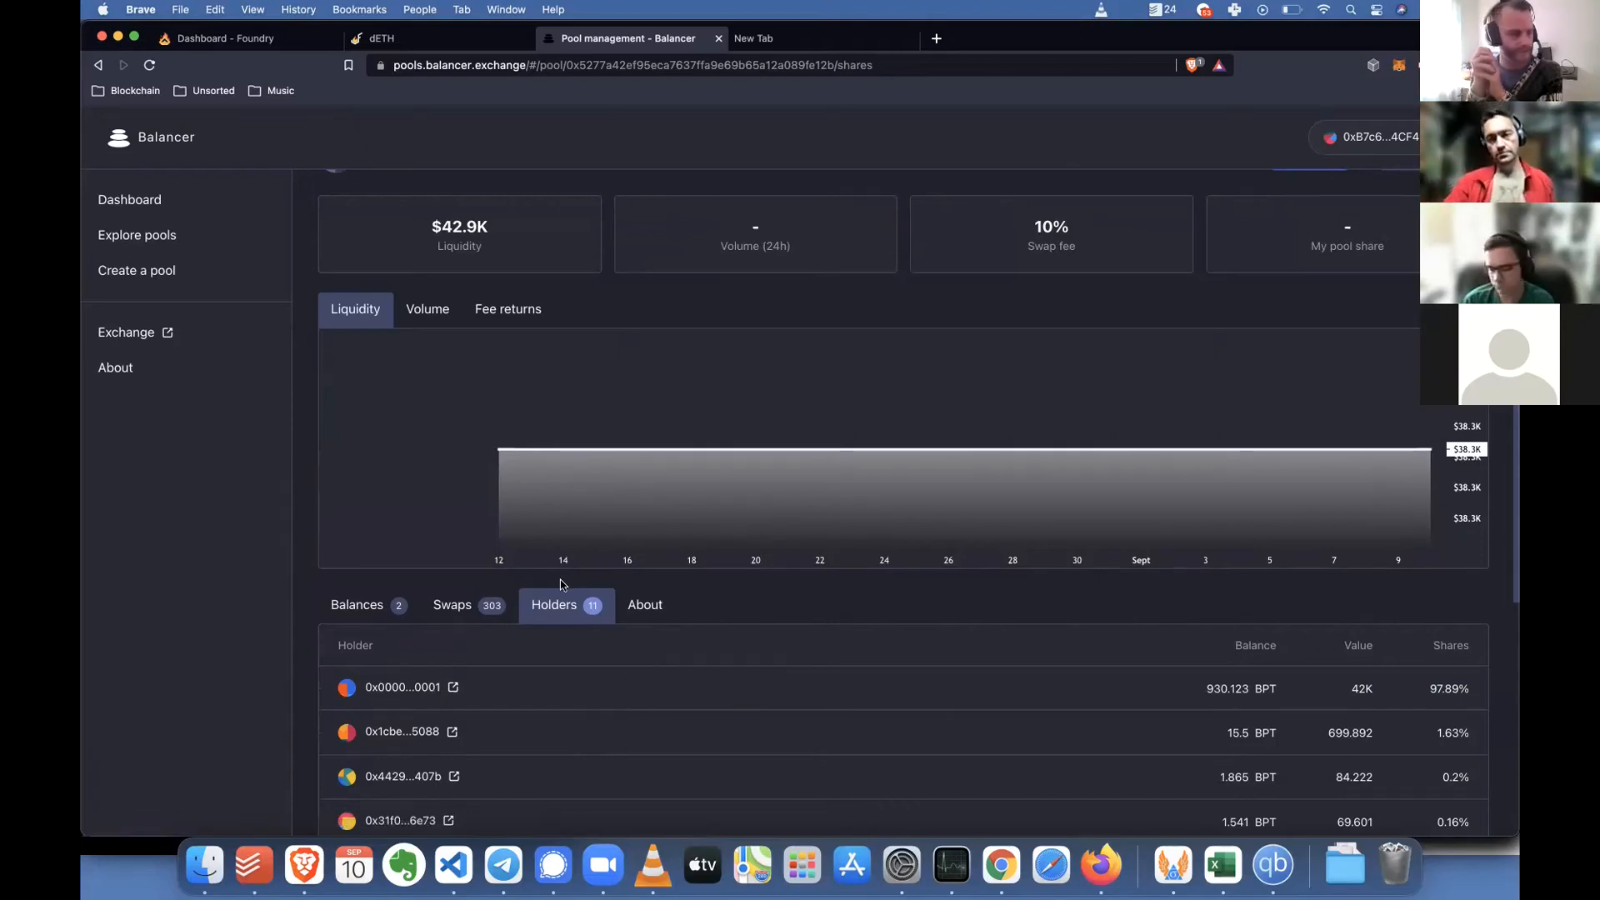
{"action": "mouse_move", "coordinate": [798, 303]}
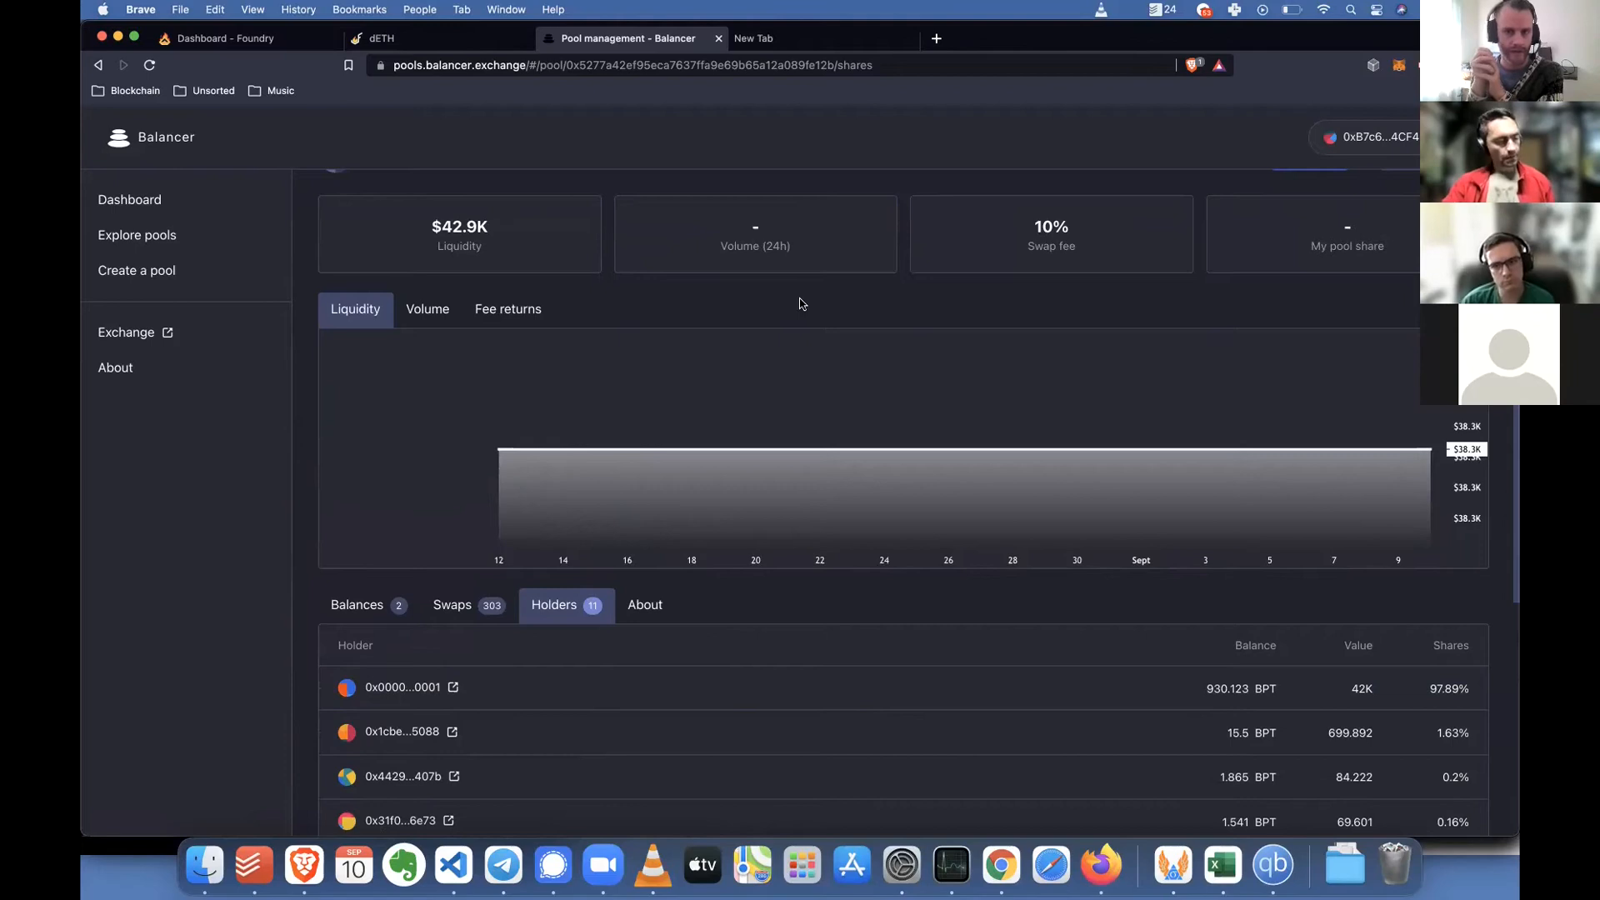
{"action": "mouse_move", "coordinate": [867, 140]}
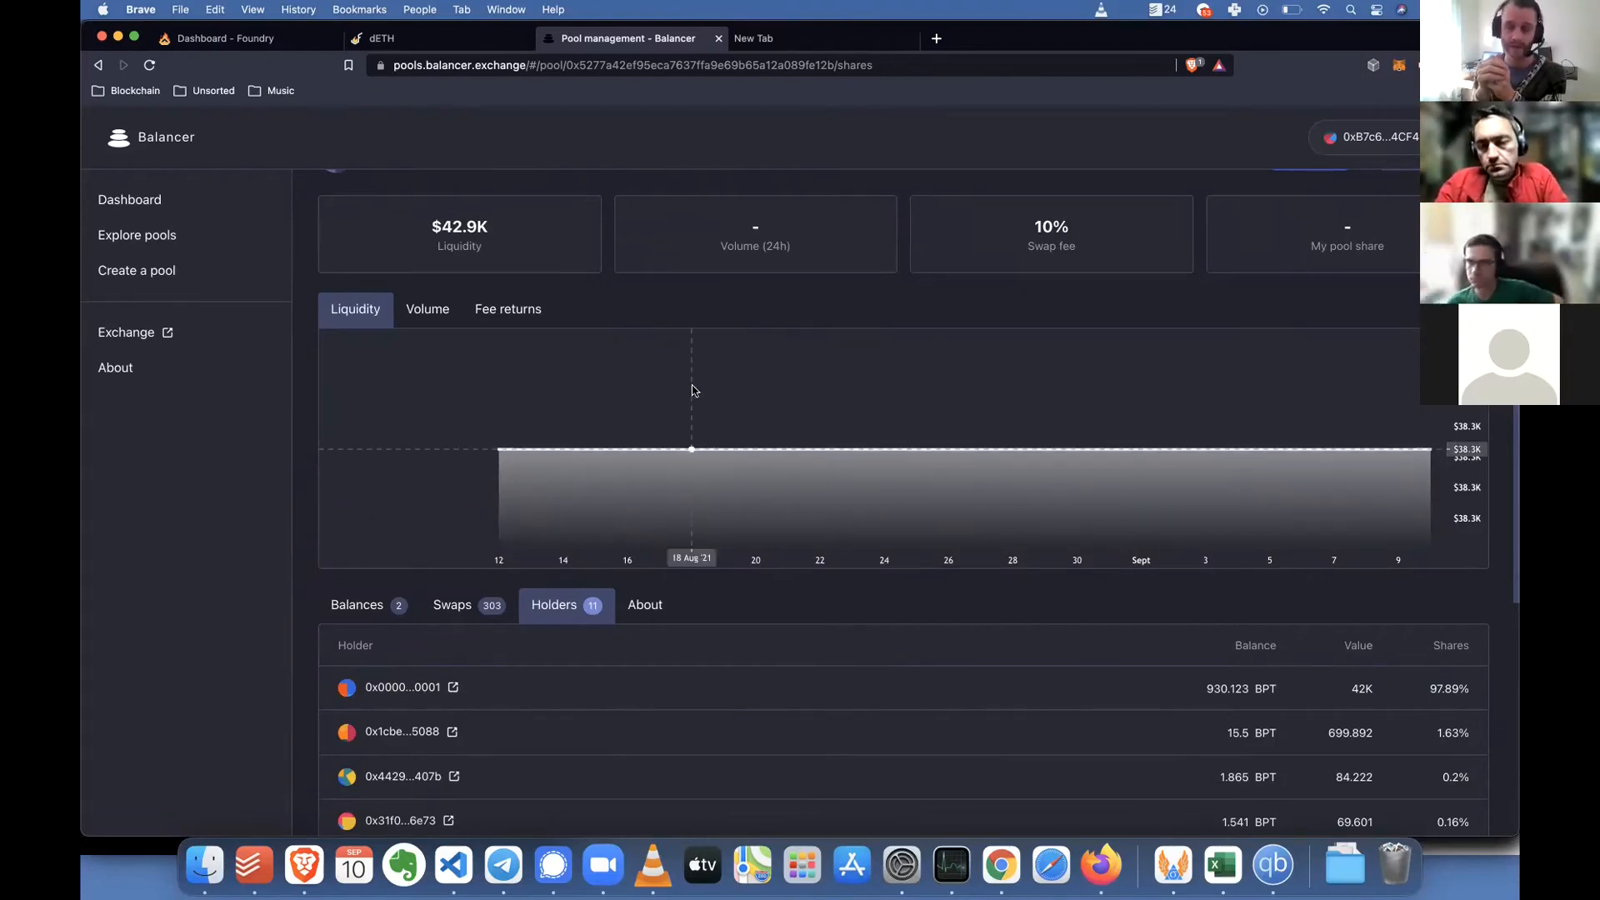
{"action": "mouse_move", "coordinate": [785, 338]}
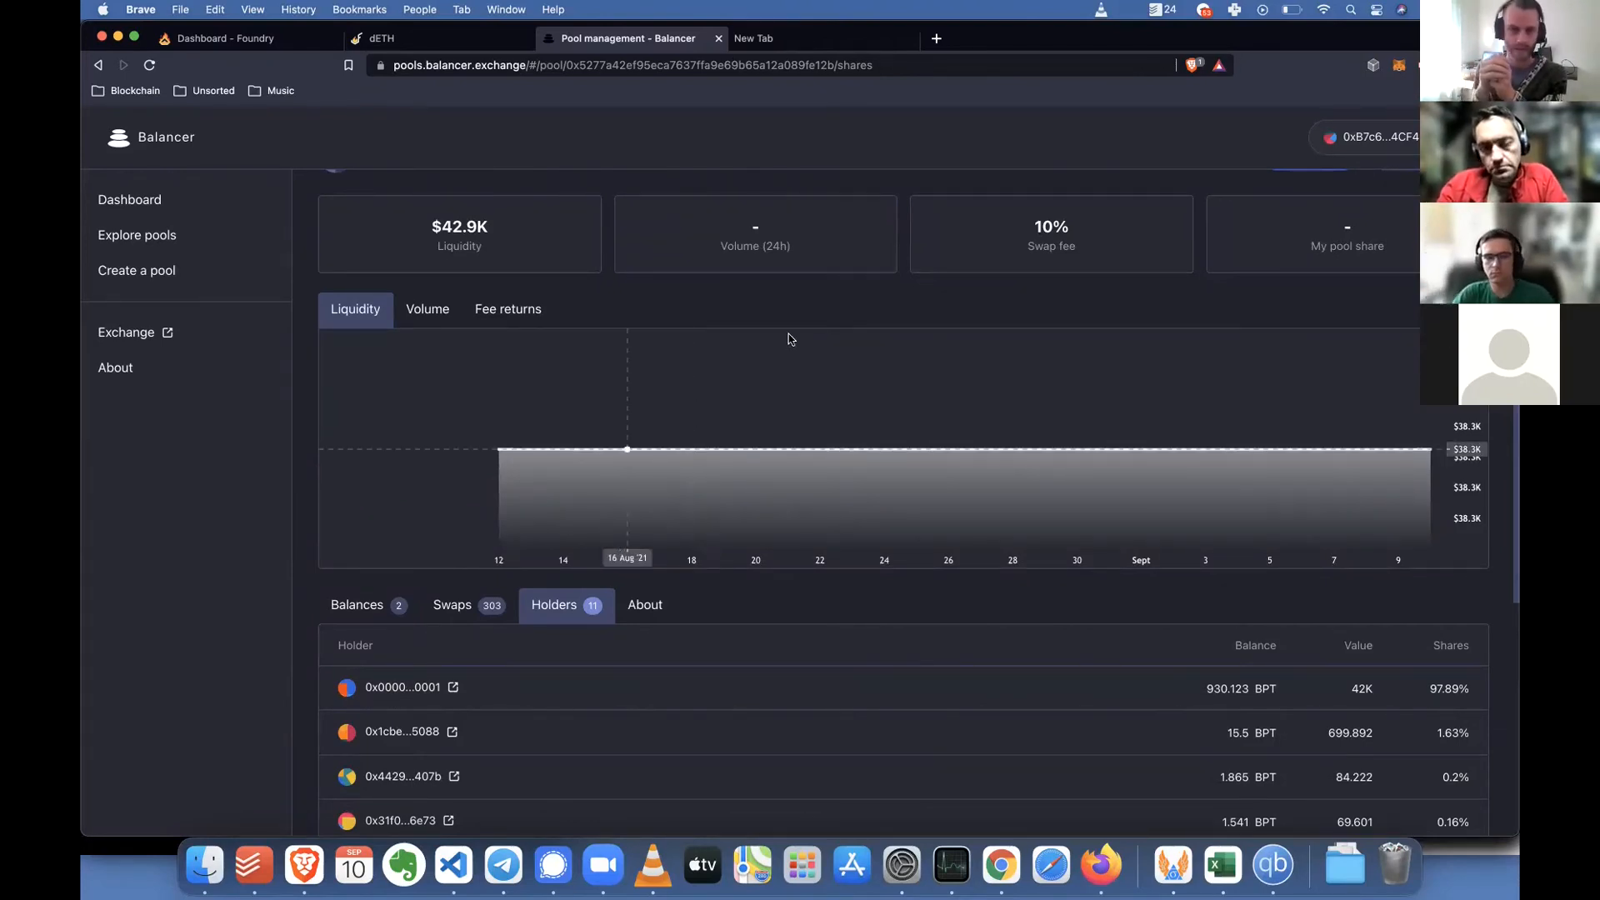
{"action": "scroll", "scroll_direction": "down", "scroll_amount": 3}
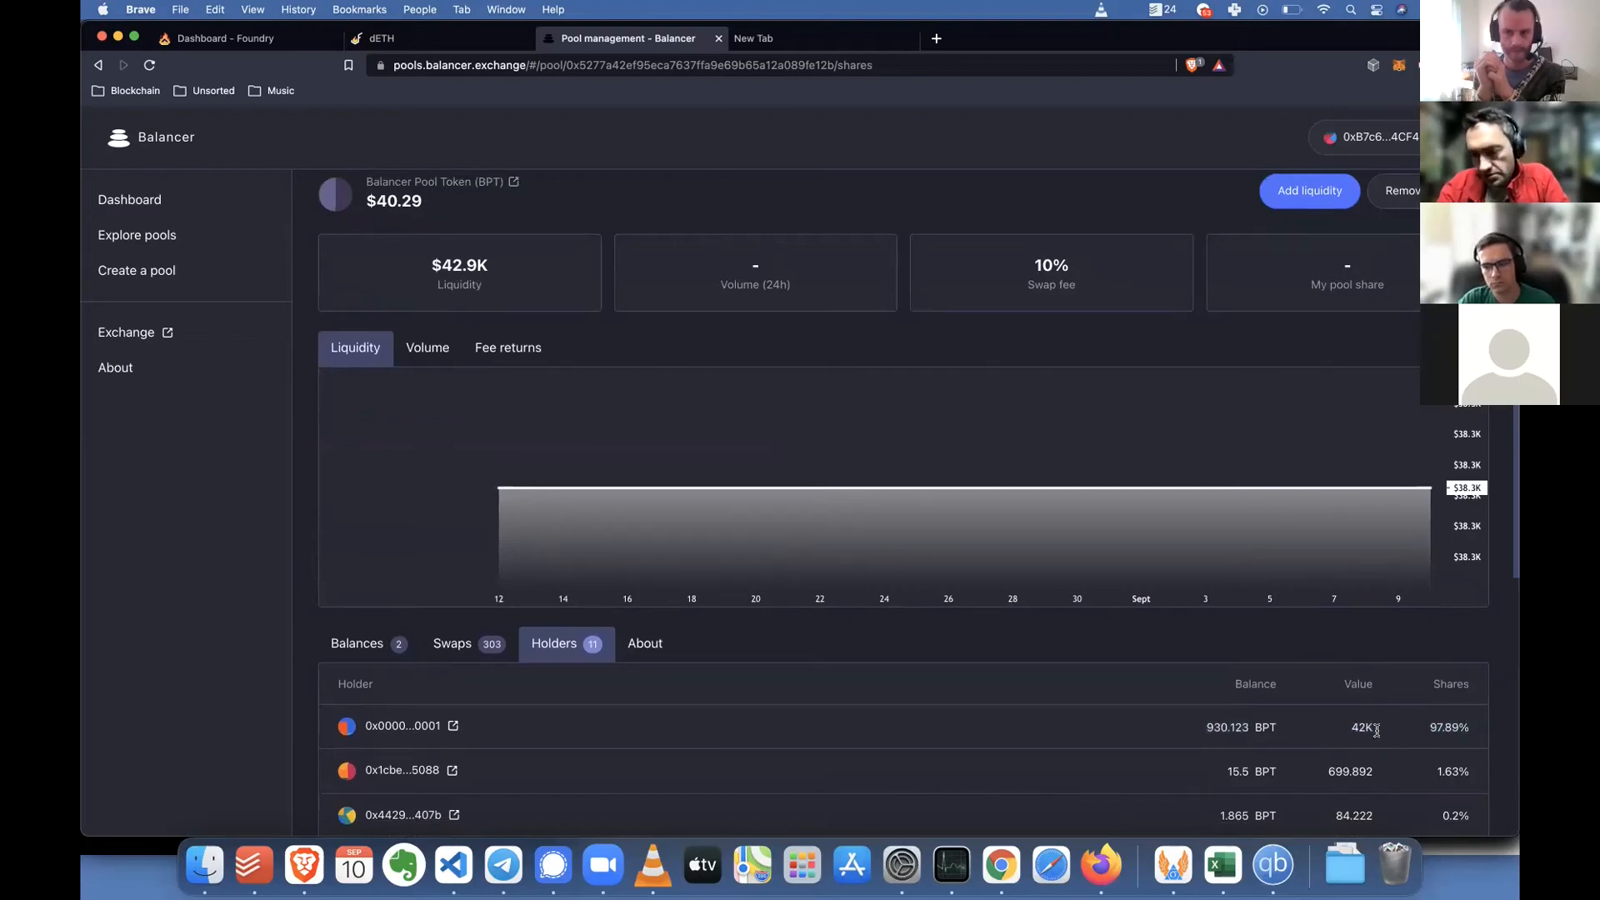
View the WETH/FRY balances, then switch to the $76.5K FRY/RAI pool with two holders
{"action": "left_click", "coordinate": [357, 643]}
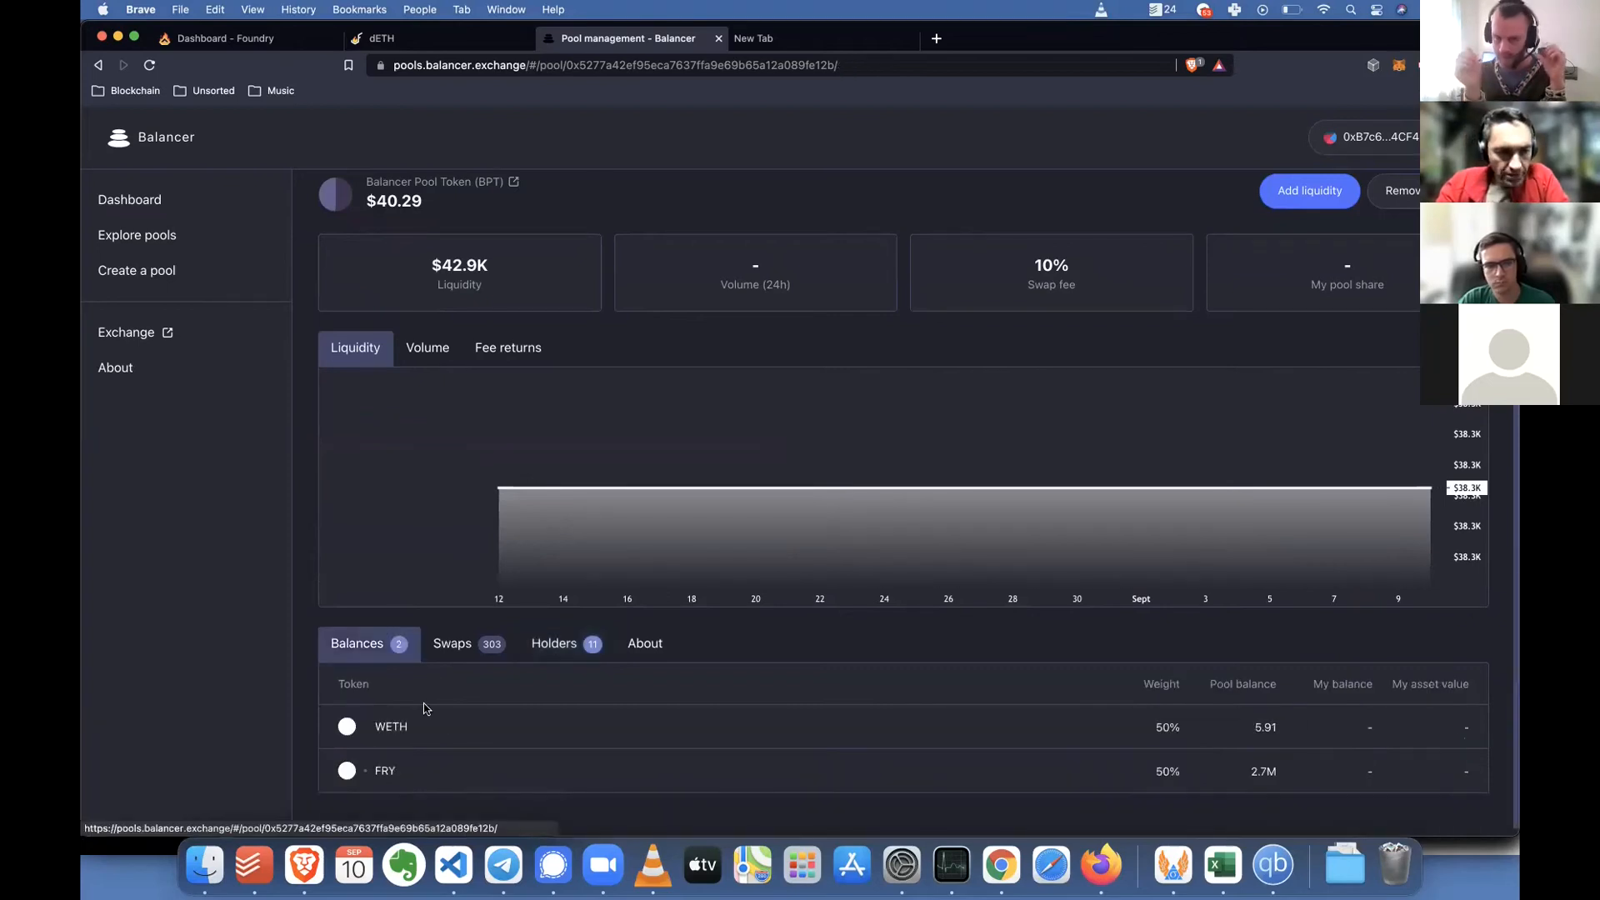
{"action": "left_click", "coordinate": [137, 235]}
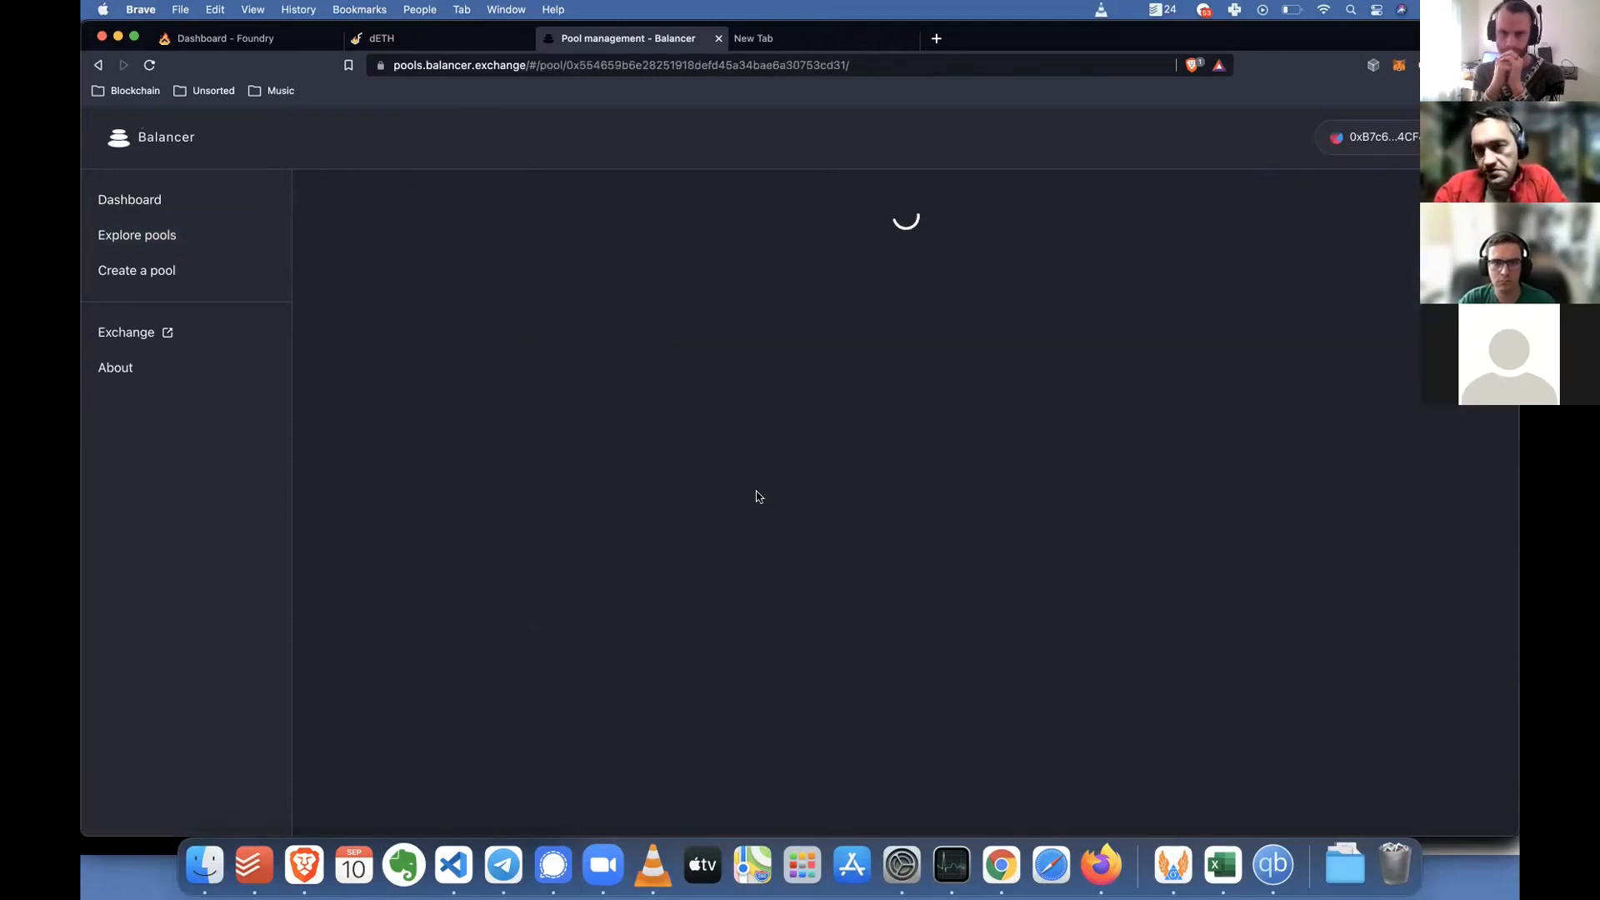
{"action": "mouse_move", "coordinate": [890, 387]}
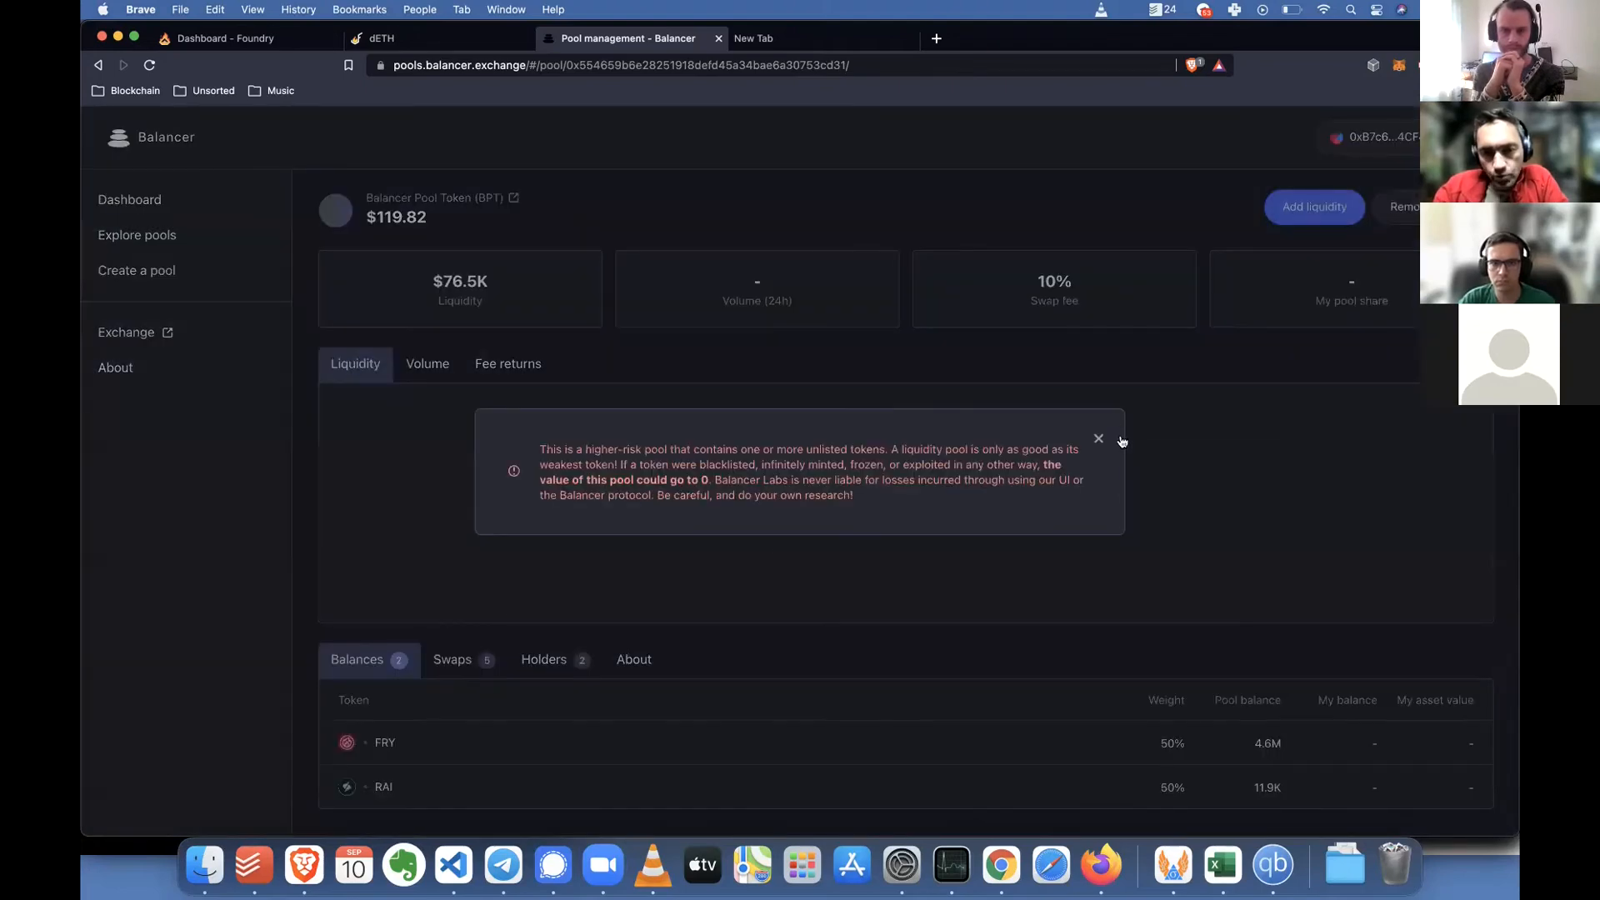
{"action": "left_click", "coordinate": [543, 660]}
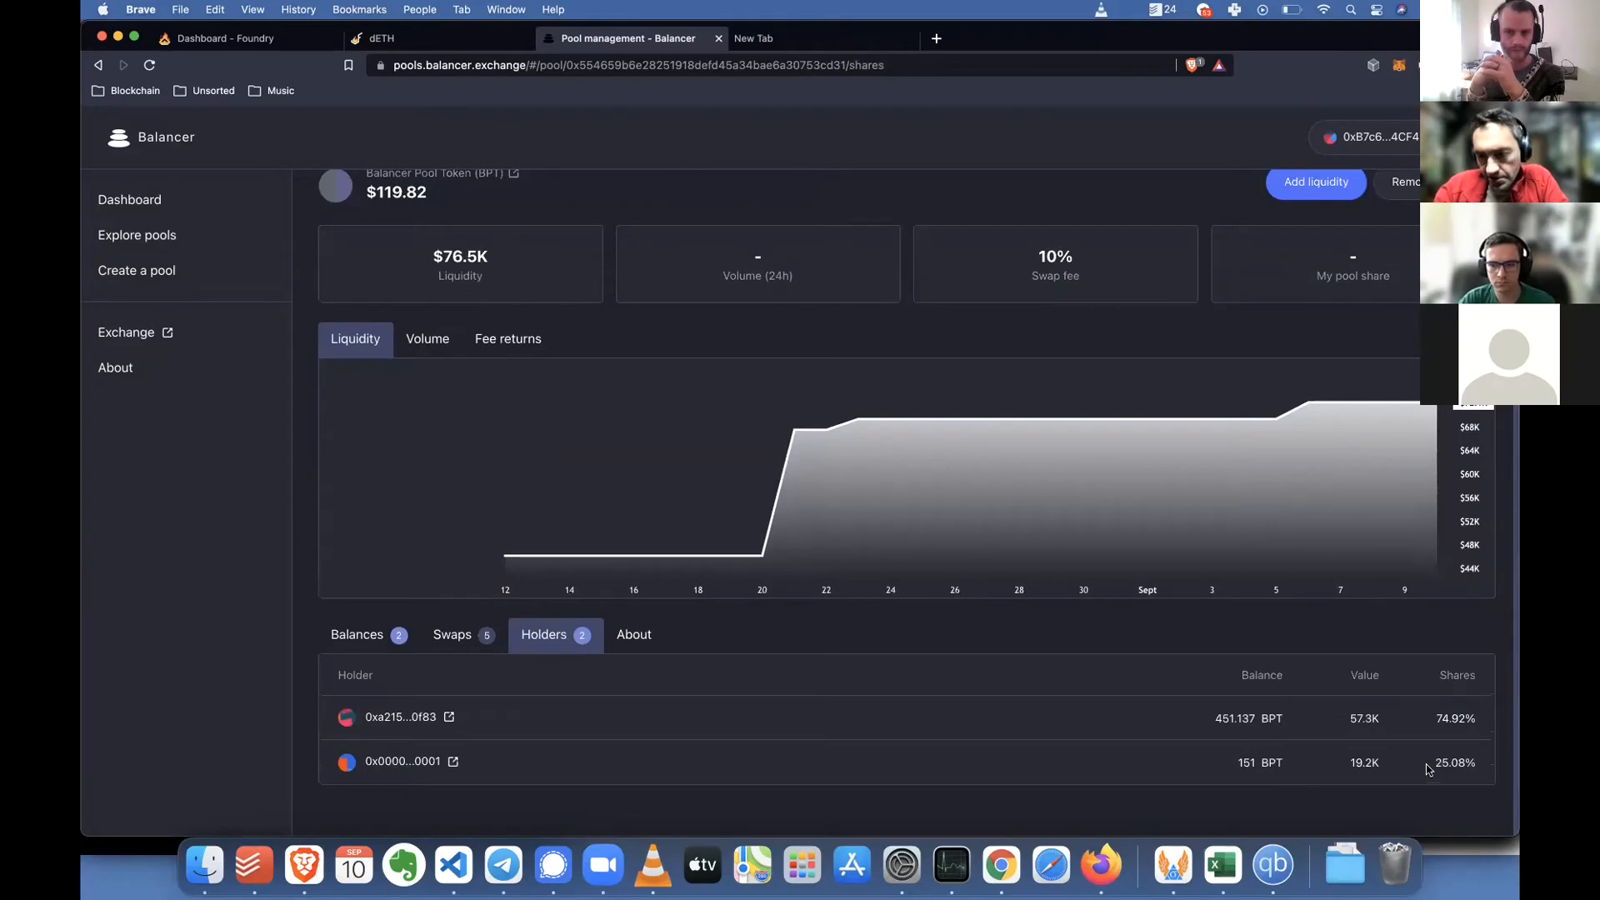
{"action": "double_click", "coordinate": [402, 761]}
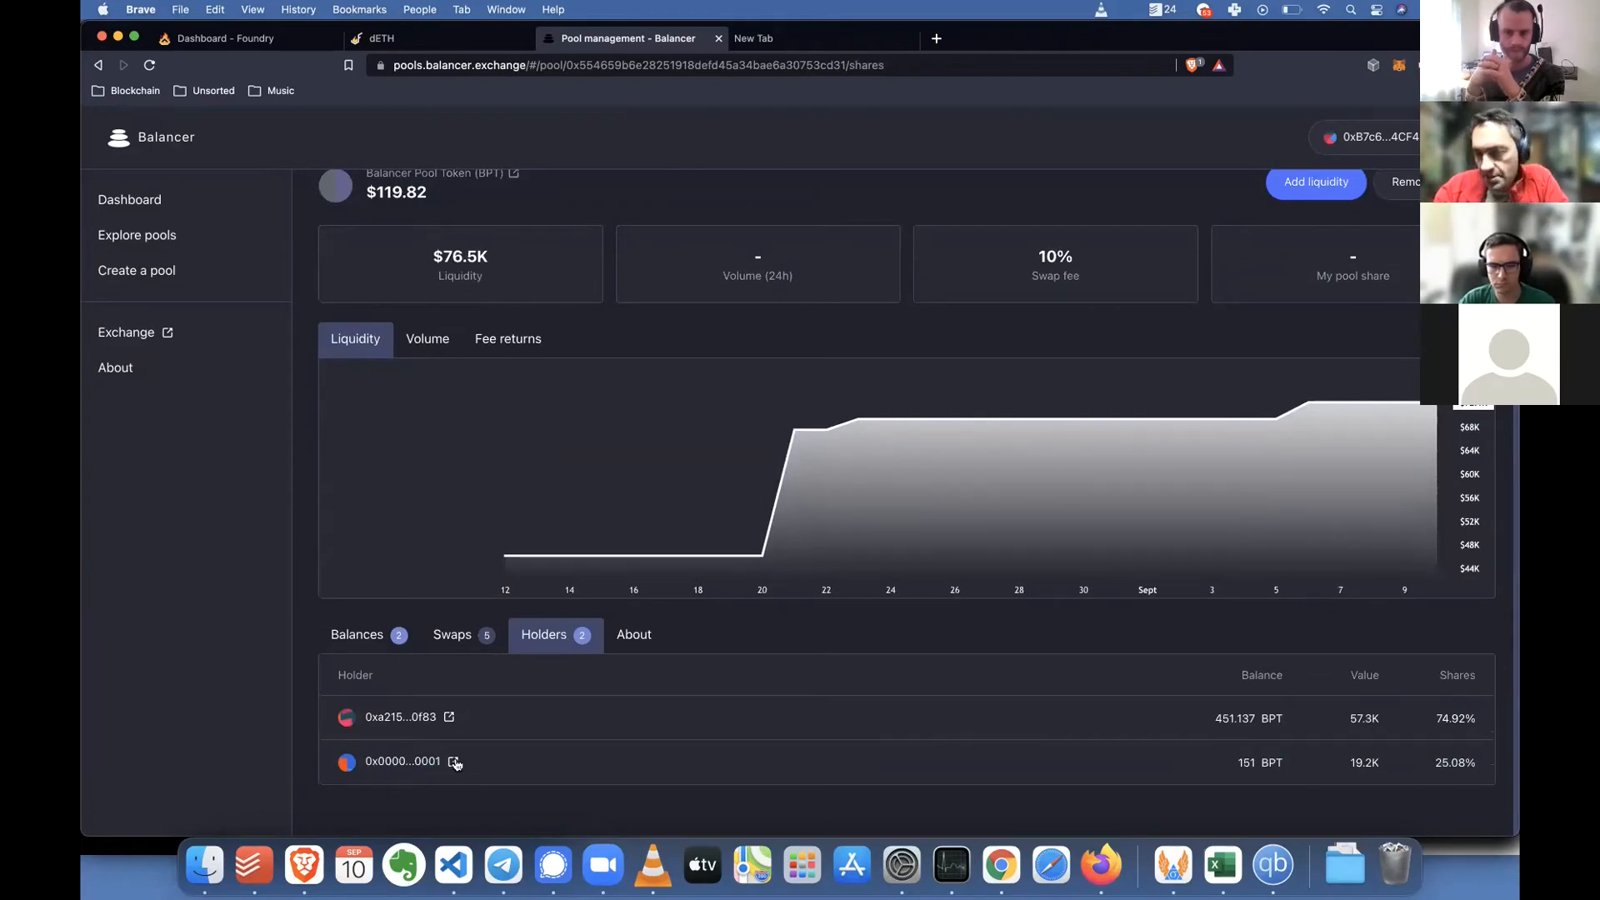
{"action": "mouse_move", "coordinate": [455, 762]}
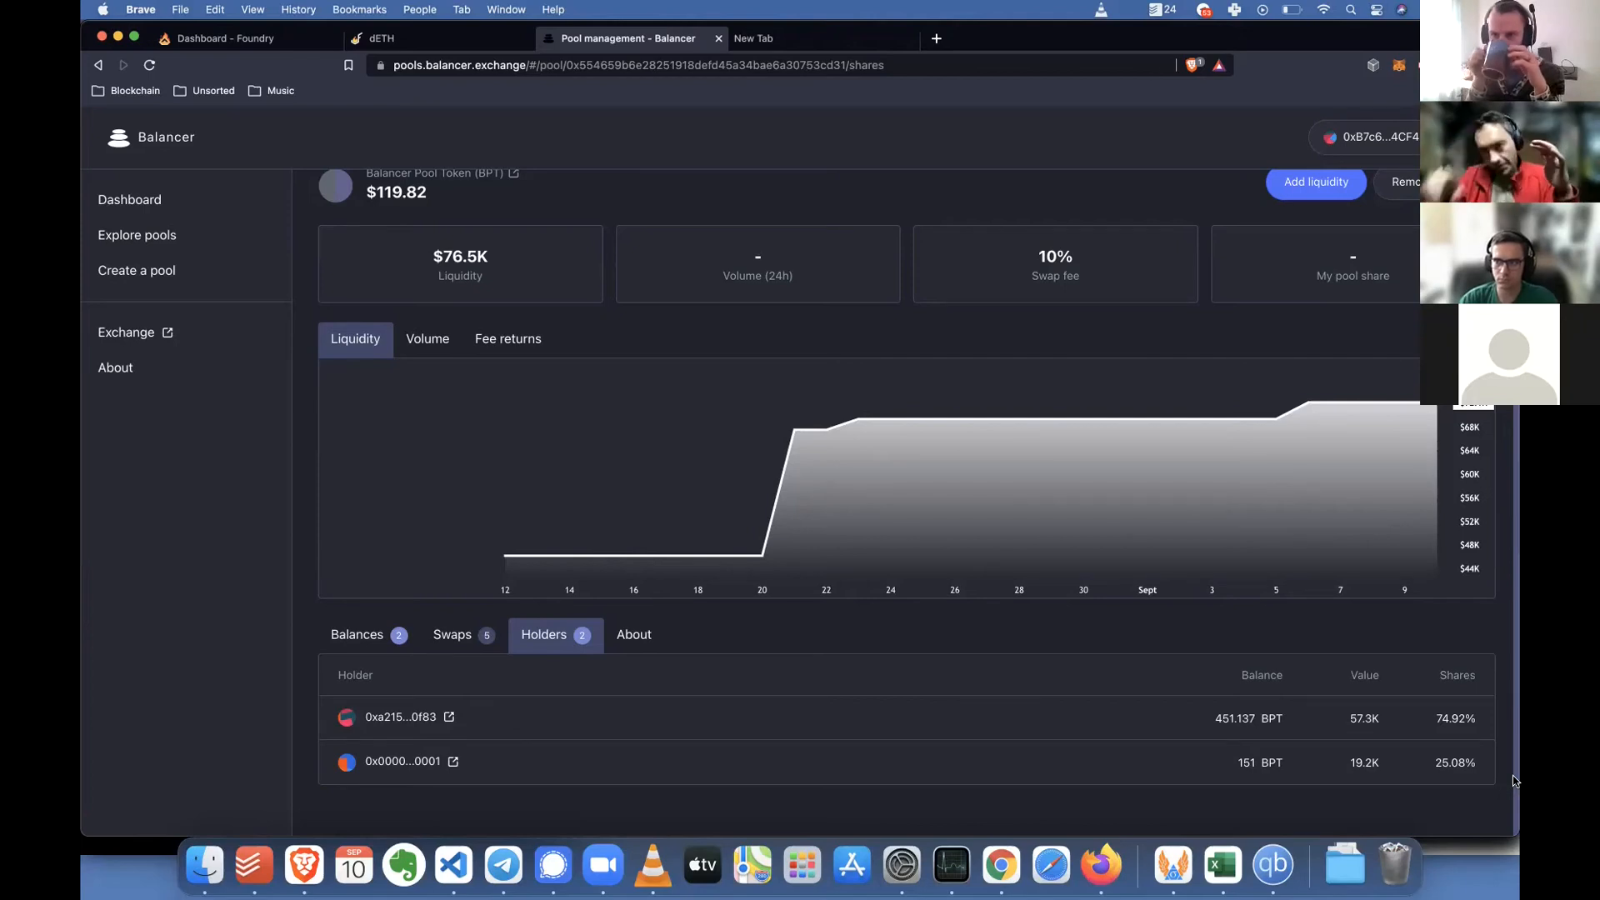
{"action": "mouse_move", "coordinate": [1501, 691]}
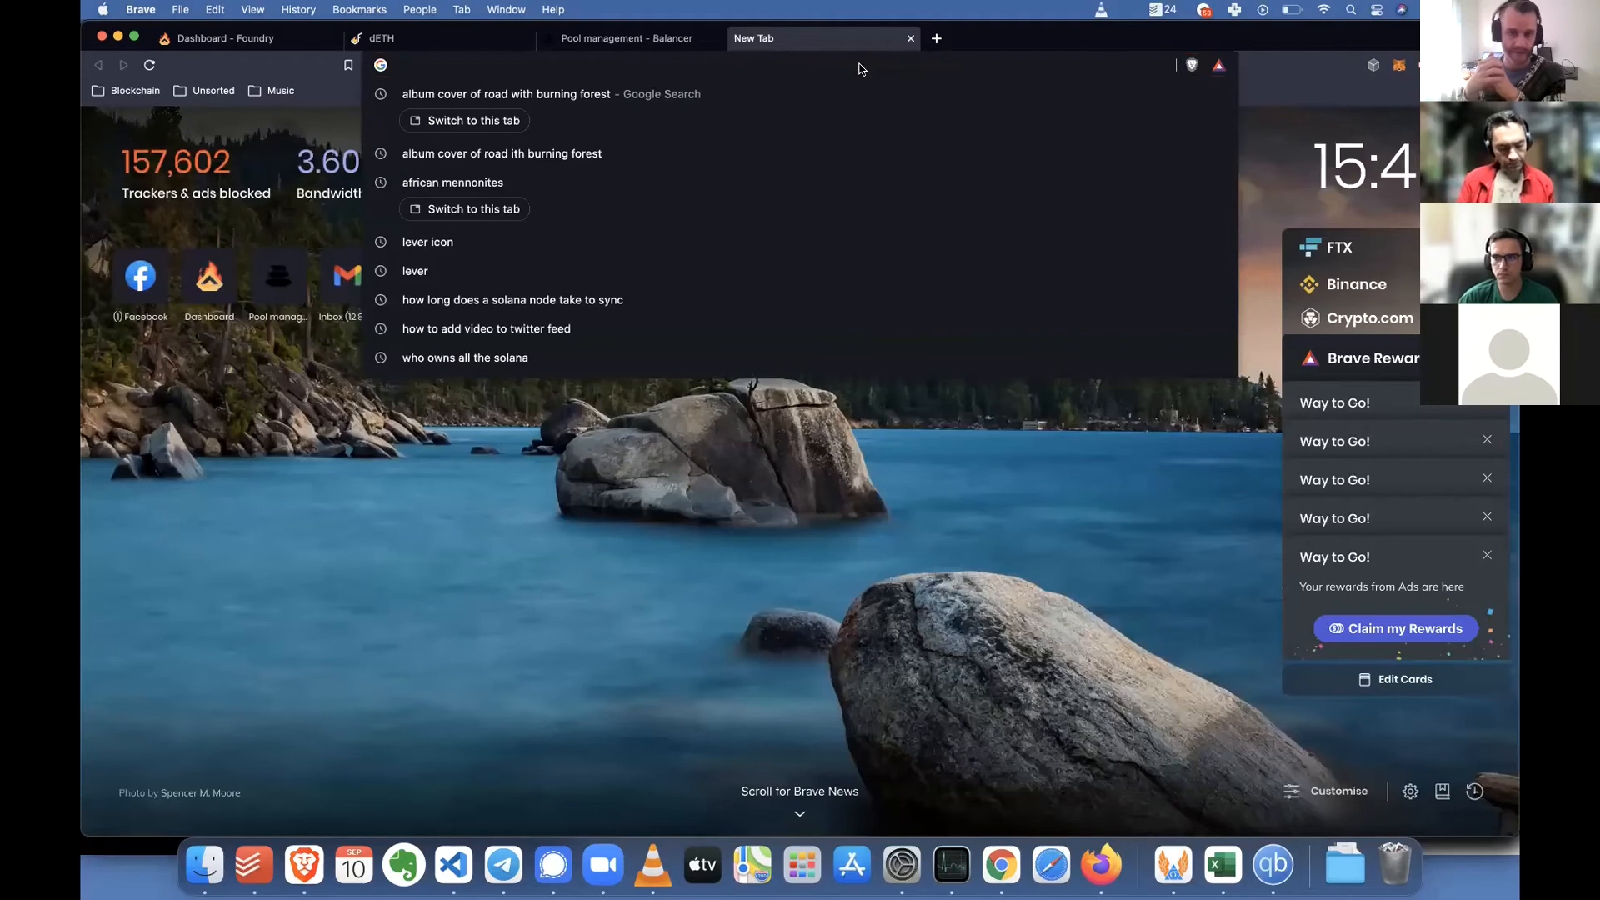
On 1inch.exchange, quote selling 3,370,495 FRY for about 19,505 DAI, then start a new tab
{"action": "type", "text": "1inch.exchange"}
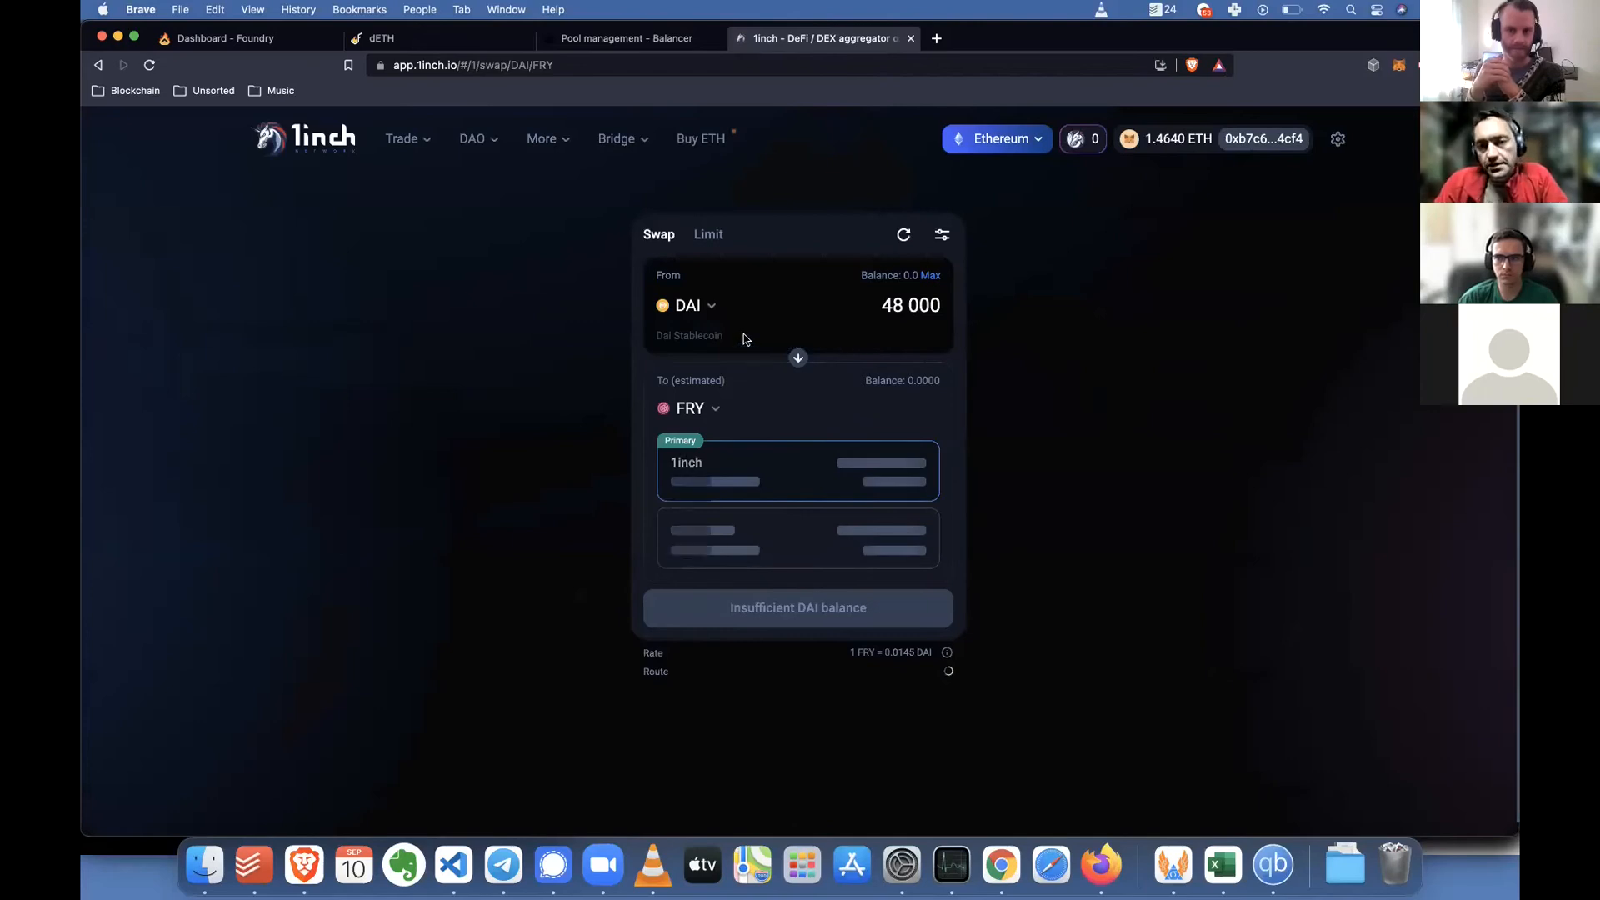
{"action": "left_click", "coordinate": [799, 359]}
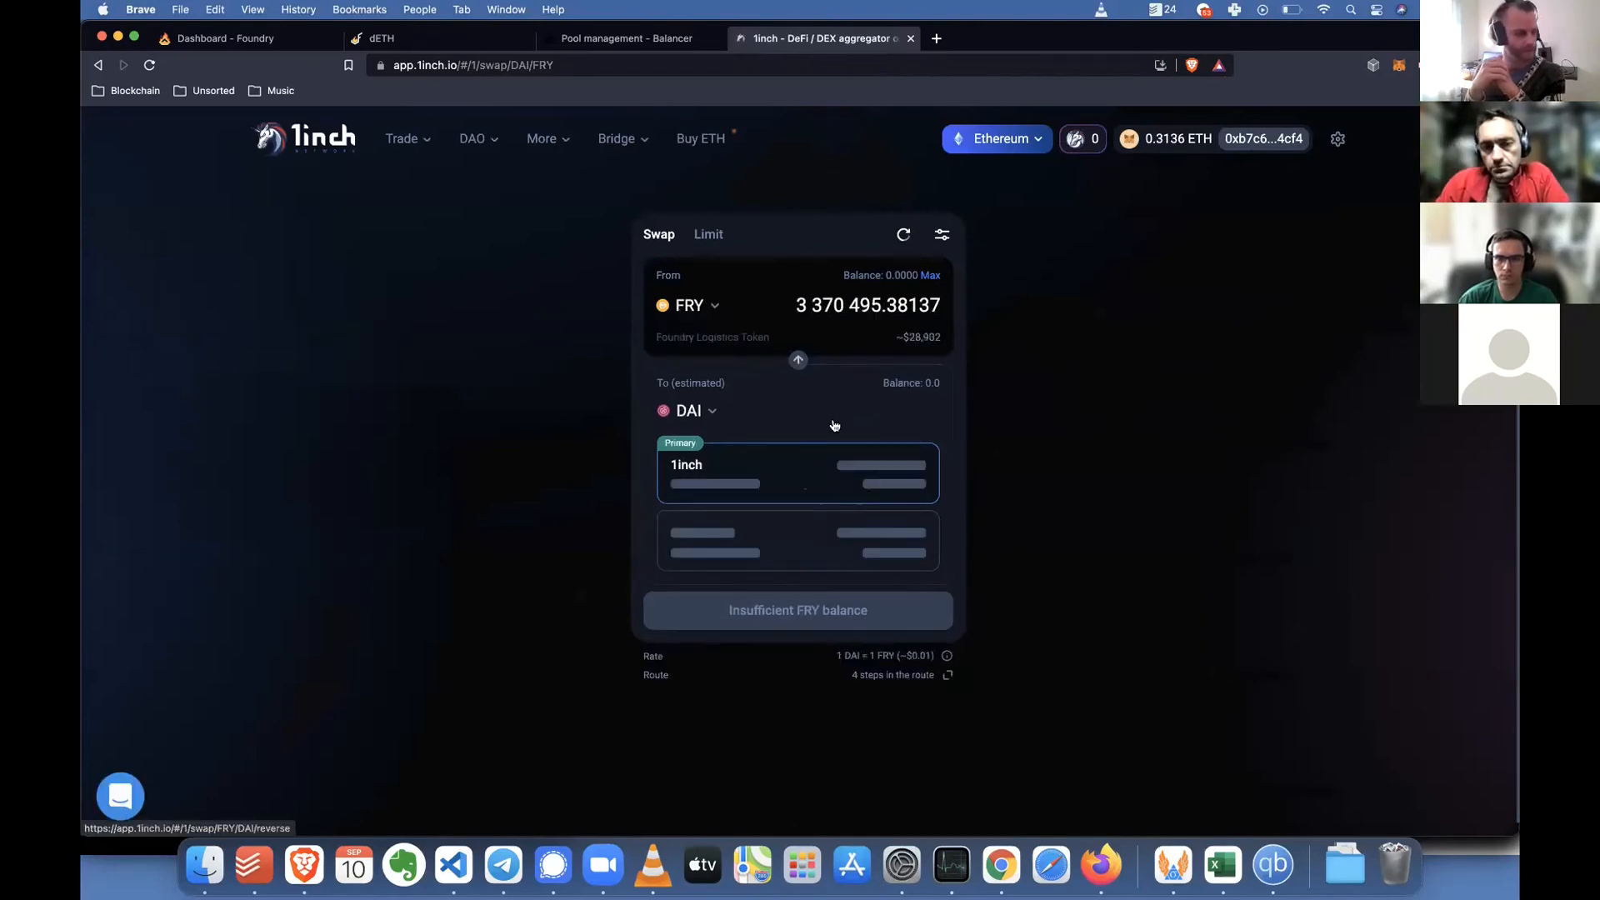
{"action": "left_click", "coordinate": [798, 360]}
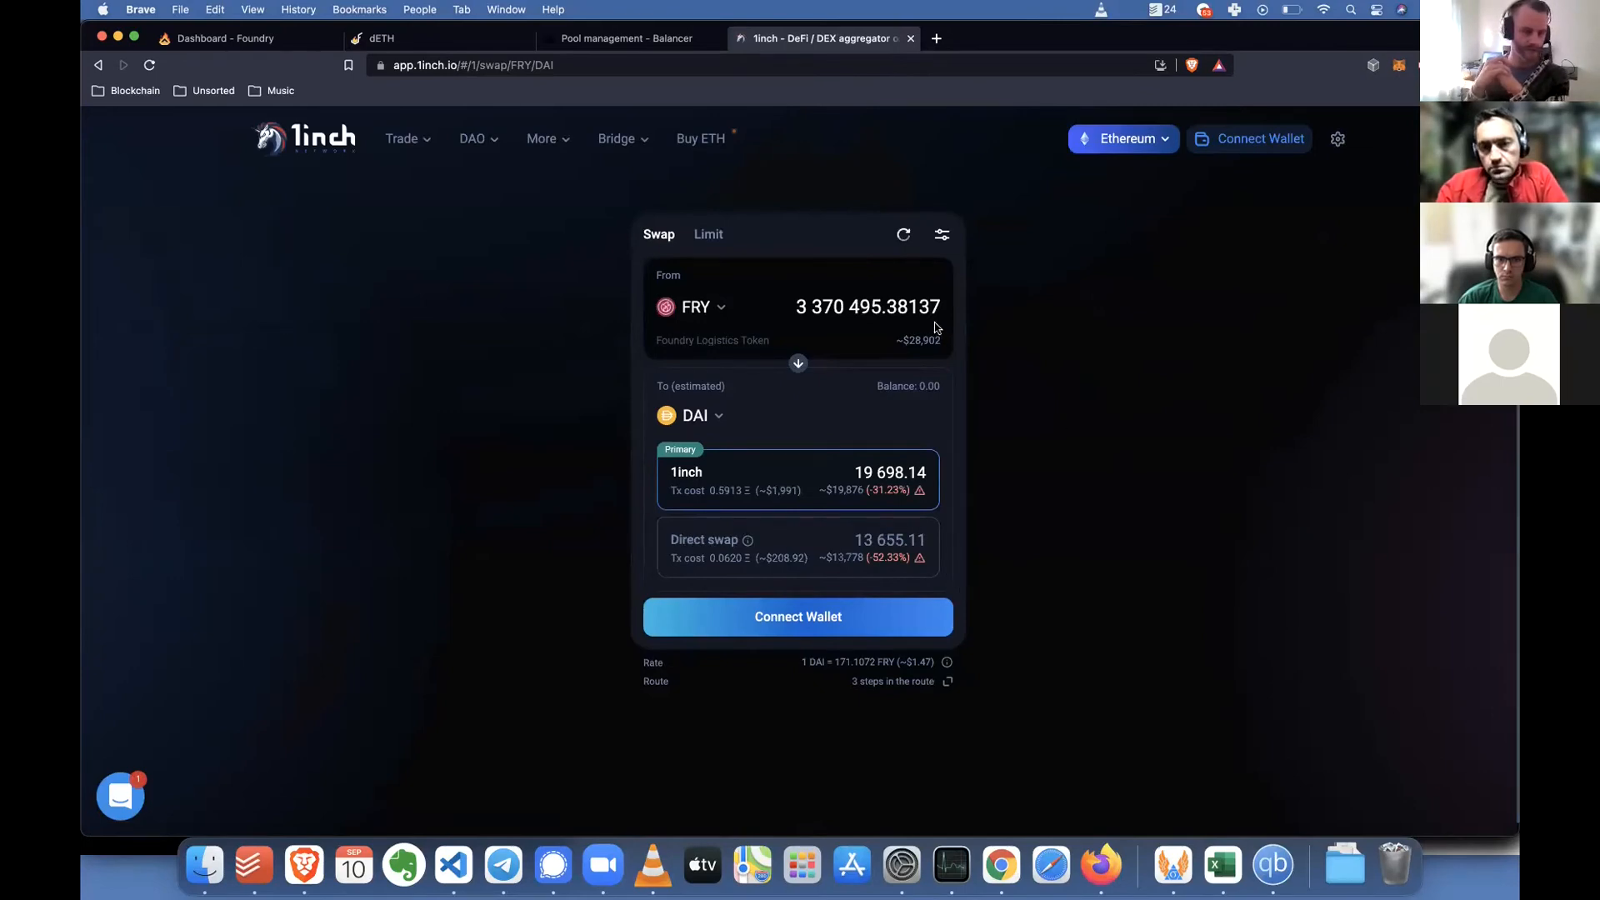
{"action": "mouse_move", "coordinate": [1139, 358]}
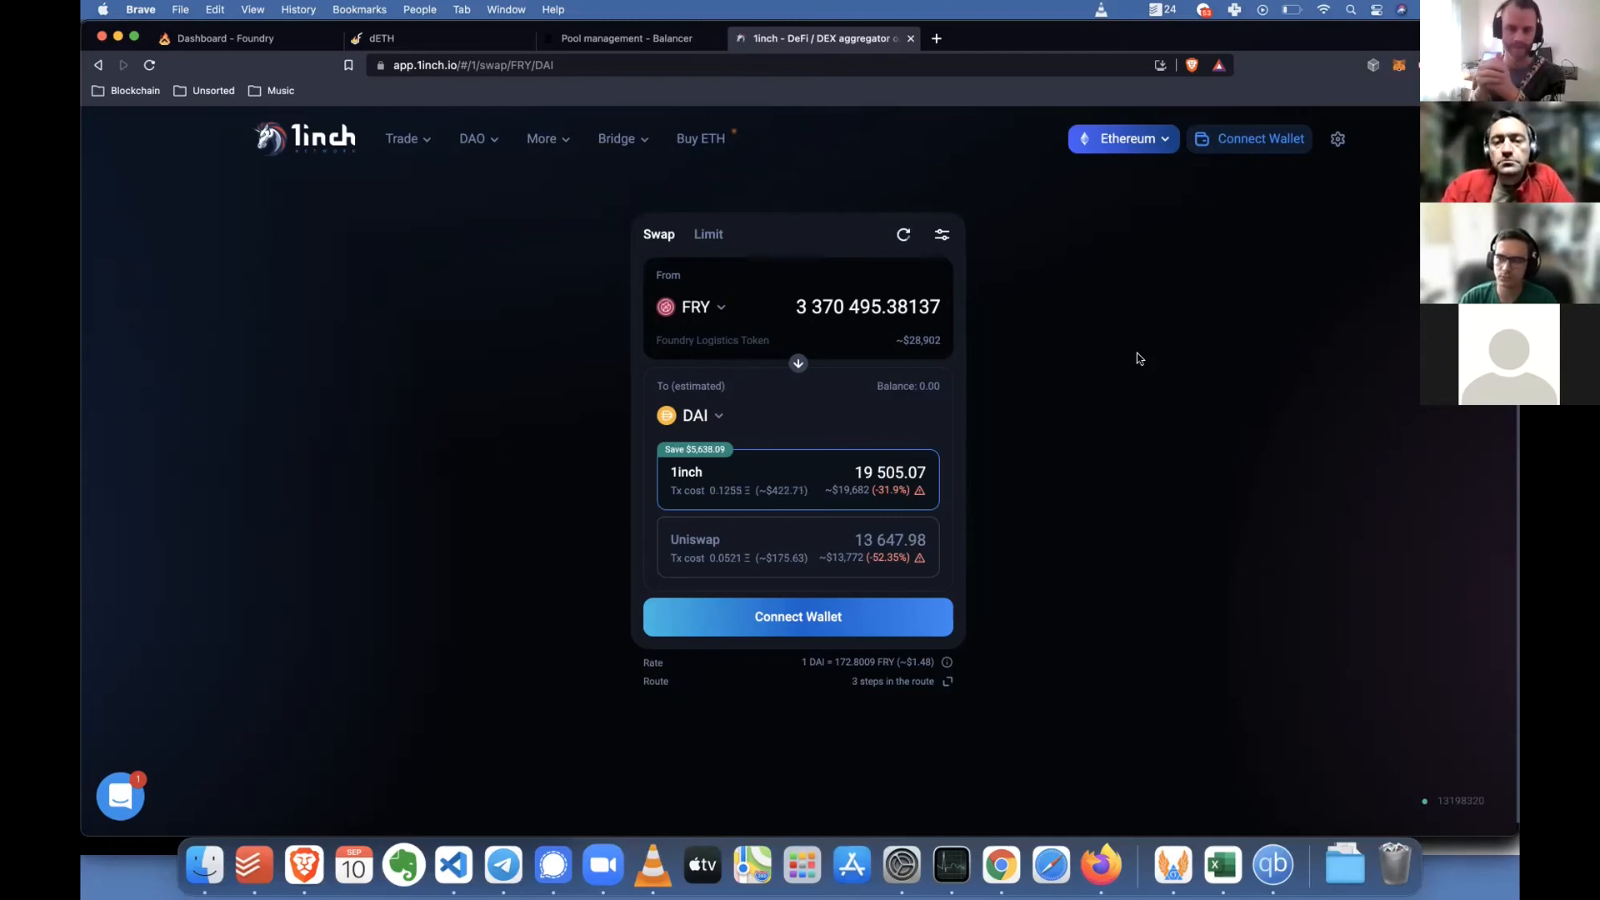
{"action": "mouse_move", "coordinate": [1121, 348]}
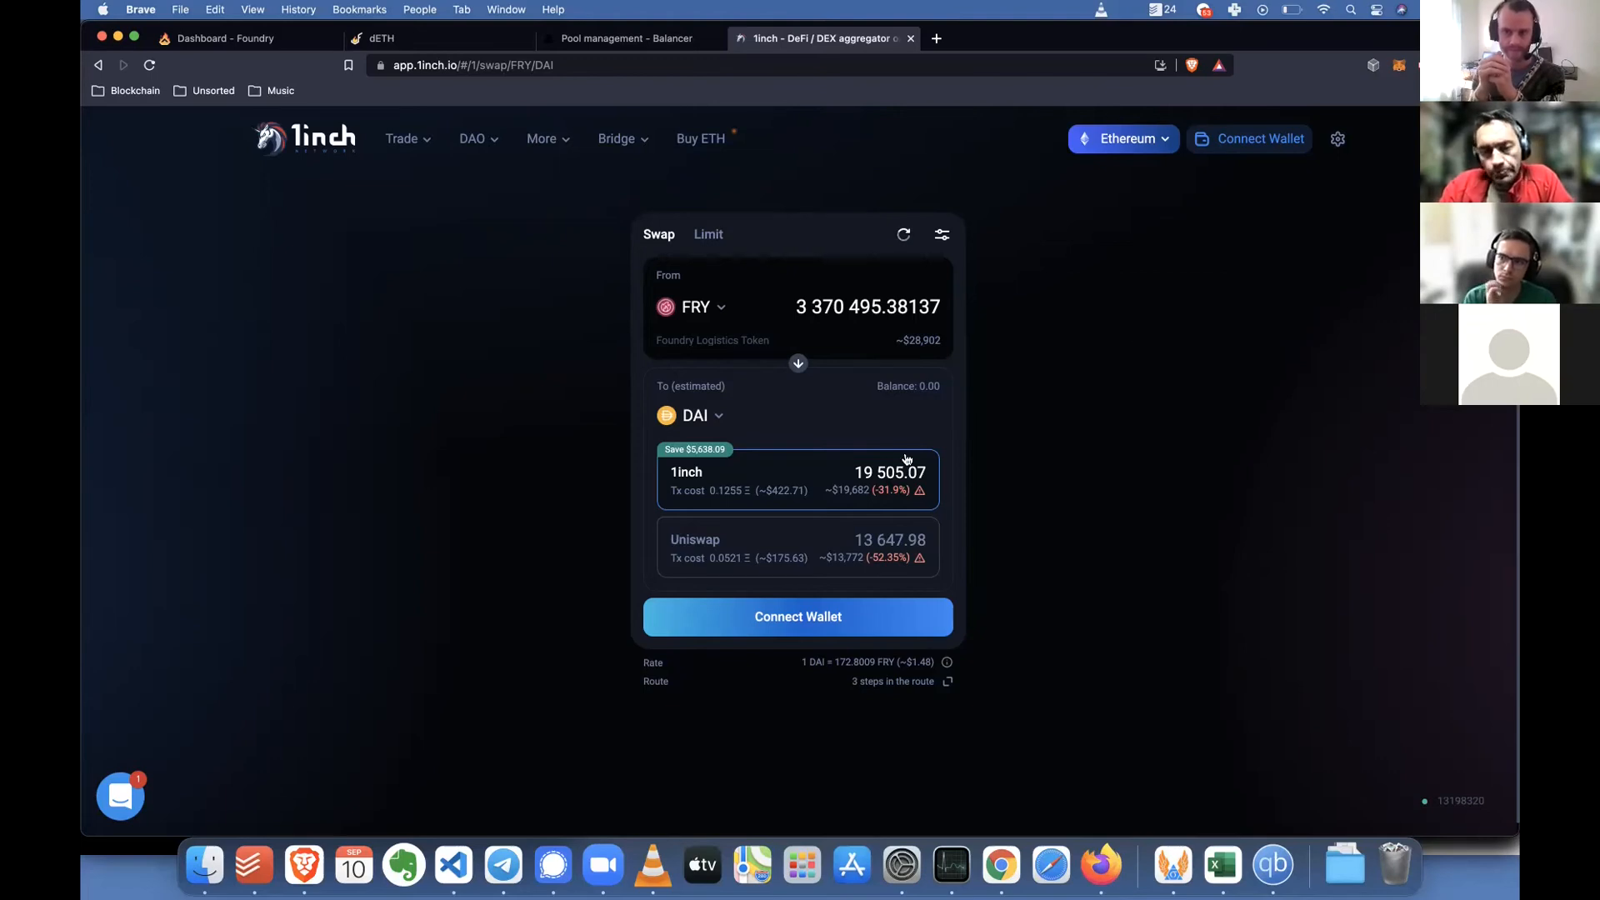
{"action": "mouse_move", "coordinate": [1025, 429]}
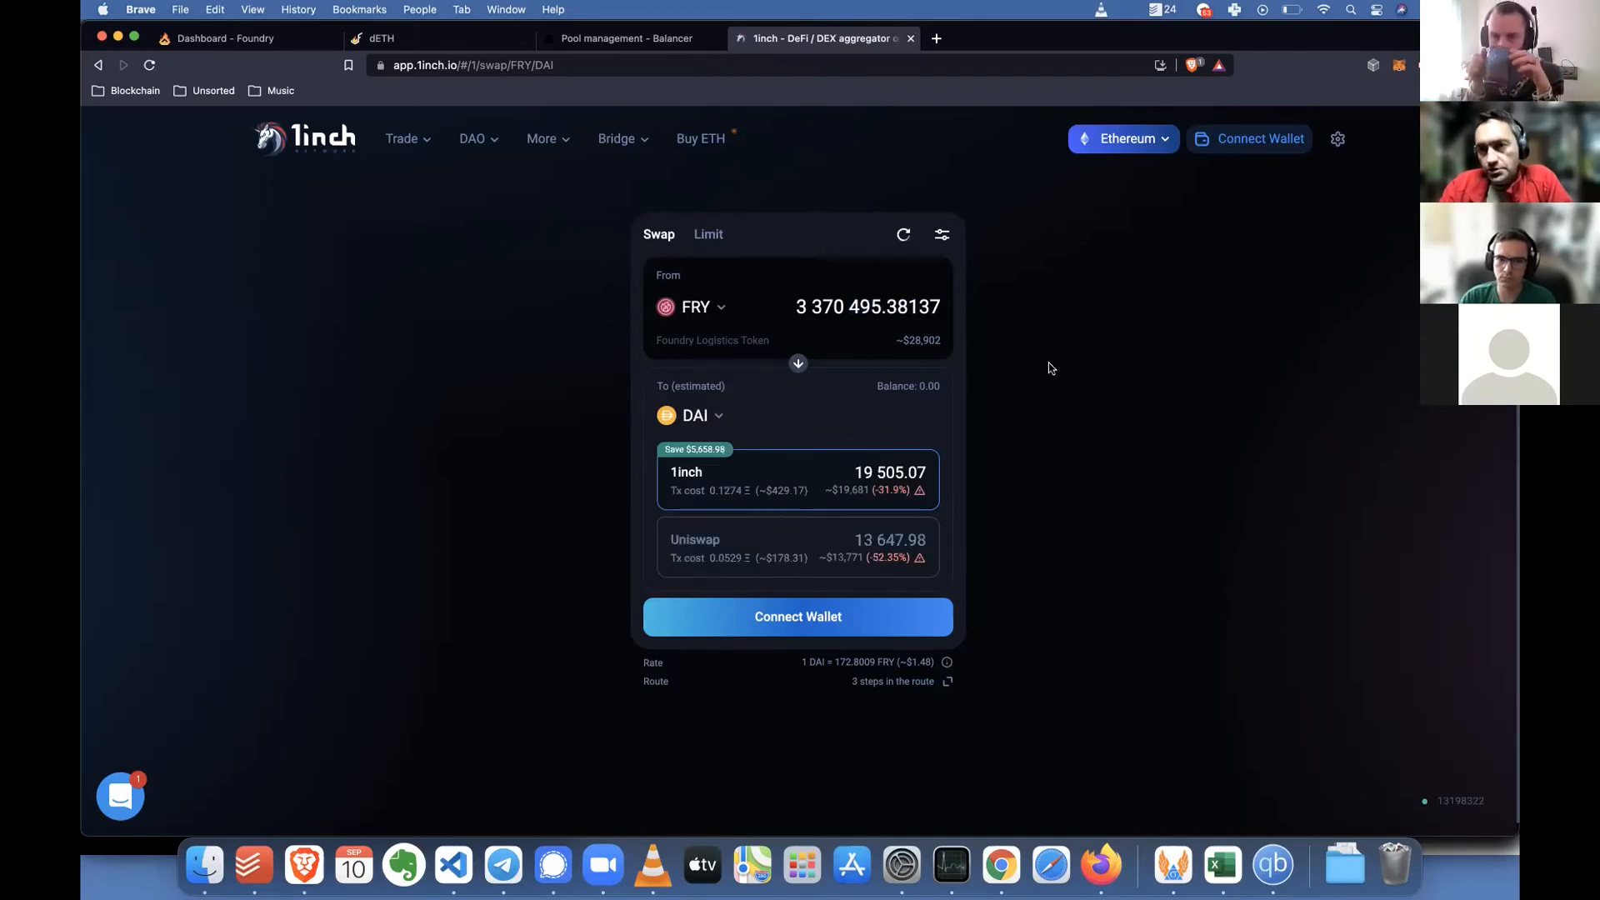
{"action": "mouse_move", "coordinate": [916, 22]}
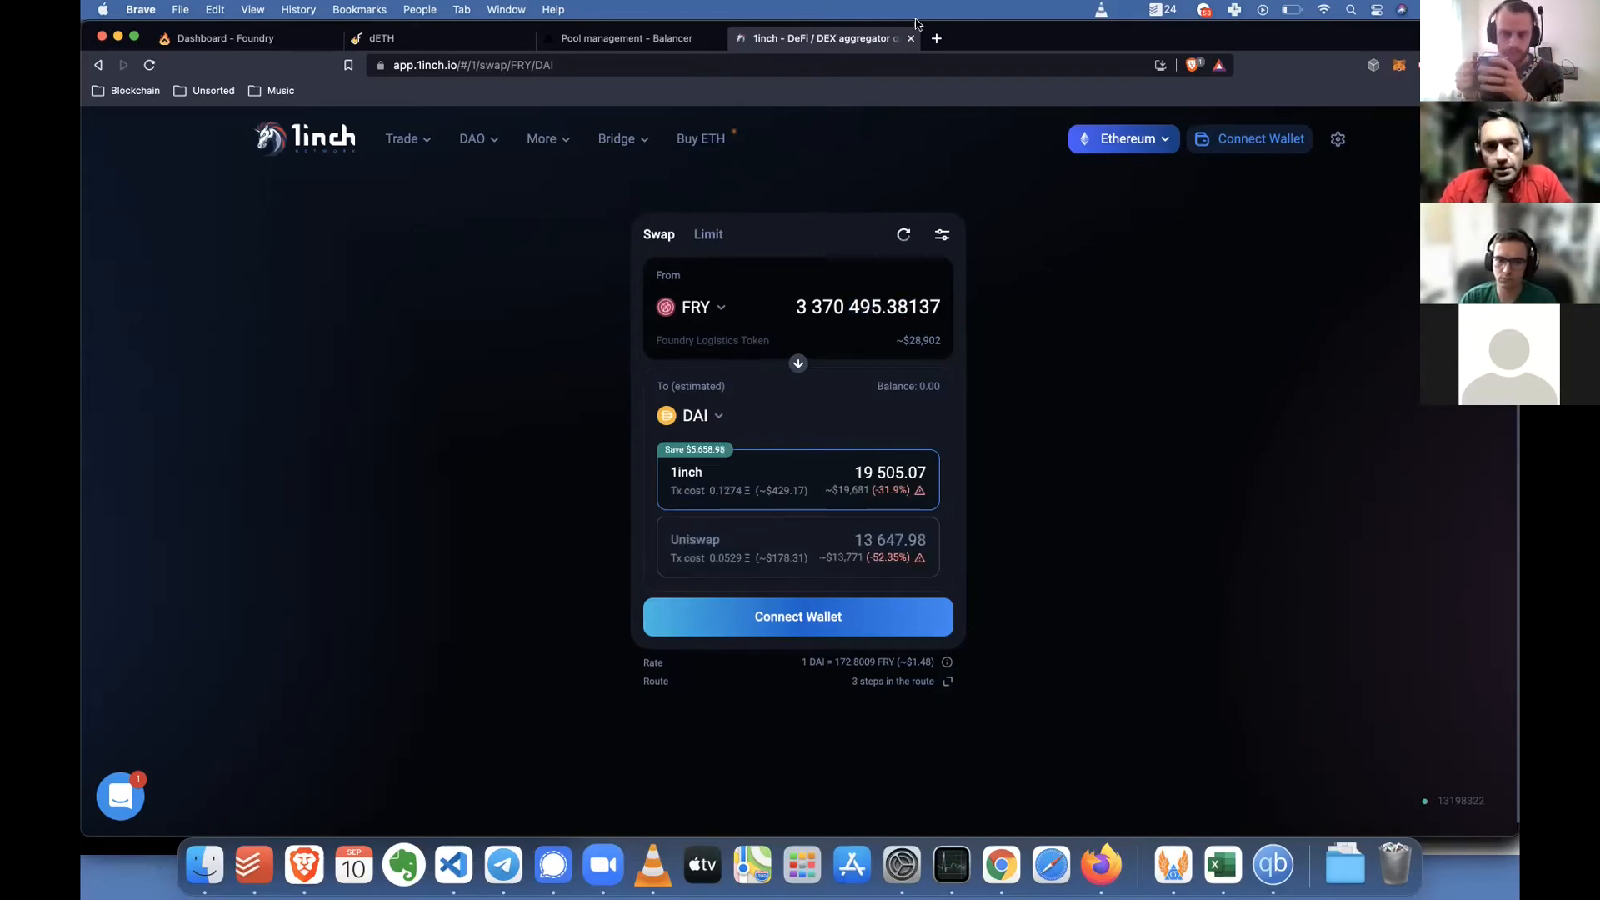
{"action": "left_click", "coordinate": [933, 39]}
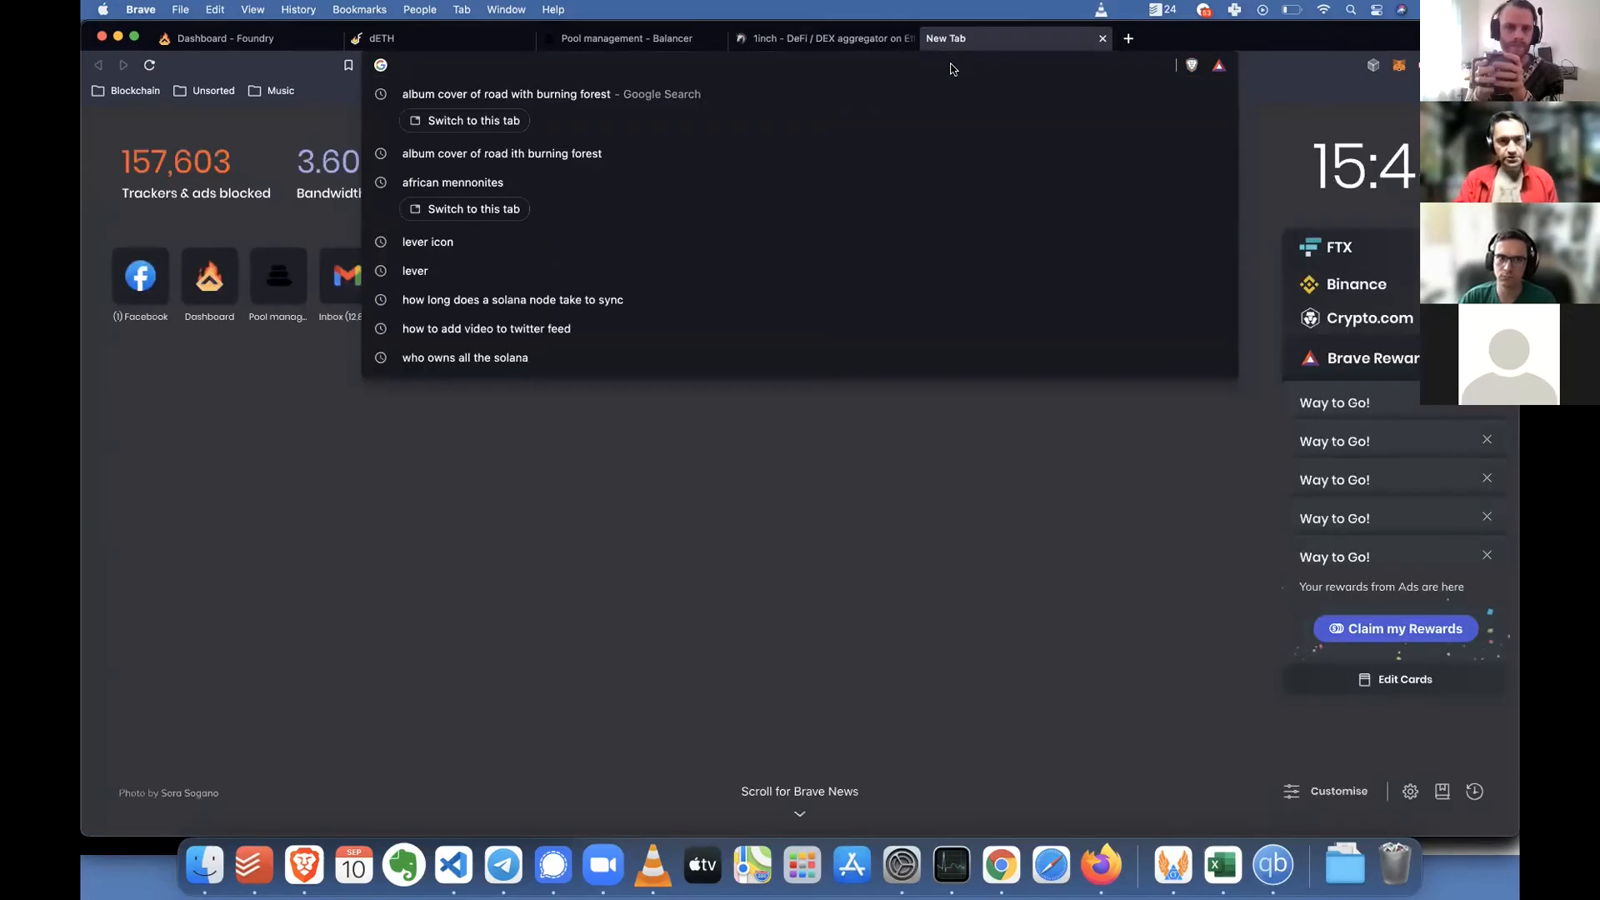
Load sale.foundrydao.com showing bucket #1536 with 364 DAI bid and 5h 15m left
{"action": "type", "text": "sa"}
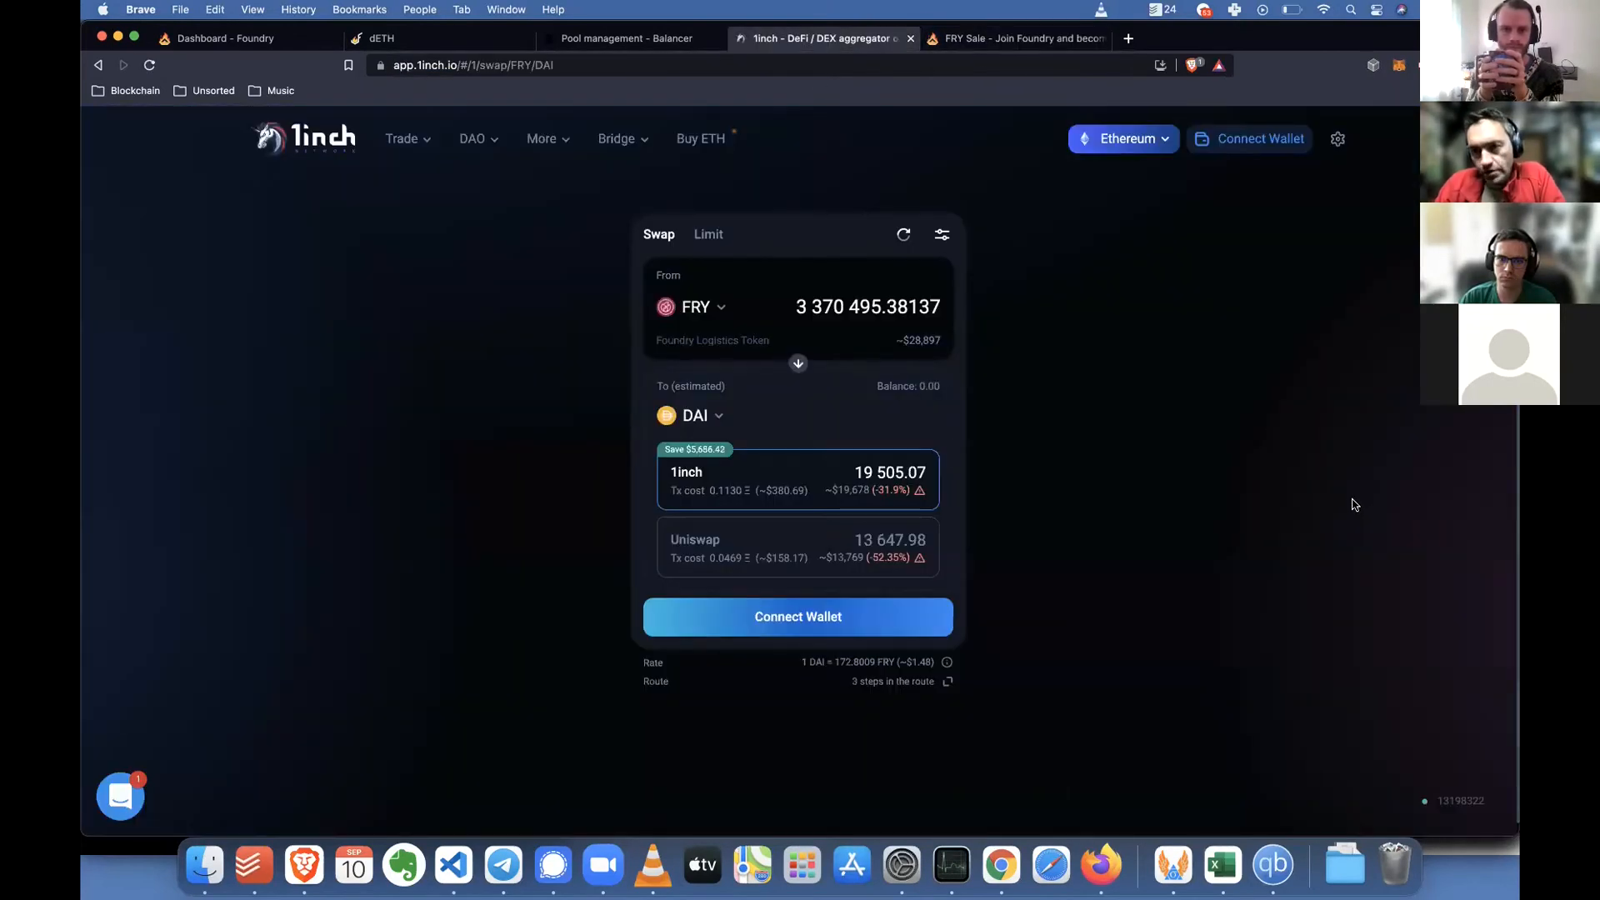
{"action": "left_click", "coordinate": [1016, 38]}
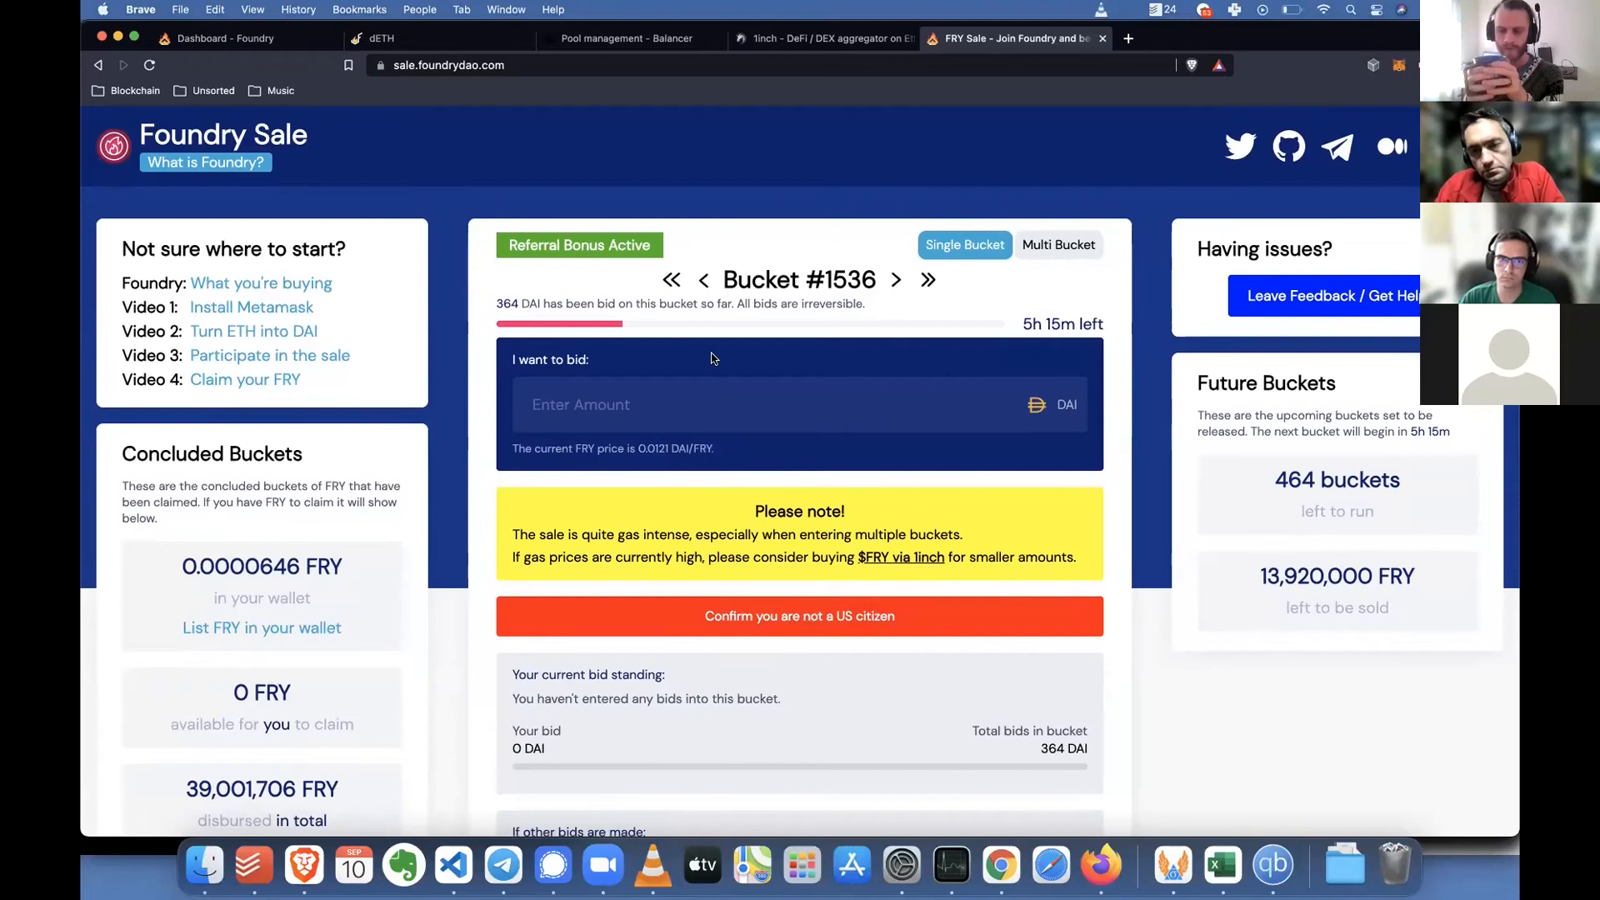
{"action": "mouse_move", "coordinate": [925, 330]}
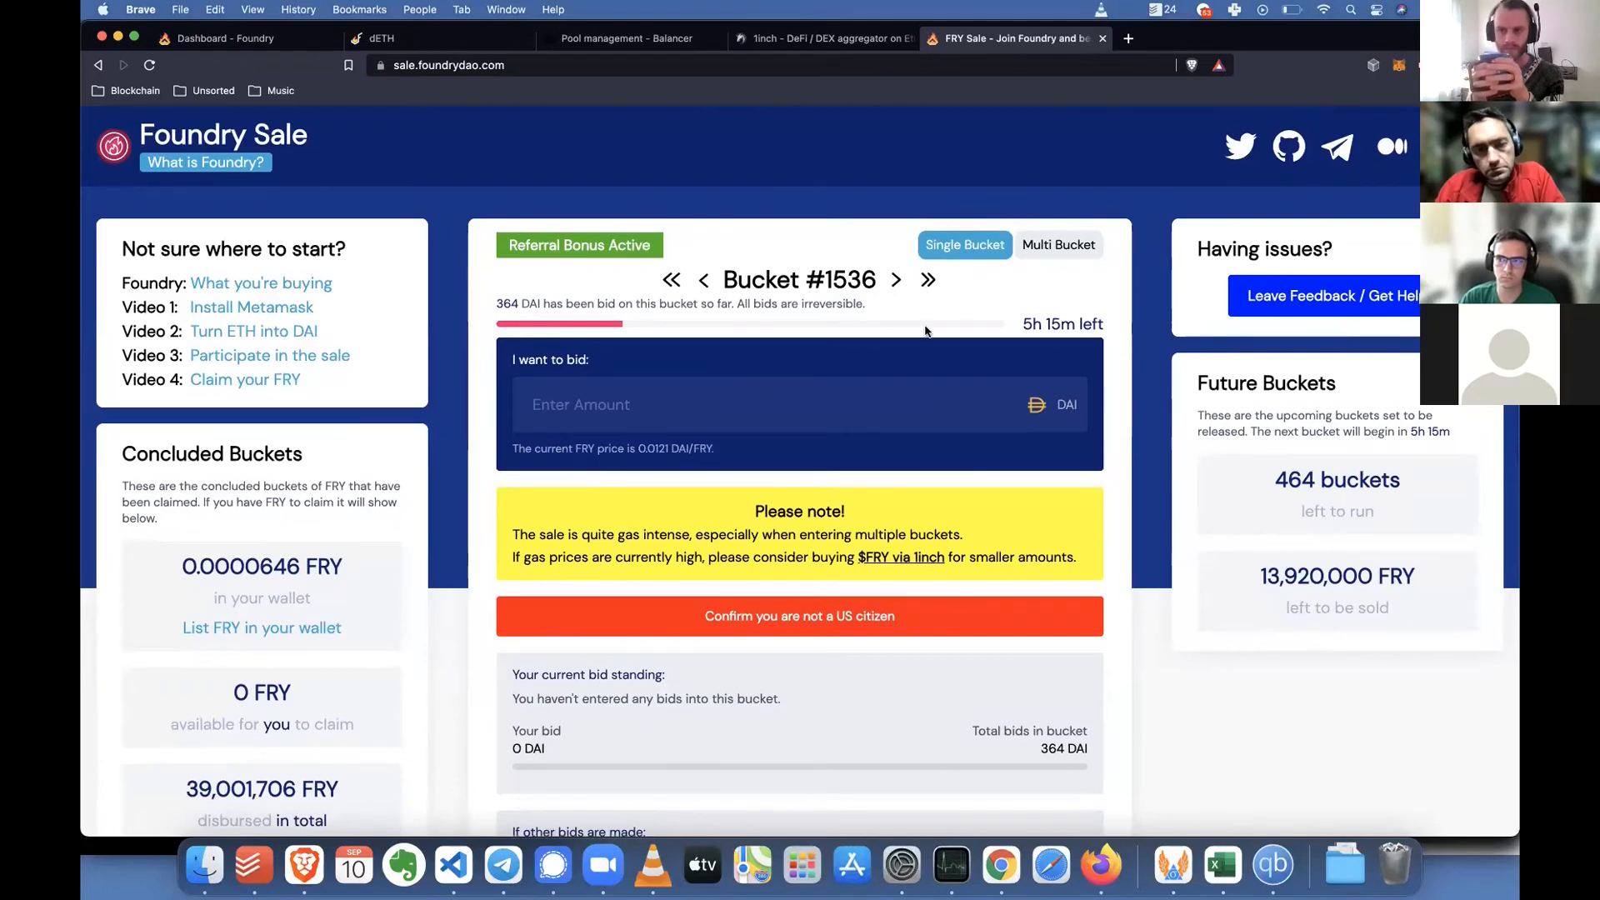
{"action": "scroll", "scroll_direction": "down", "scroll_amount": 3}
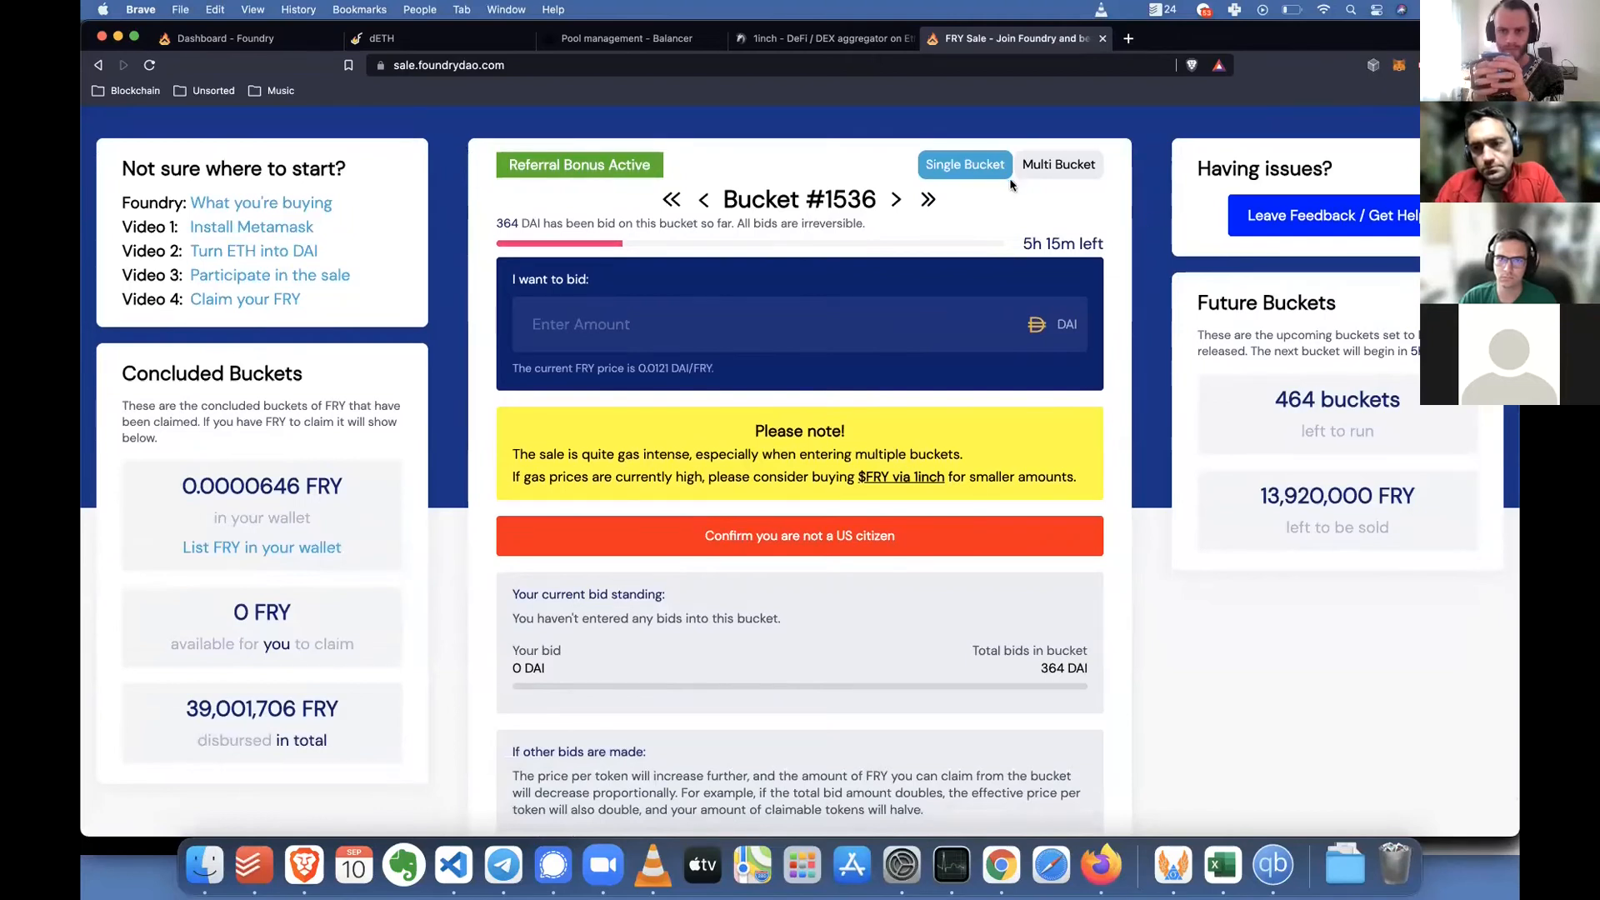
{"action": "mouse_move", "coordinate": [1156, 153]}
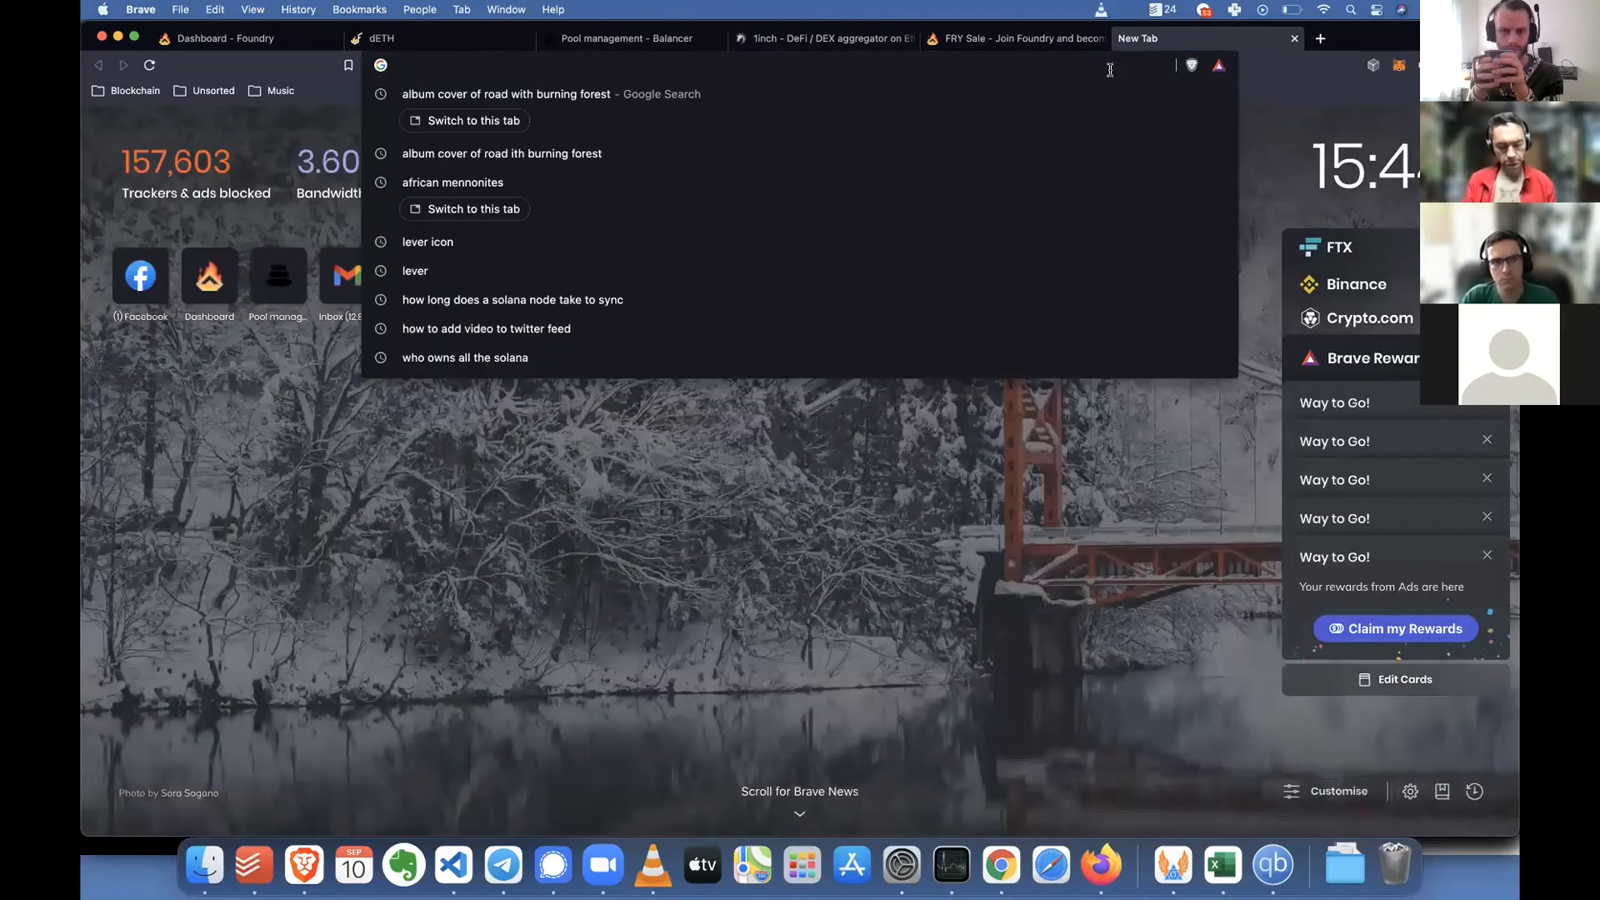
Load the Bloxy Foundry Logistics Token Holders page with 551 holders and the ownership chart
{"action": "type", "text": "foundr"}
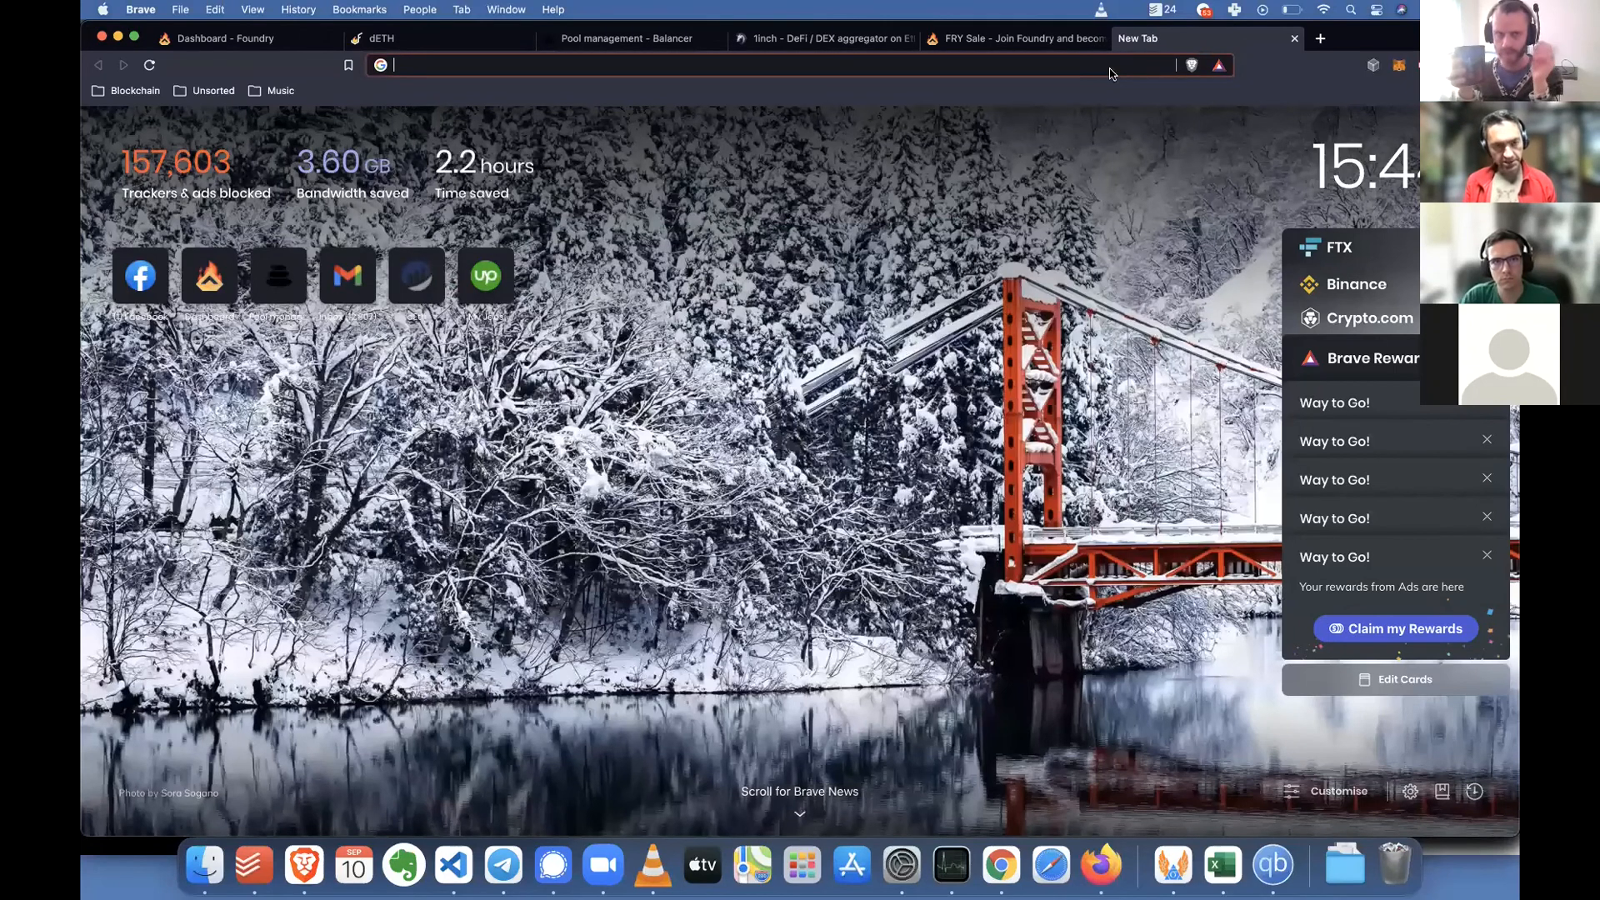
{"action": "type", "text": "tok"}
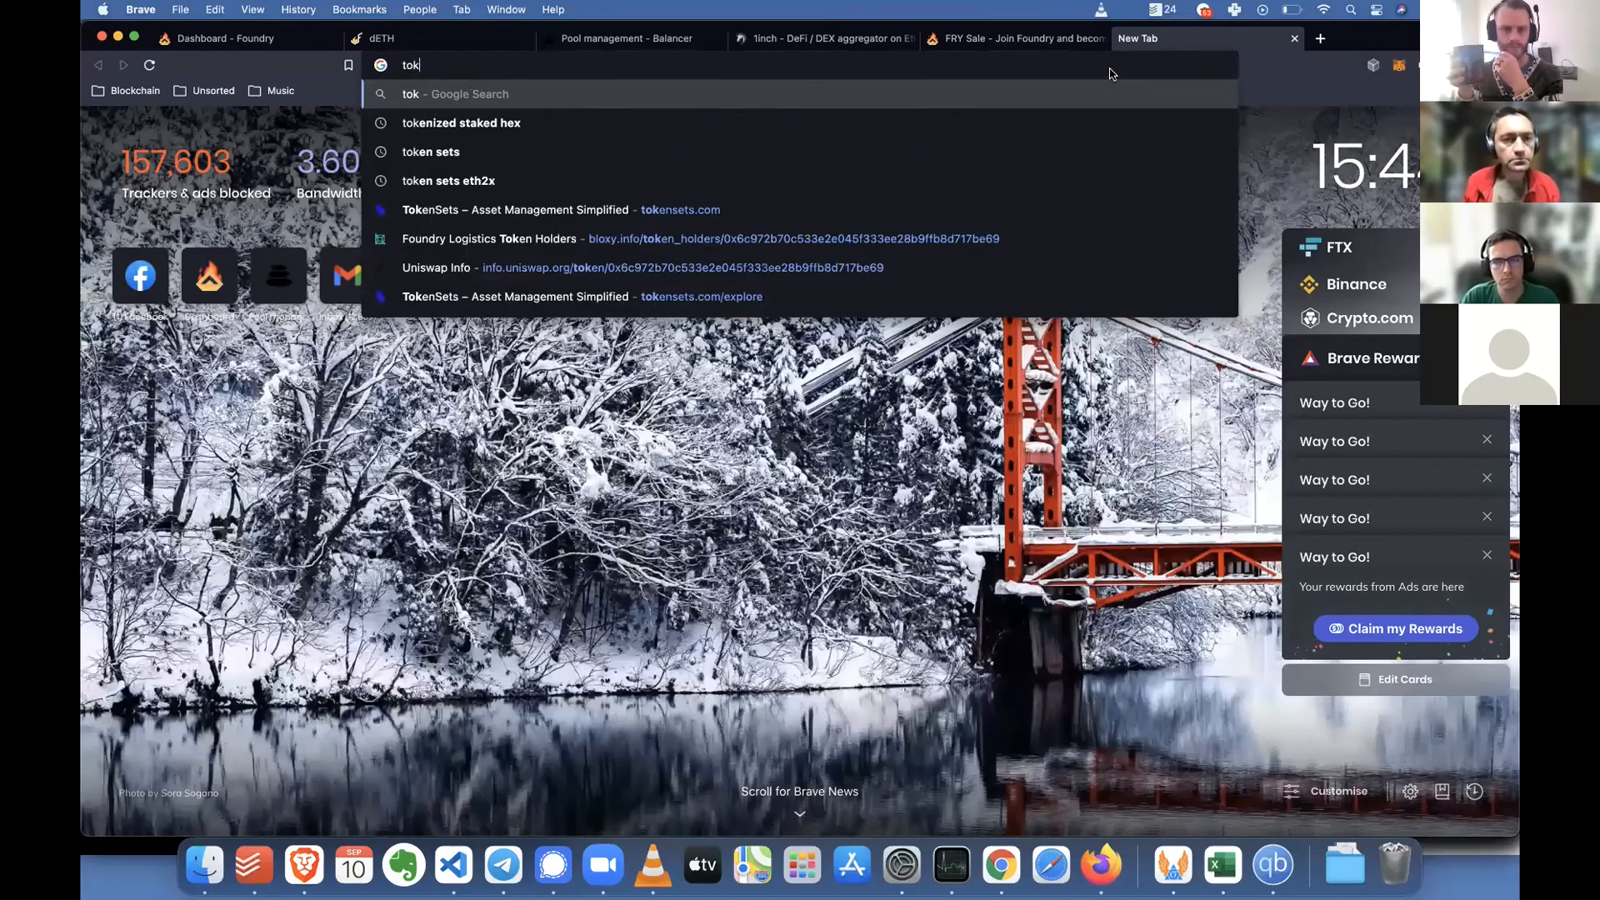
{"action": "left_click", "coordinate": [793, 238]}
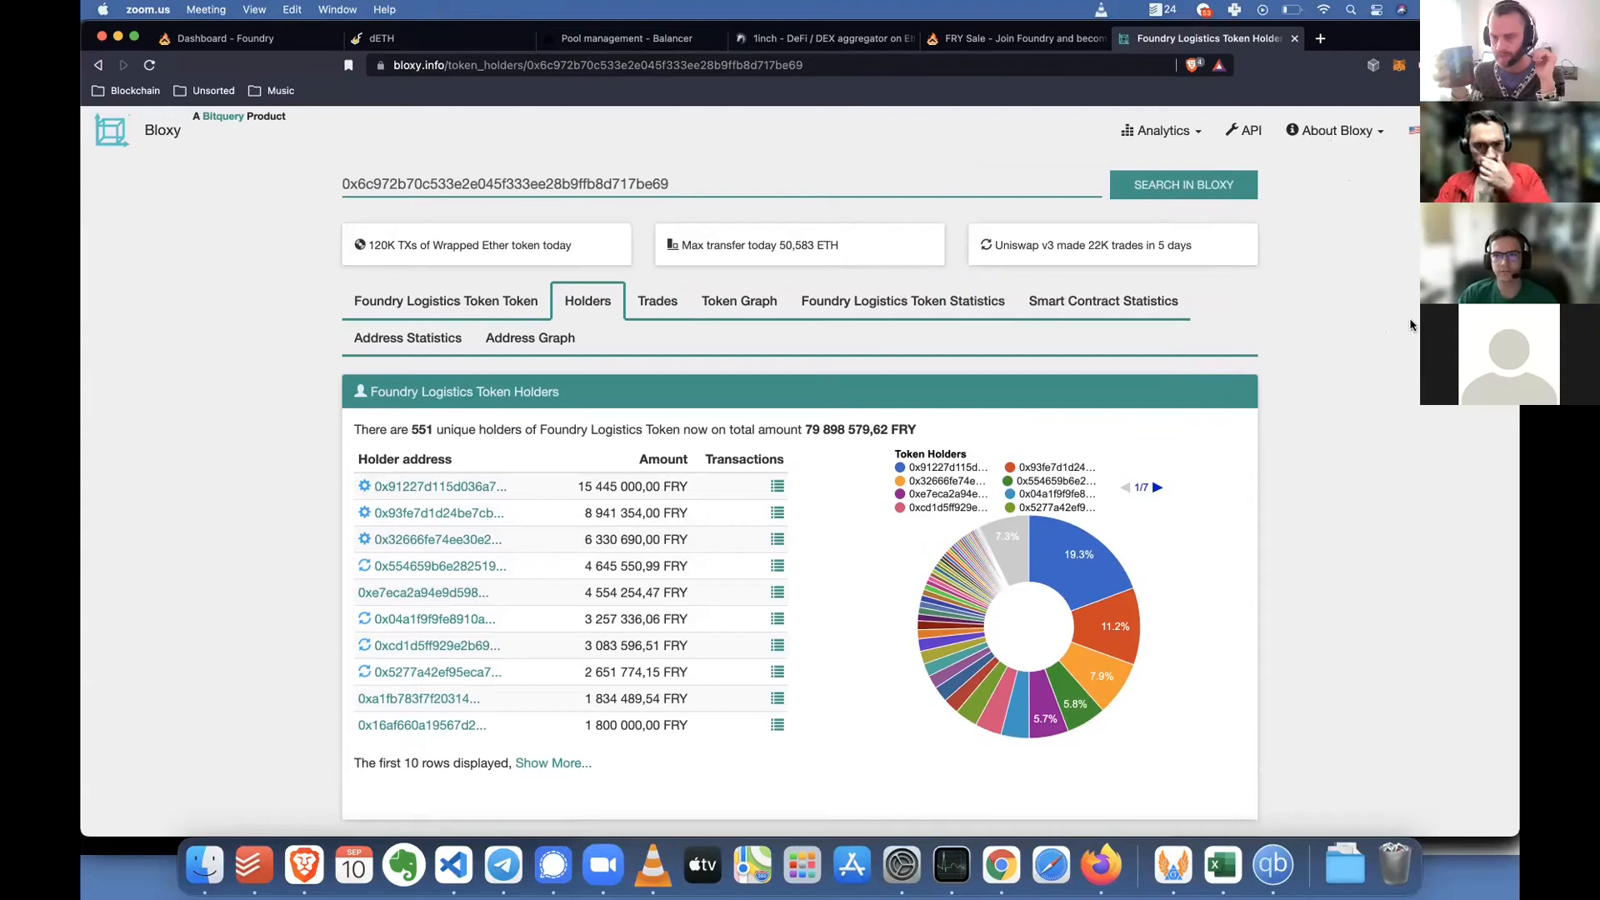
{"action": "mouse_move", "coordinate": [1404, 644]}
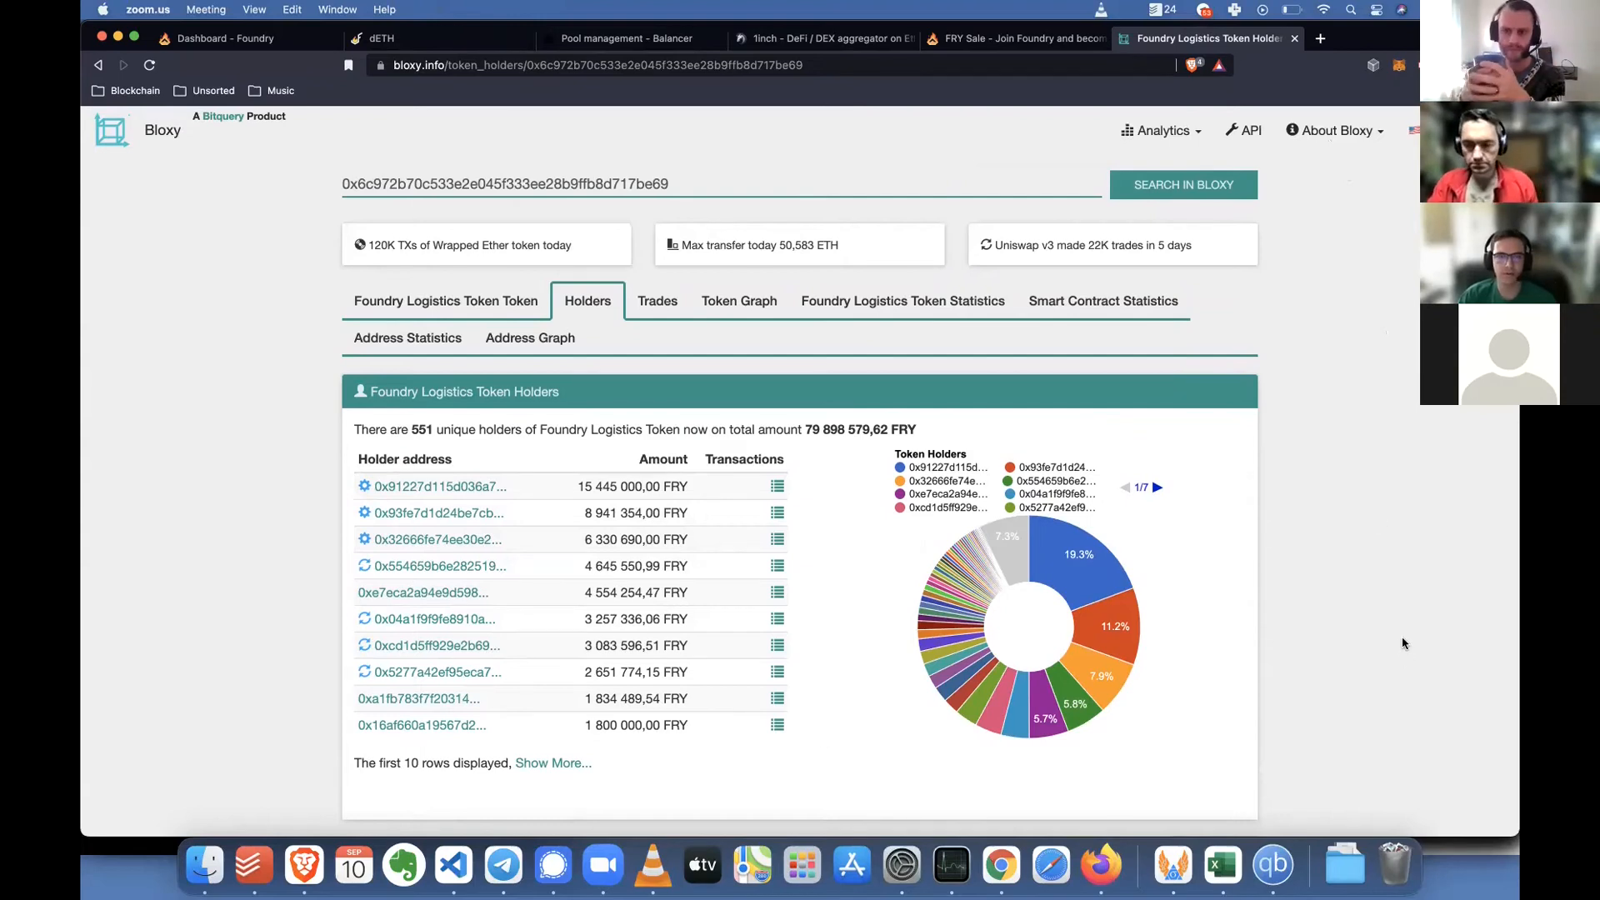
{"action": "mouse_move", "coordinate": [1385, 693]}
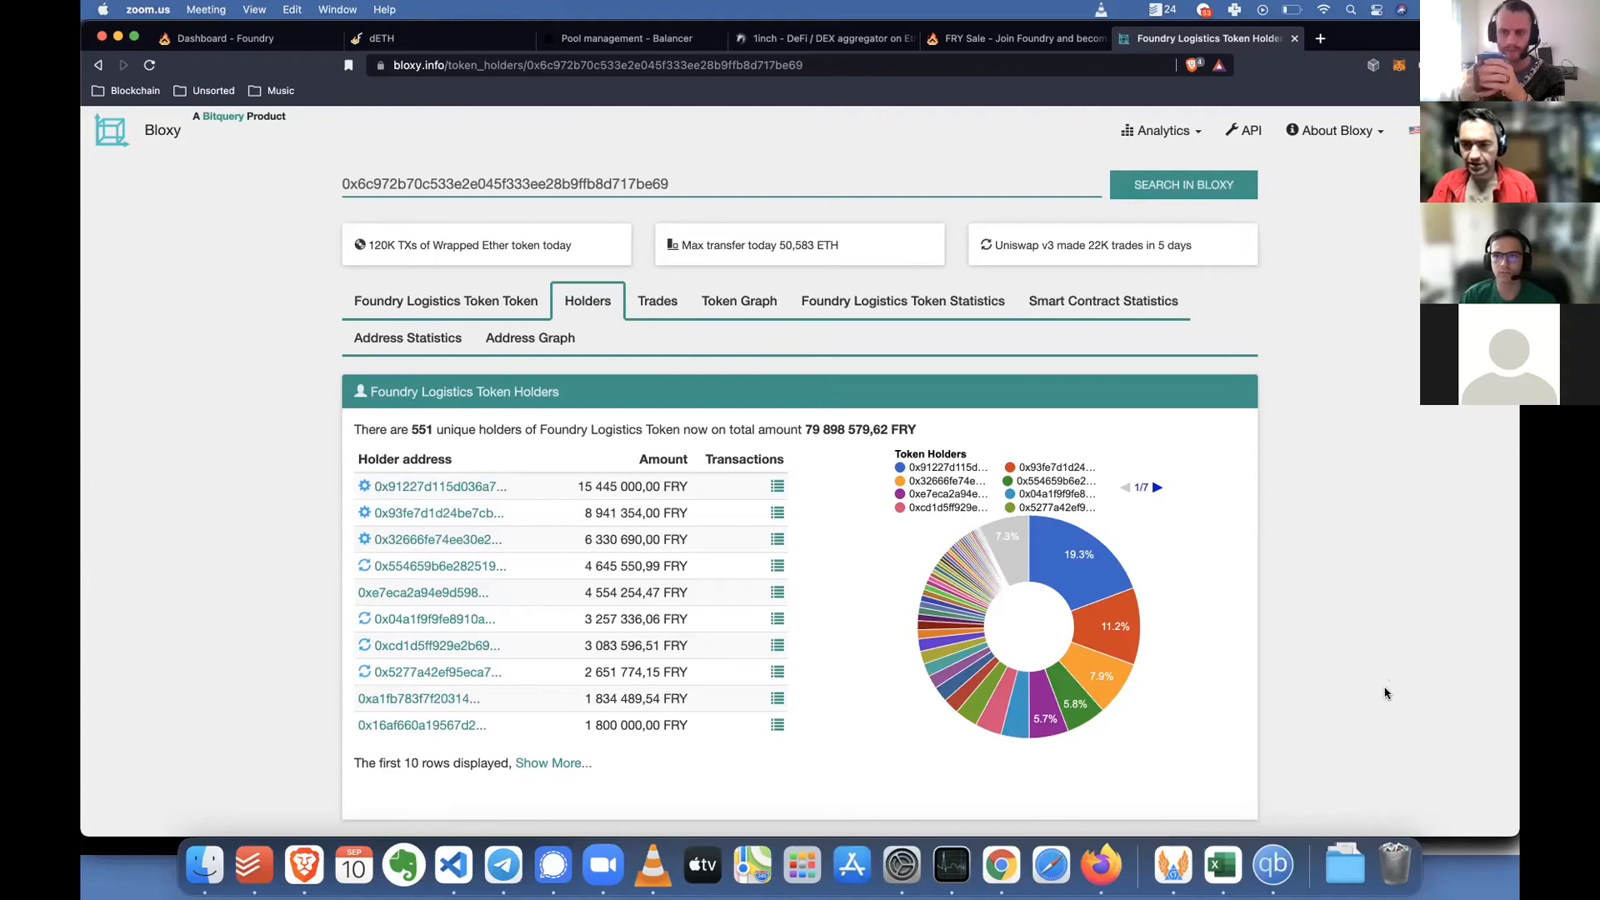
{"action": "mouse_move", "coordinate": [1406, 548]}
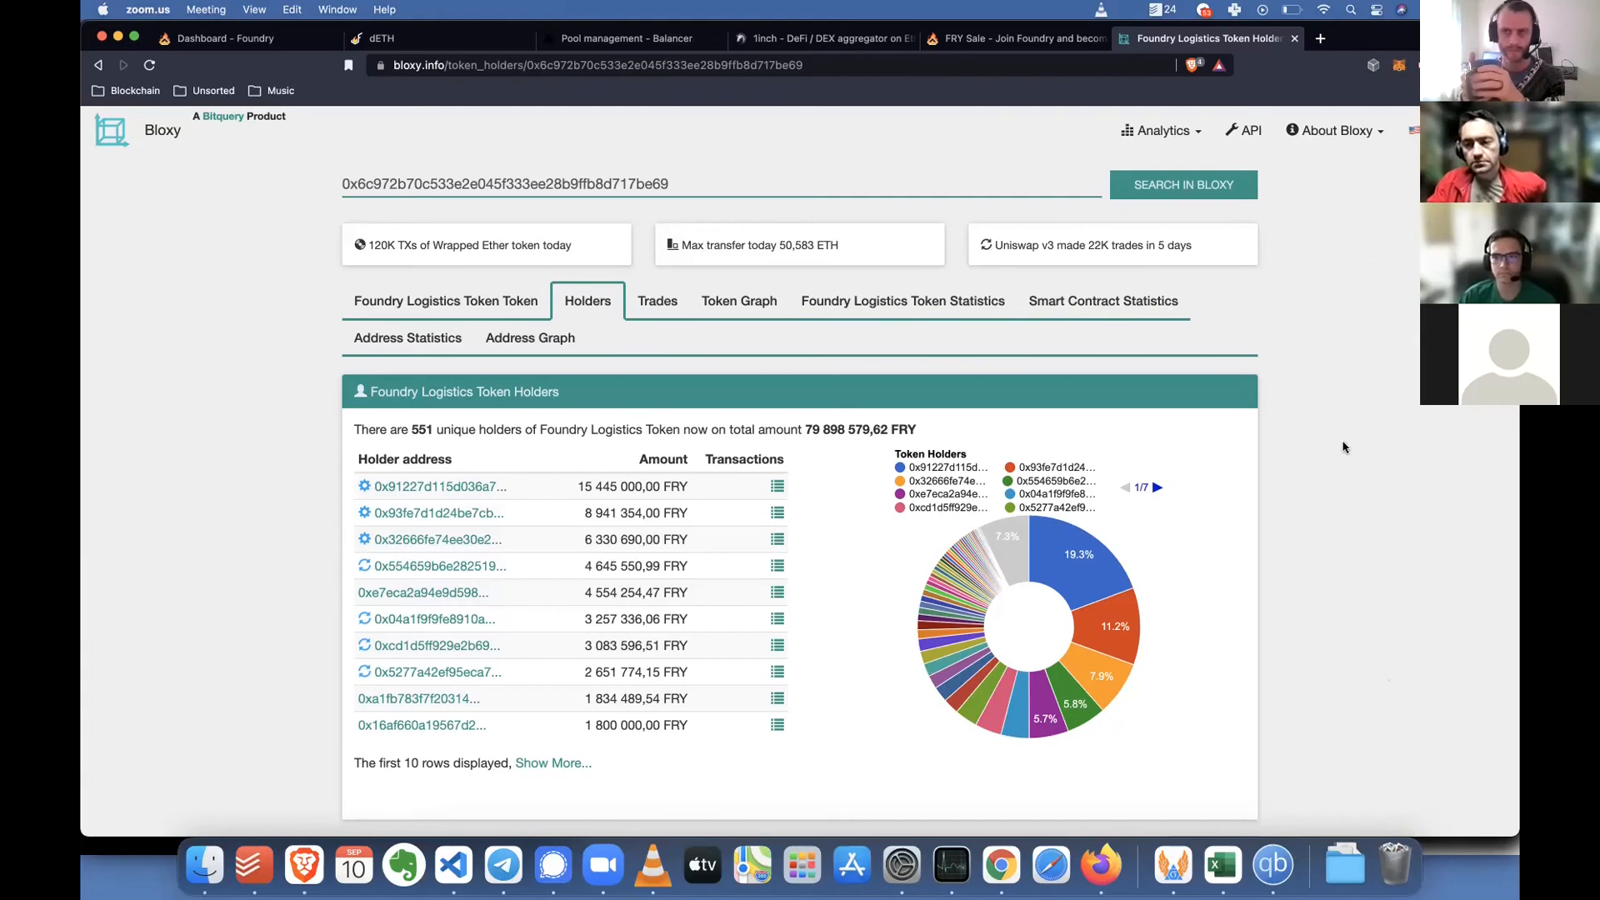
{"action": "mouse_move", "coordinate": [1386, 452]}
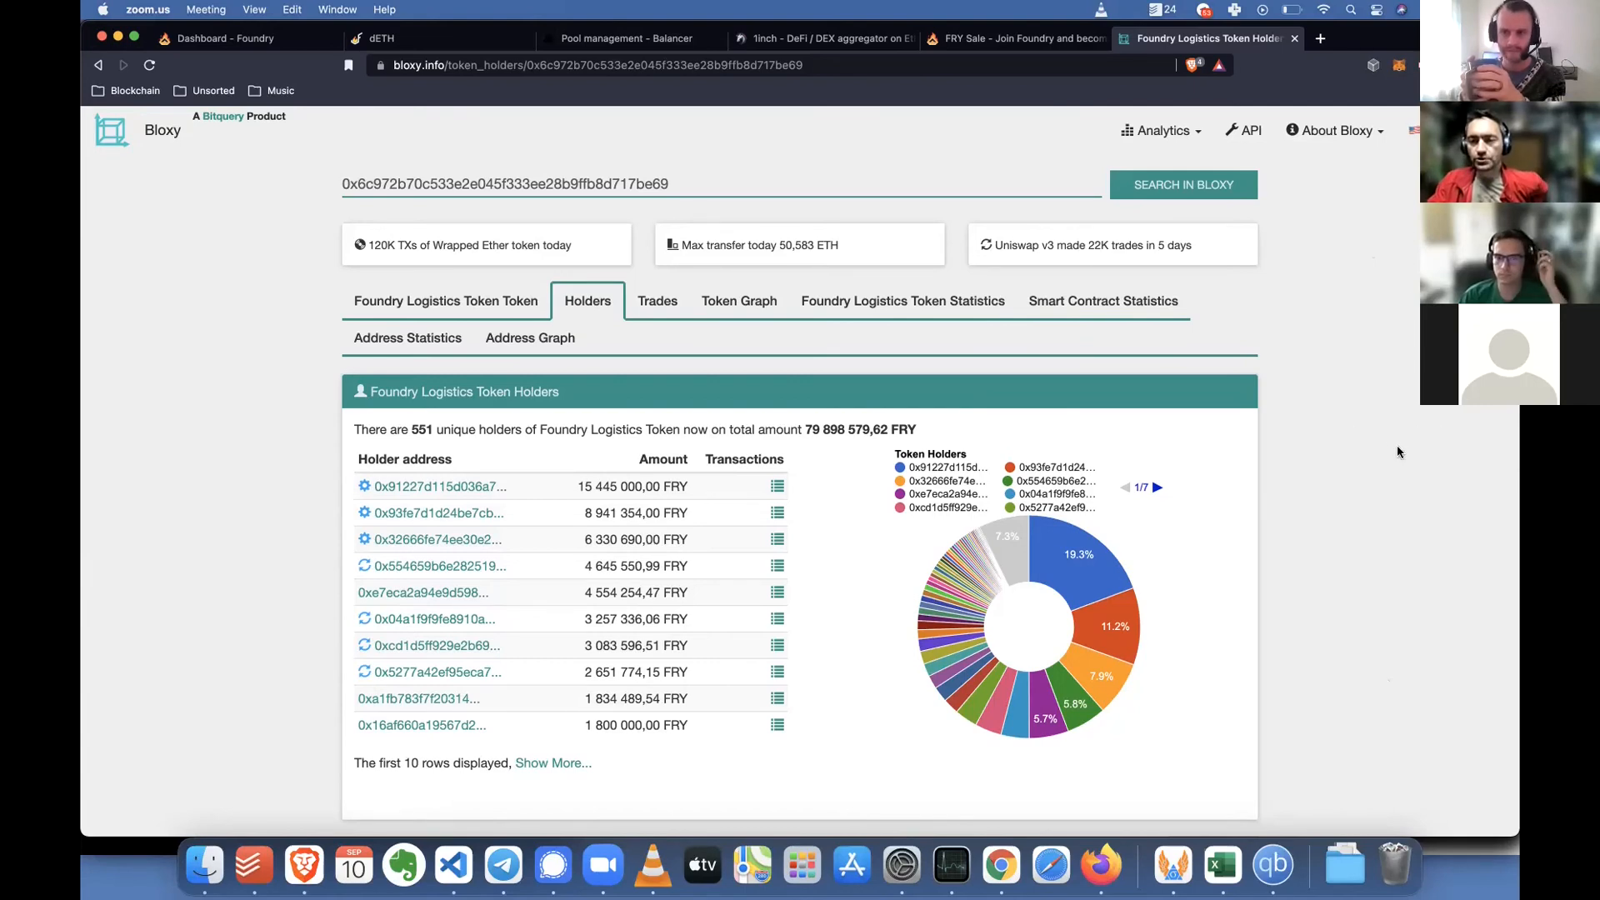
{"action": "mouse_move", "coordinate": [1385, 476]}
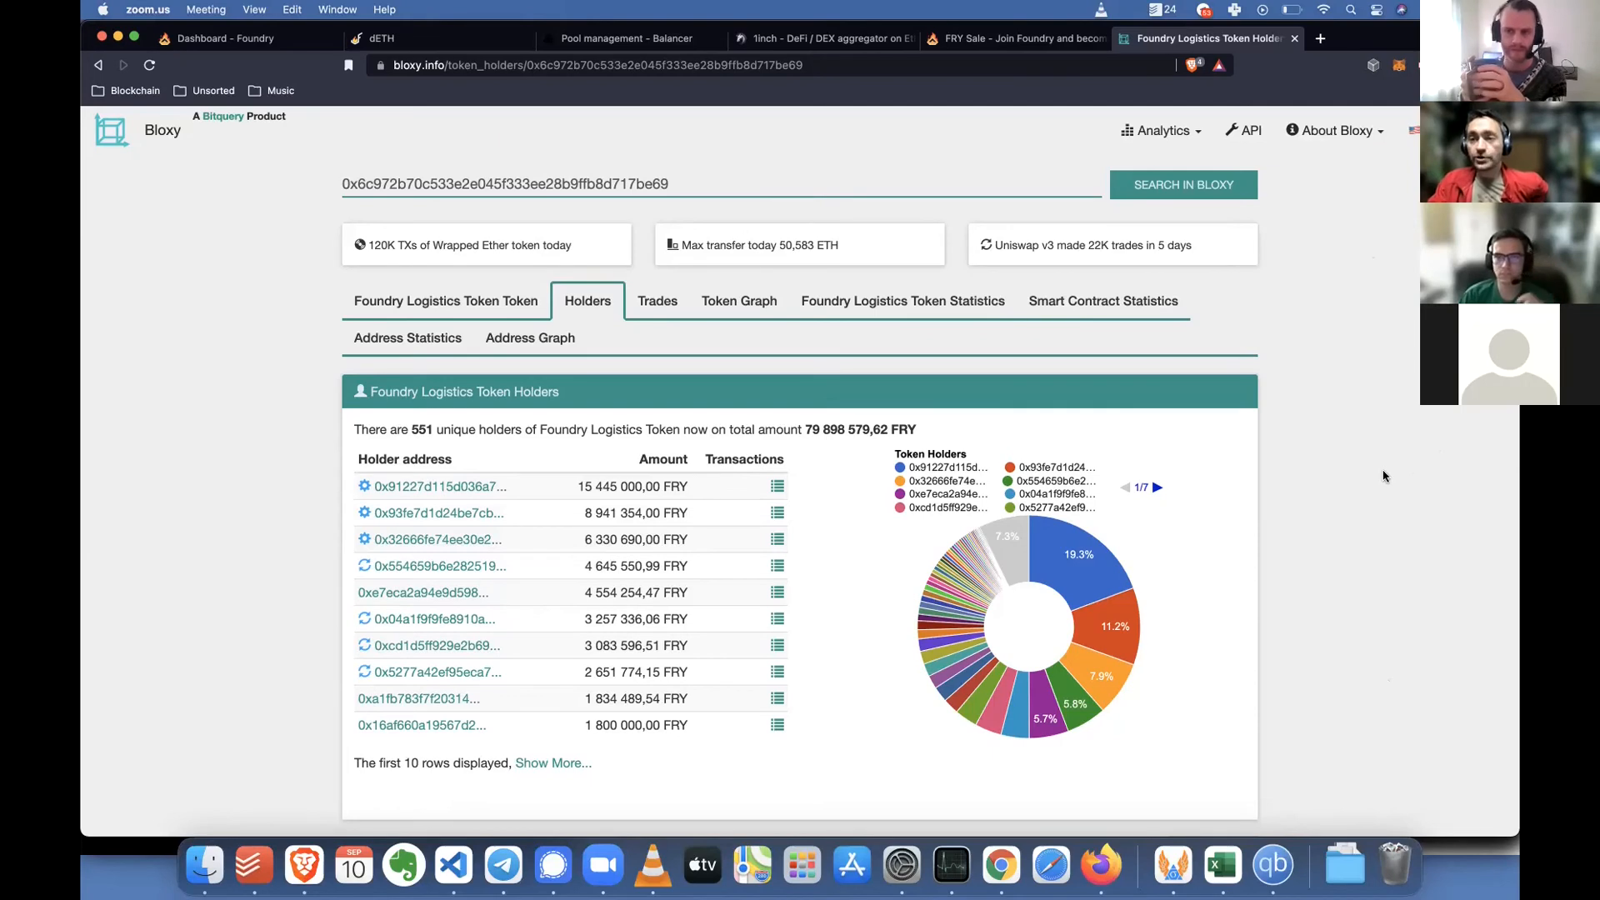
{"action": "mouse_move", "coordinate": [1402, 452]}
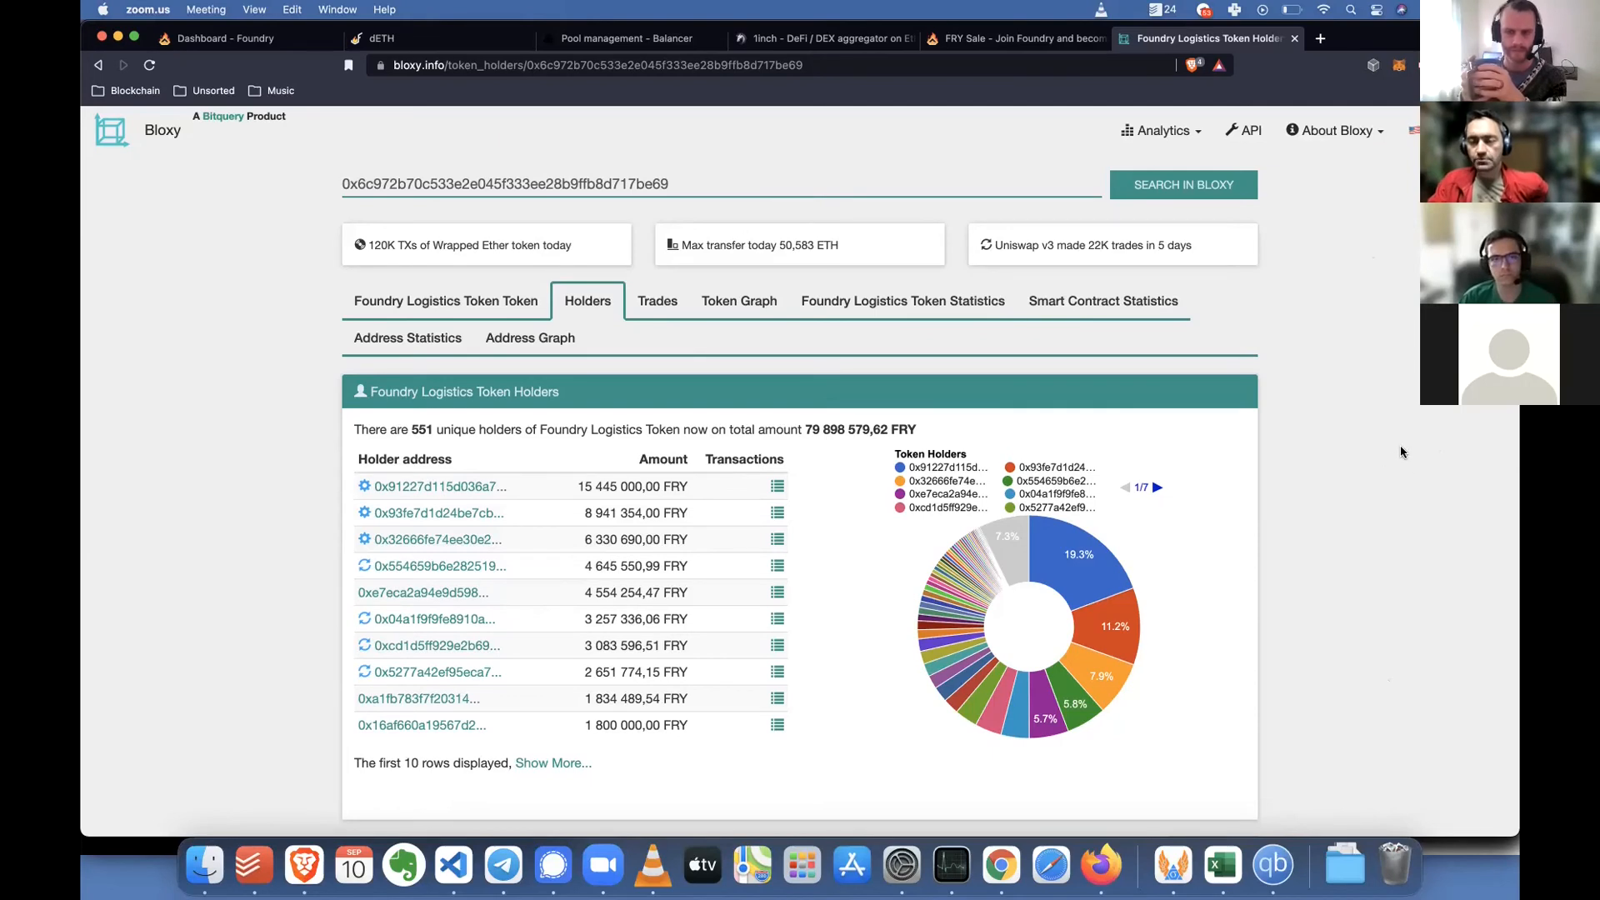
{"action": "mouse_move", "coordinate": [1403, 426]}
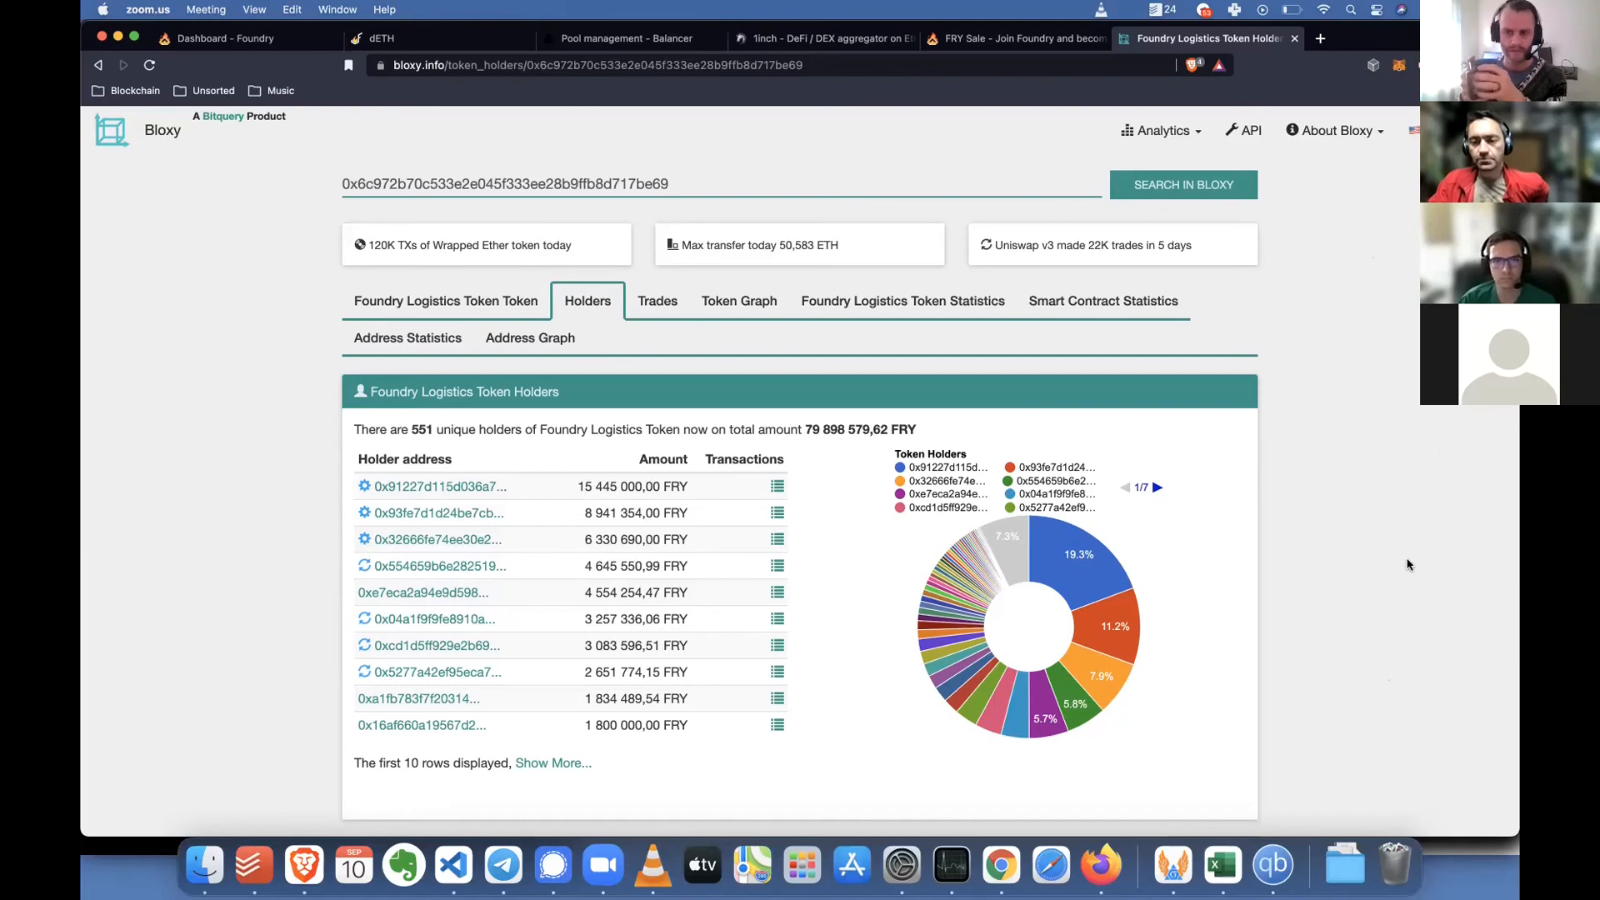
{"action": "mouse_move", "coordinate": [1385, 642]}
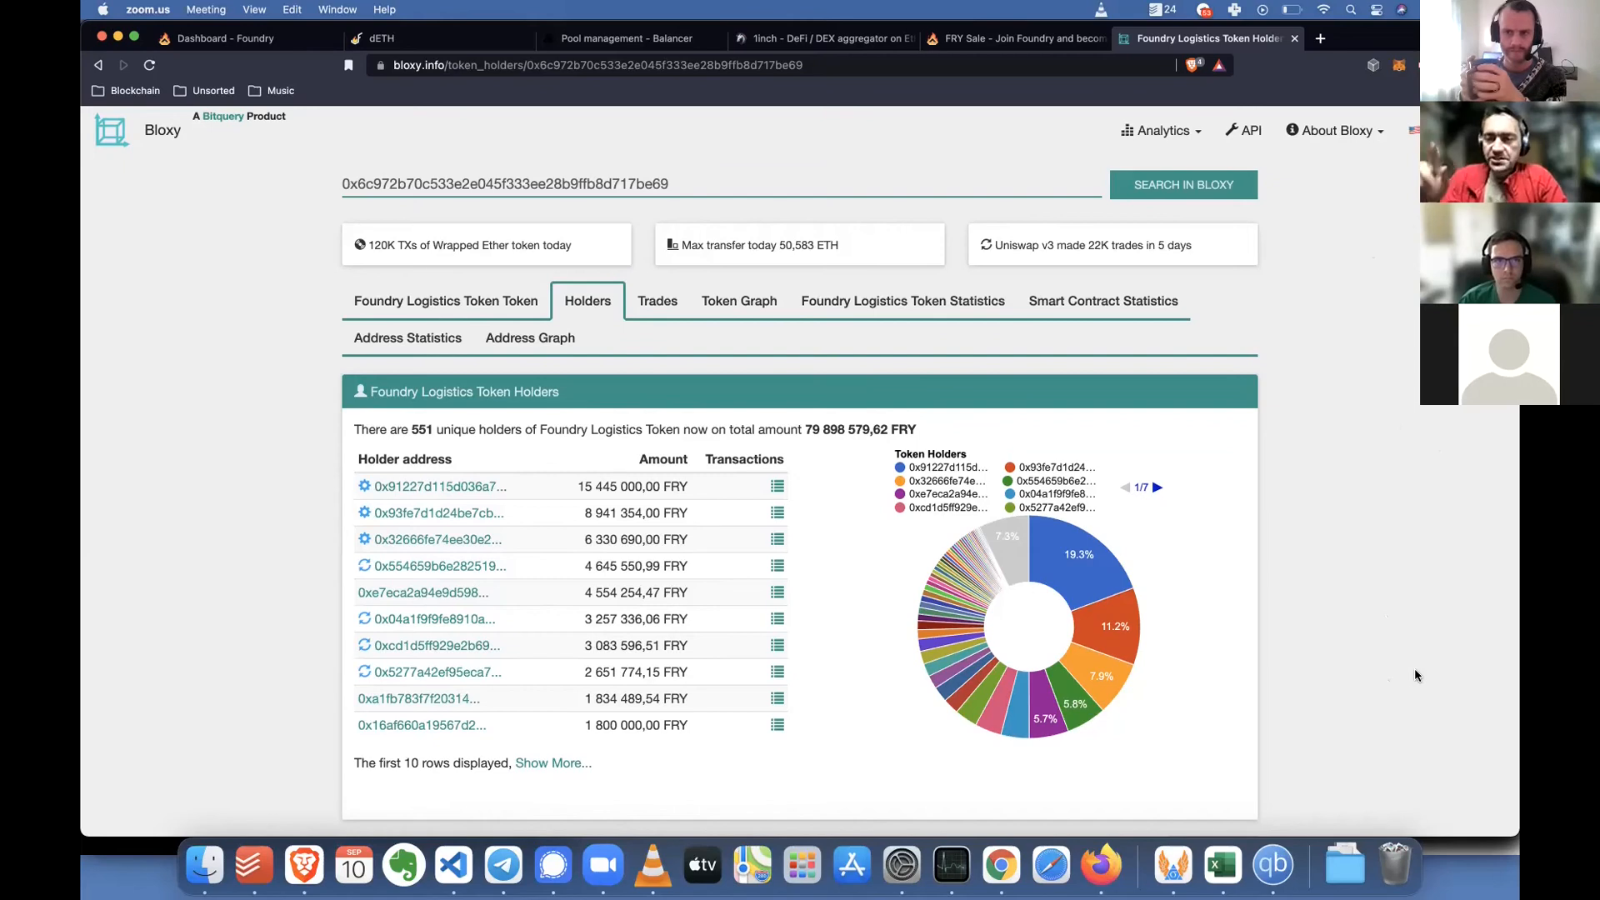
{"action": "mouse_move", "coordinate": [490, 514]}
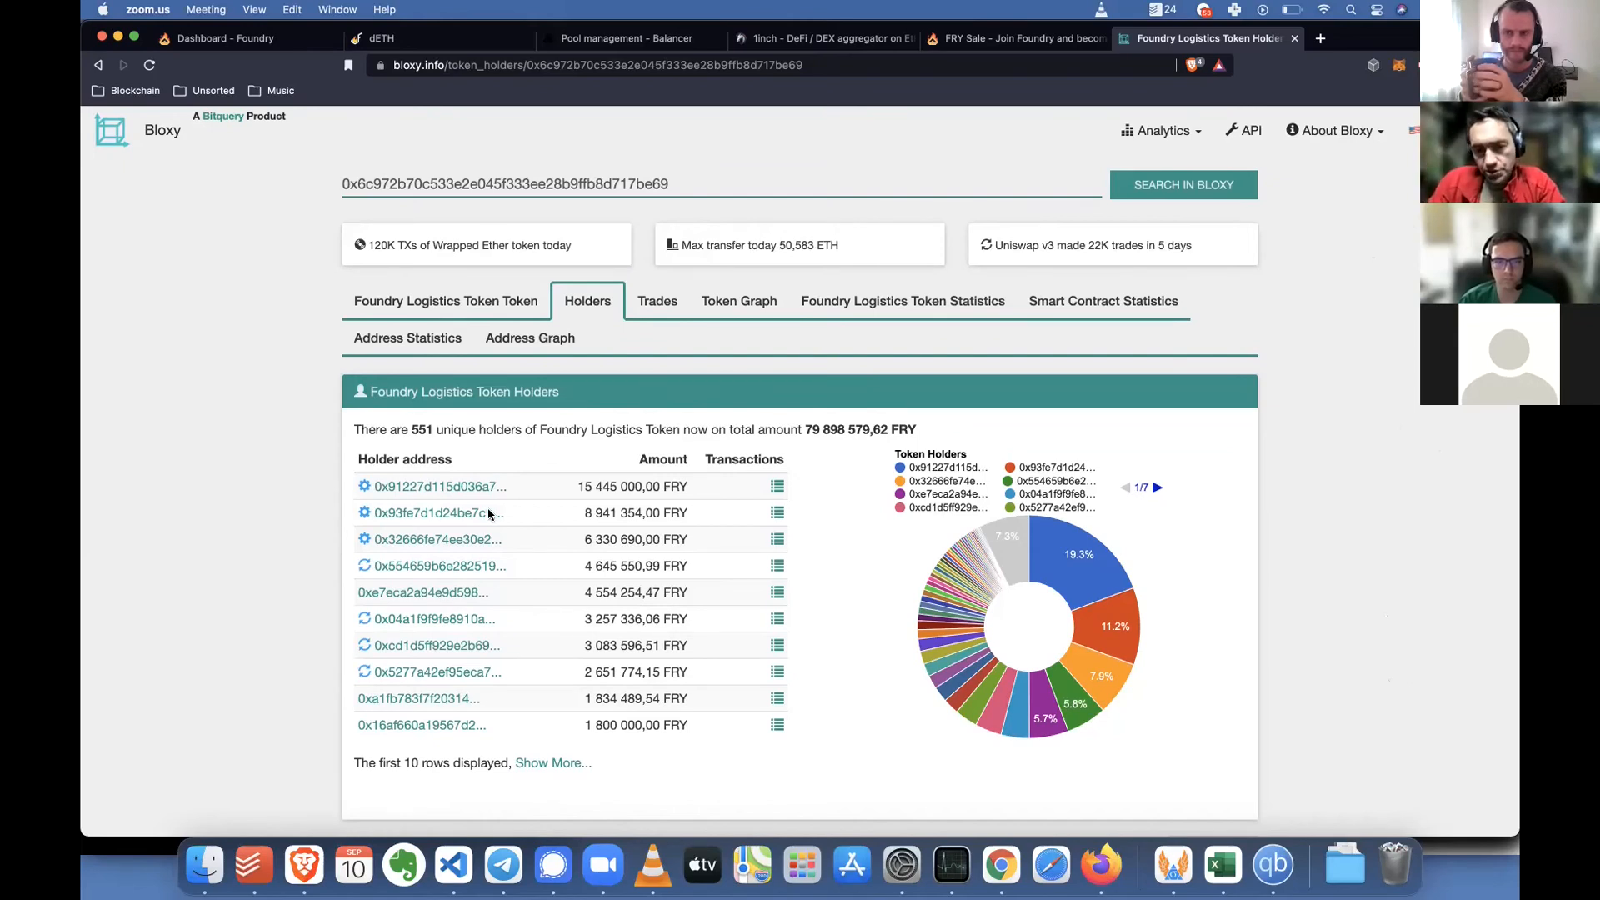
{"action": "scroll", "scroll_direction": "down", "scroll_amount": 3}
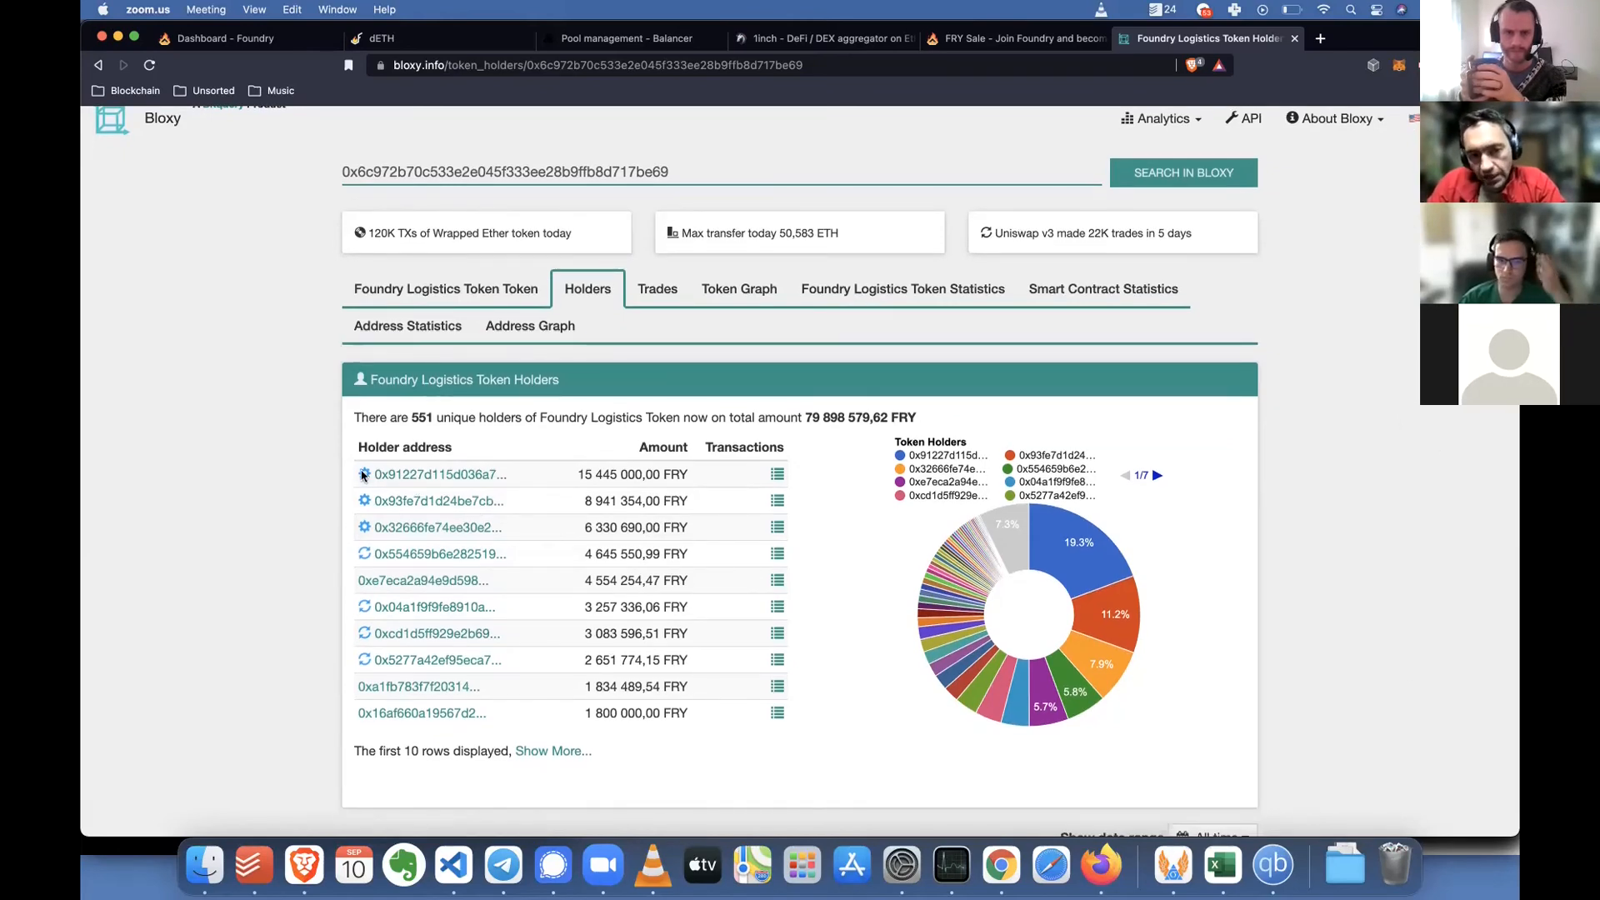
{"action": "mouse_move", "coordinate": [448, 508]}
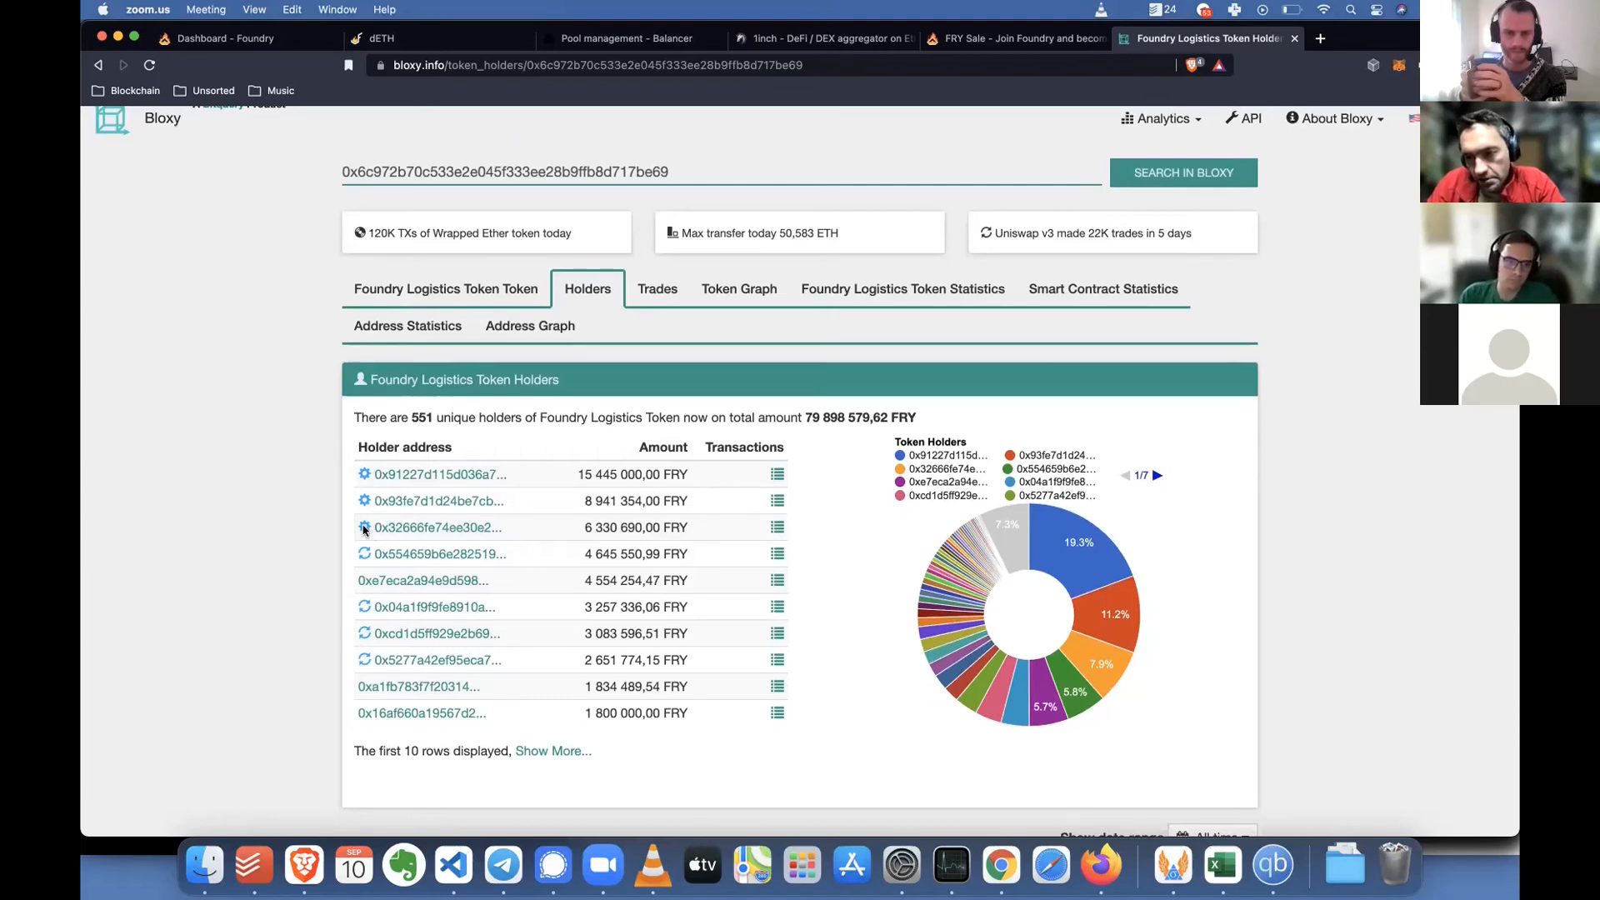
{"action": "mouse_move", "coordinate": [422, 583]}
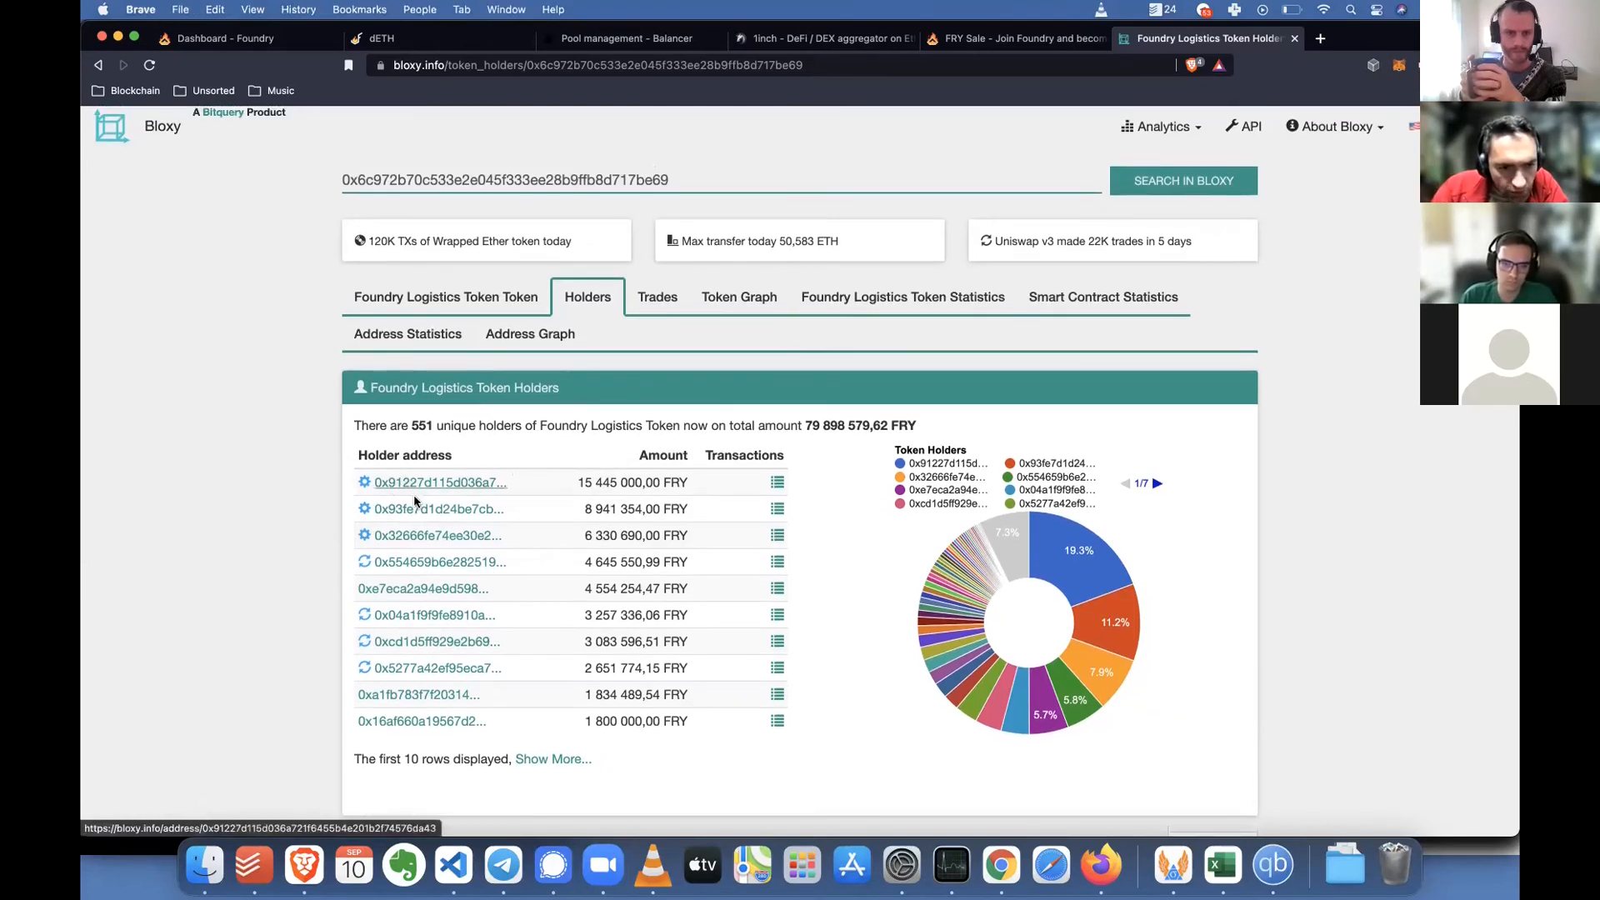
Open the top FRY holder's address page in a new tab and check it is a generic smart contract
{"action": "right_click", "coordinate": [435, 509]}
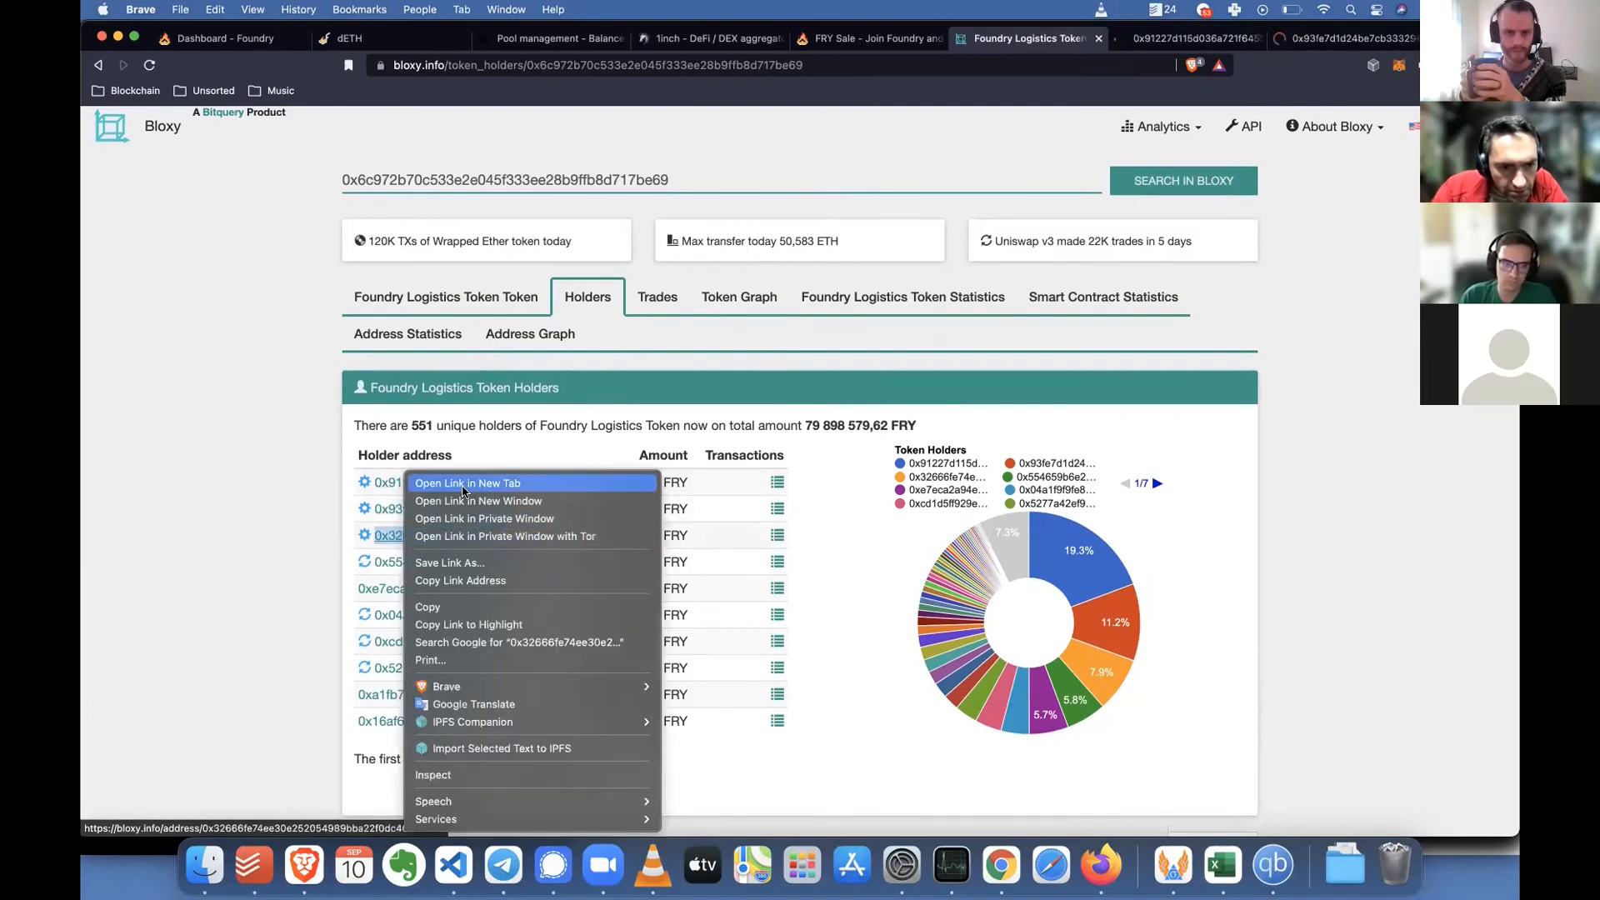
{"action": "left_click", "coordinate": [467, 484]}
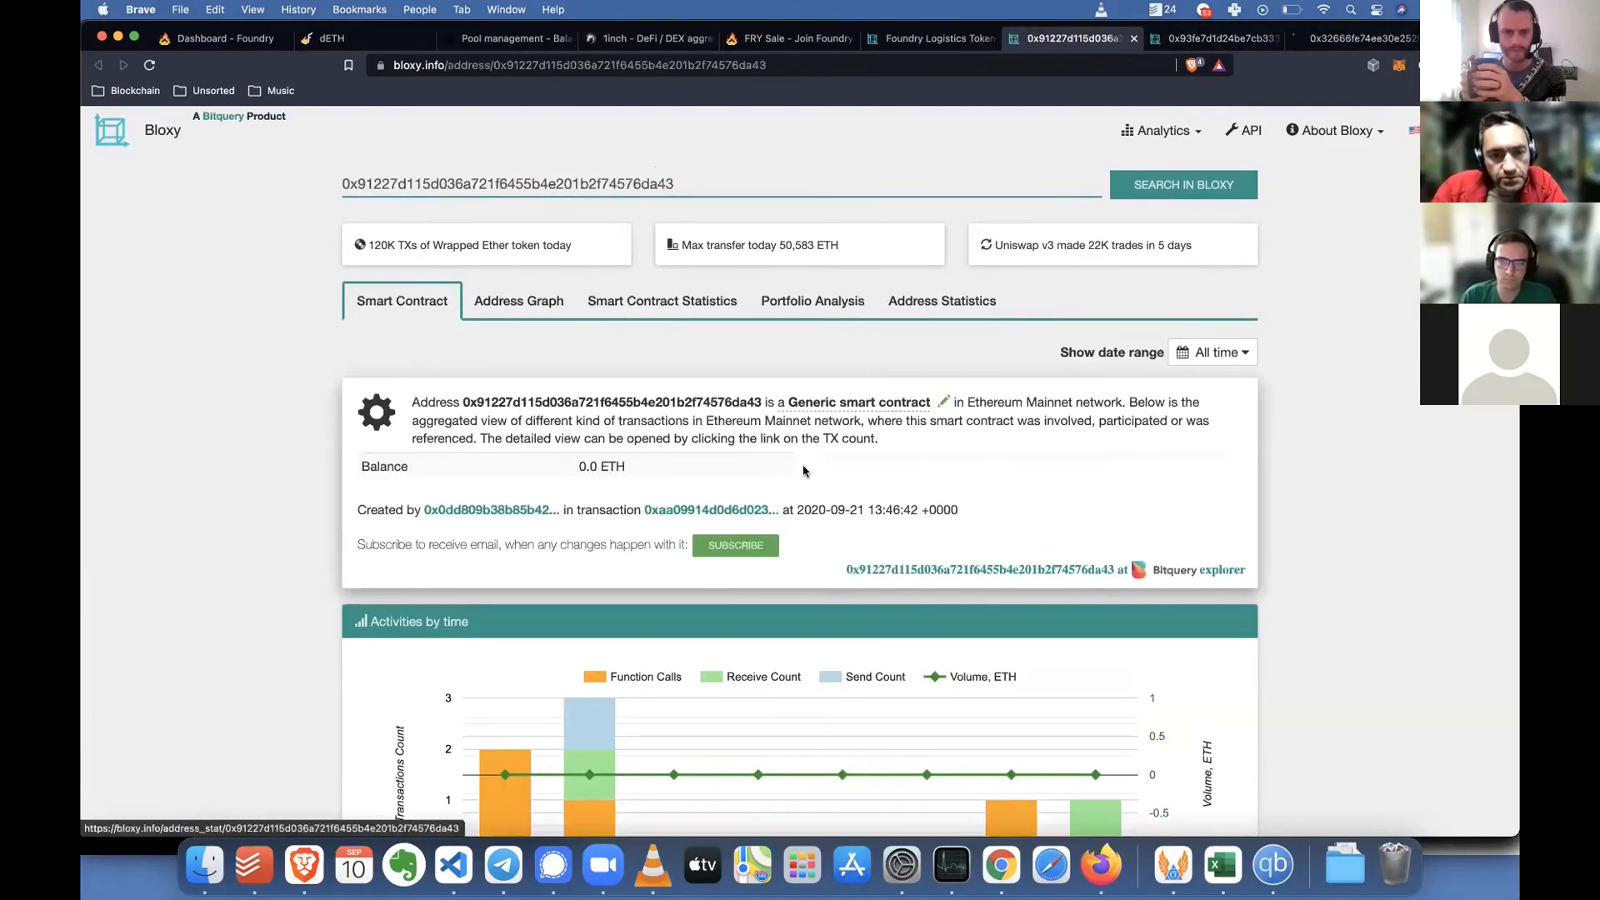
{"action": "scroll", "scroll_direction": "down", "scroll_amount": 3}
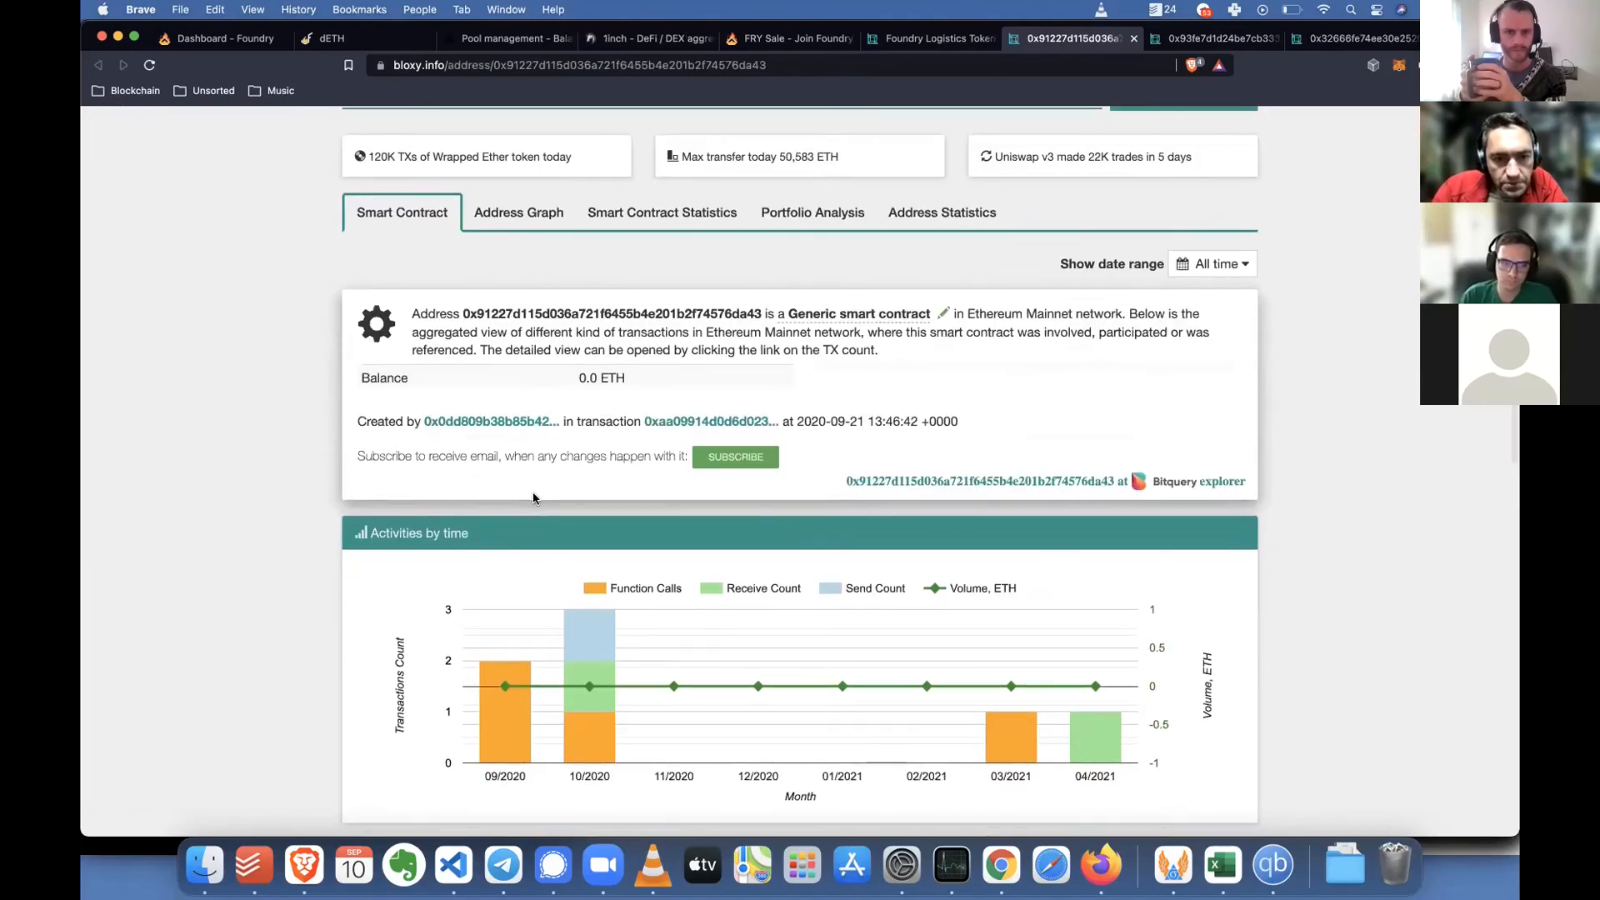
{"action": "scroll", "scroll_direction": "down", "scroll_amount": 3}
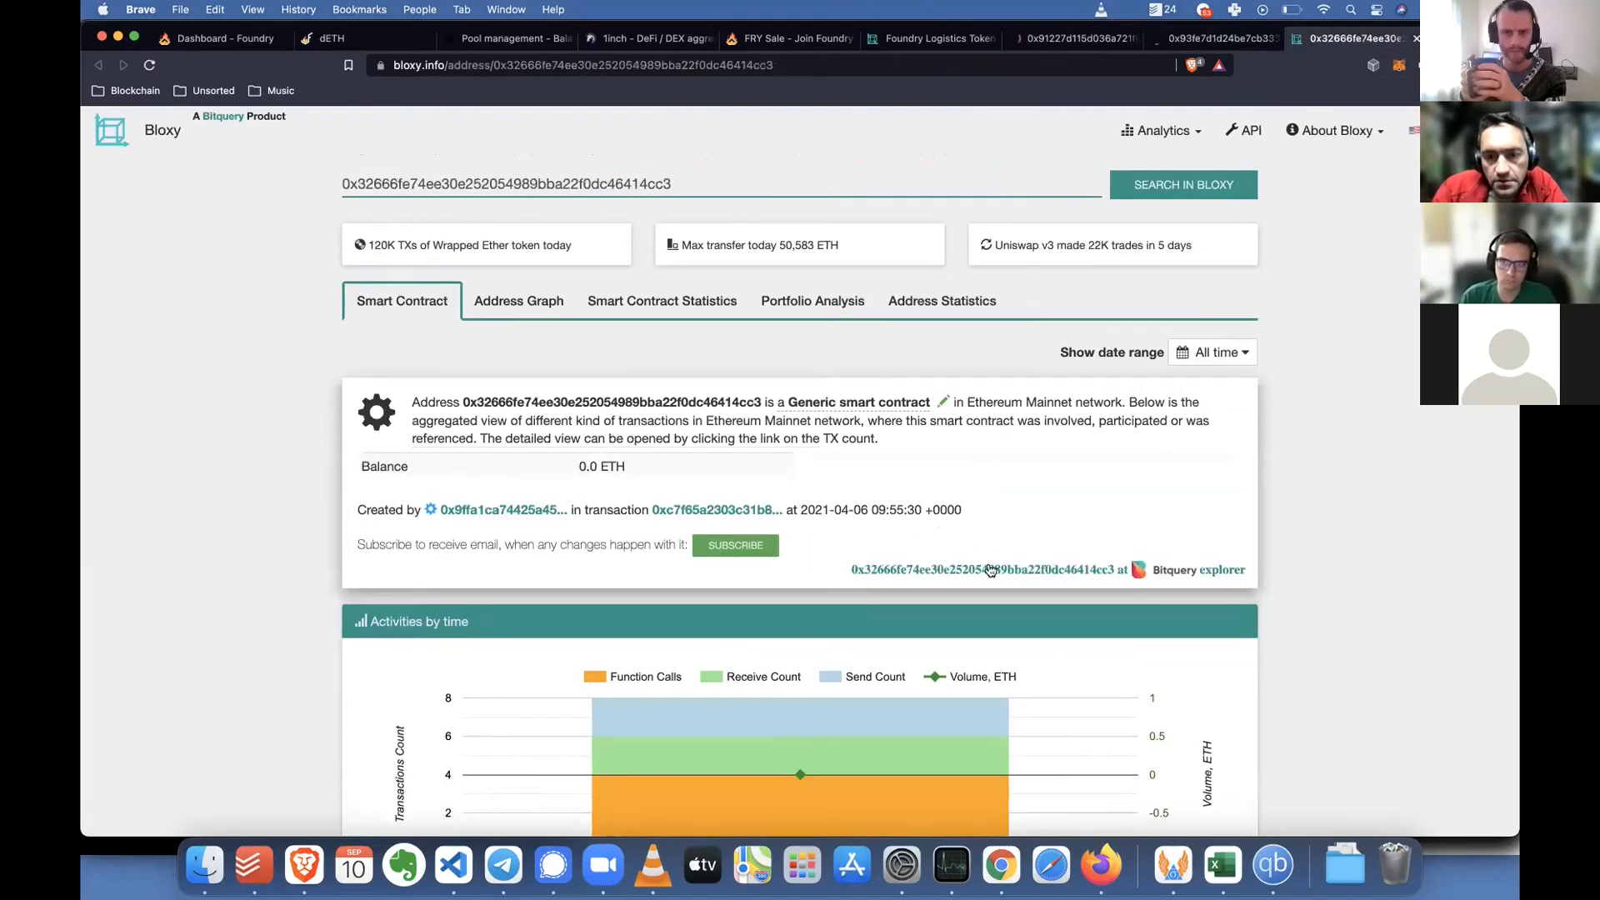
{"action": "left_click", "coordinate": [928, 38]}
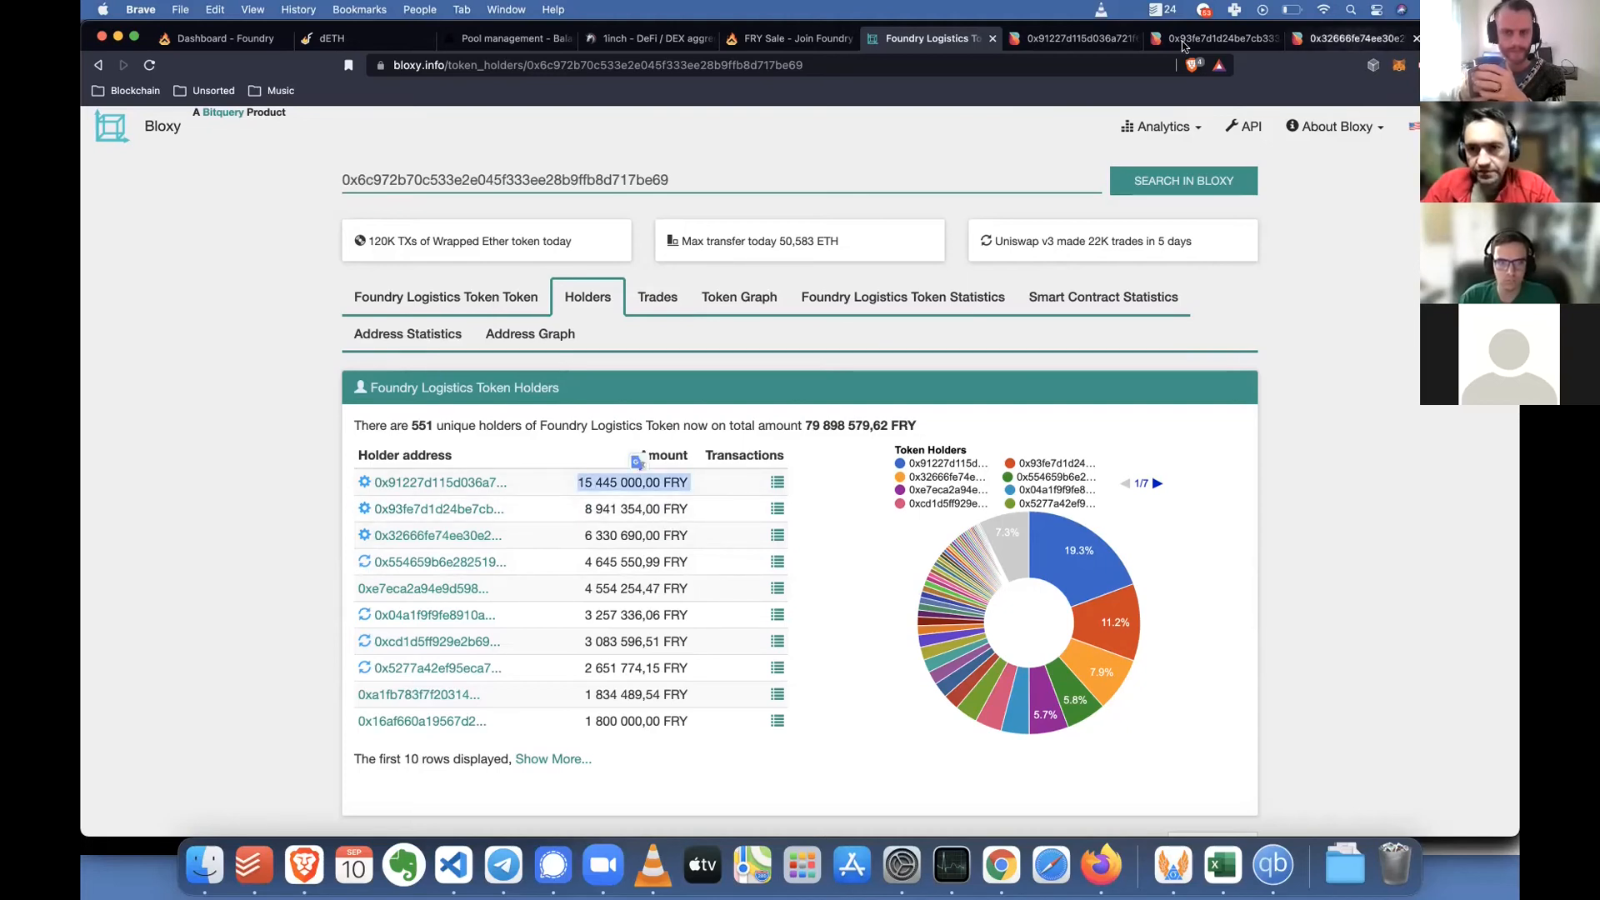
Switch between the third and second holder contract tabs and scroll to the Calls Count By Date chart
{"action": "left_click", "coordinate": [1337, 38]}
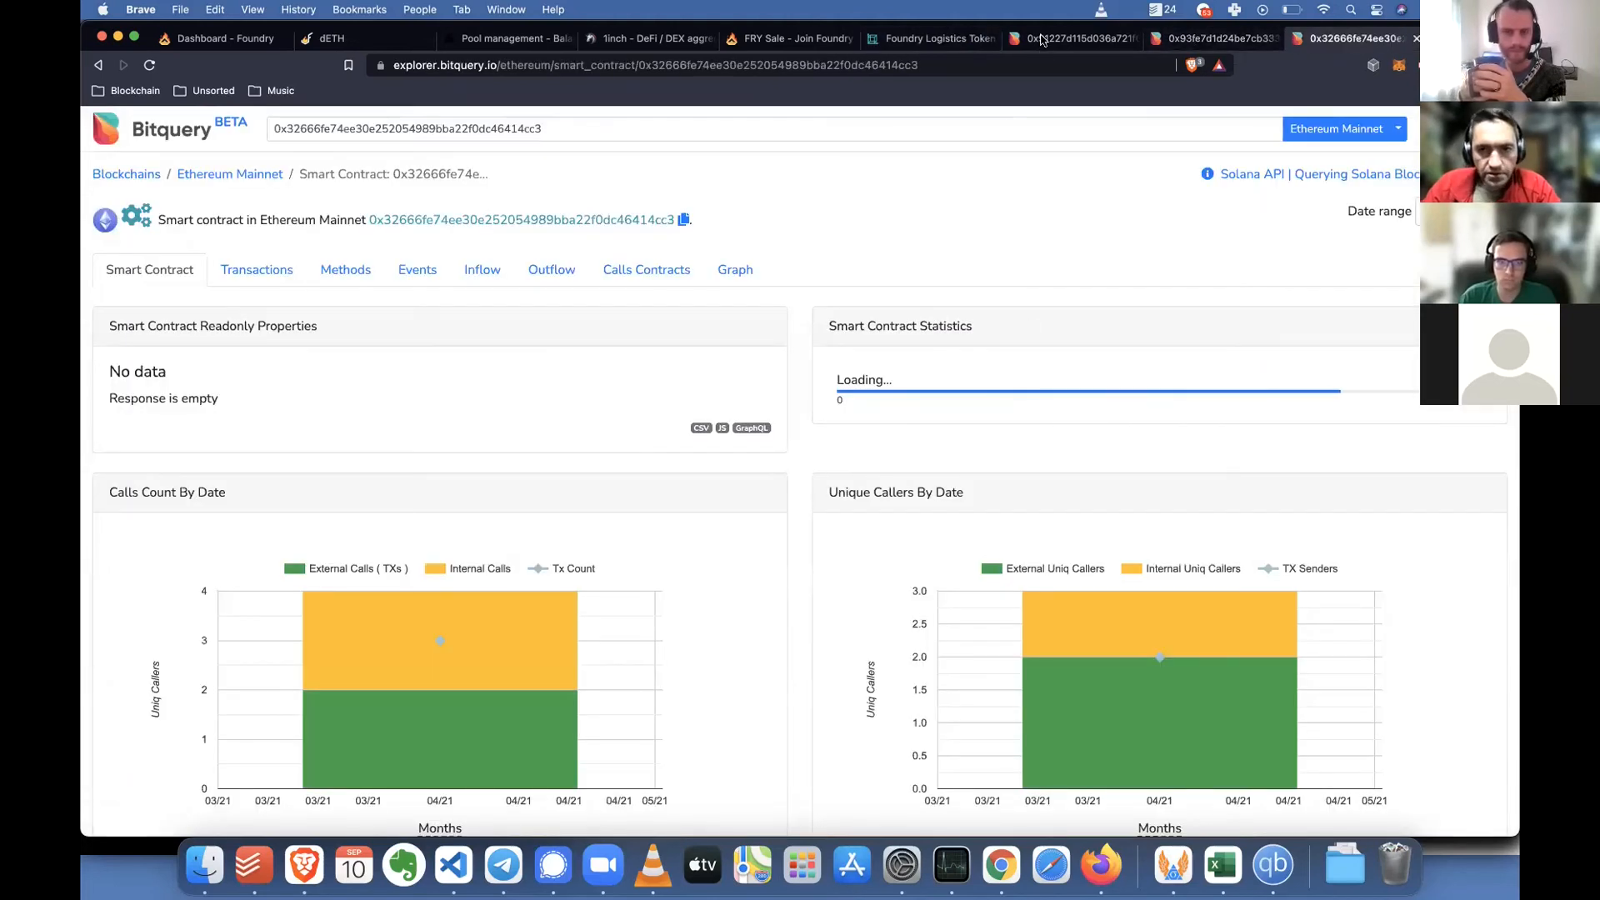
{"action": "left_click", "coordinate": [1216, 38]}
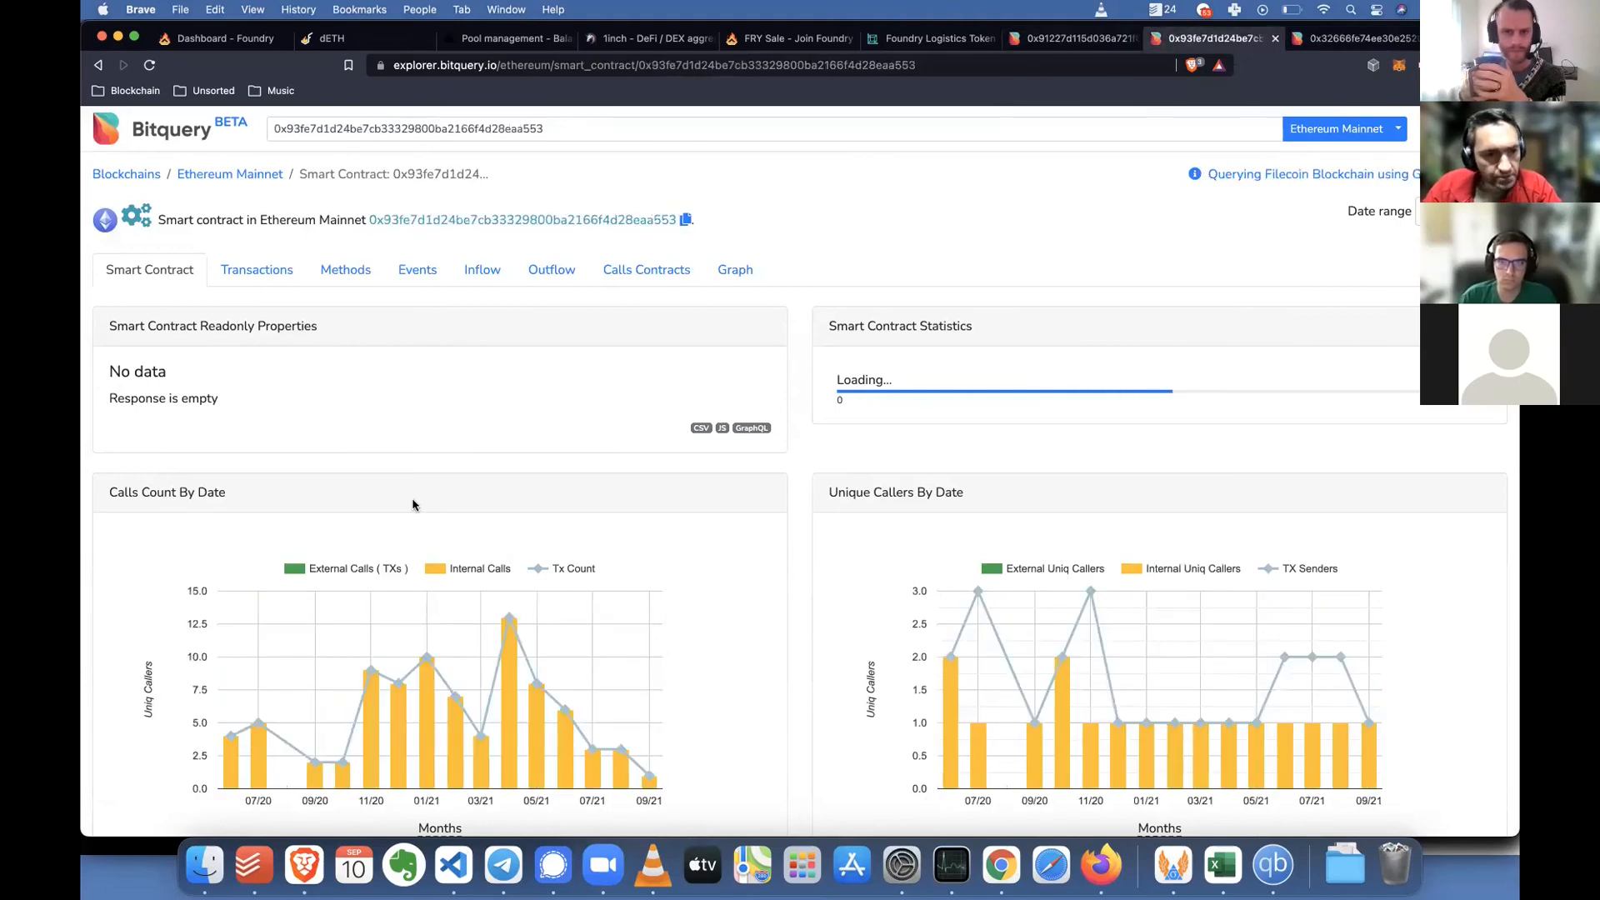
{"action": "scroll", "scroll_direction": "down", "scroll_amount": 3}
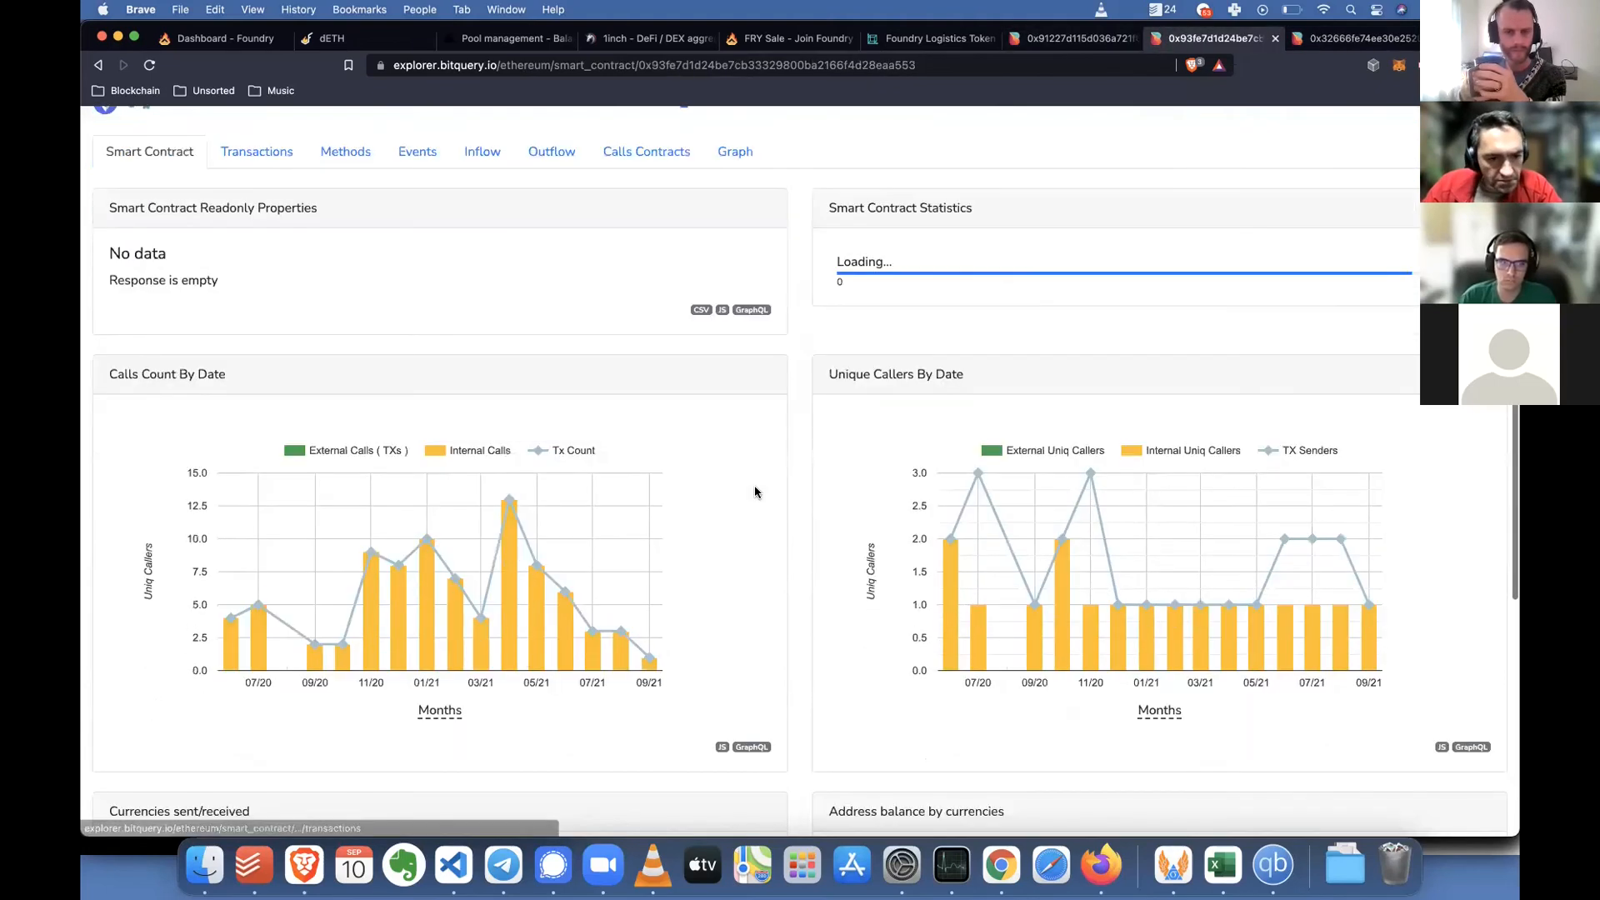
{"action": "scroll", "scroll_direction": "down", "scroll_amount": 3}
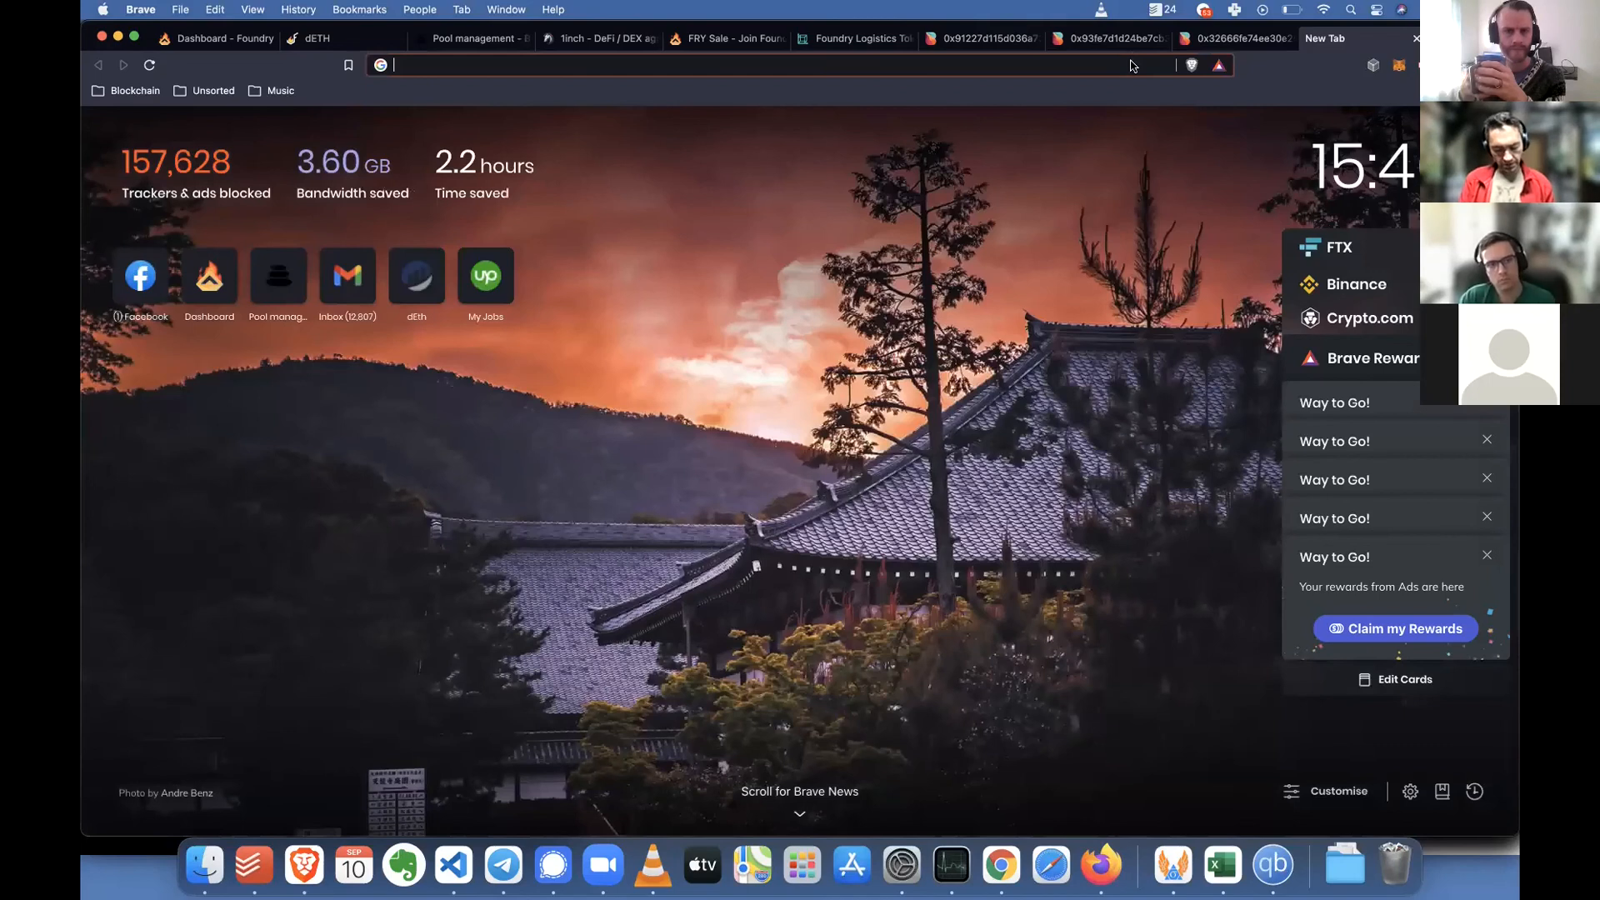
Go to etherscan.io and pick Foundry Logistics Token (FRY) from the search suggestions
{"action": "type", "text": "etherscan.io/address/0x51863ec92ba14ede7b17fb2b053145c90e215a57"}
{"action": "type", "text": "foundry"}
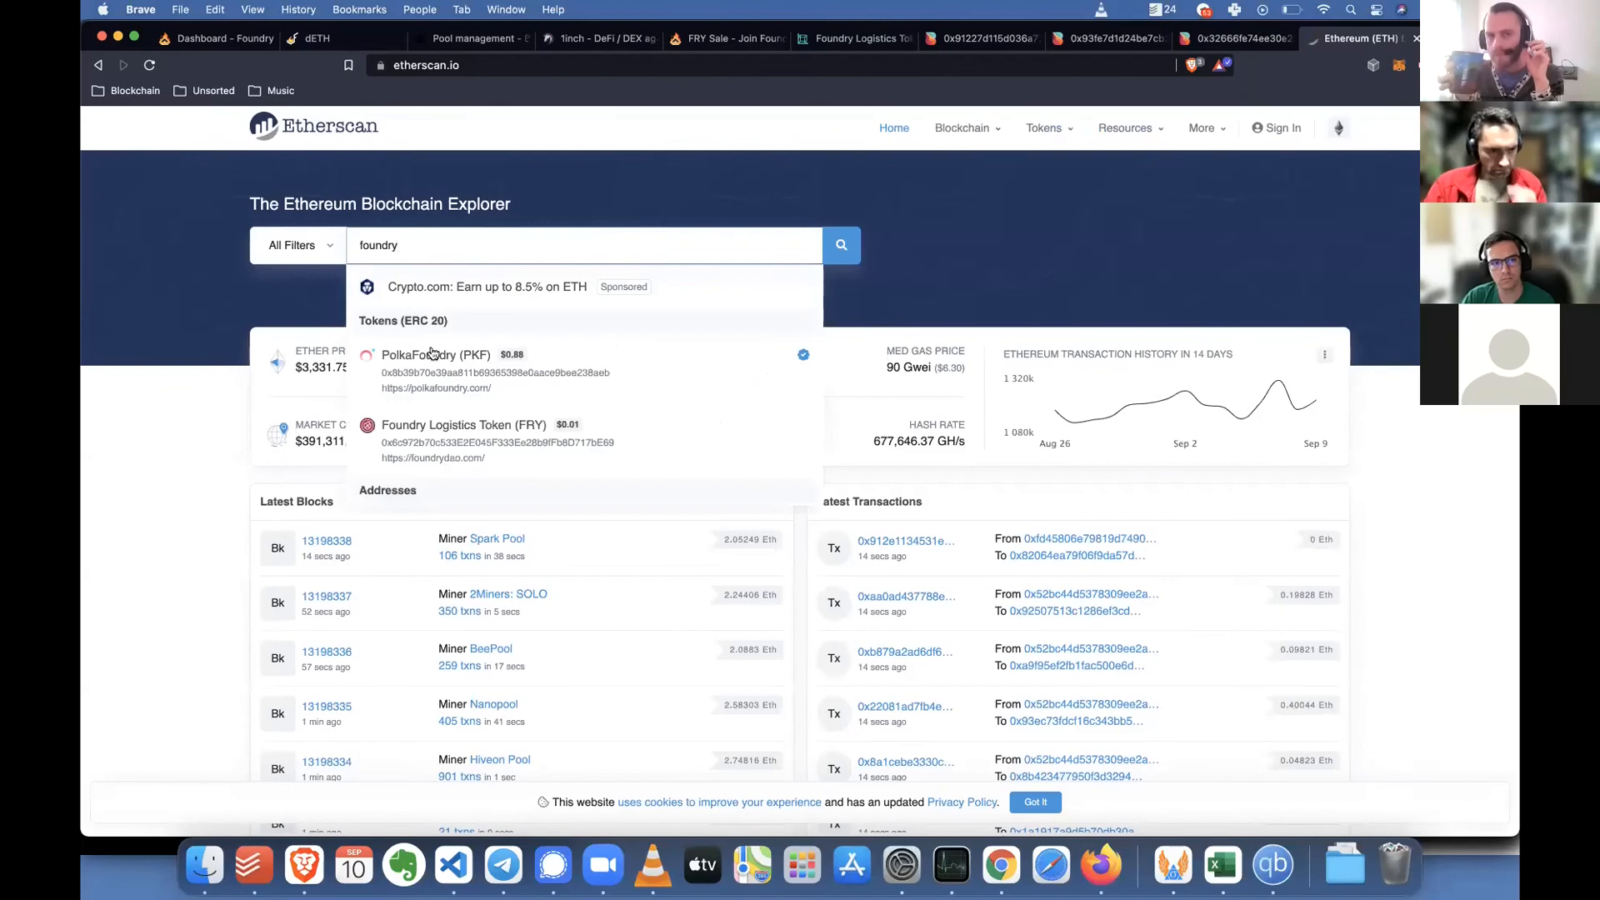
{"action": "left_click", "coordinate": [463, 425]}
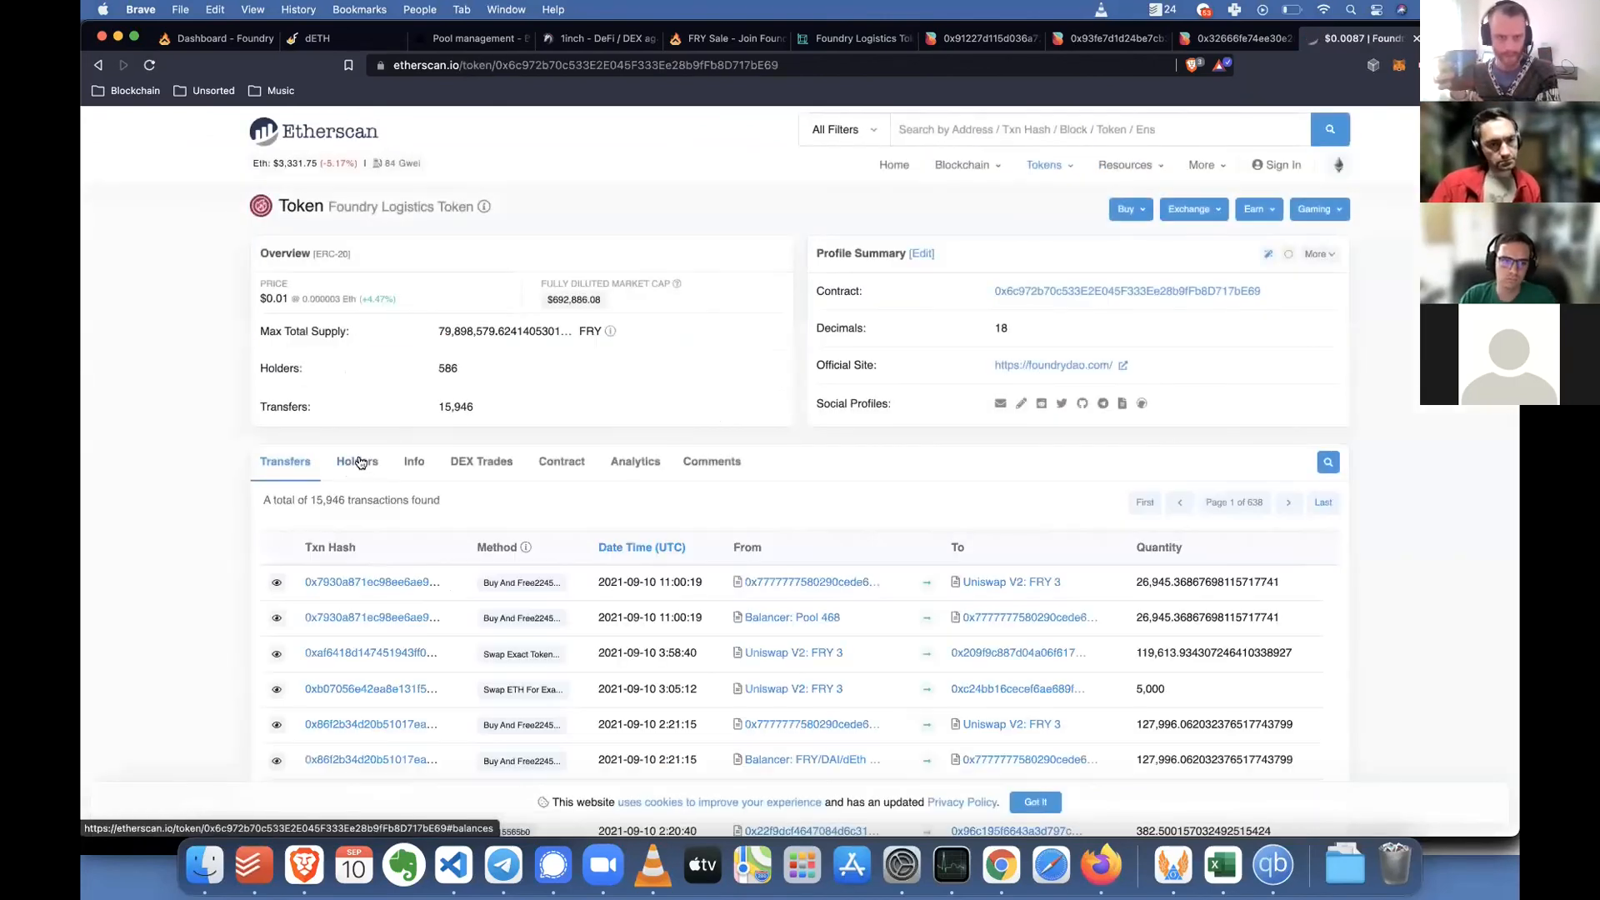
Show the 586 FRY holders ranked by quantity and open the top holder's address in a new tab
{"action": "left_click", "coordinate": [357, 462]}
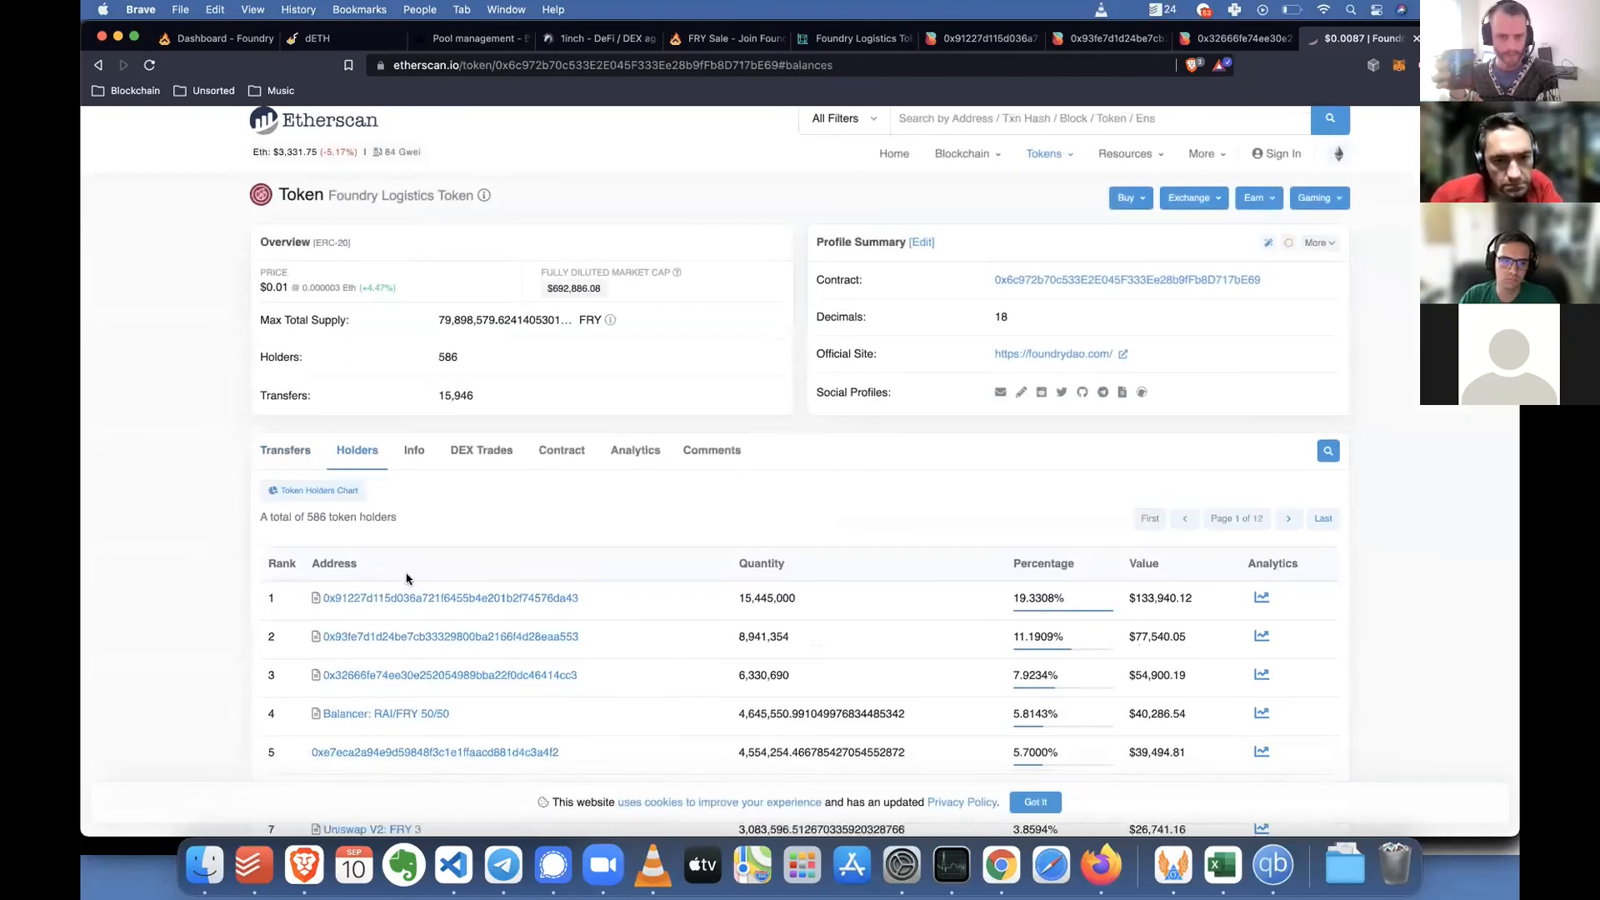
{"action": "scroll", "scroll_direction": "down", "scroll_amount": 3}
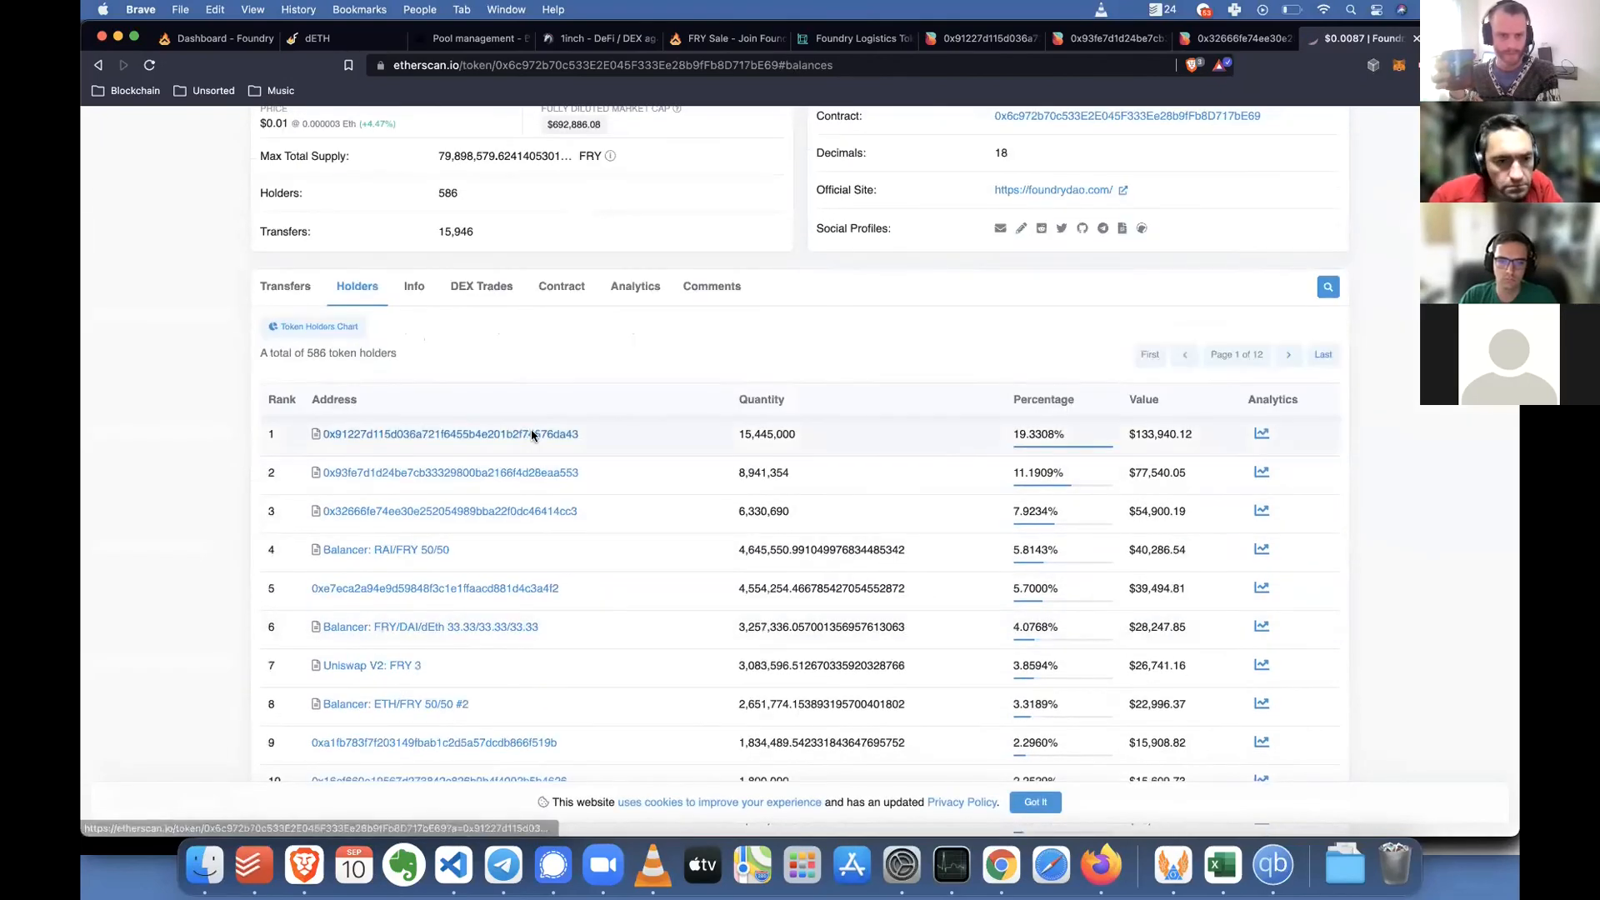
{"action": "right_click", "coordinate": [449, 472]}
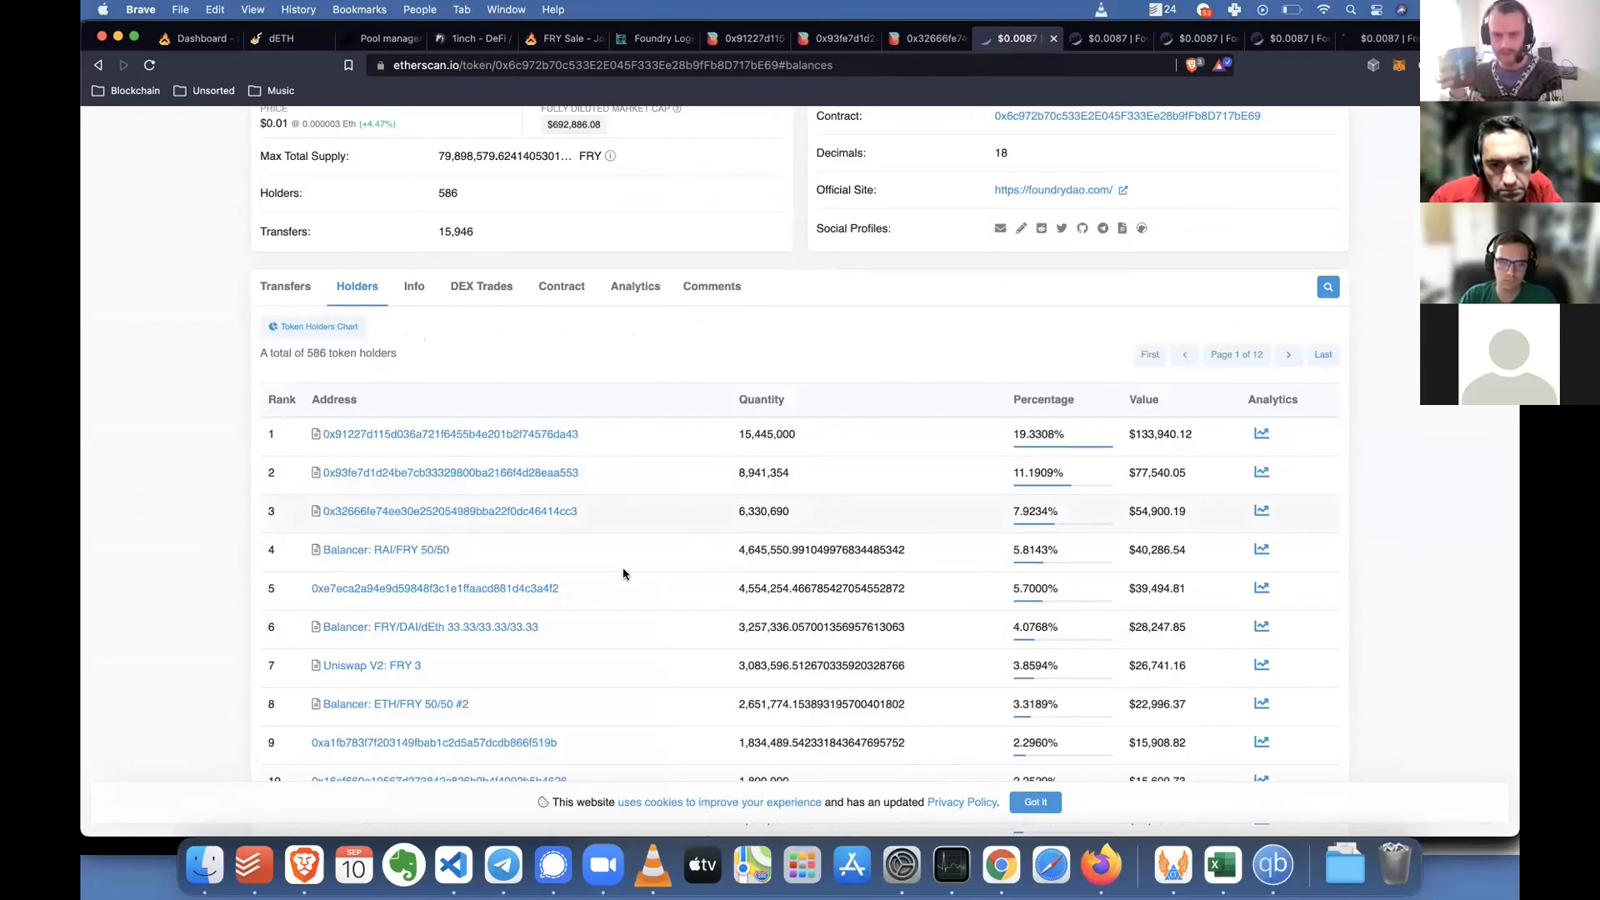
{"action": "scroll", "scroll_direction": "down", "scroll_amount": 3}
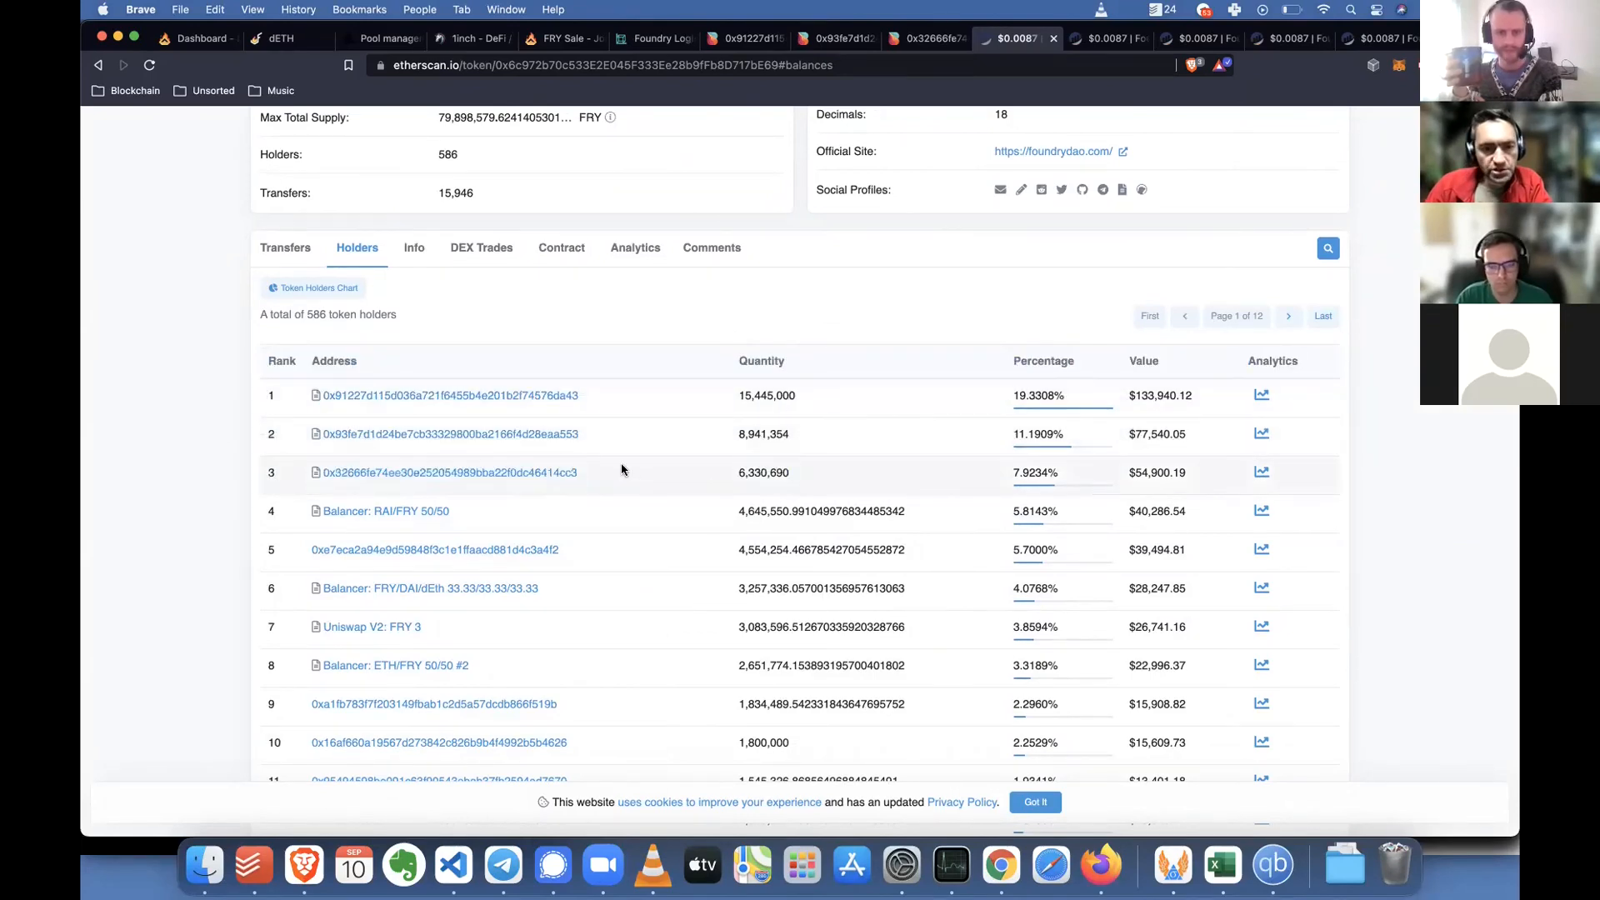
{"action": "mouse_move", "coordinate": [630, 390]}
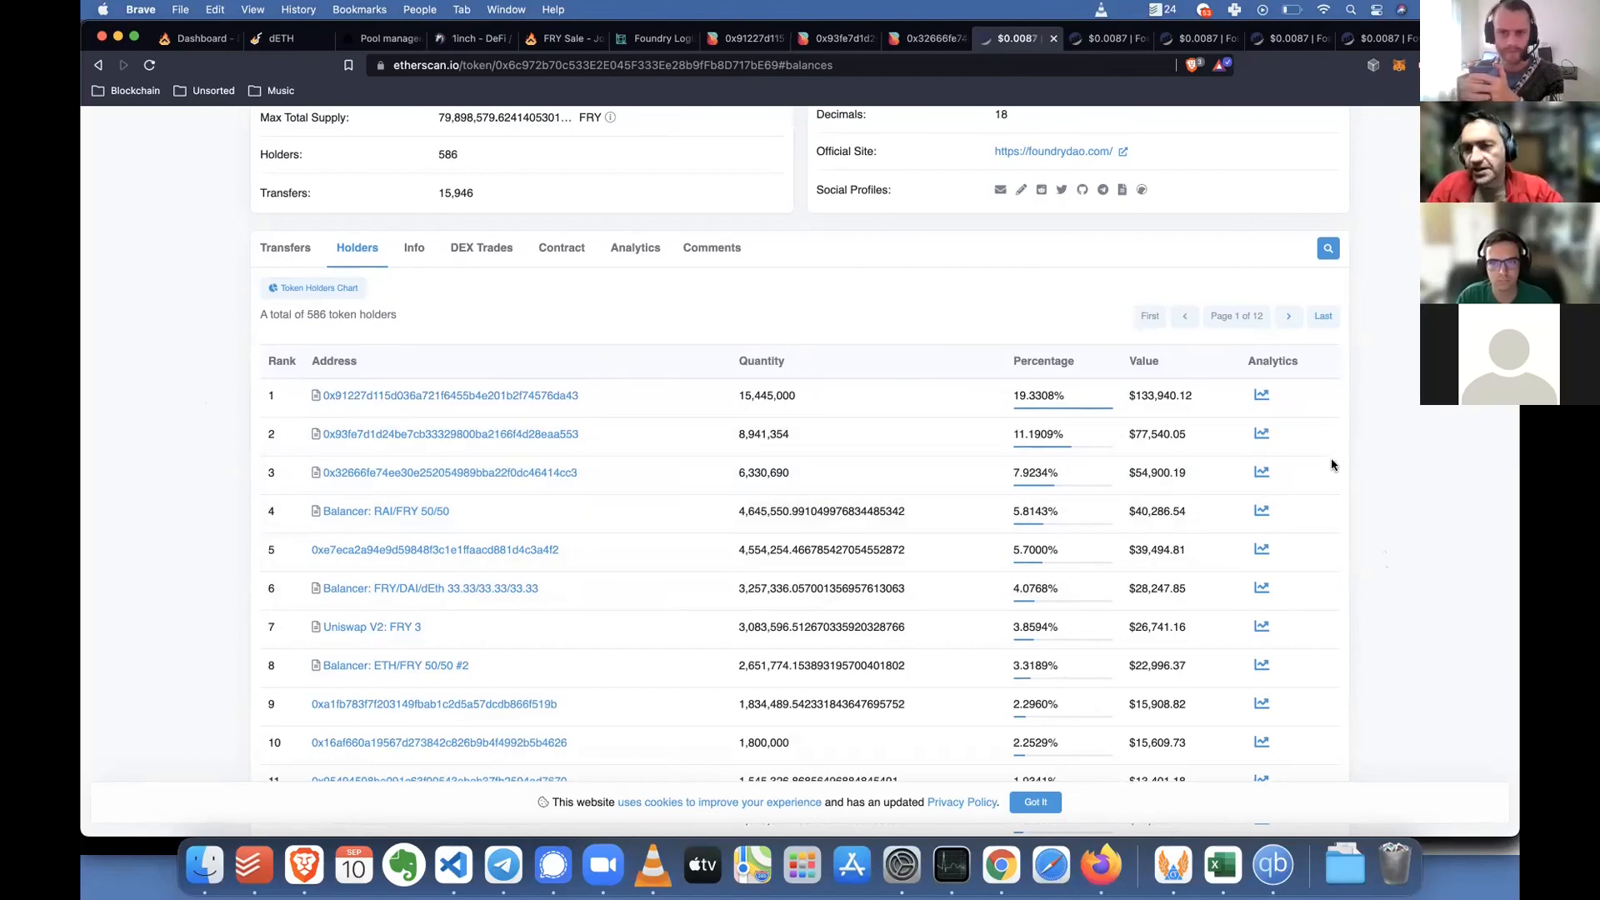
{"action": "mouse_move", "coordinate": [1395, 699]}
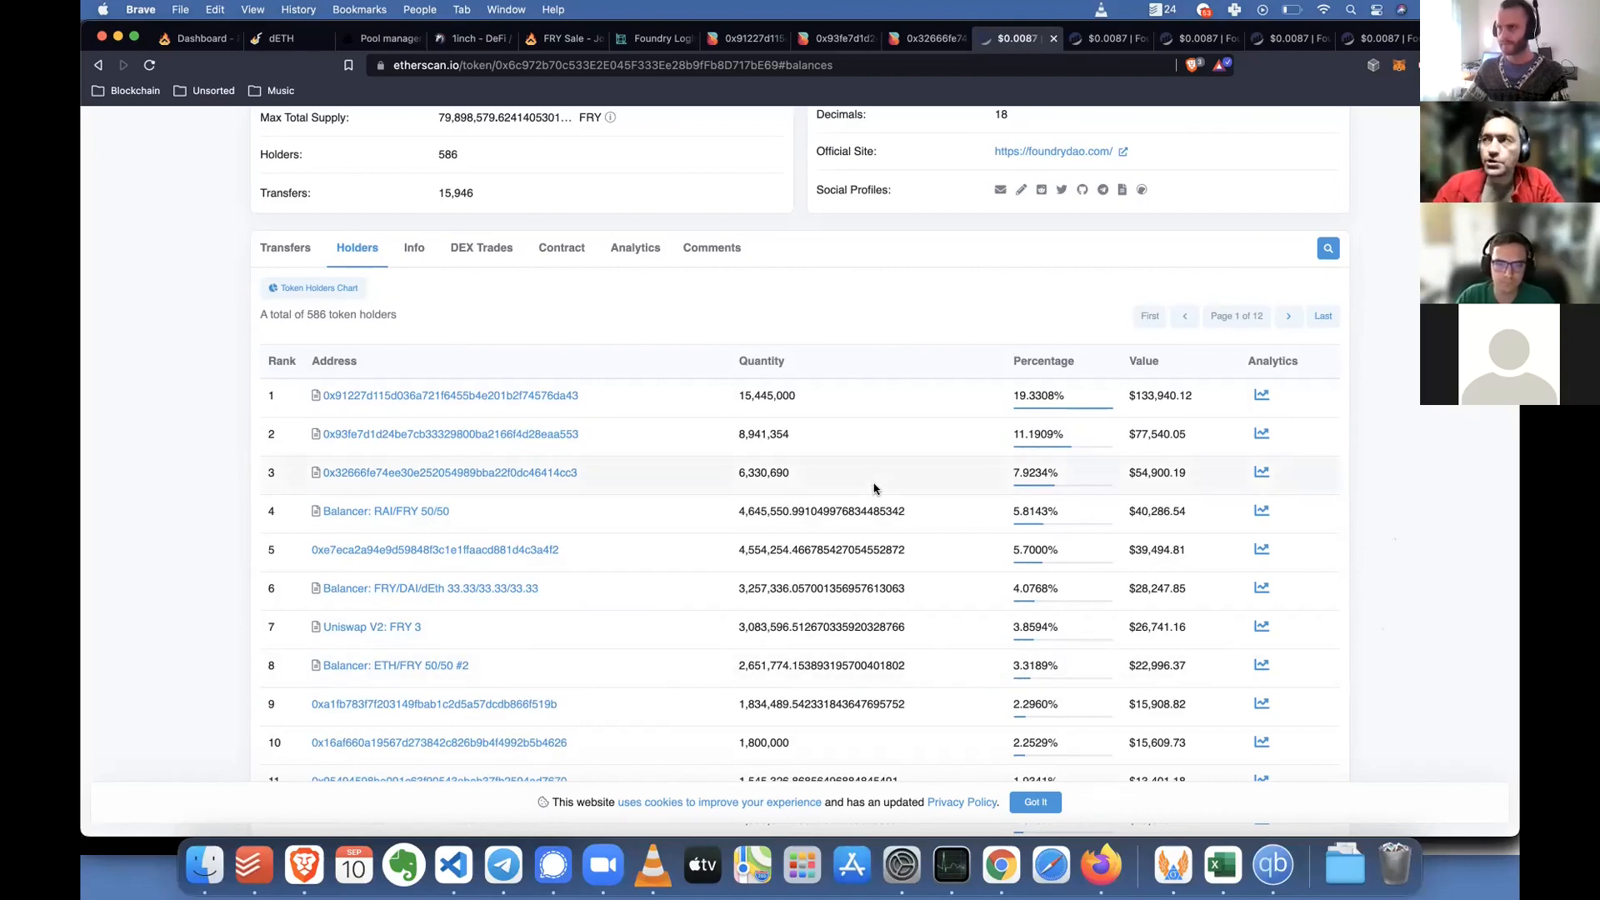
{"action": "mouse_move", "coordinate": [1485, 675]}
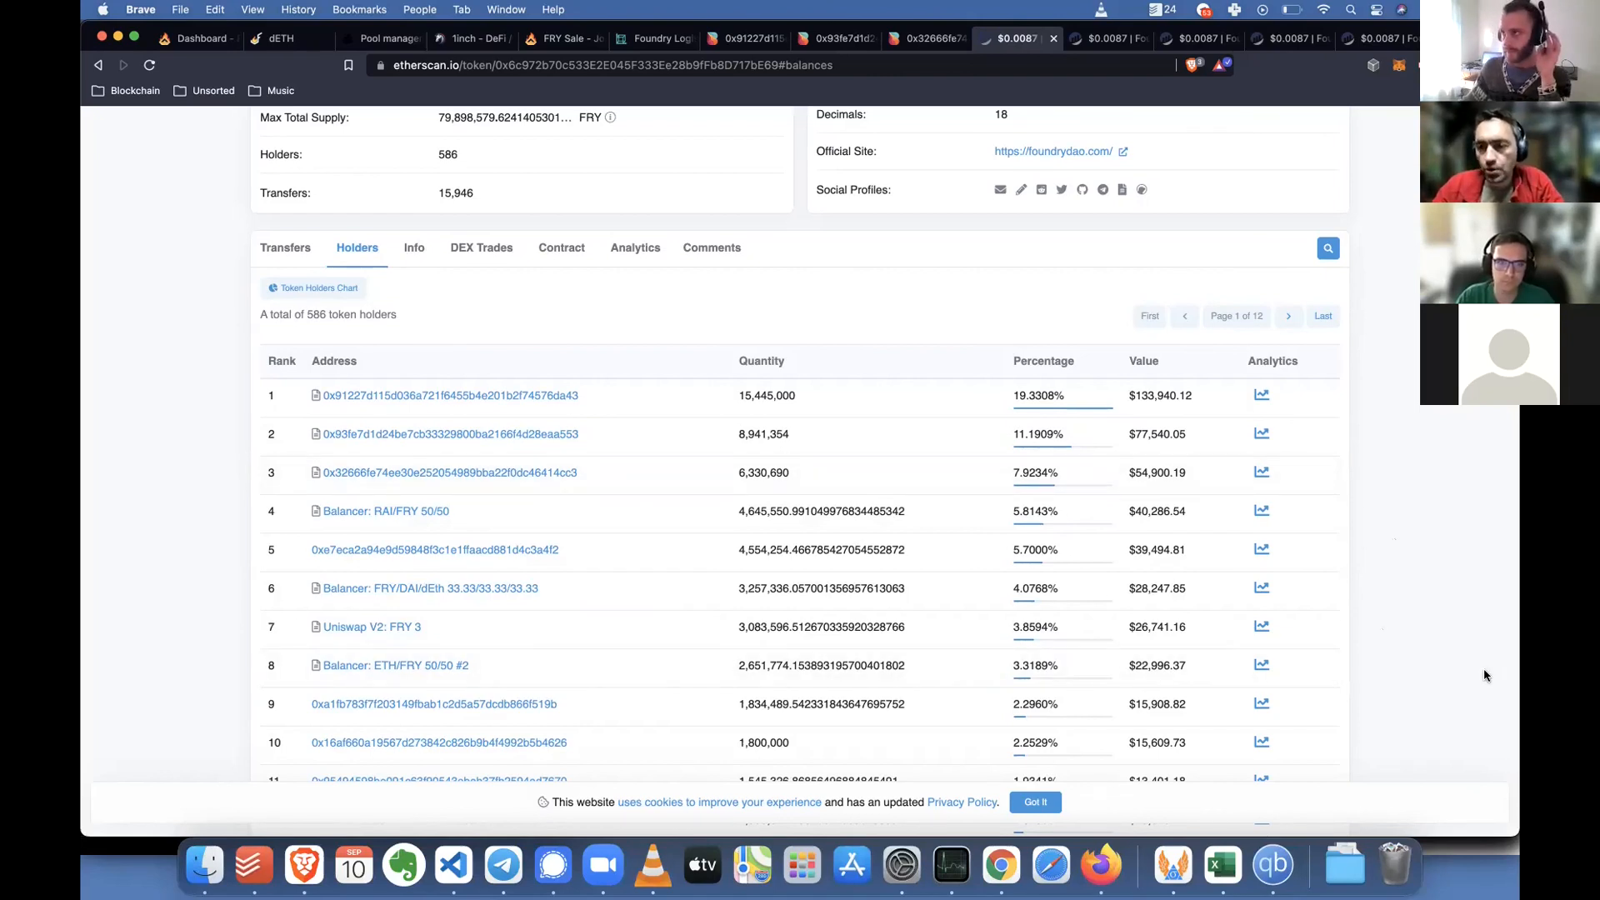
{"action": "mouse_move", "coordinate": [1470, 530]}
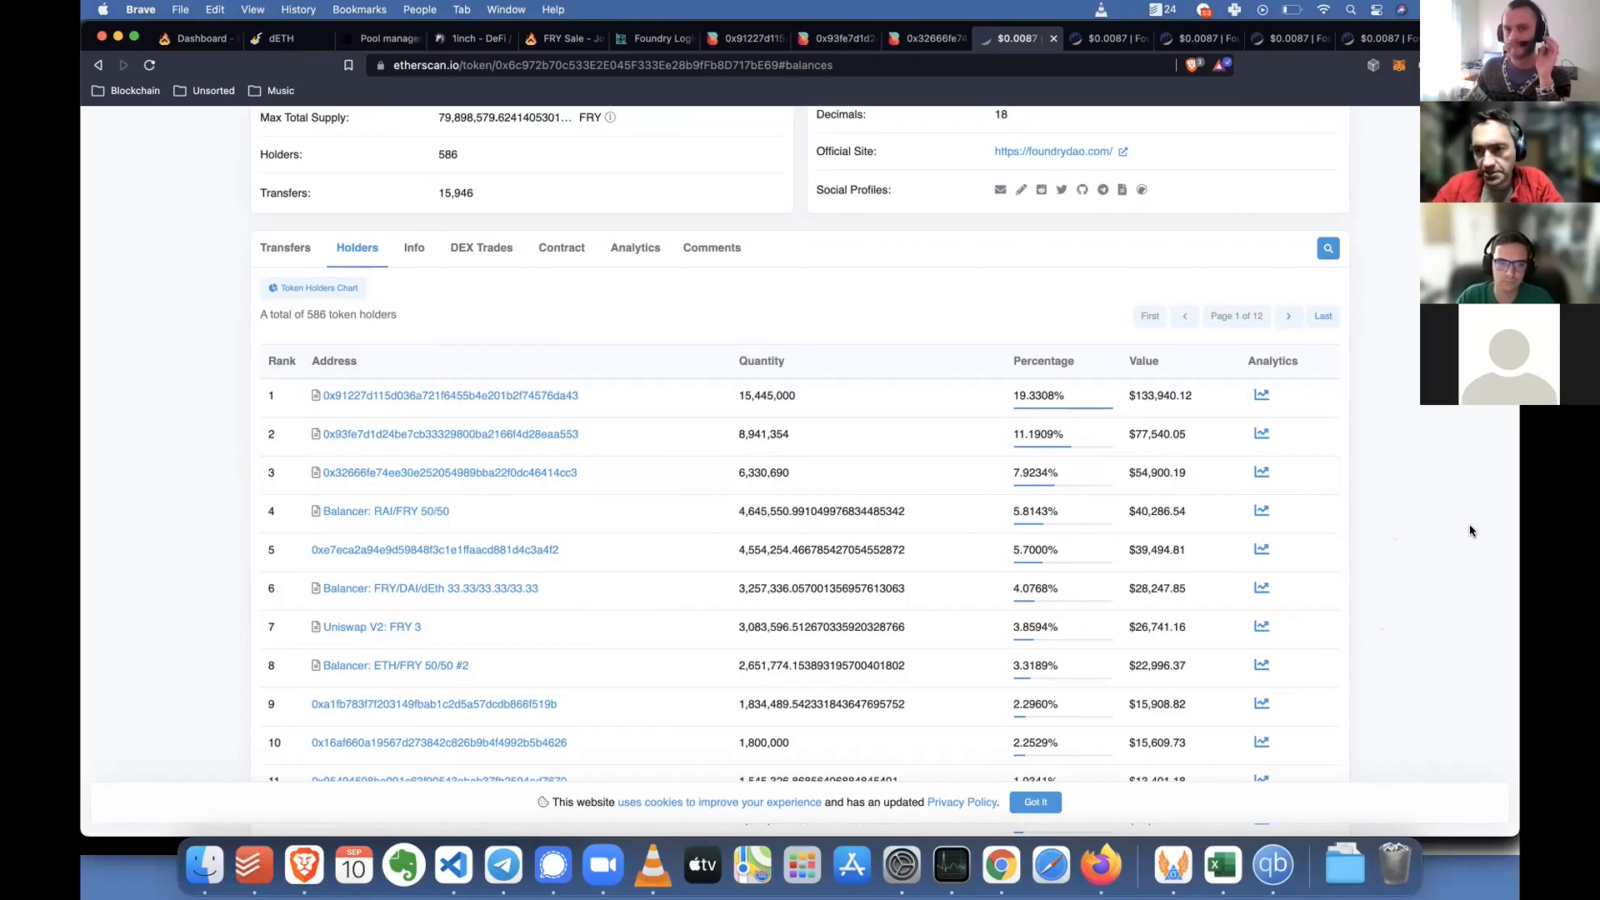
{"action": "mouse_move", "coordinate": [896, 548]}
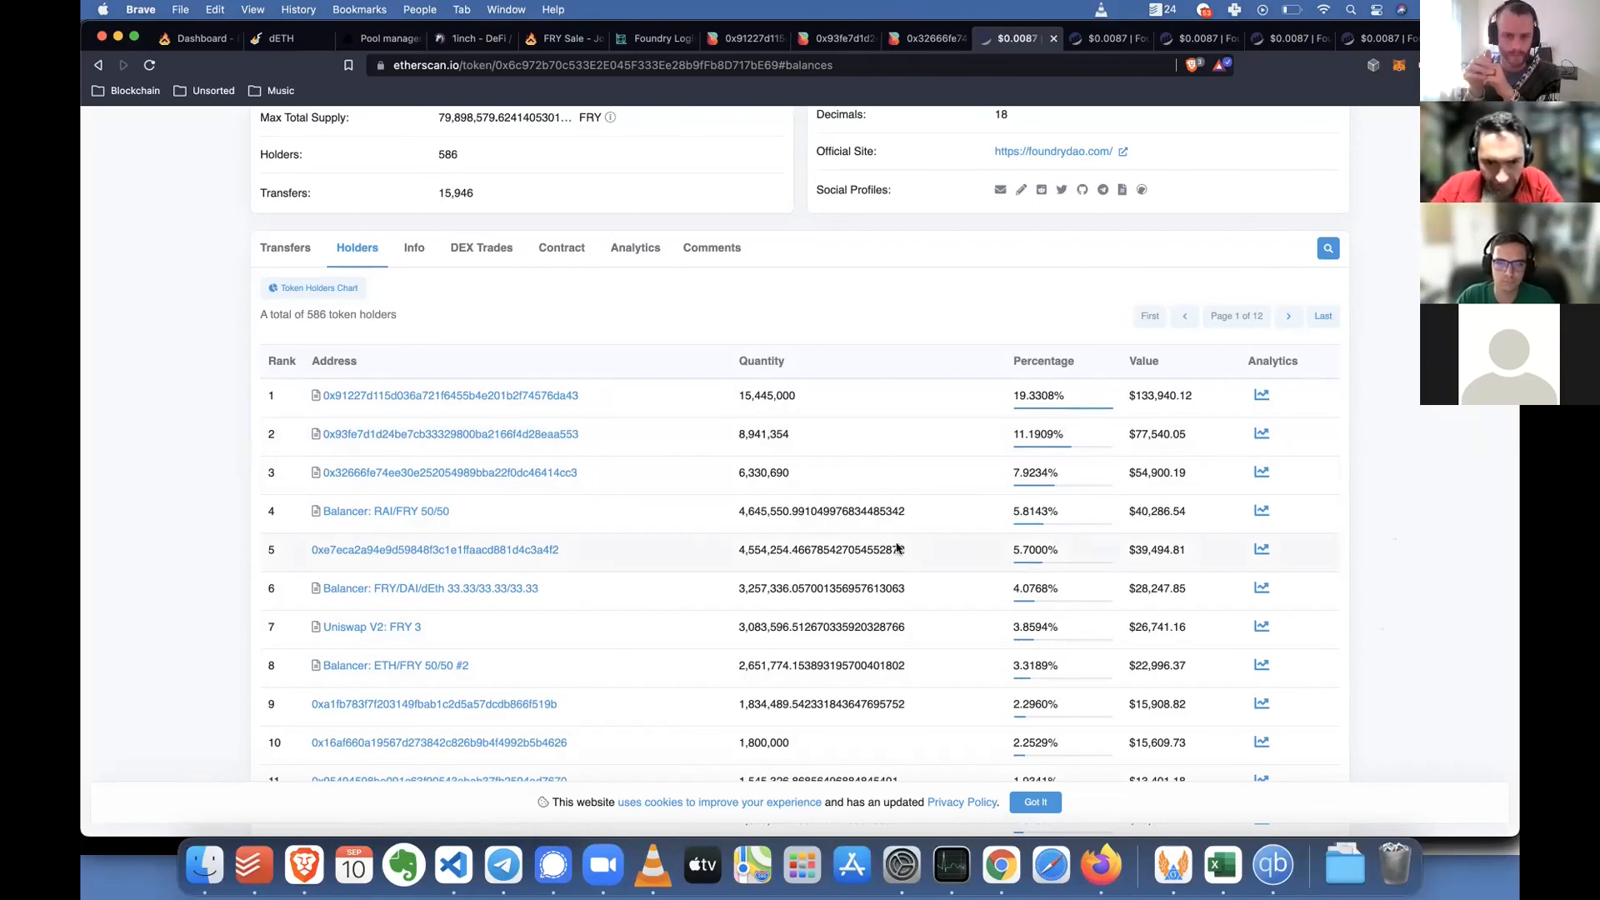
{"action": "mouse_move", "coordinate": [1399, 529]}
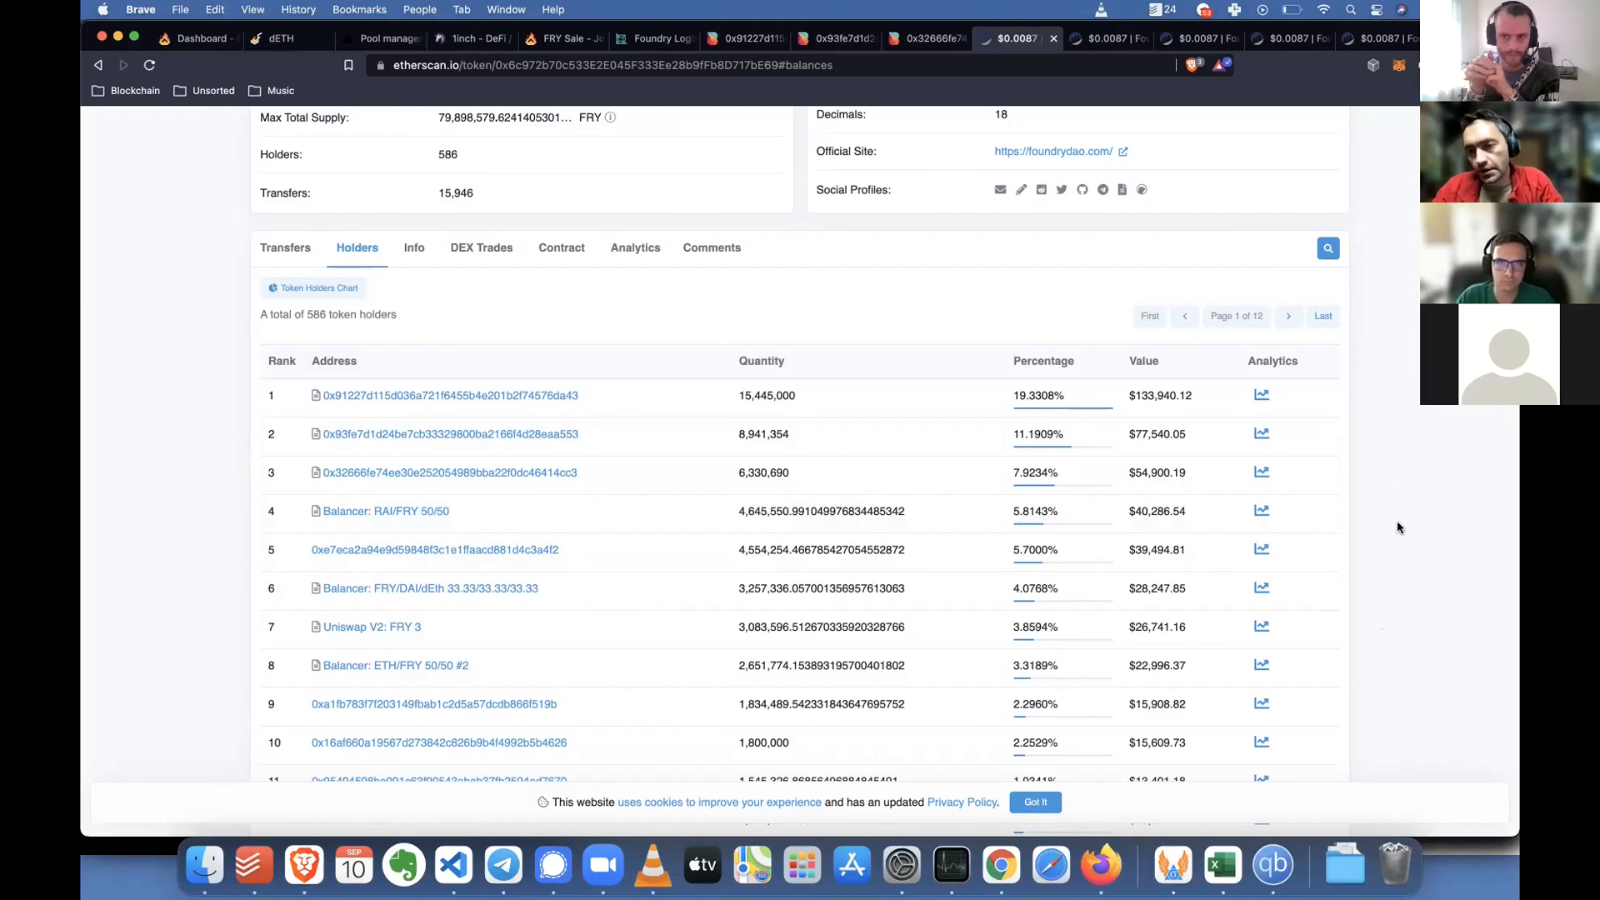
{"action": "mouse_move", "coordinate": [1417, 545]}
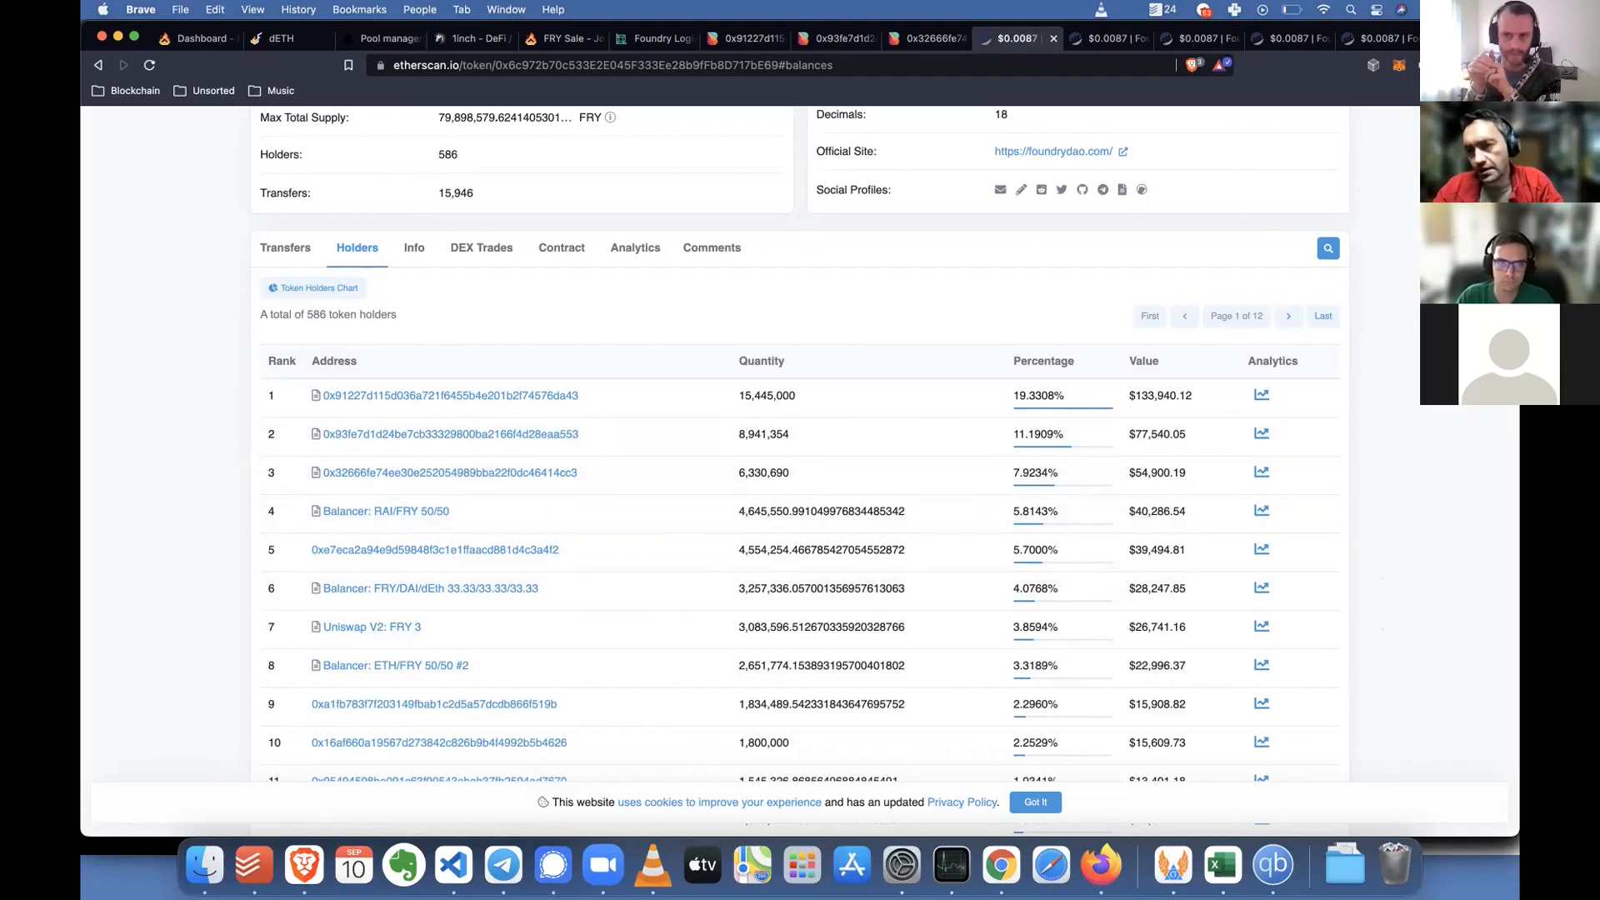
{"action": "mouse_move", "coordinate": [1393, 557]}
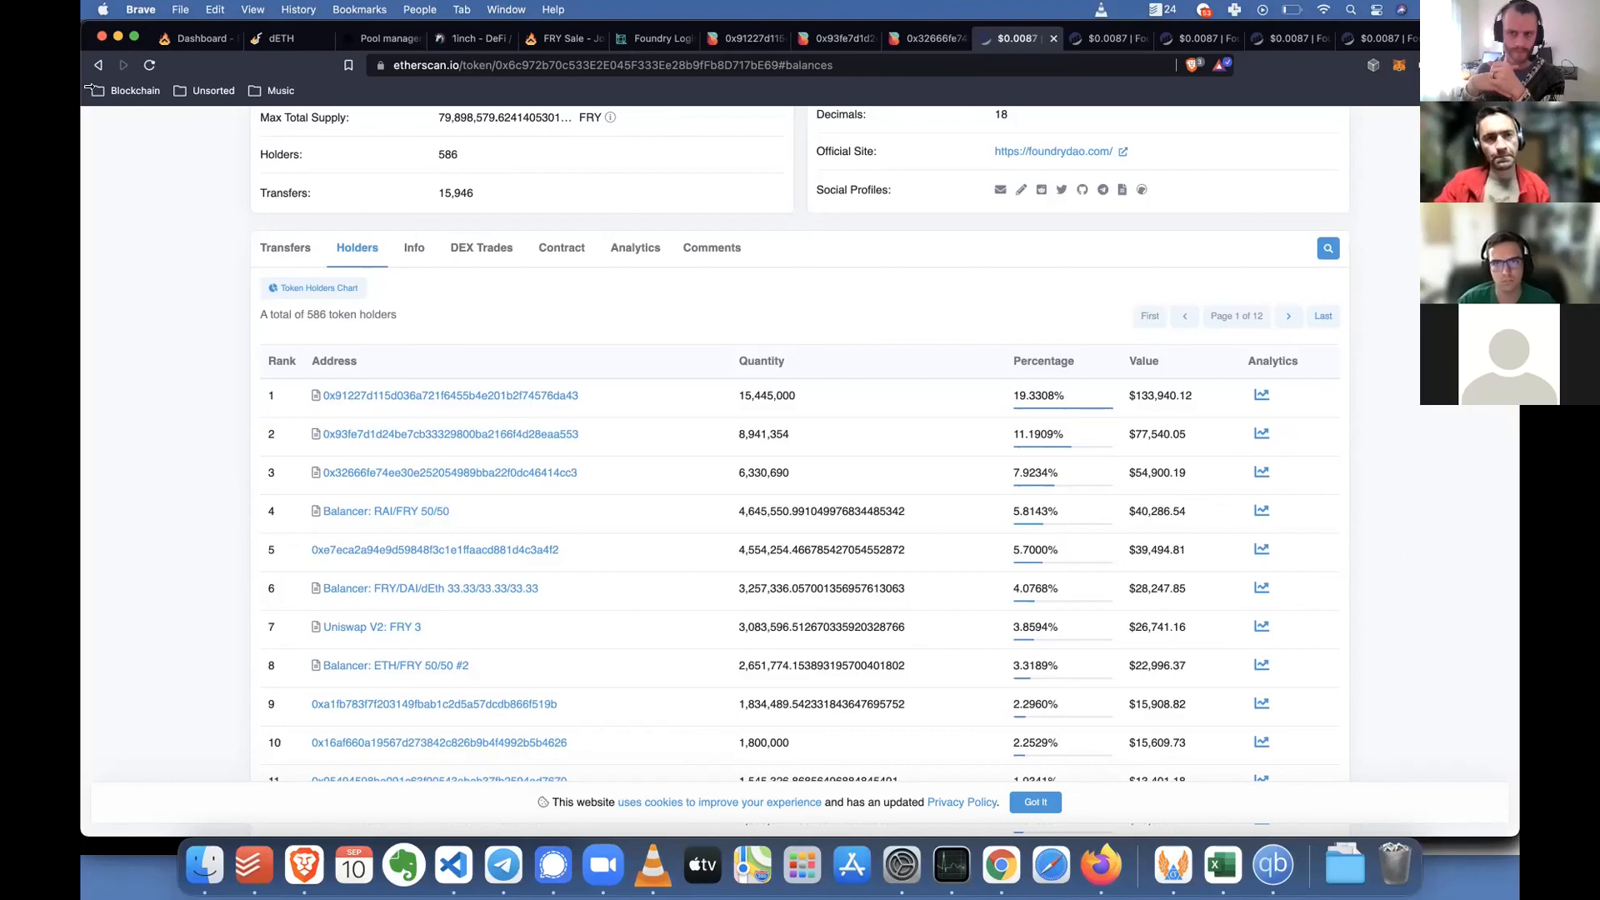
Return to the dETH dashboard showing 0 dETH deposited and 0 ETH redeemable
{"action": "left_click", "coordinate": [275, 38]}
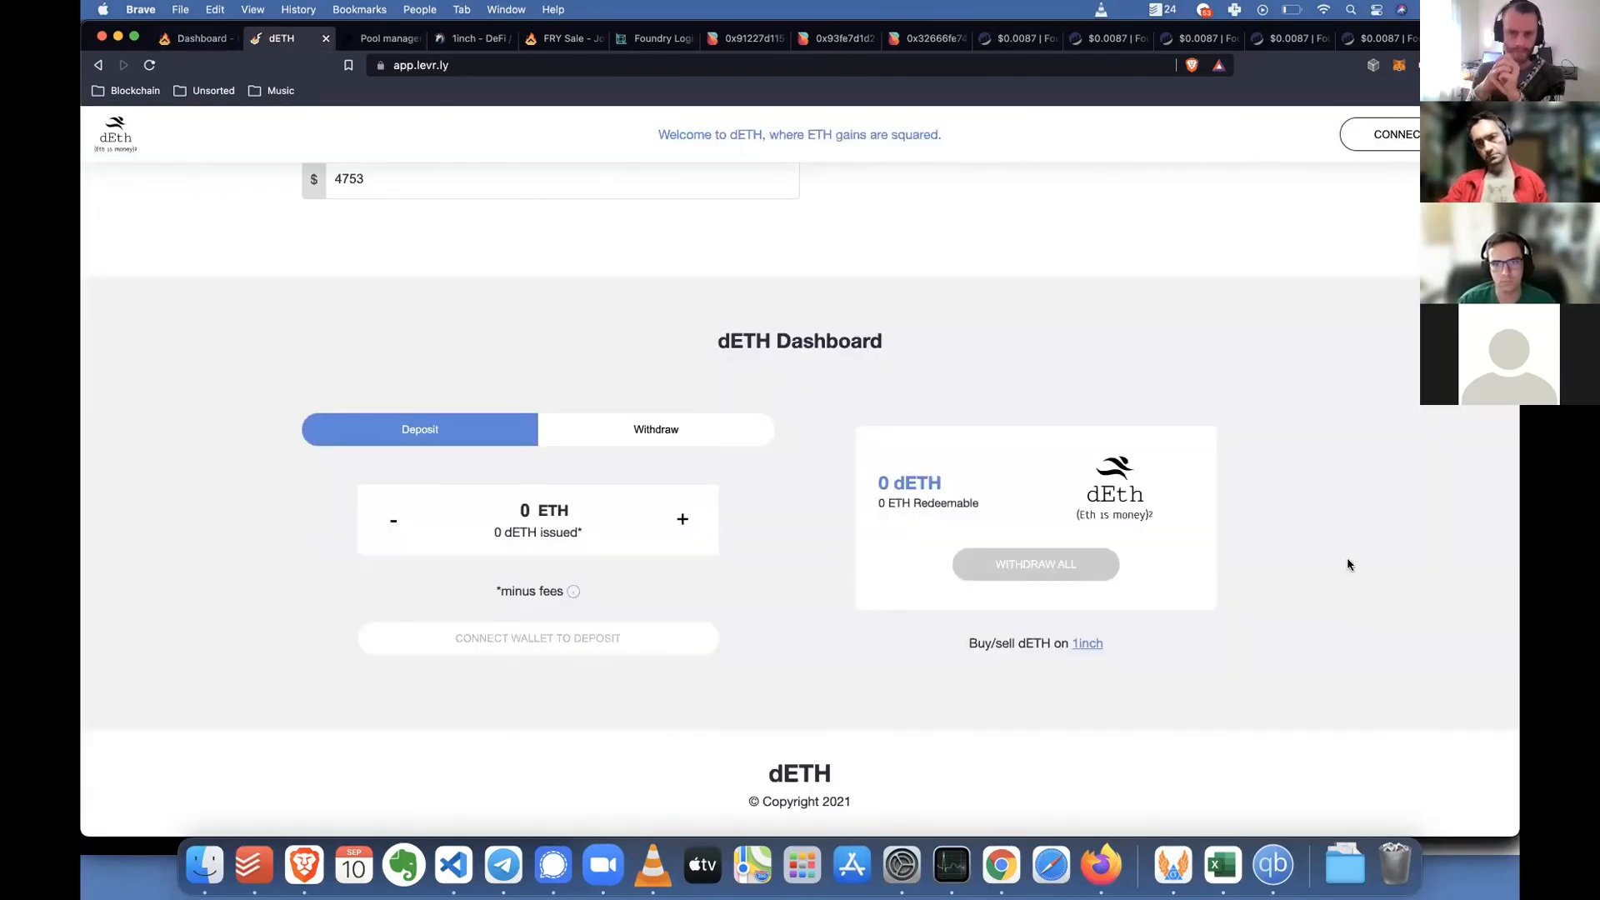
{"action": "mouse_move", "coordinate": [1417, 457]}
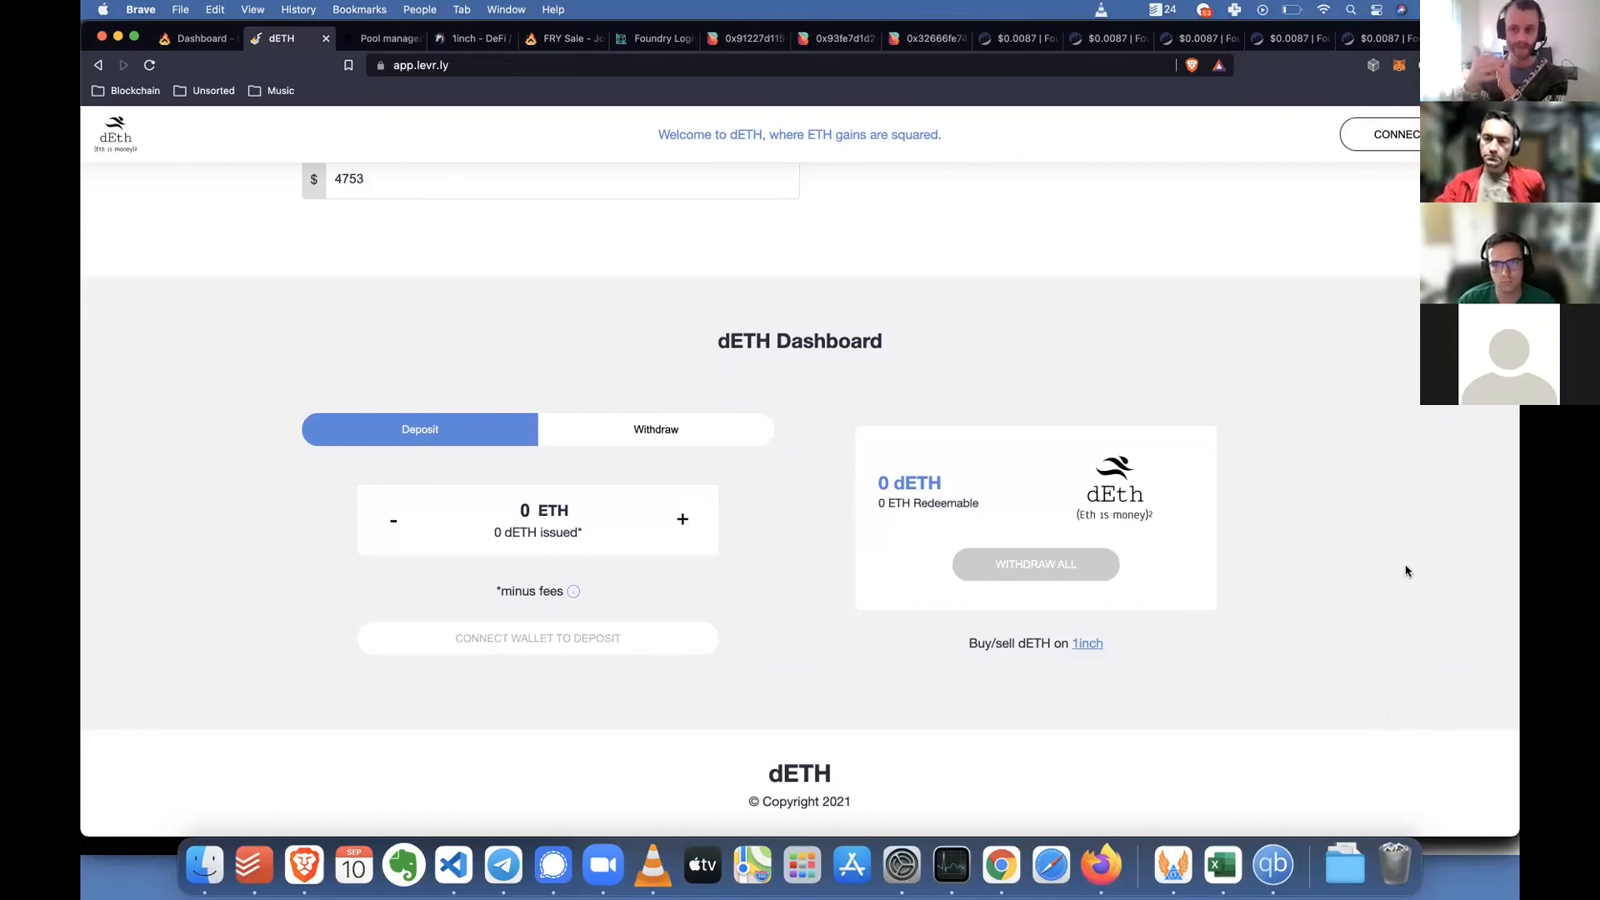
{"action": "mouse_move", "coordinate": [1399, 315]}
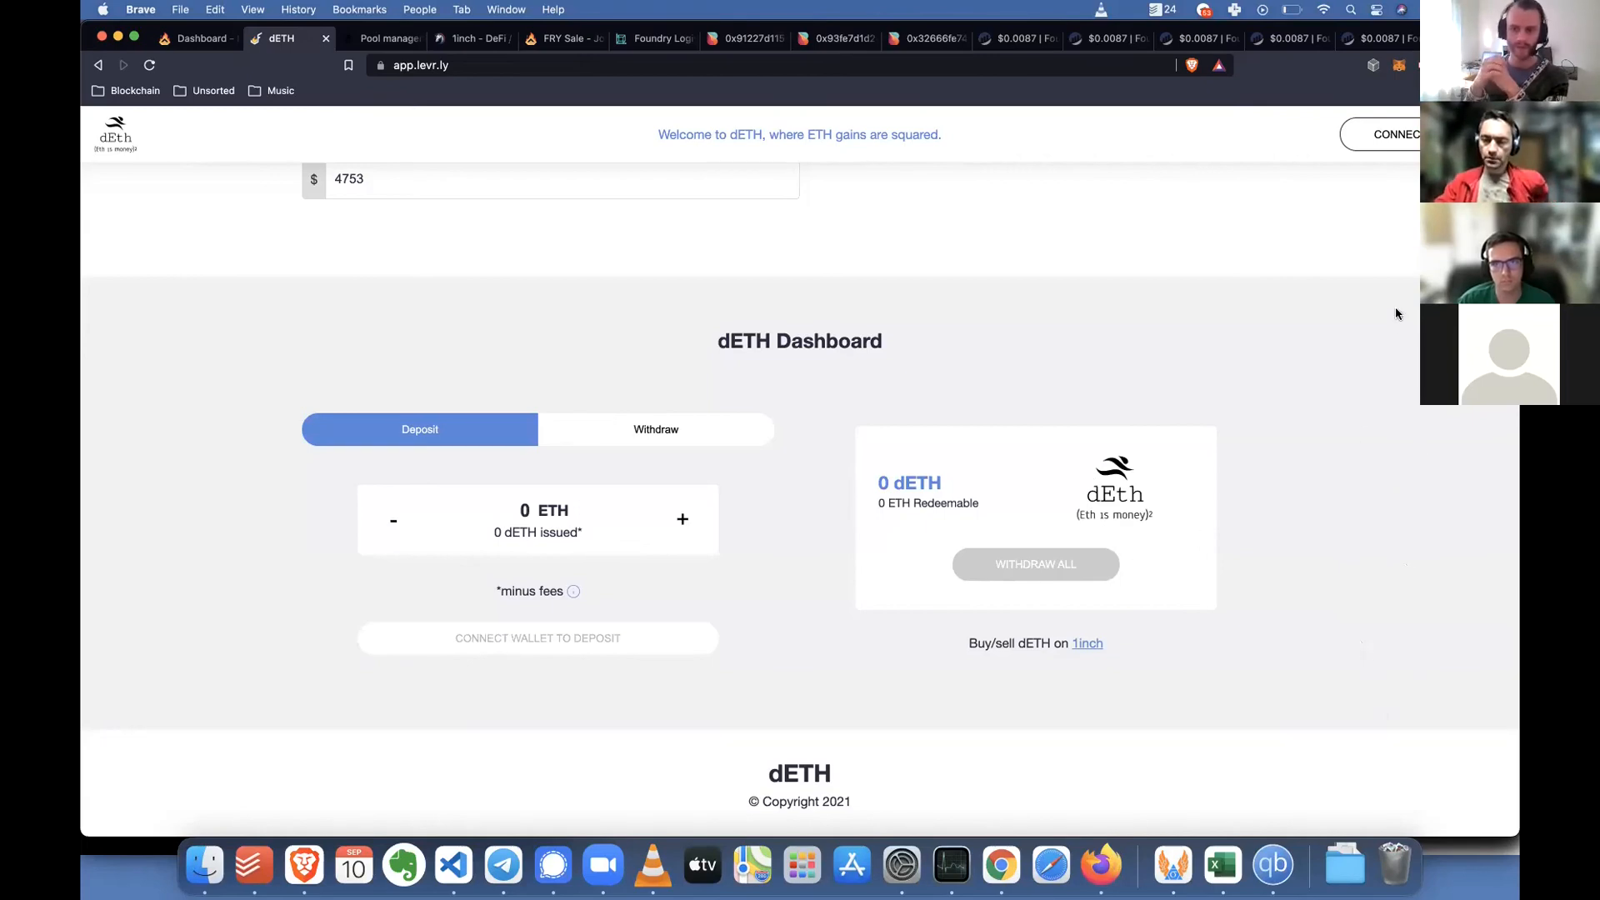
{"action": "mouse_move", "coordinate": [1515, 569]}
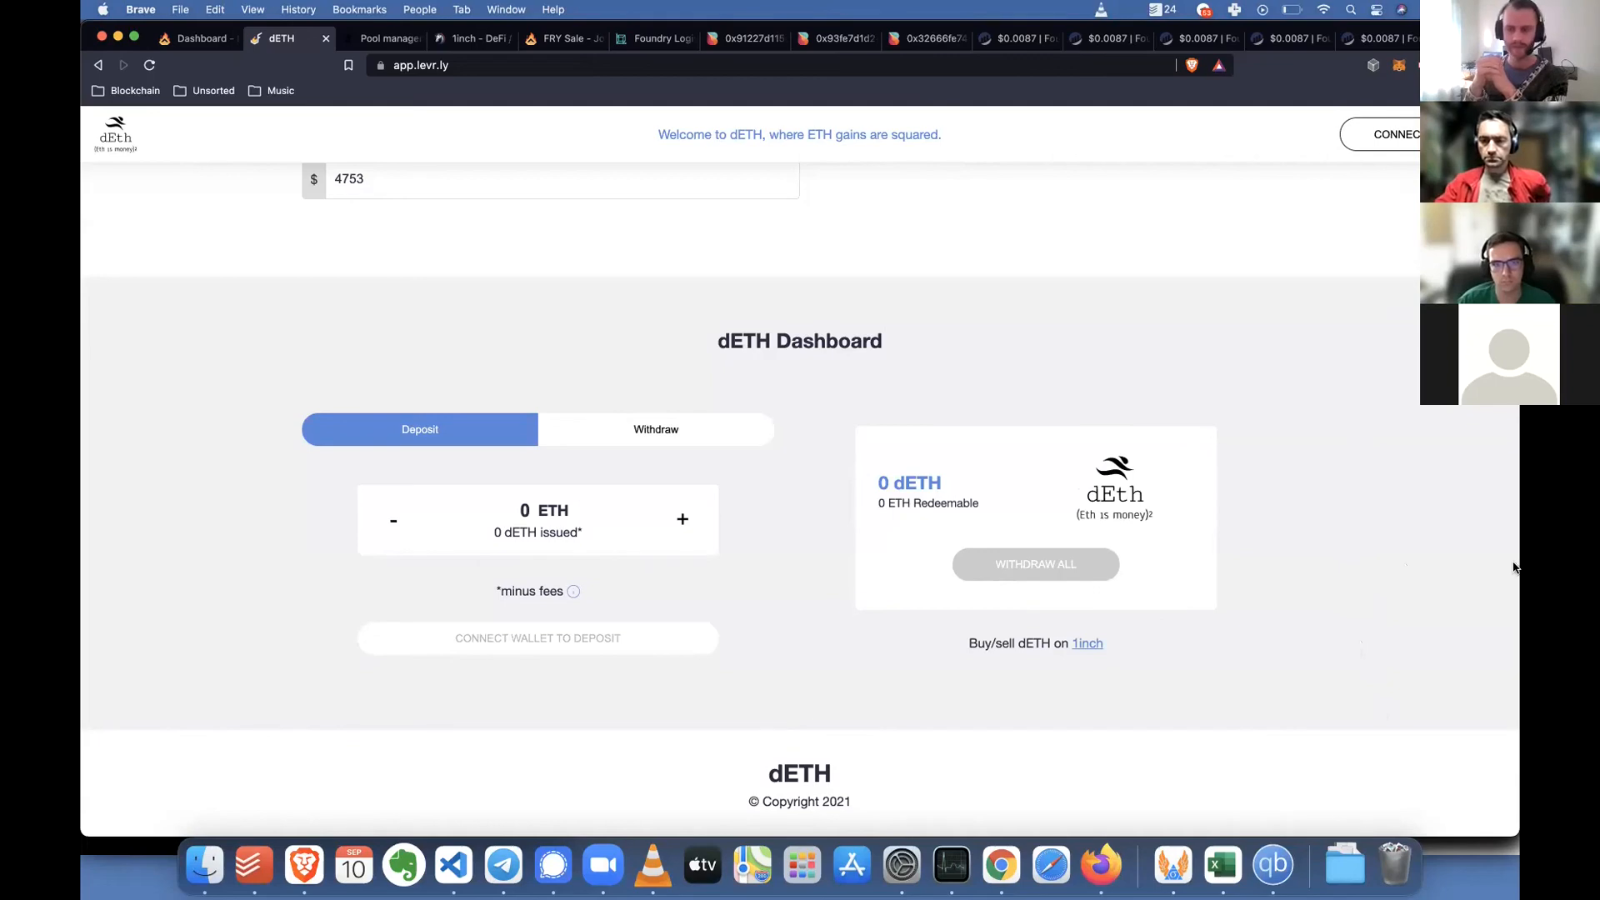